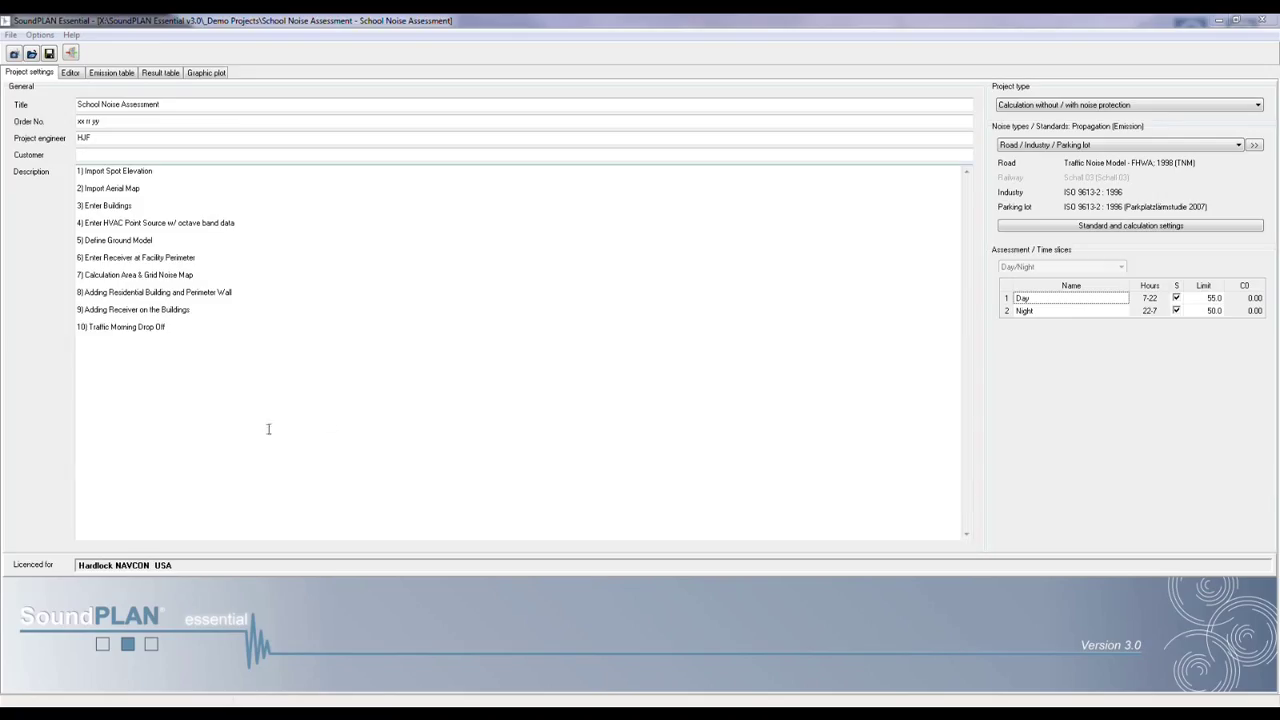
Step: Switch to the site editor, try the Elementary School aerial photo behind the map, then set No Bitmap again
key(ctrl+a)
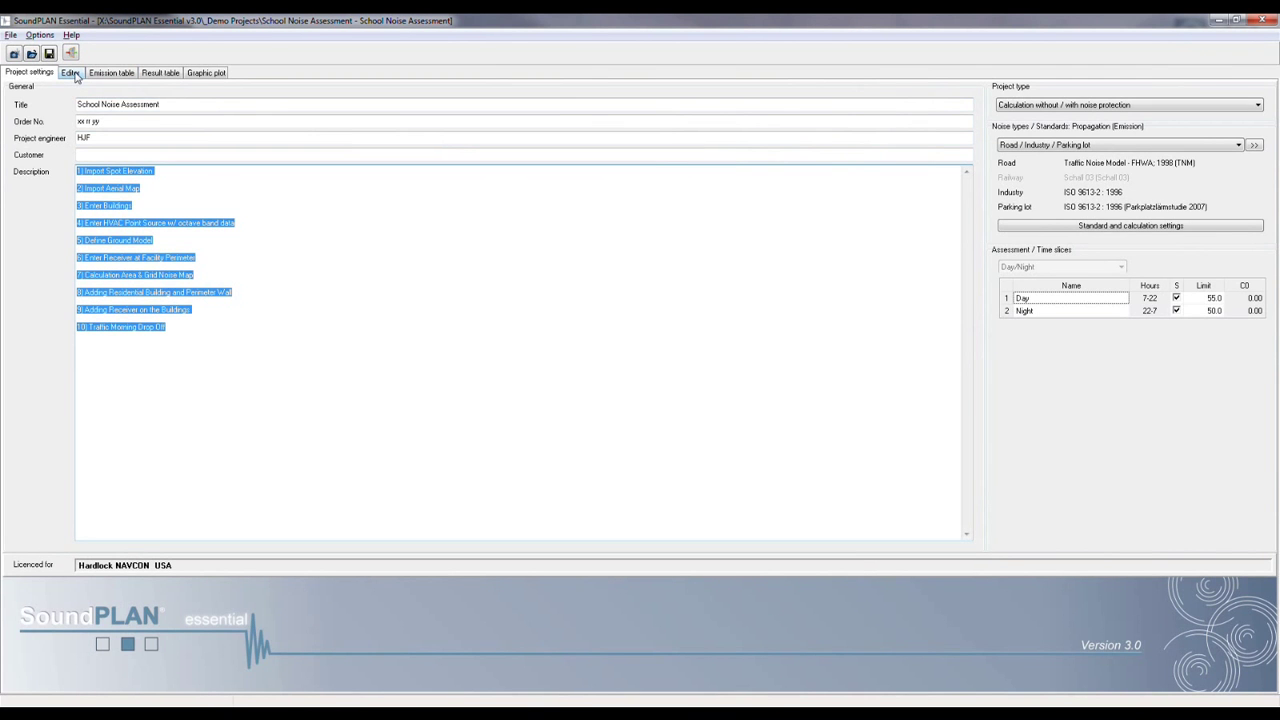
click(70, 72)
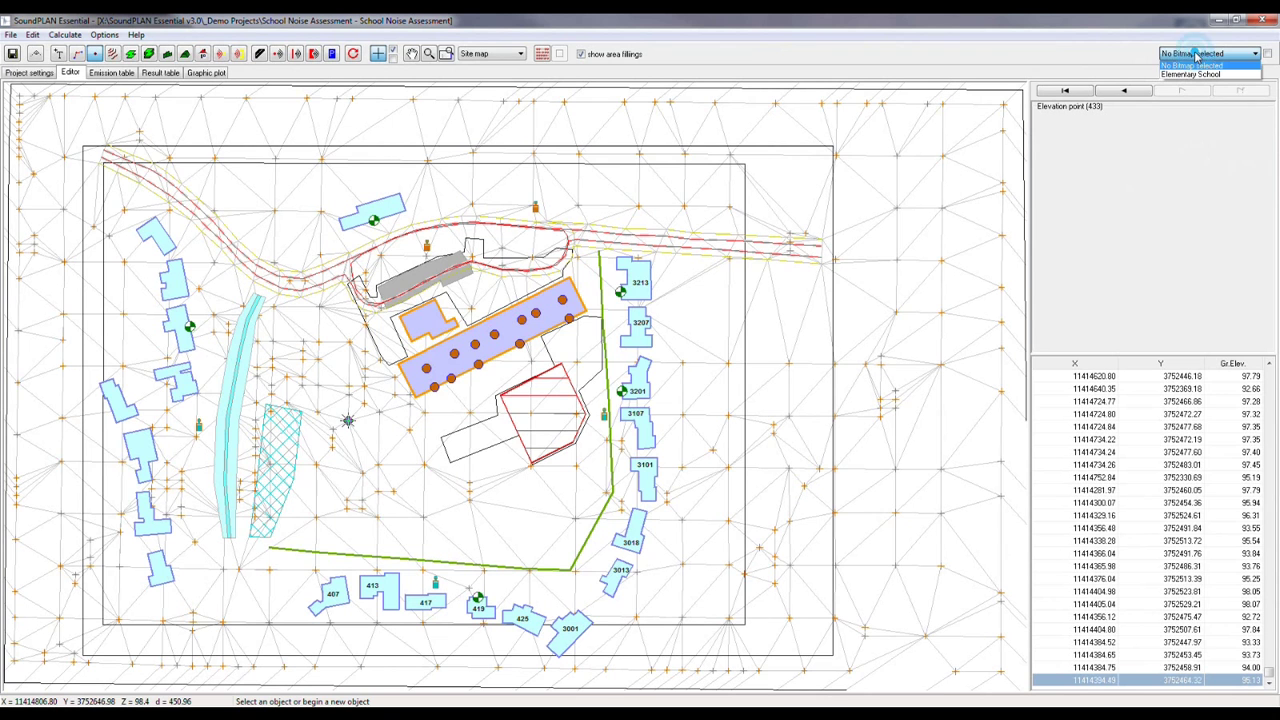
click(1194, 72)
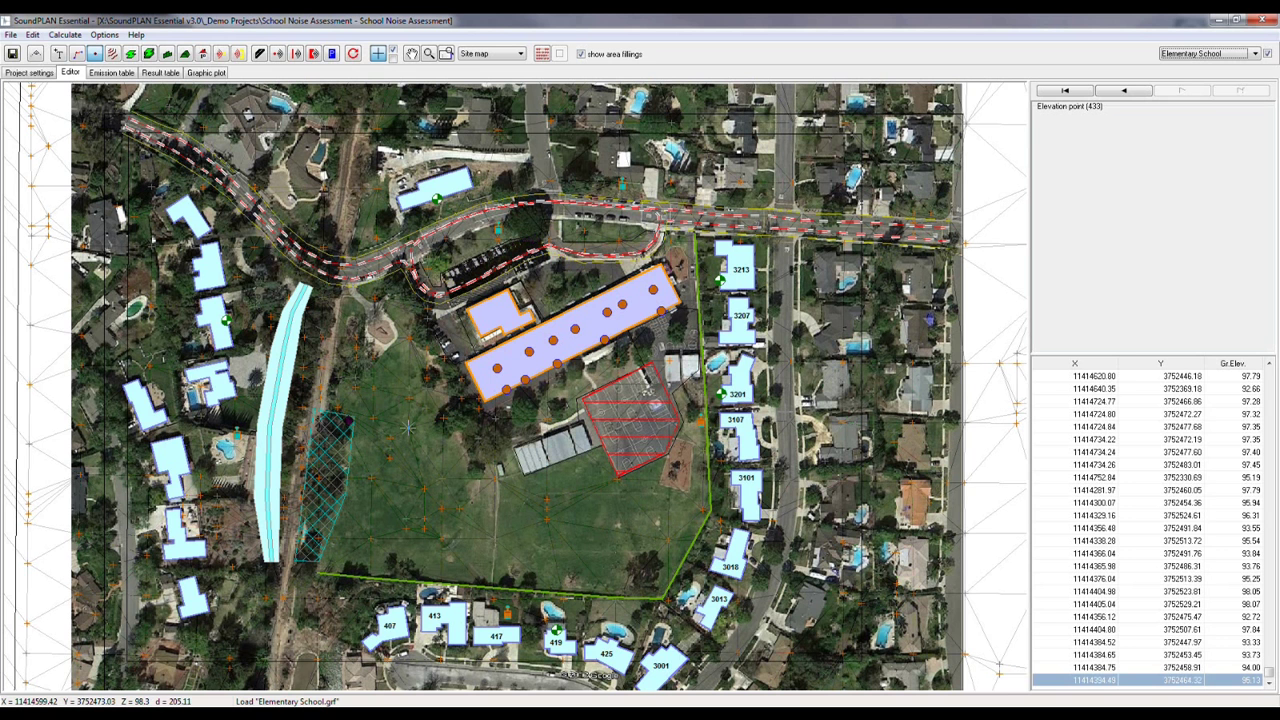
click(1260, 52)
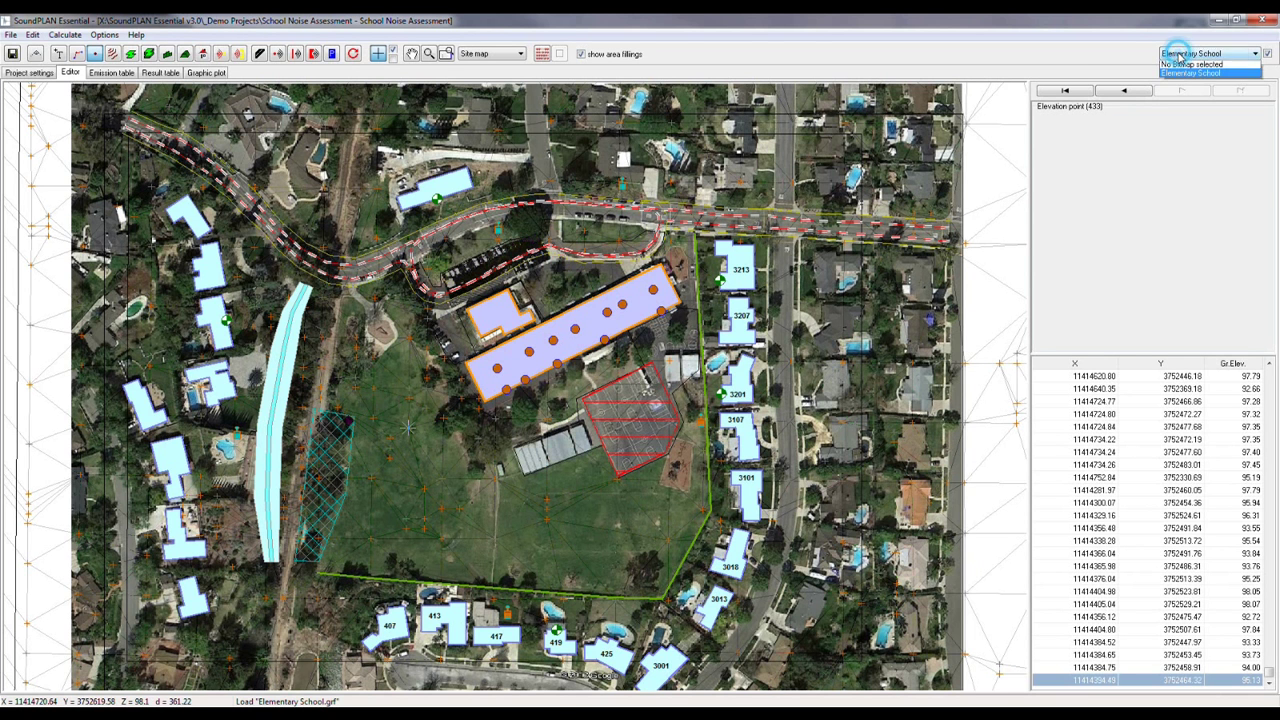
click(1204, 52)
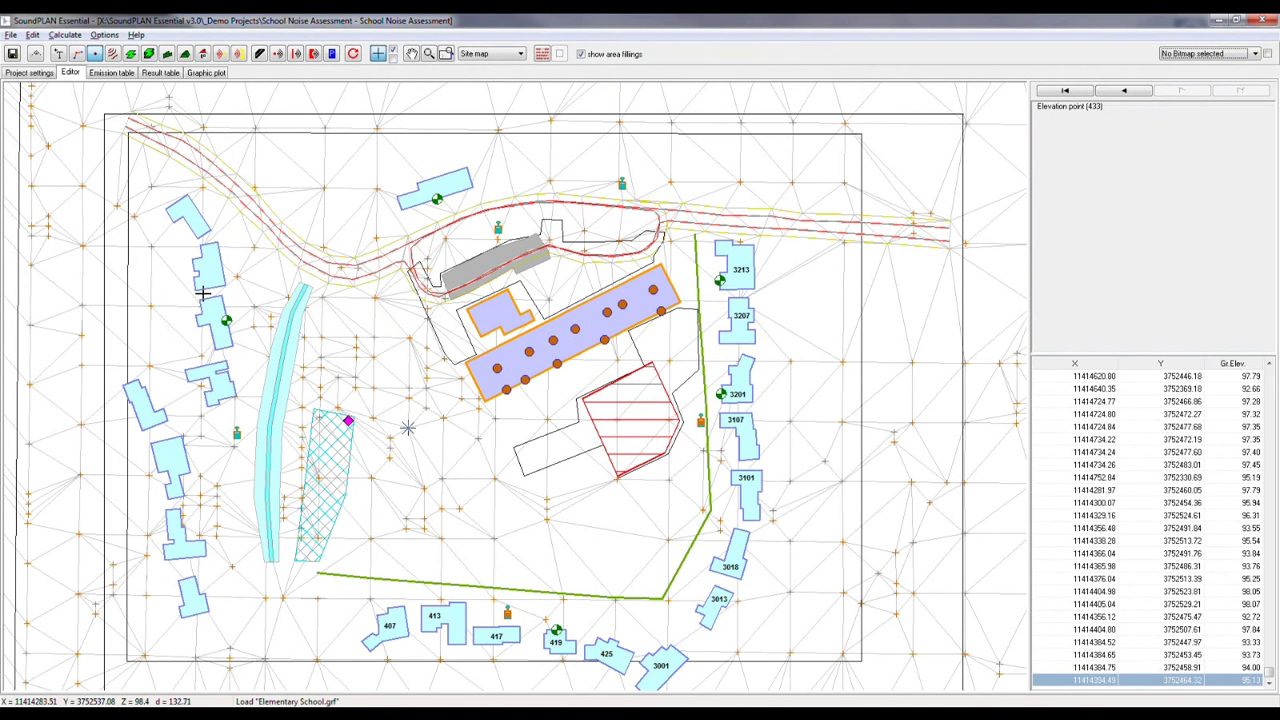
mouse_move(240, 444)
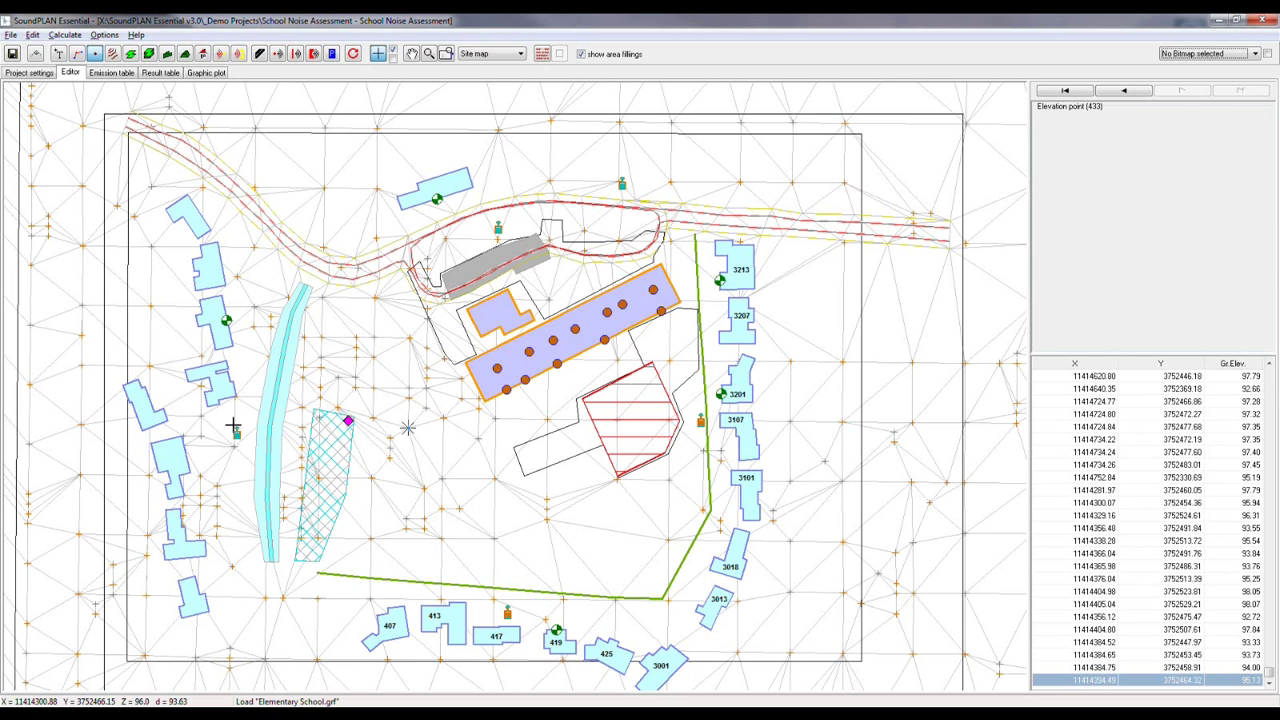
mouse_move(416, 418)
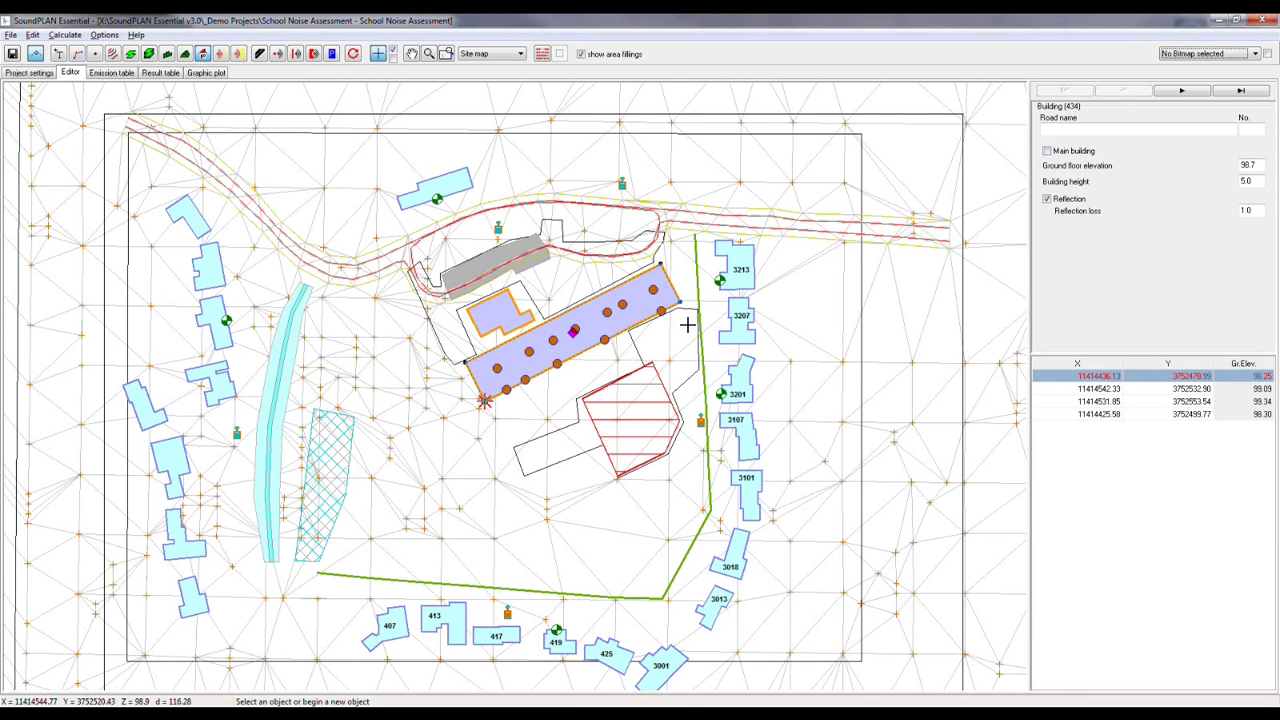
mouse_move(692, 326)
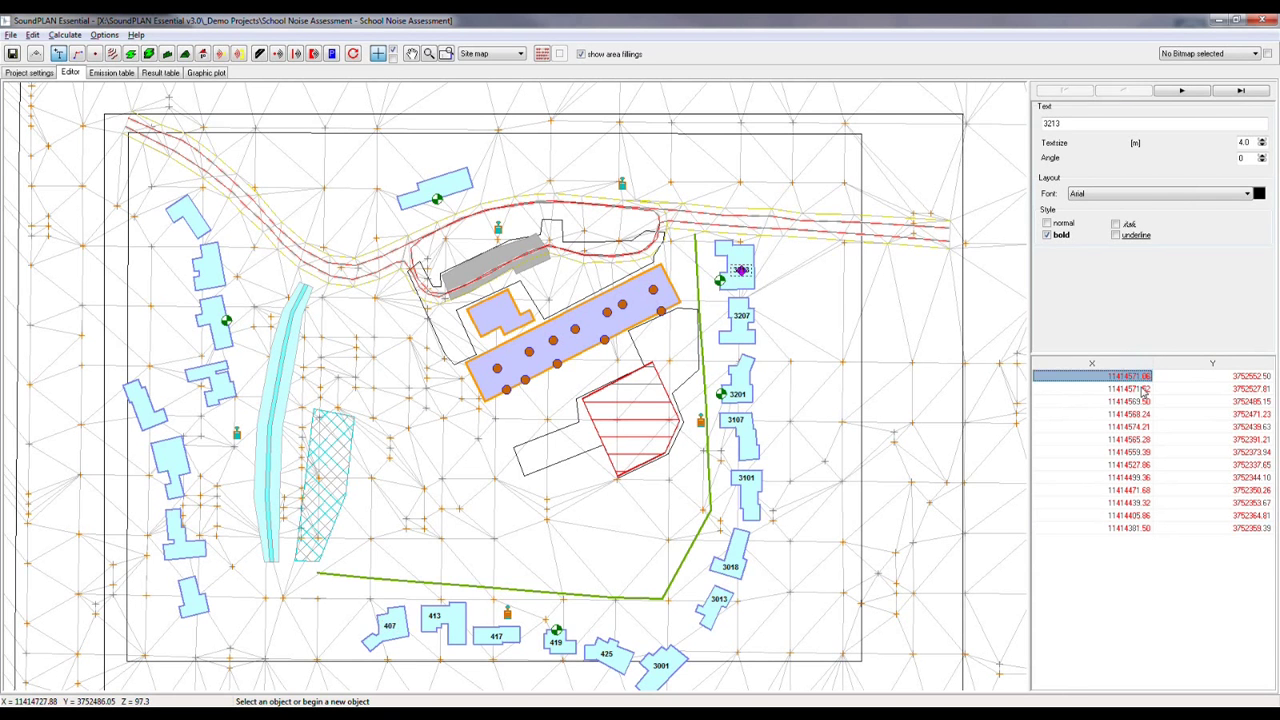
click(1130, 428)
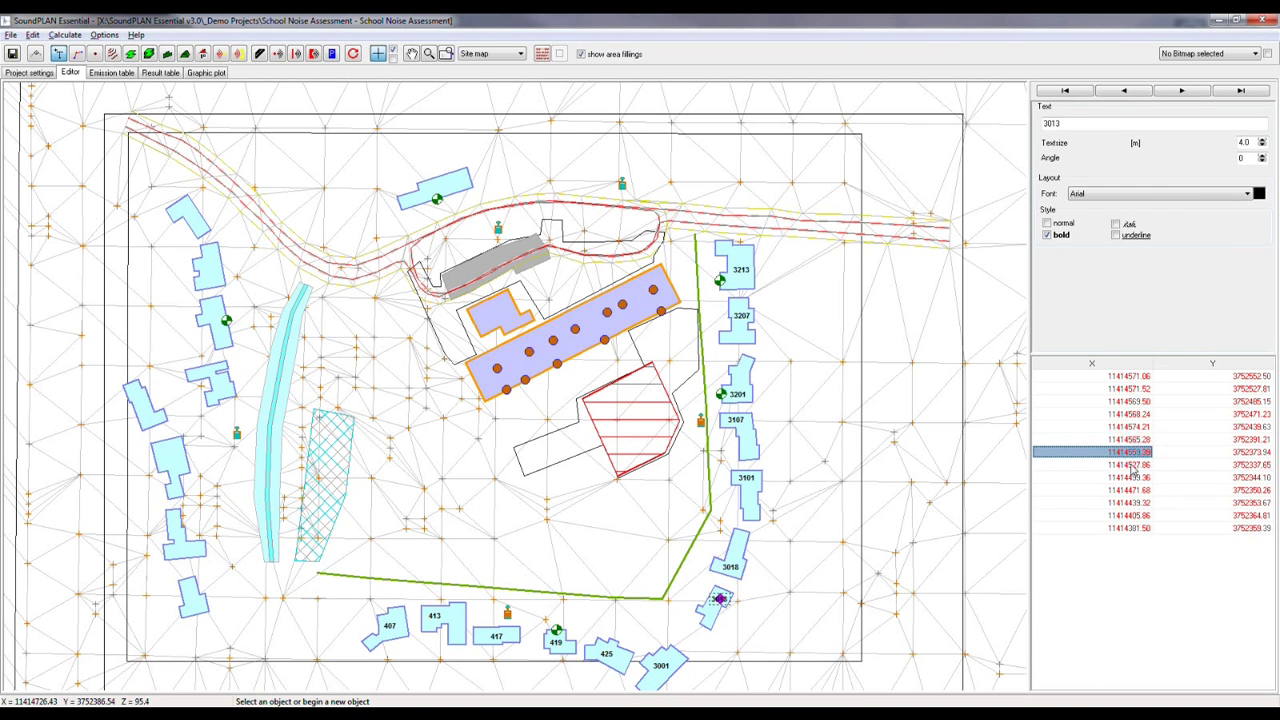
click(1130, 464)
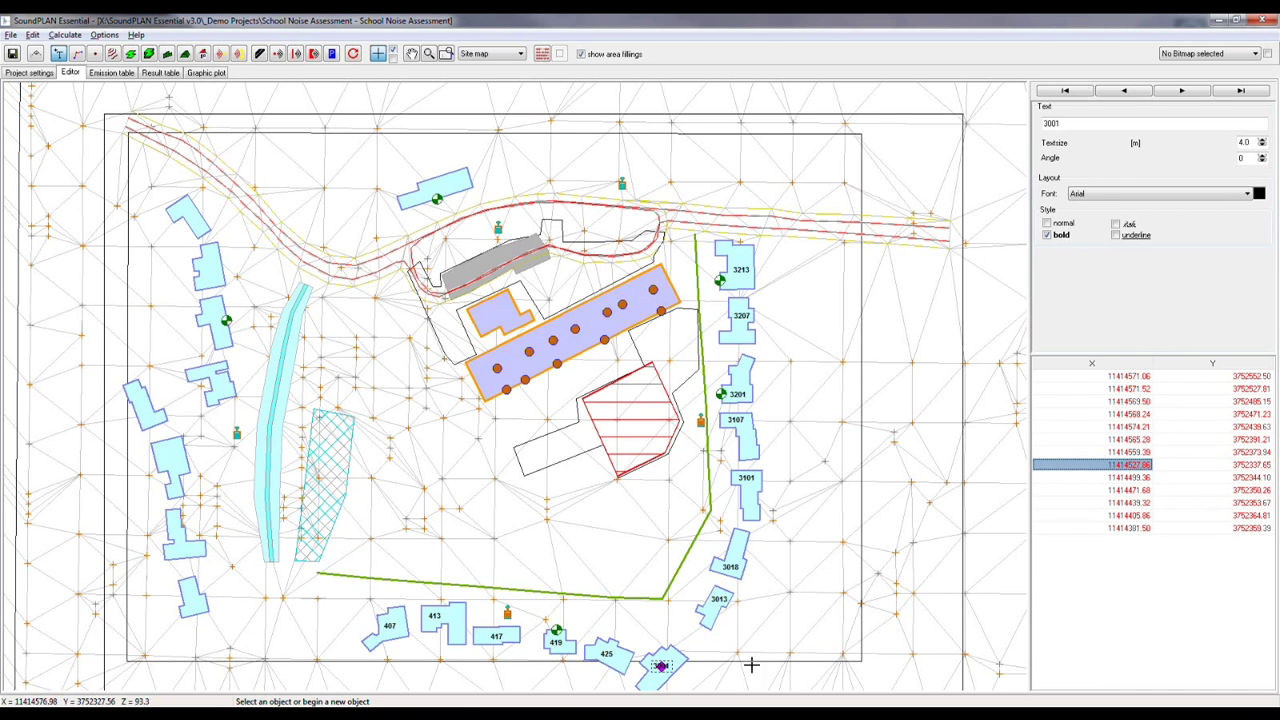
mouse_move(504, 492)
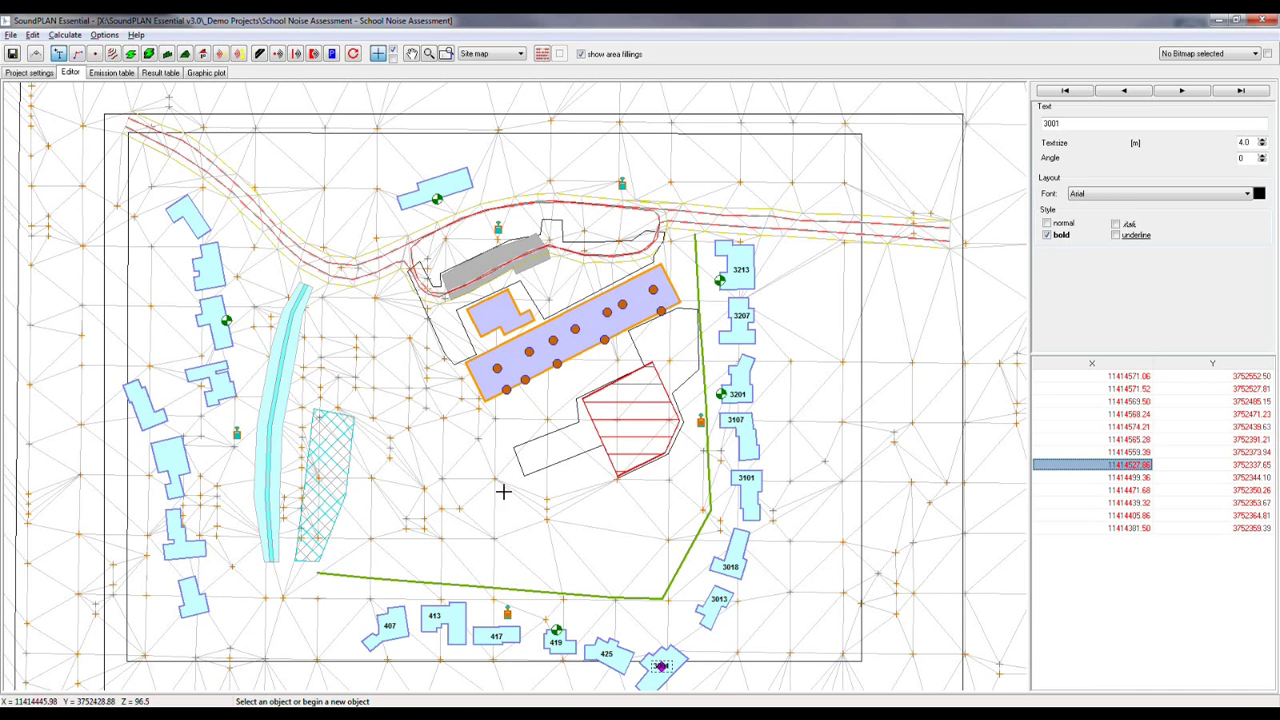
mouse_move(4, 188)
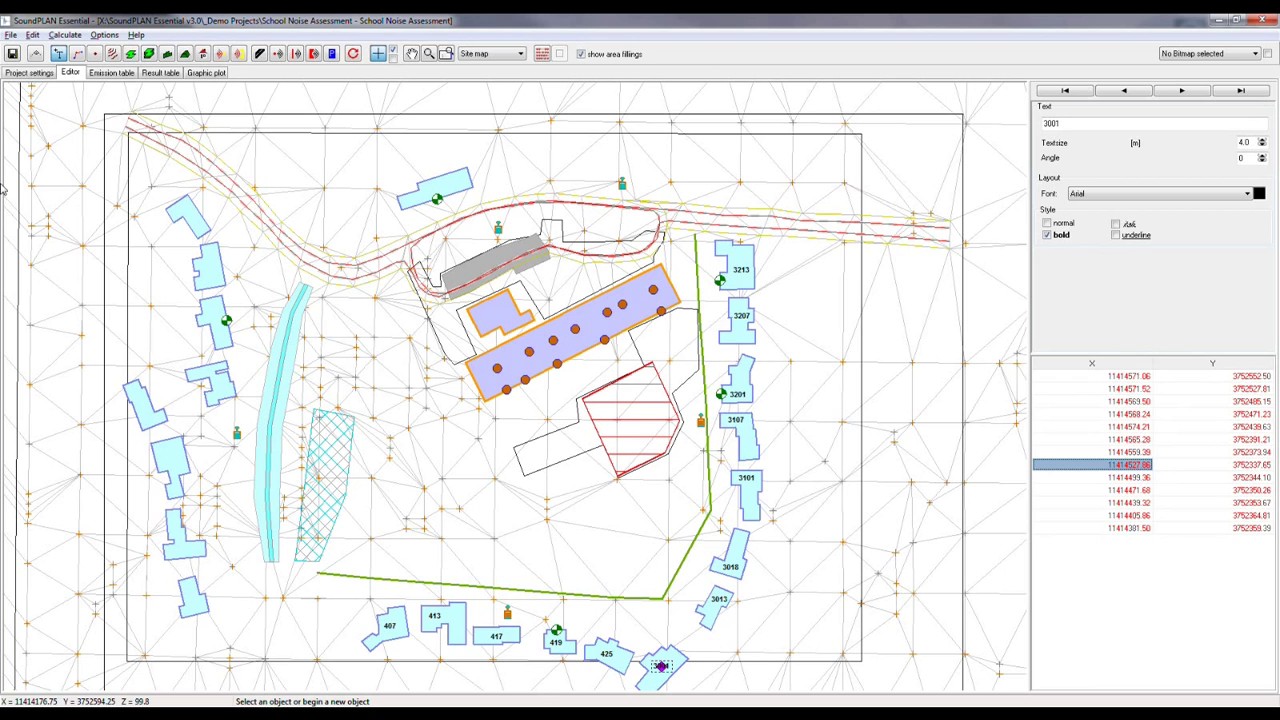
mouse_move(708, 292)
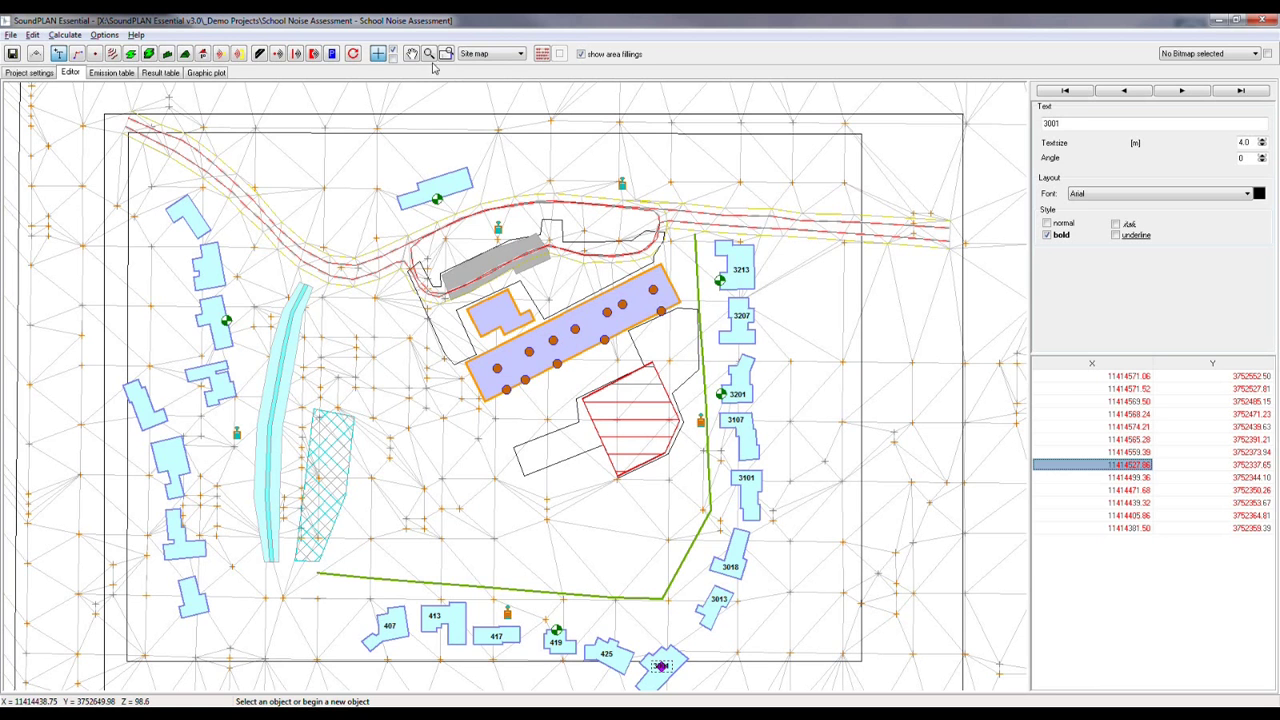
mouse_move(428, 54)
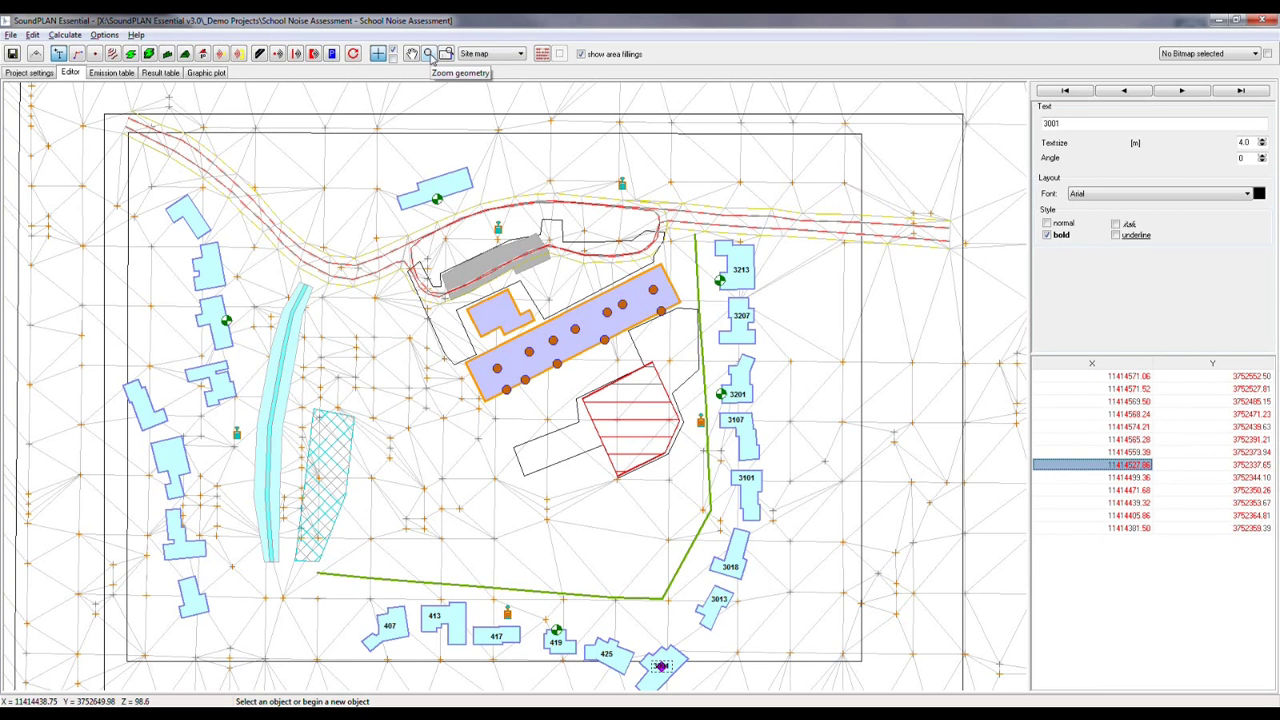
mouse_move(418, 196)
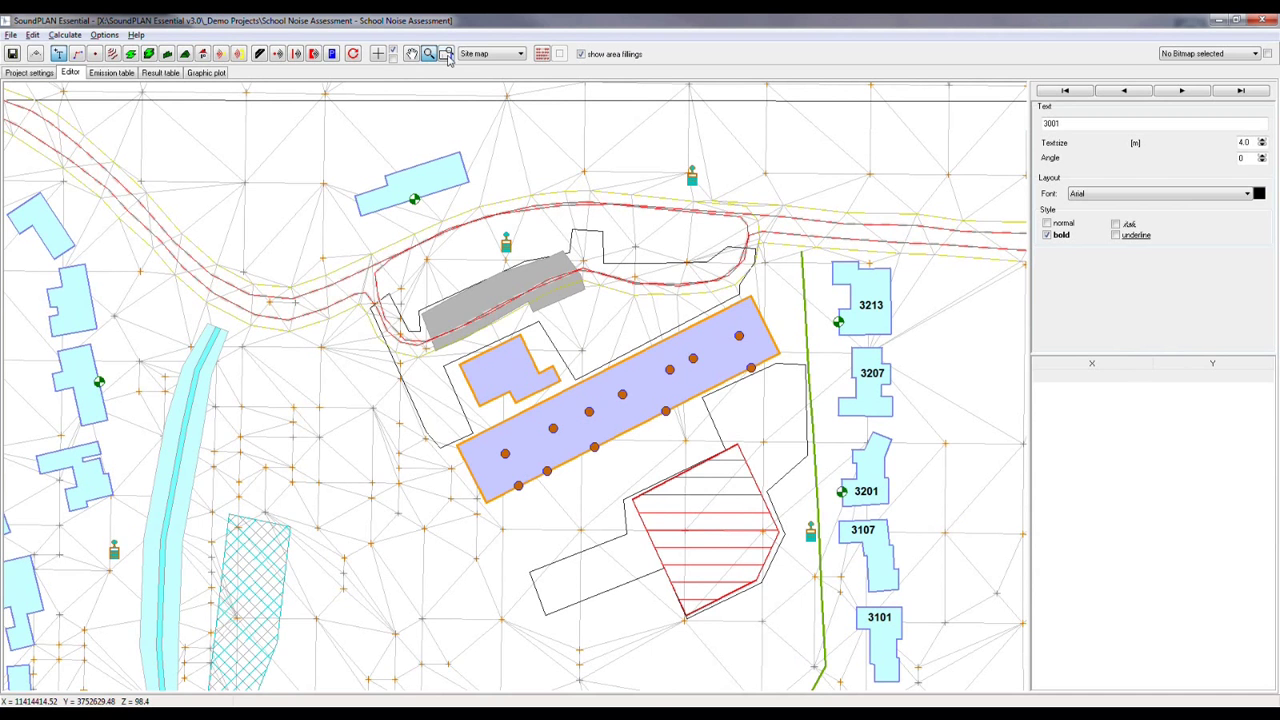
click(448, 54)
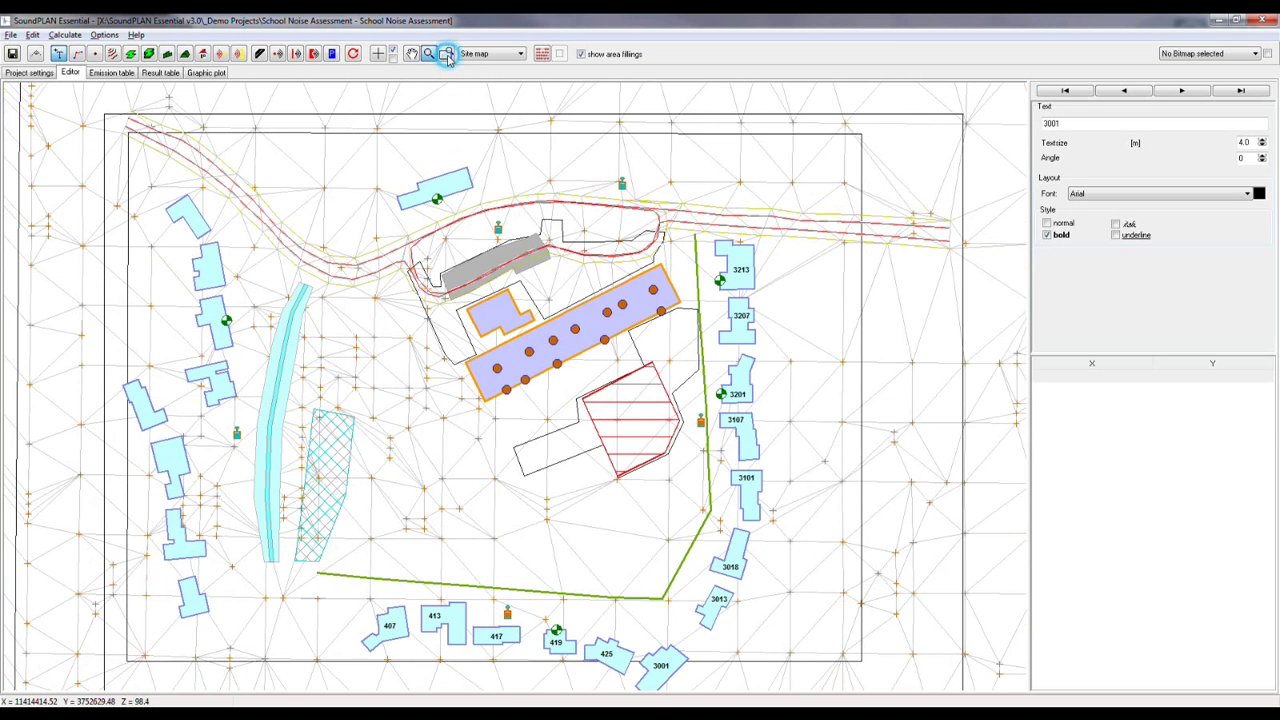
mouse_move(448, 54)
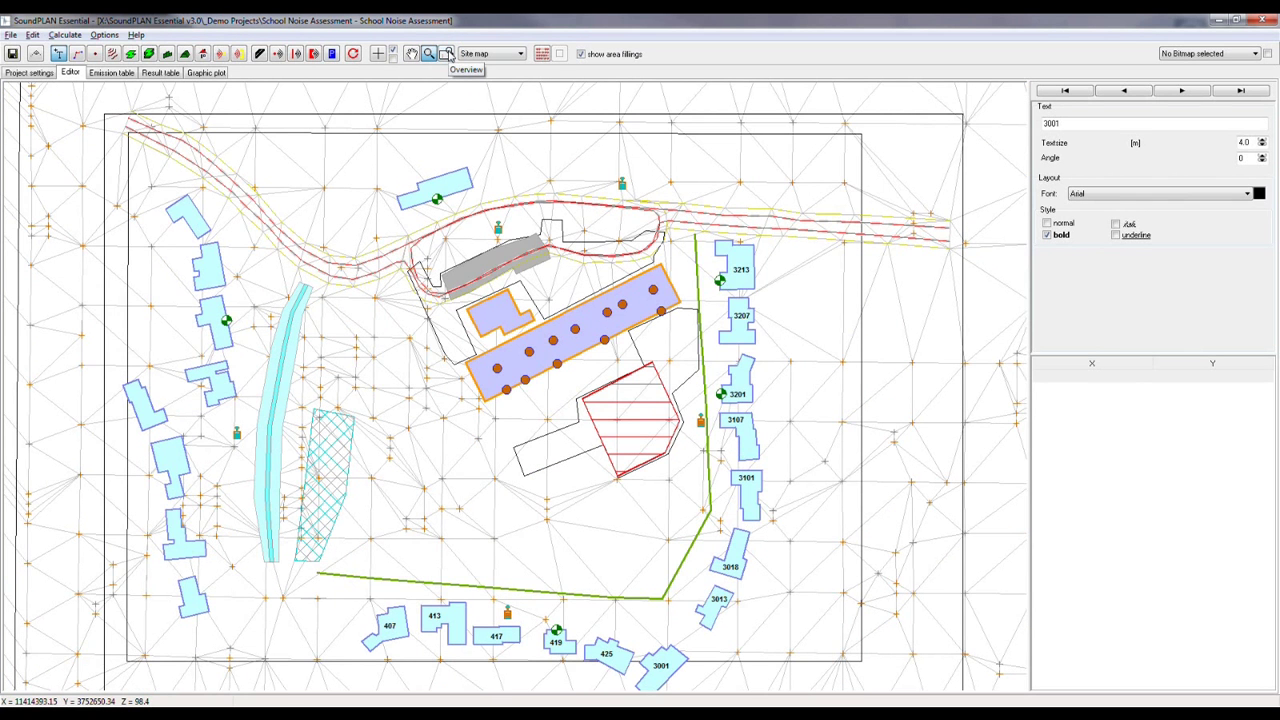
mouse_move(412, 54)
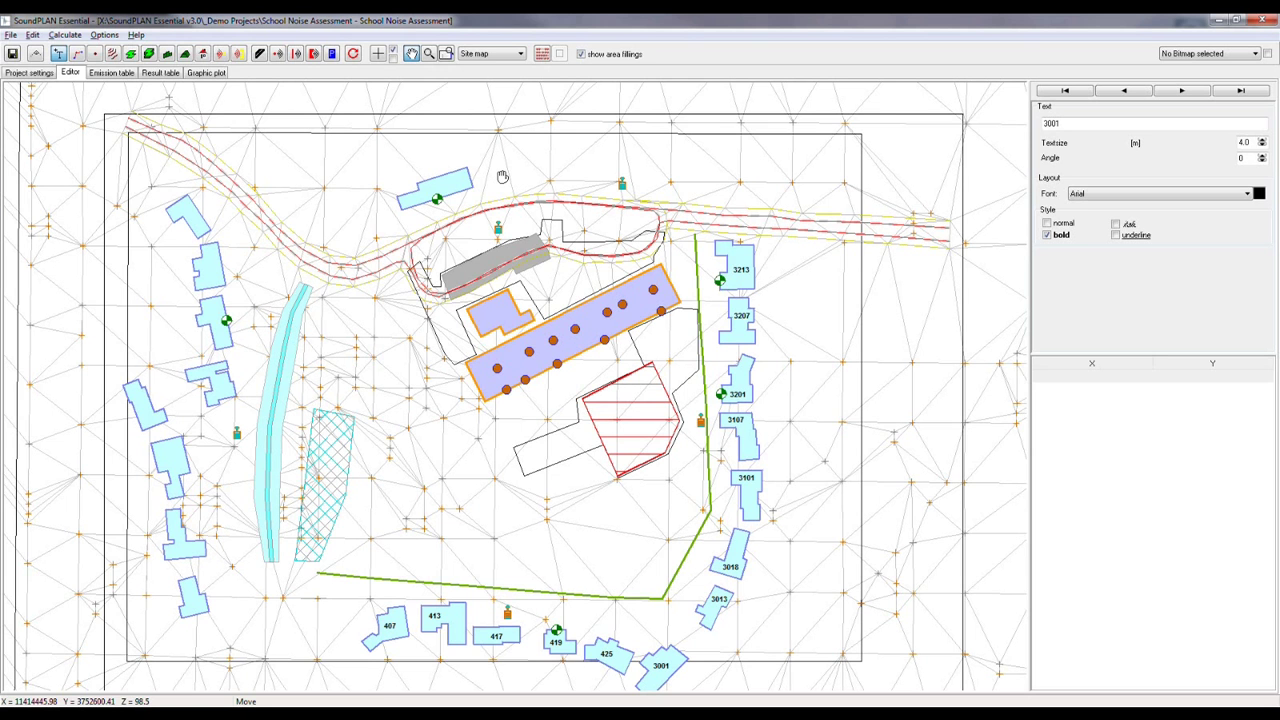
mouse_move(624, 146)
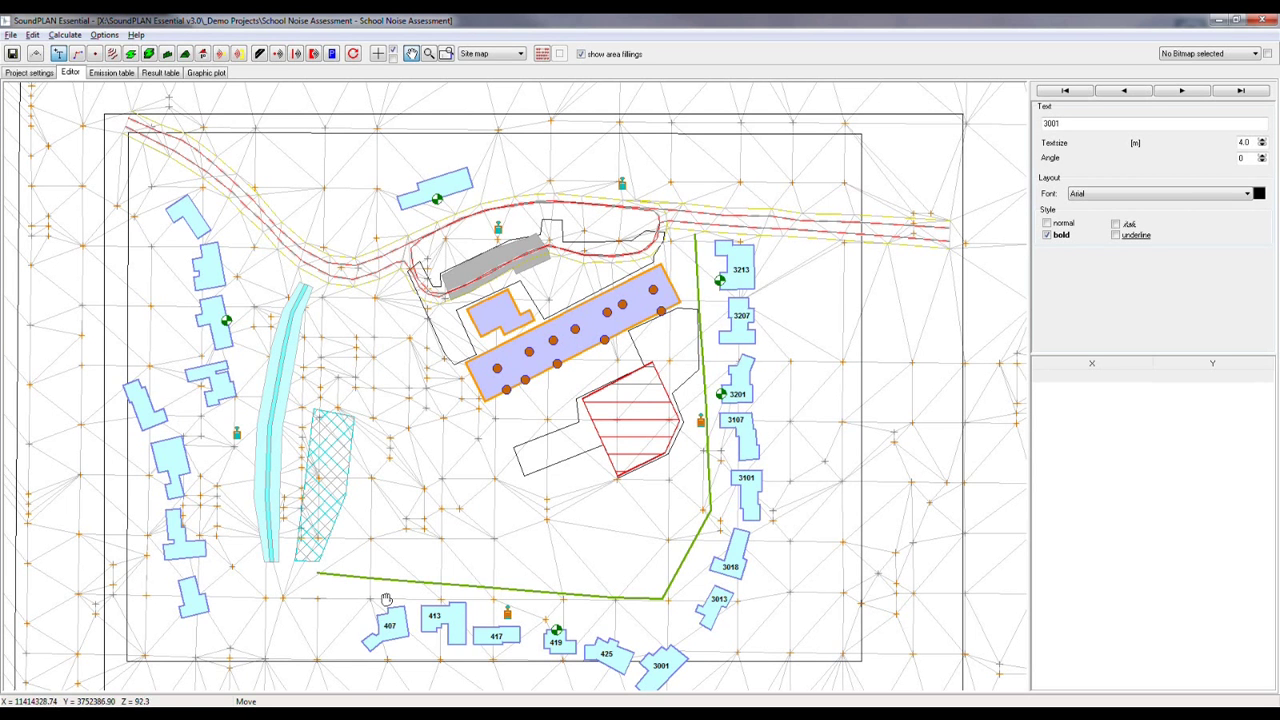
mouse_move(346, 648)
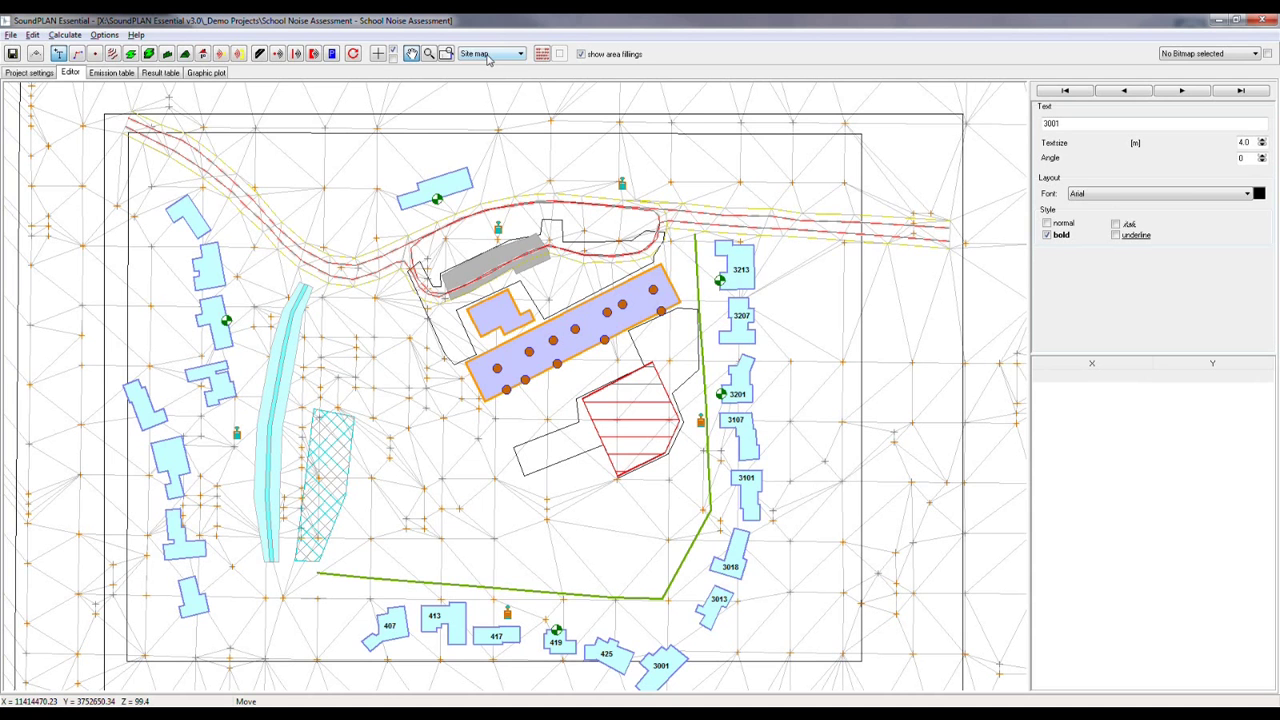
Step: Switch to the Vertical map view and set its show type to Hidden Surface
click(520, 52)
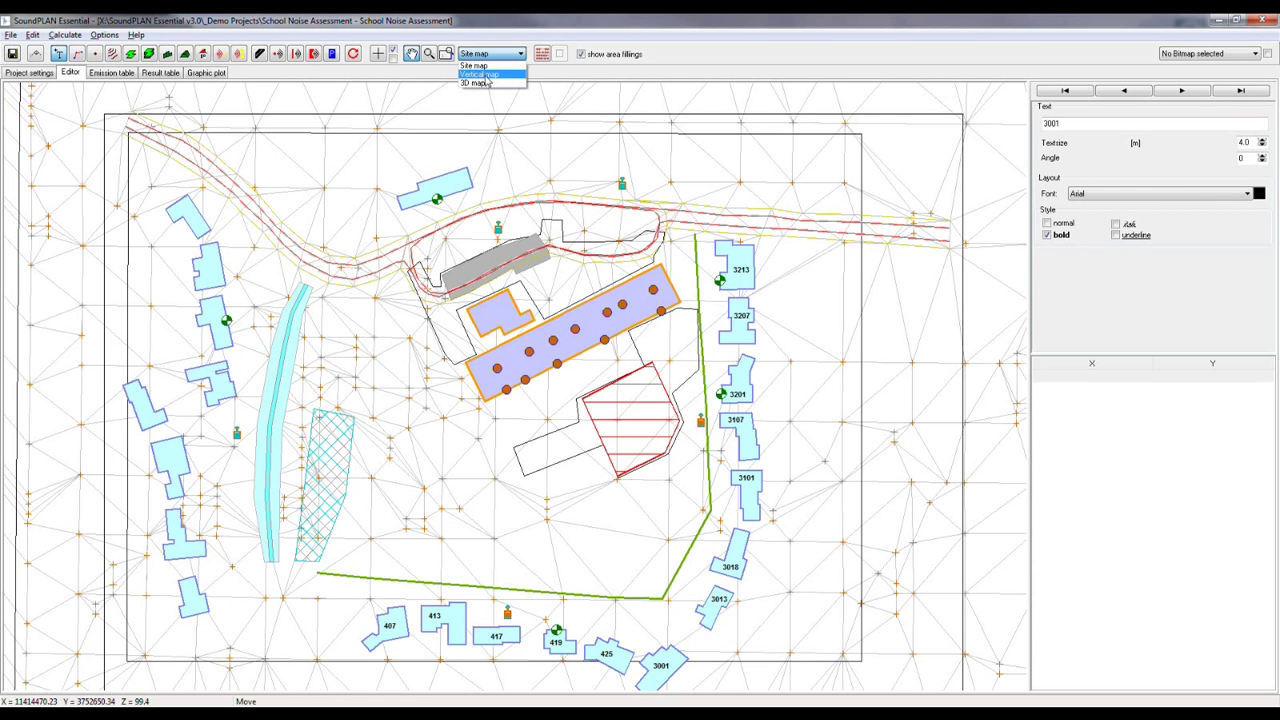
click(476, 76)
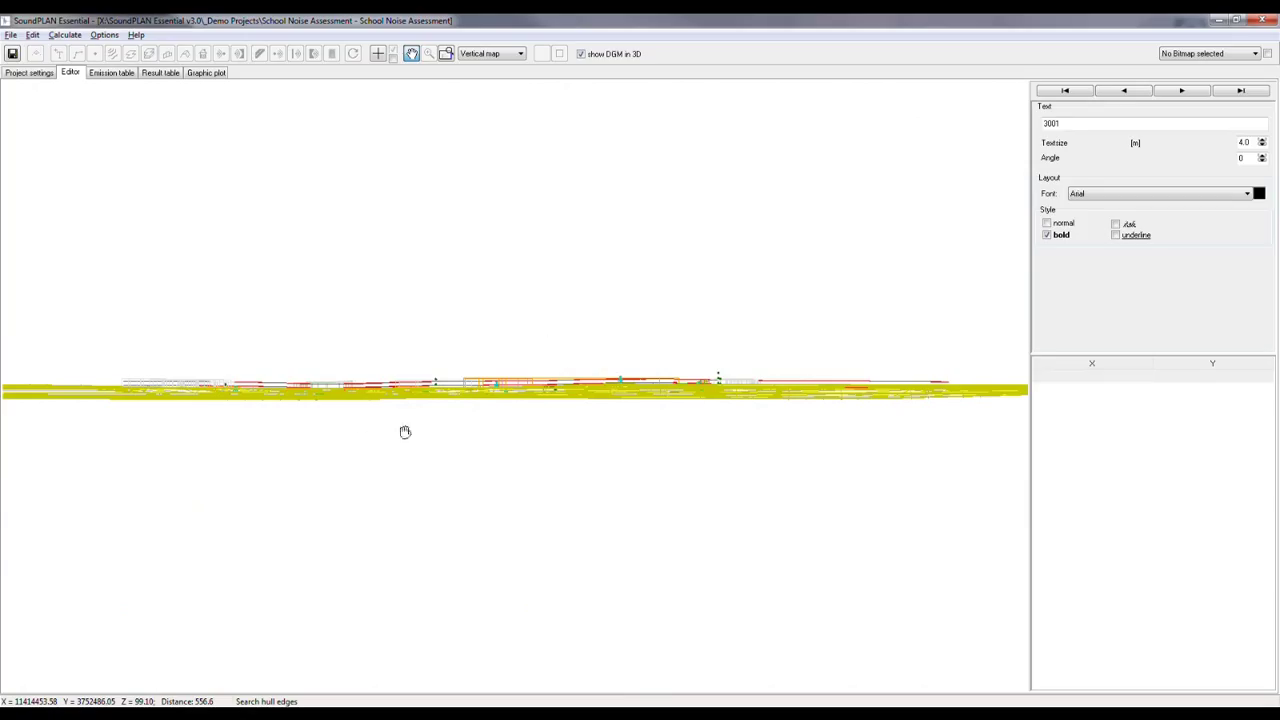
mouse_move(536, 248)
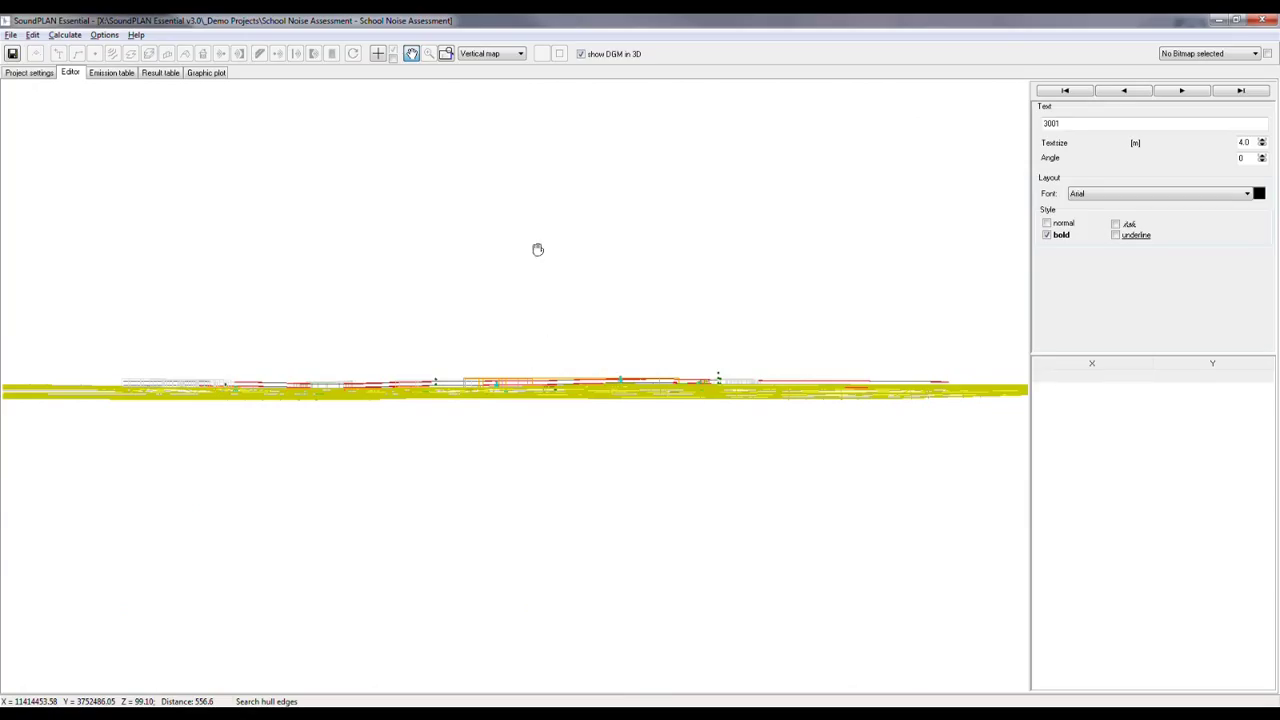
mouse_move(548, 252)
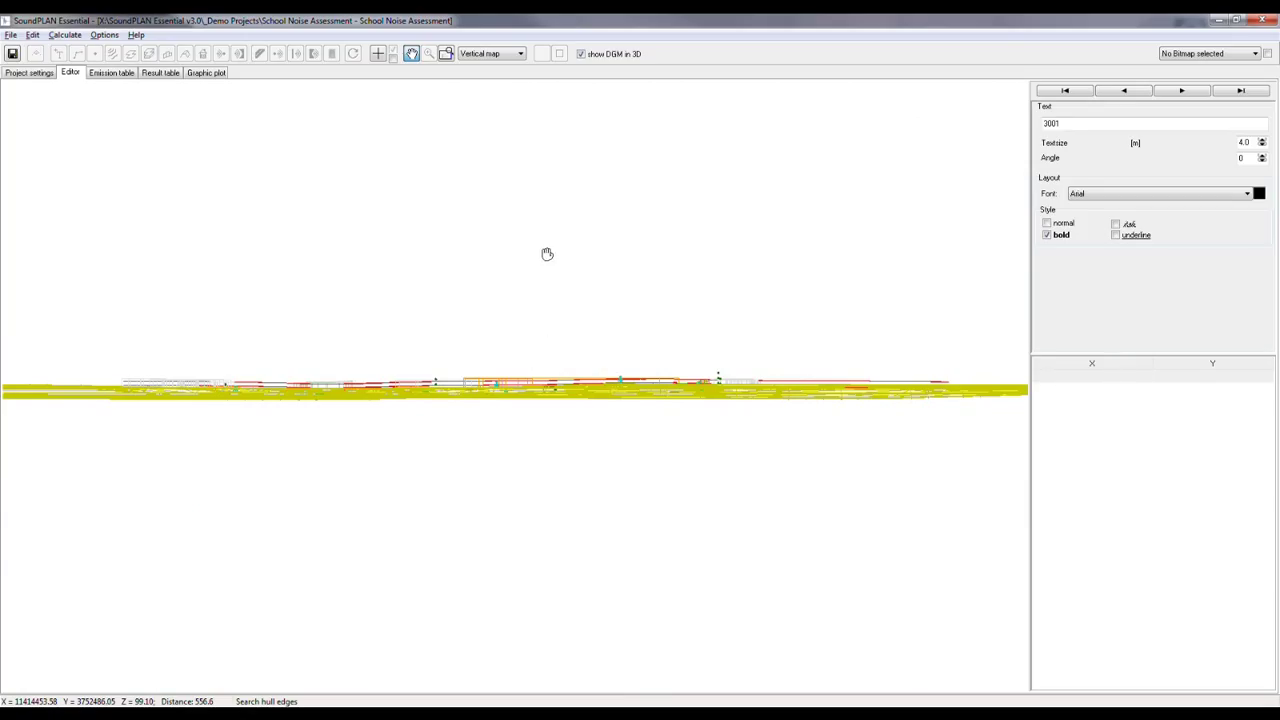
right_click(548, 252)
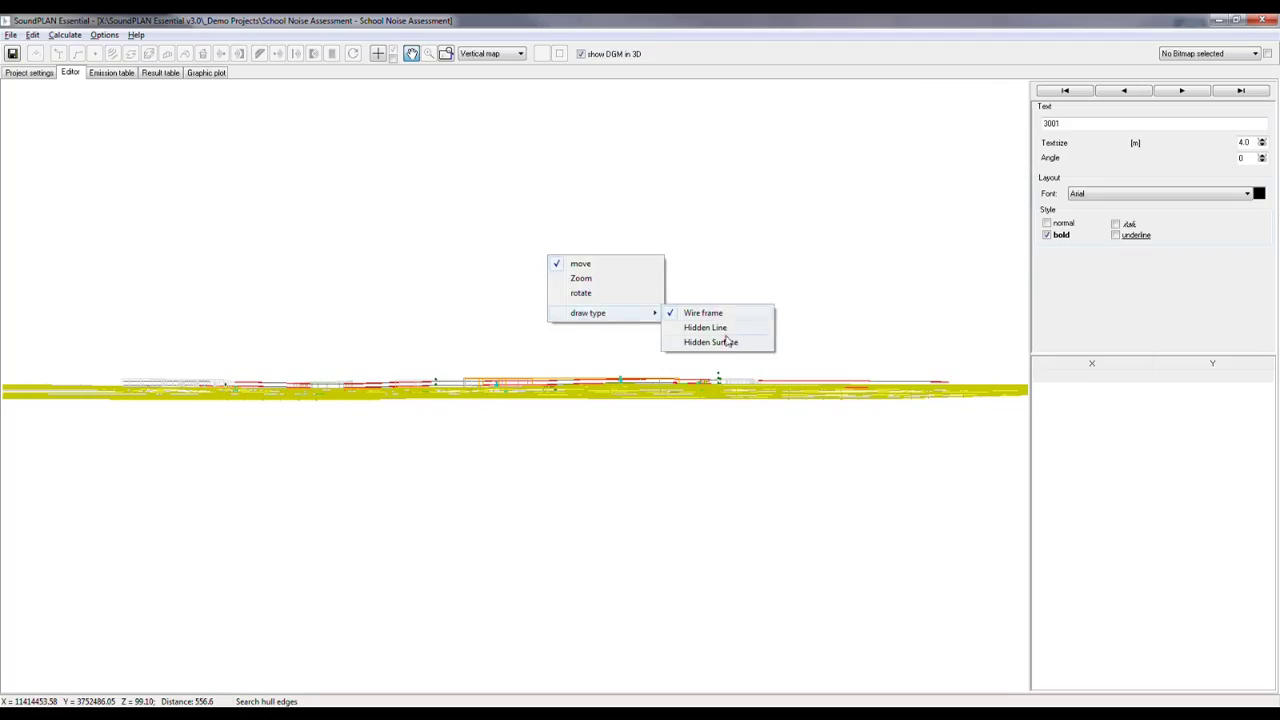
click(712, 342)
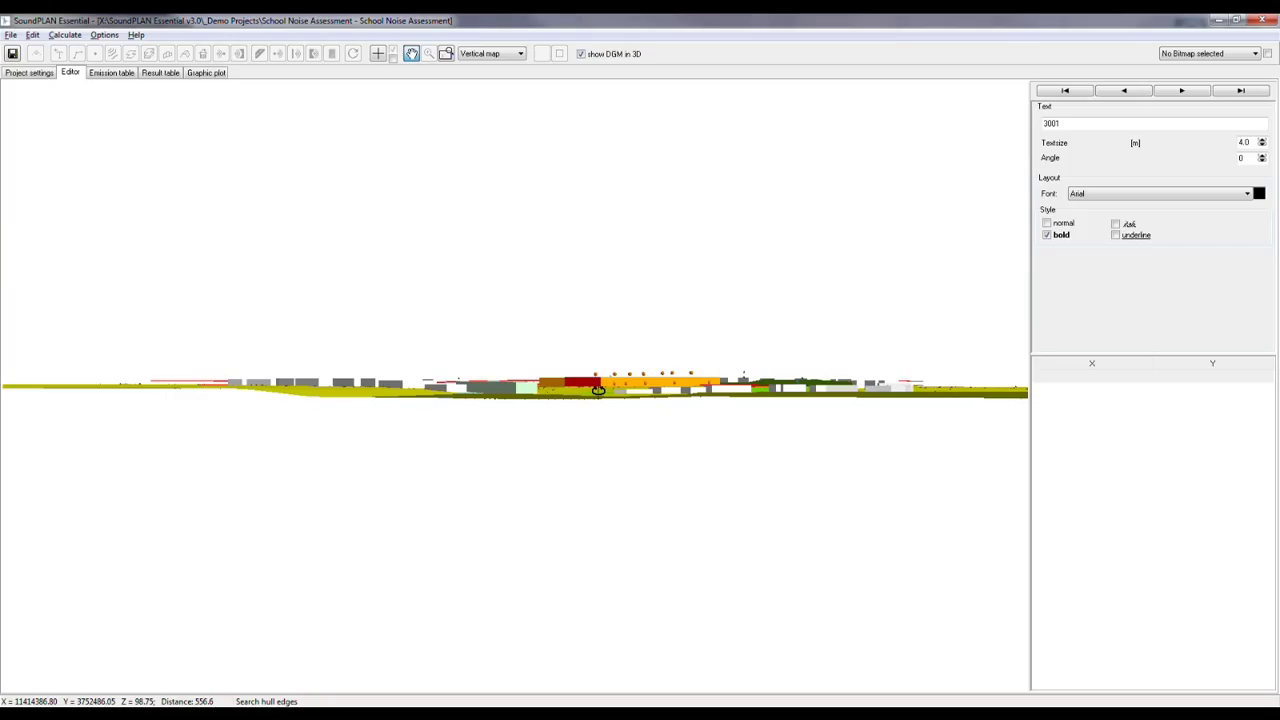
mouse_move(570, 414)
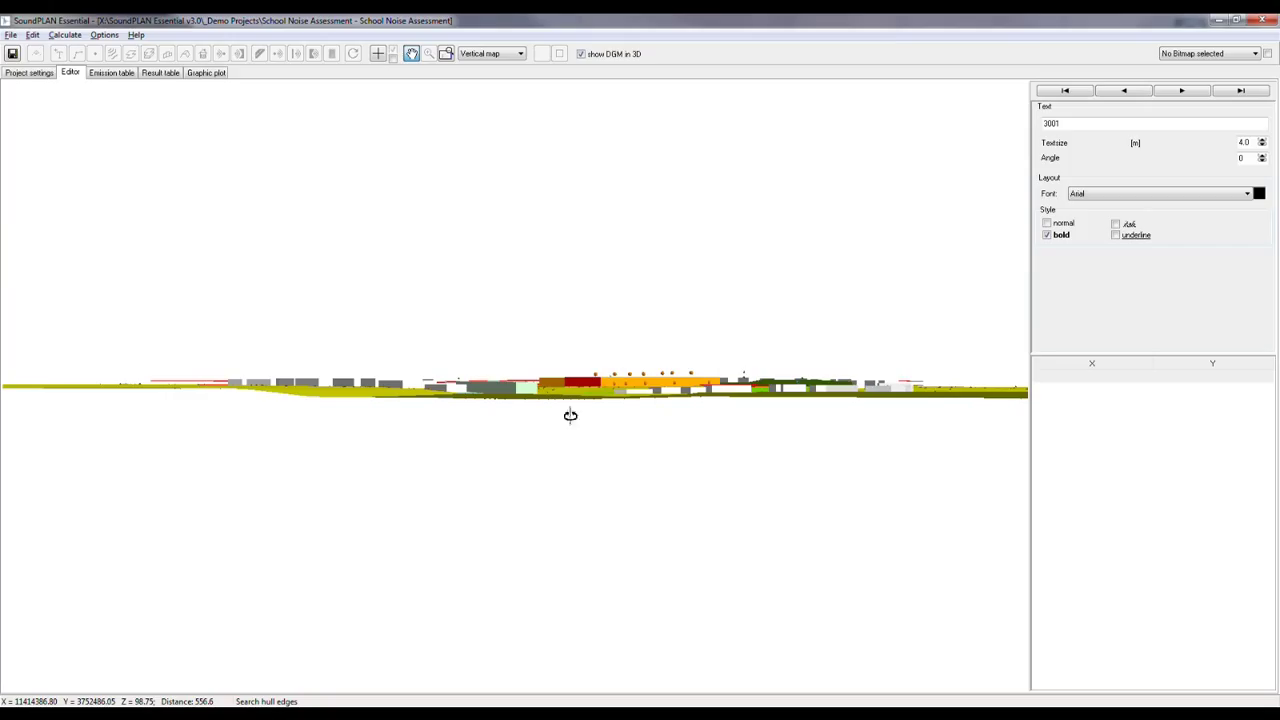
mouse_move(518, 130)
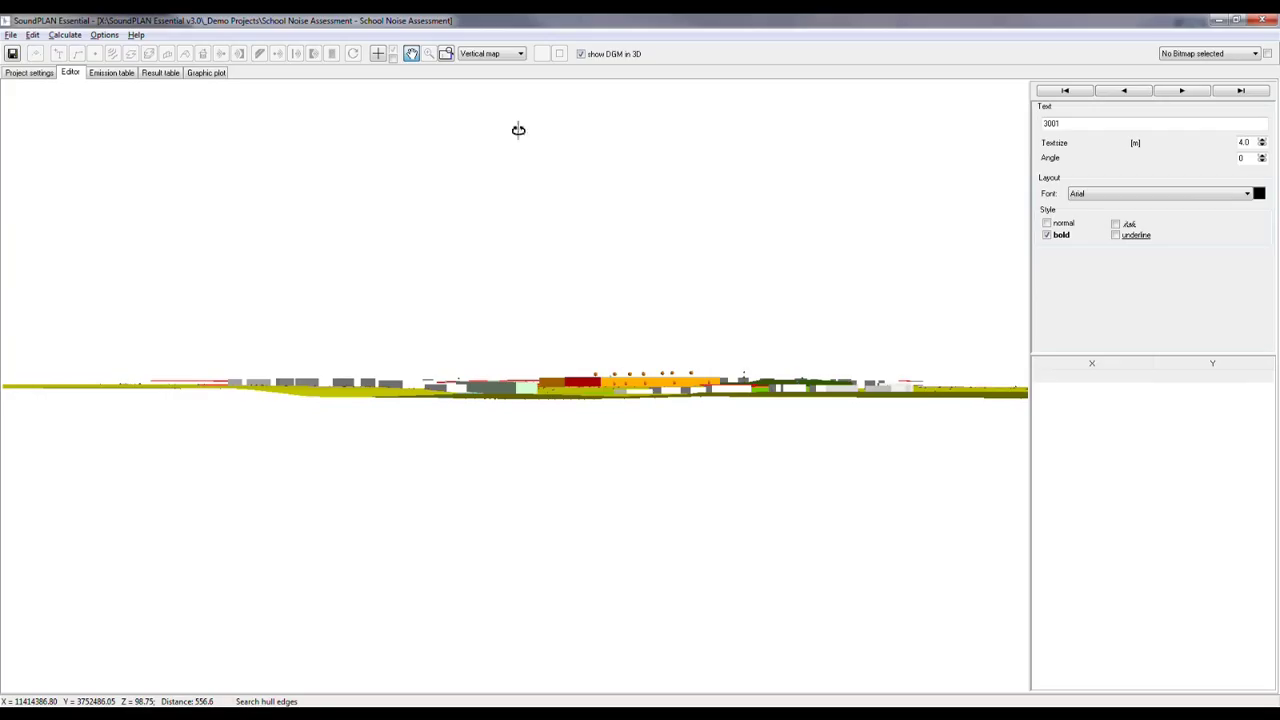
mouse_move(184, 118)
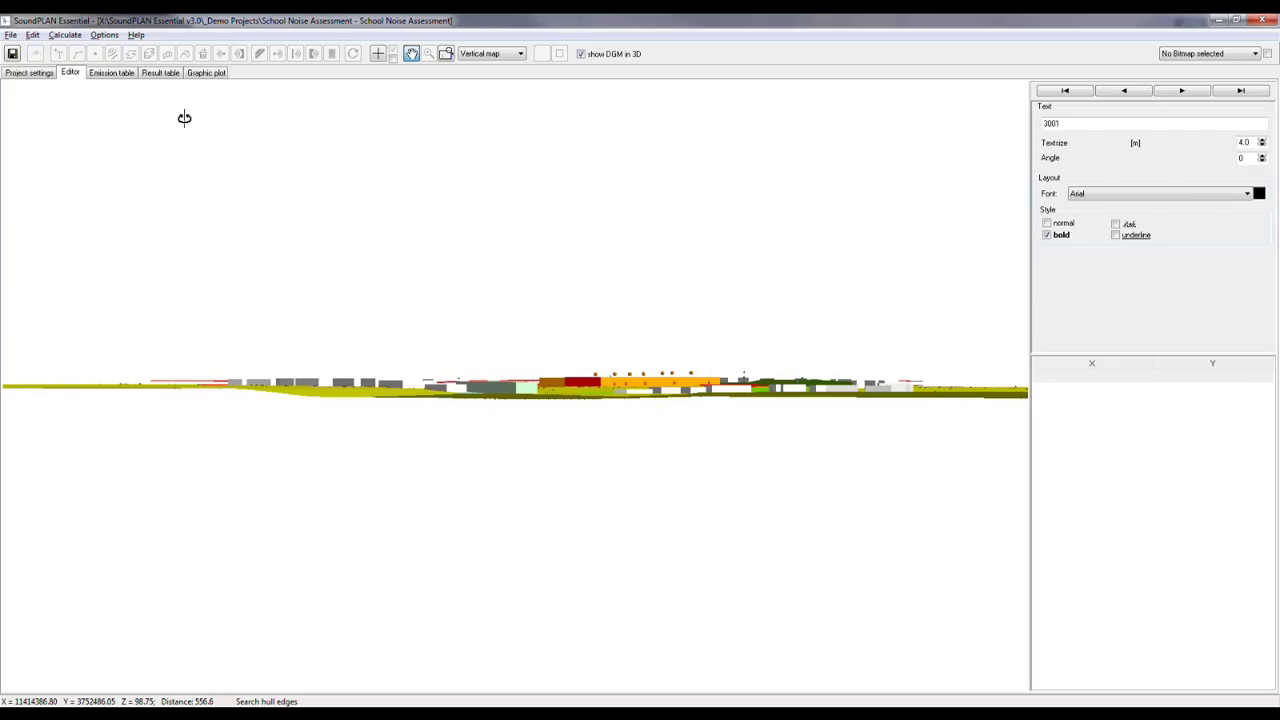
mouse_move(340, 680)
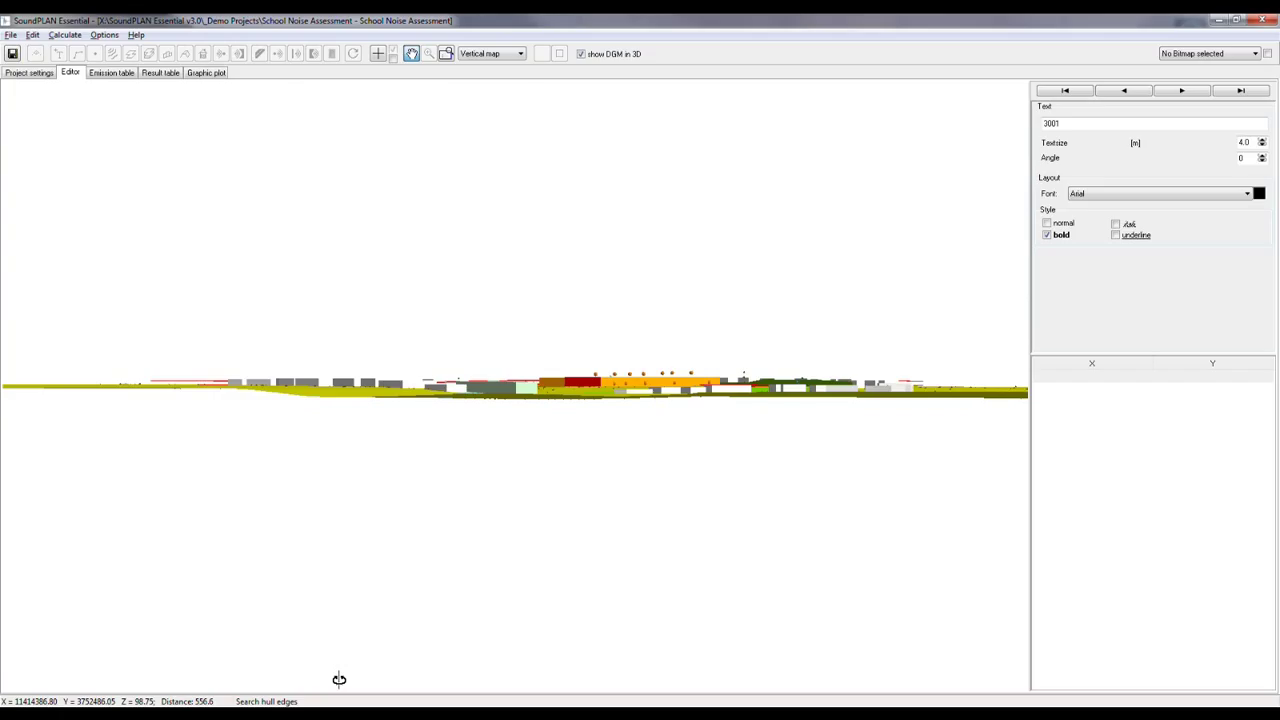
Step: Switch to the 3D map, orbit around the school, play ground and noise barriers, then return to the Site map
click(516, 52)
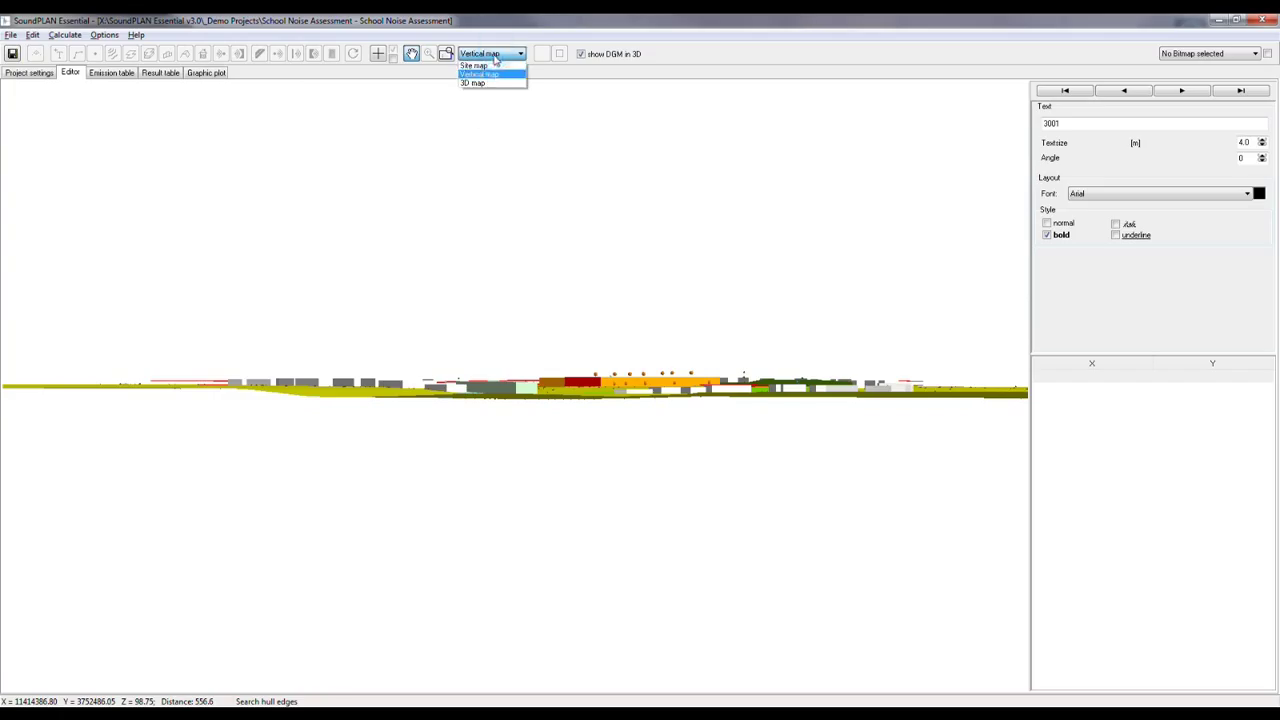
click(472, 82)
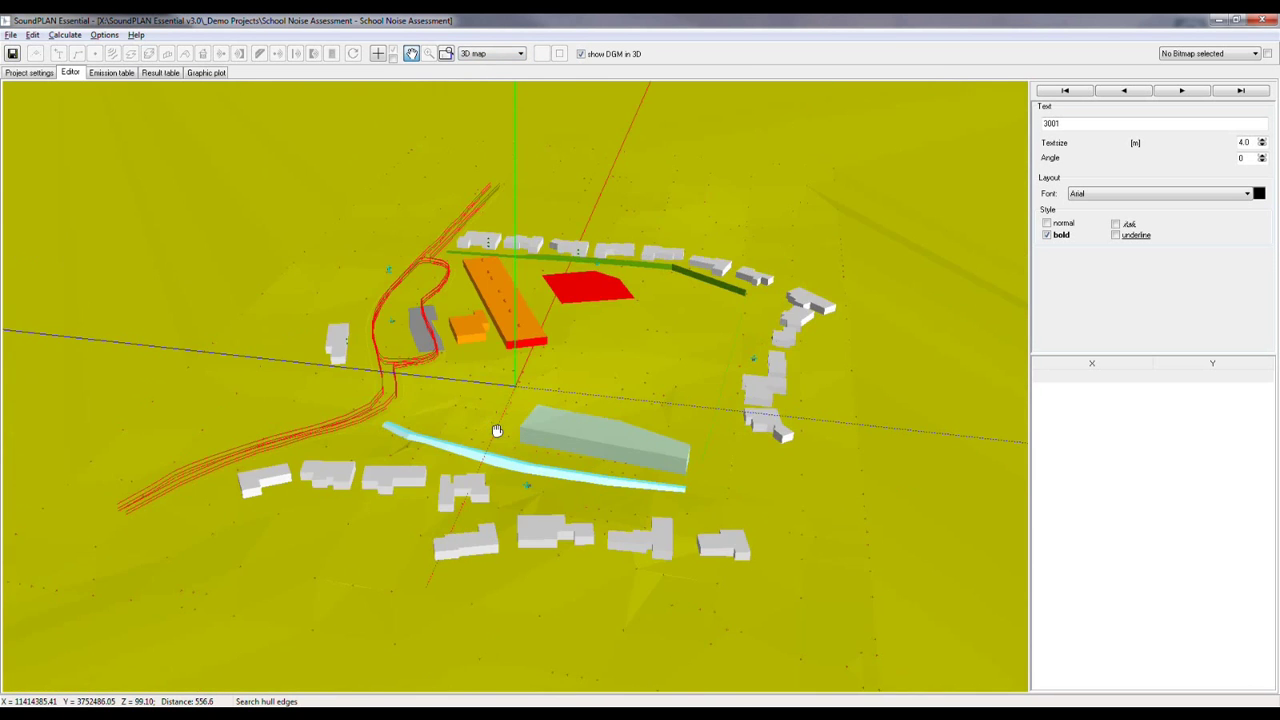
drag(496, 430, 504, 430)
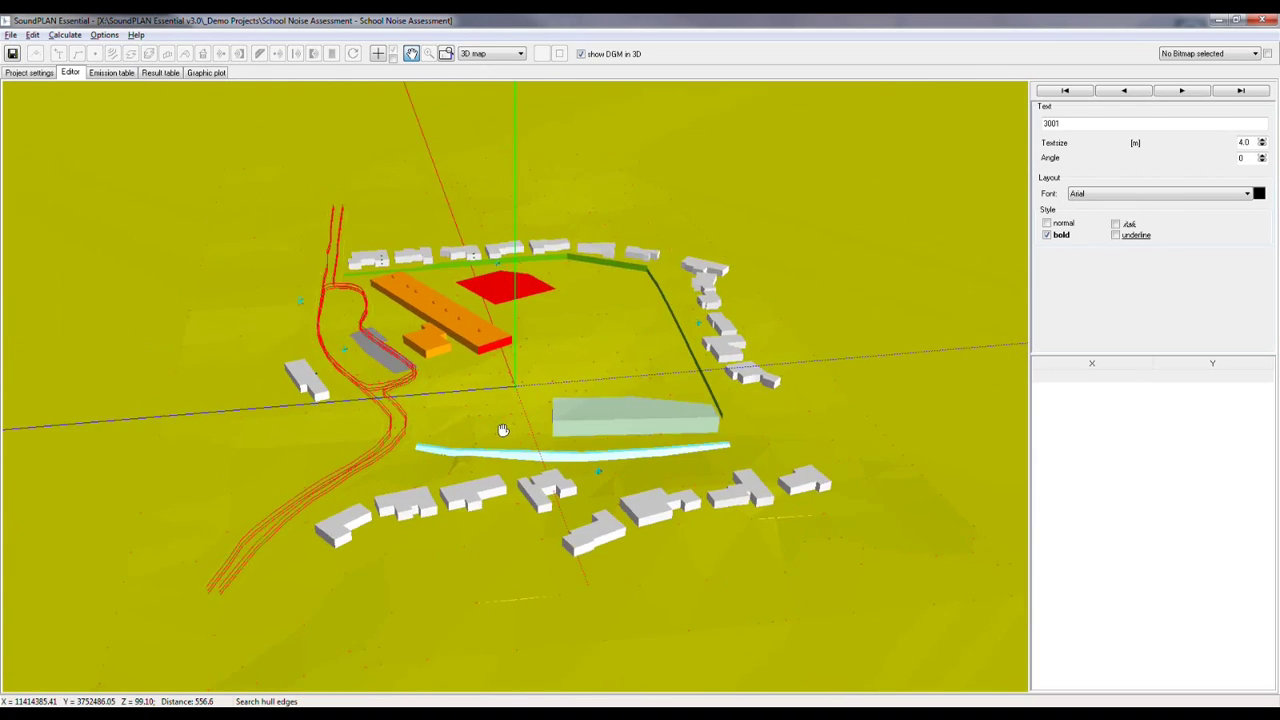
drag(504, 430, 528, 430)
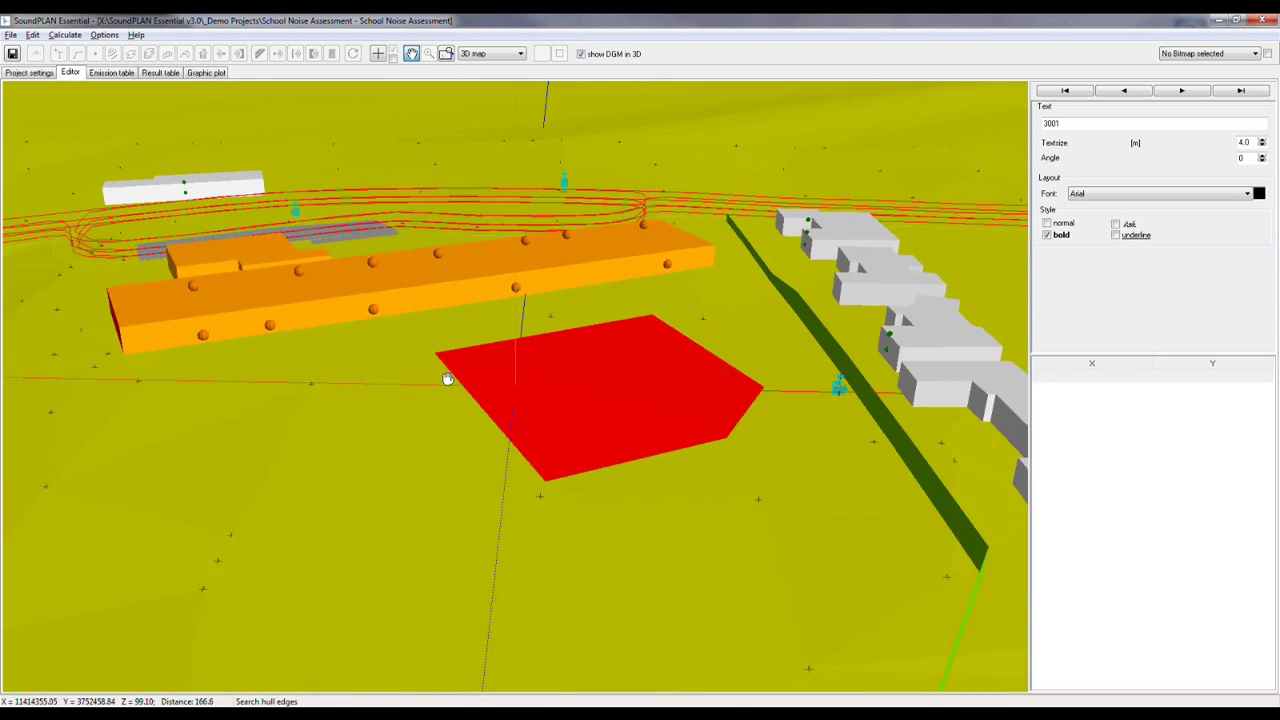
drag(448, 378, 730, 524)
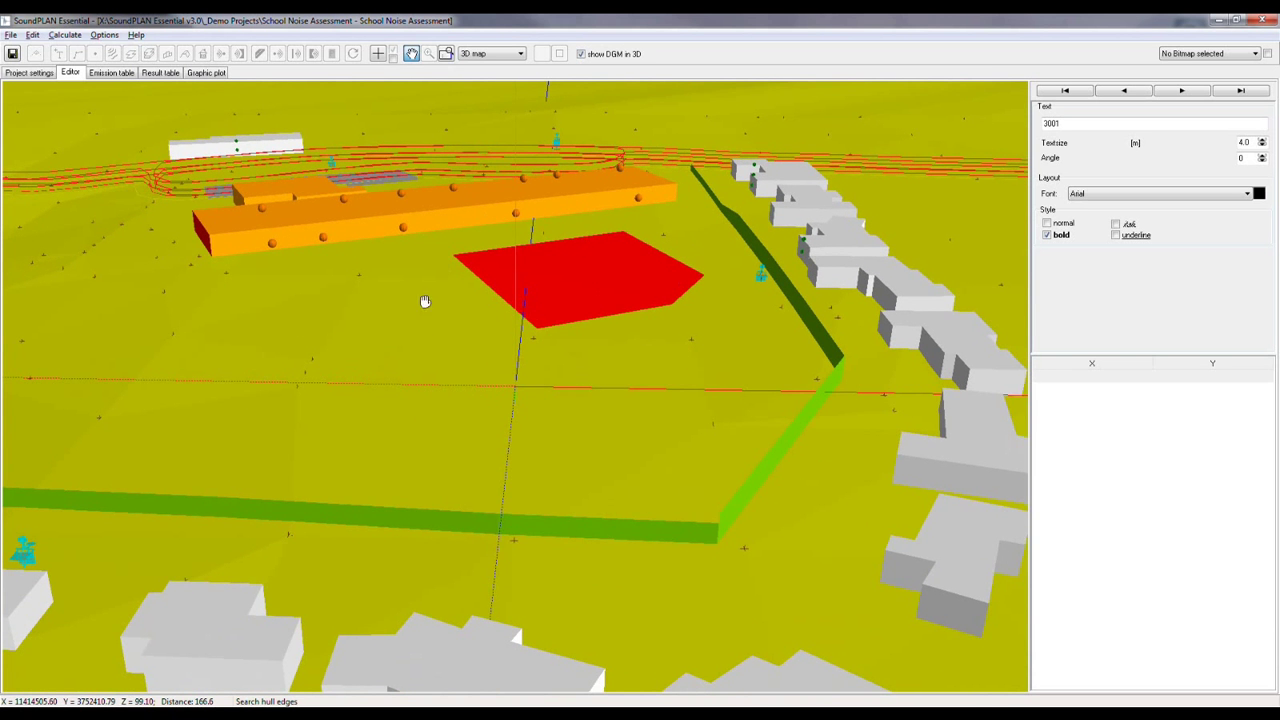
mouse_move(780, 428)
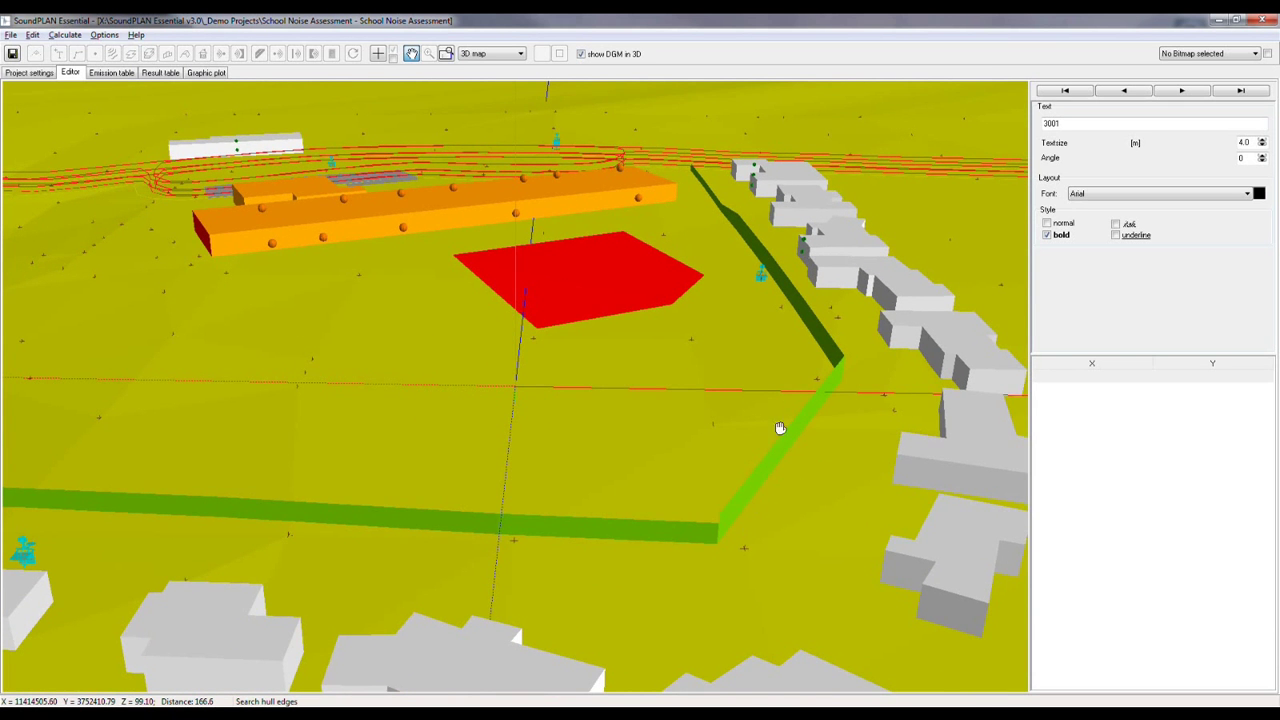
drag(780, 428, 716, 520)
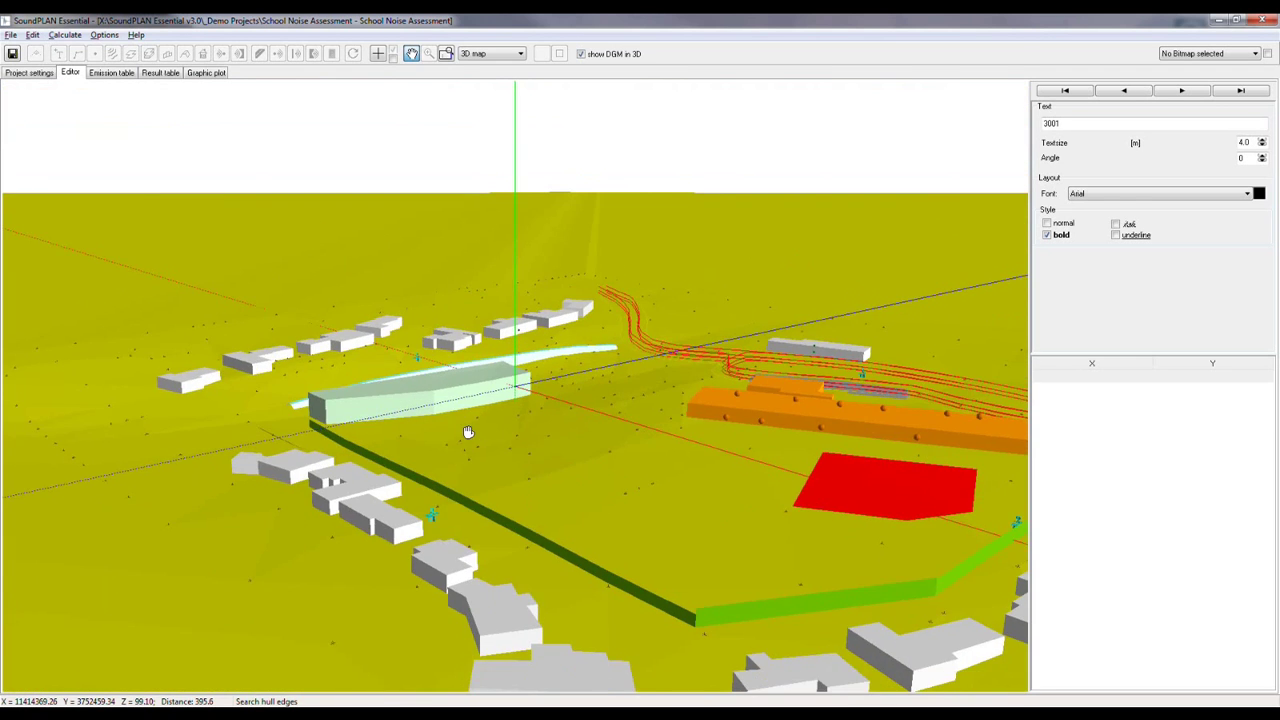
drag(468, 432, 420, 408)
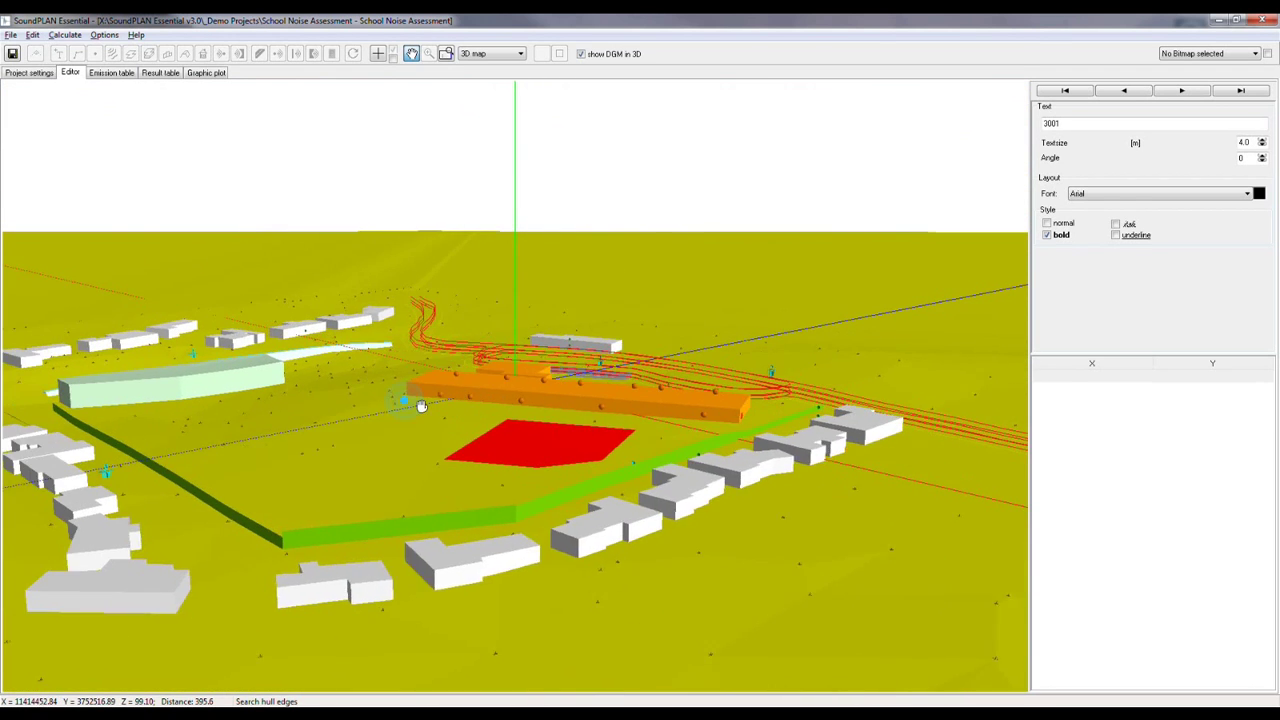
drag(420, 406, 278, 444)
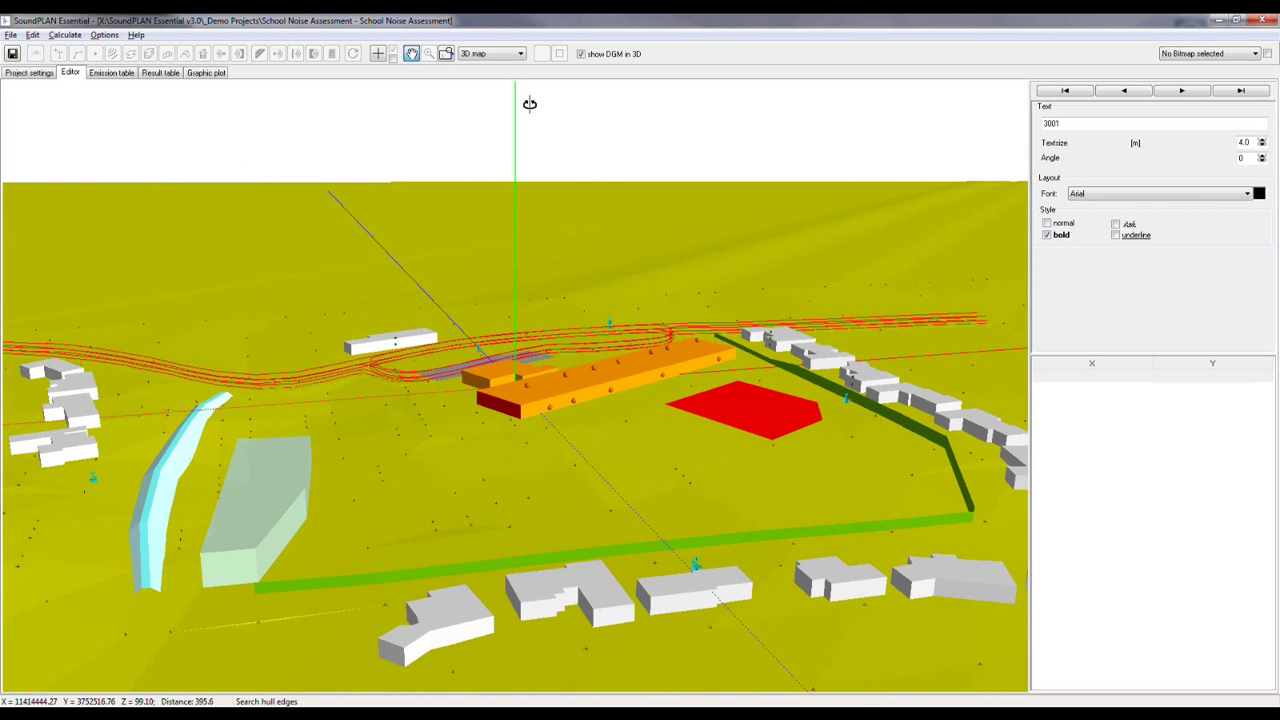
click(490, 52)
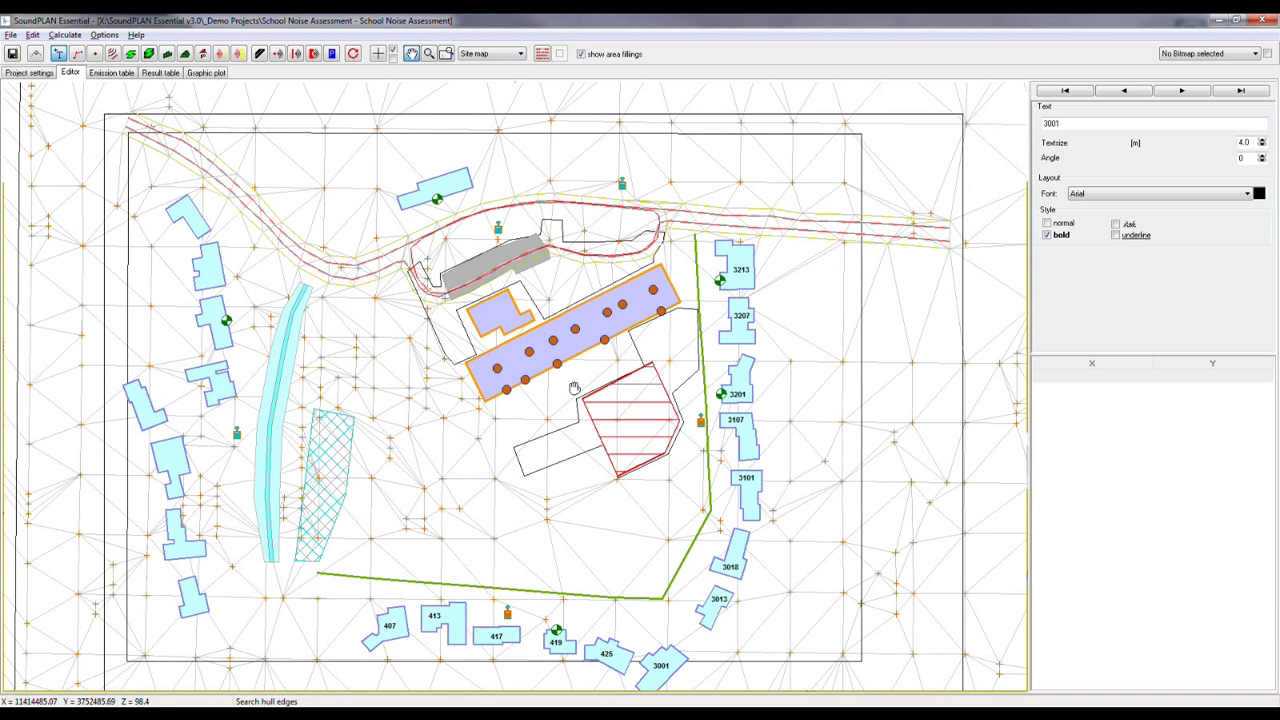
mouse_move(434, 114)
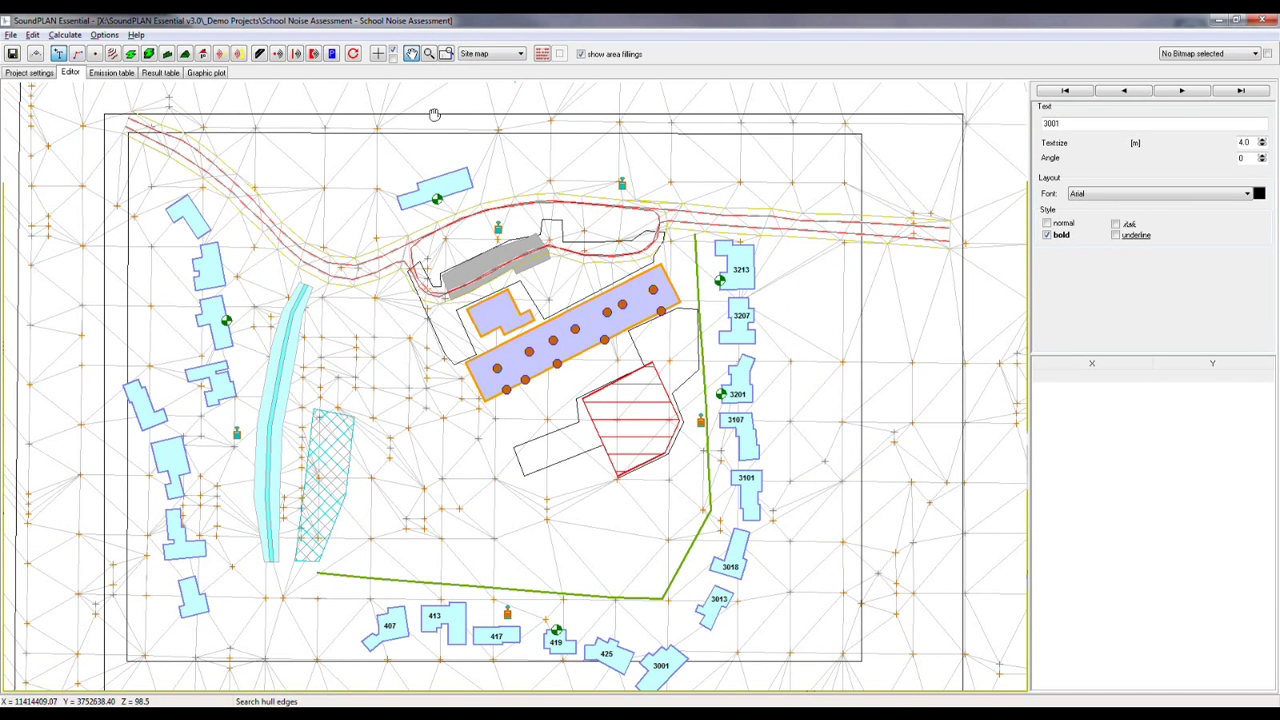
mouse_move(384, 78)
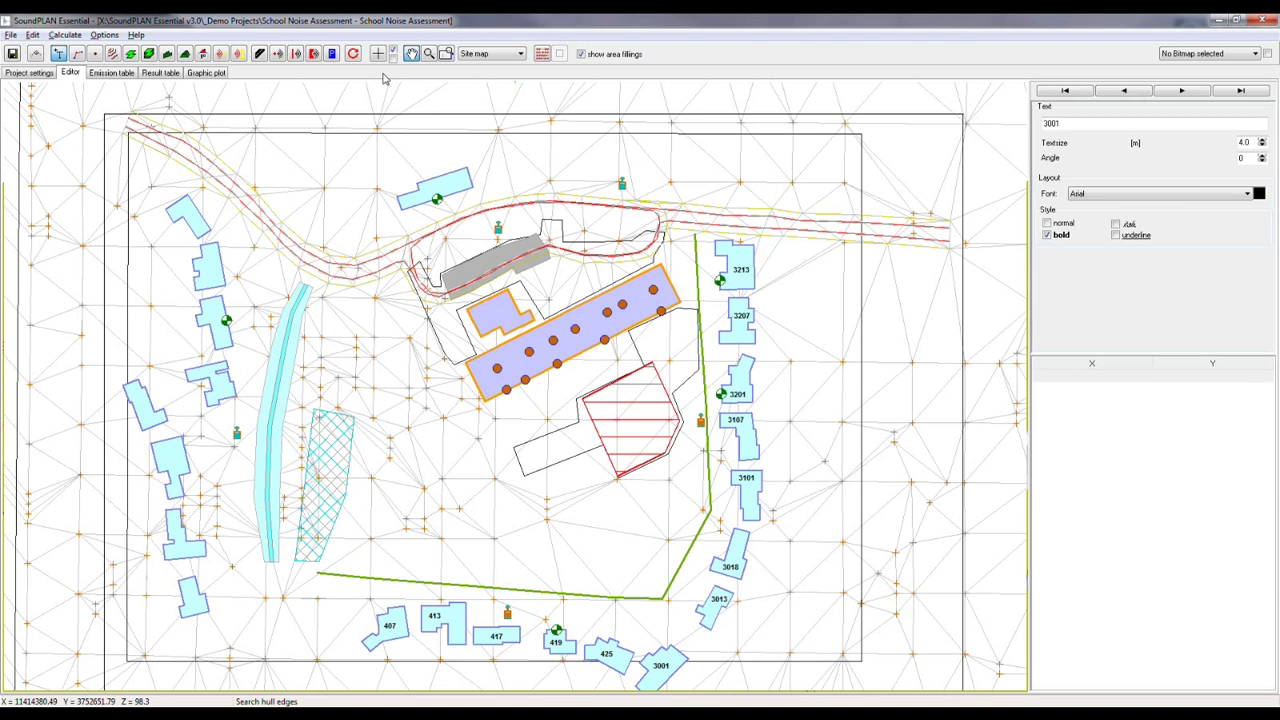
mouse_move(378, 54)
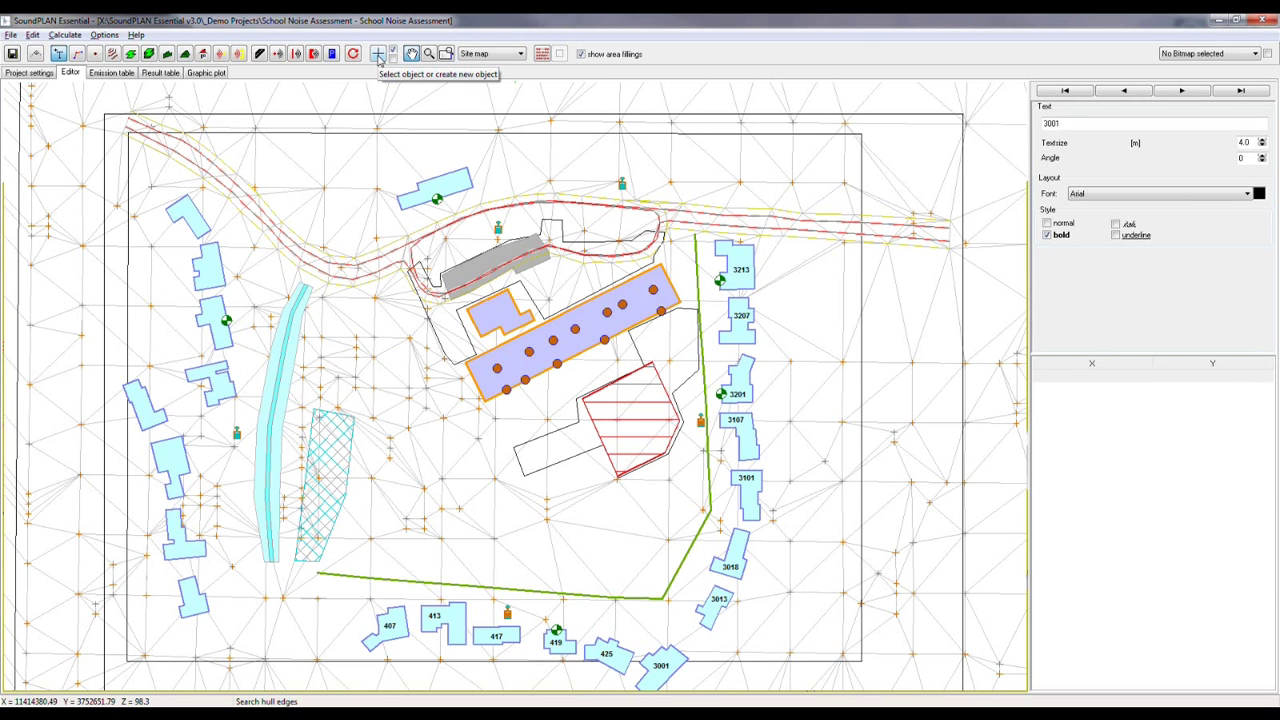
mouse_move(378, 54)
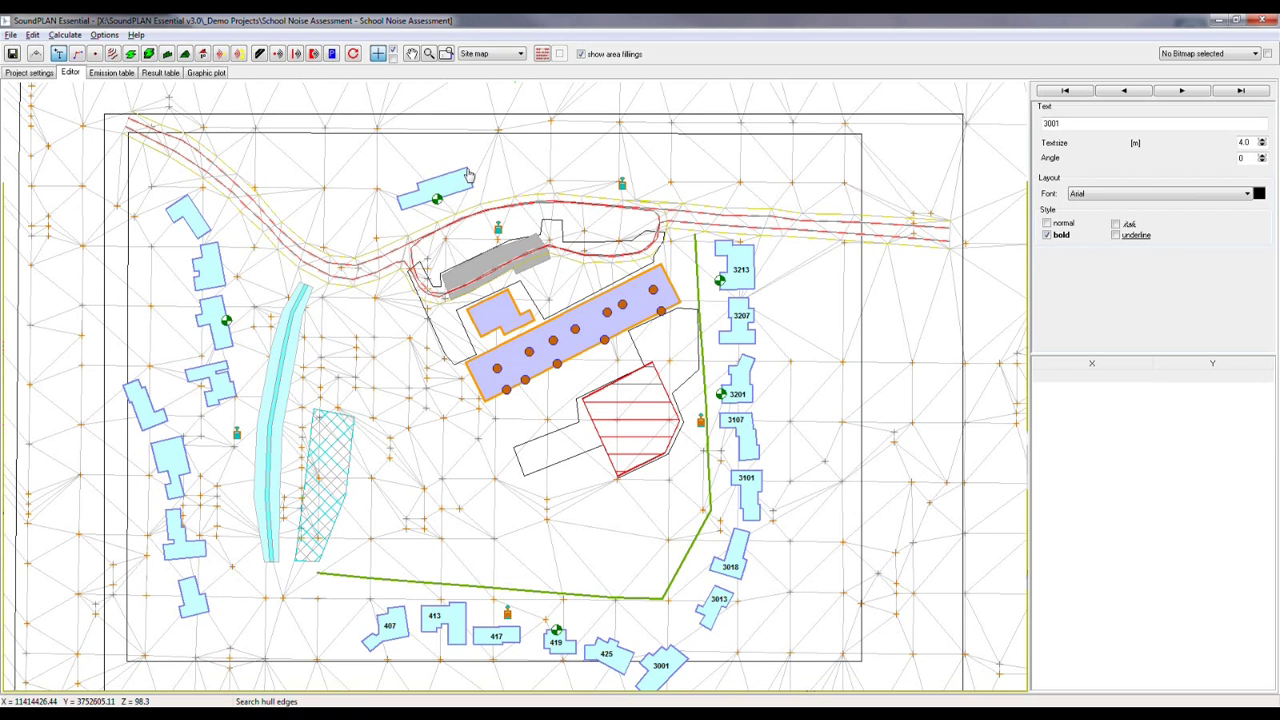
Step: Select the small building north of the road and check its ground floor elevation in the properties
click(432, 190)
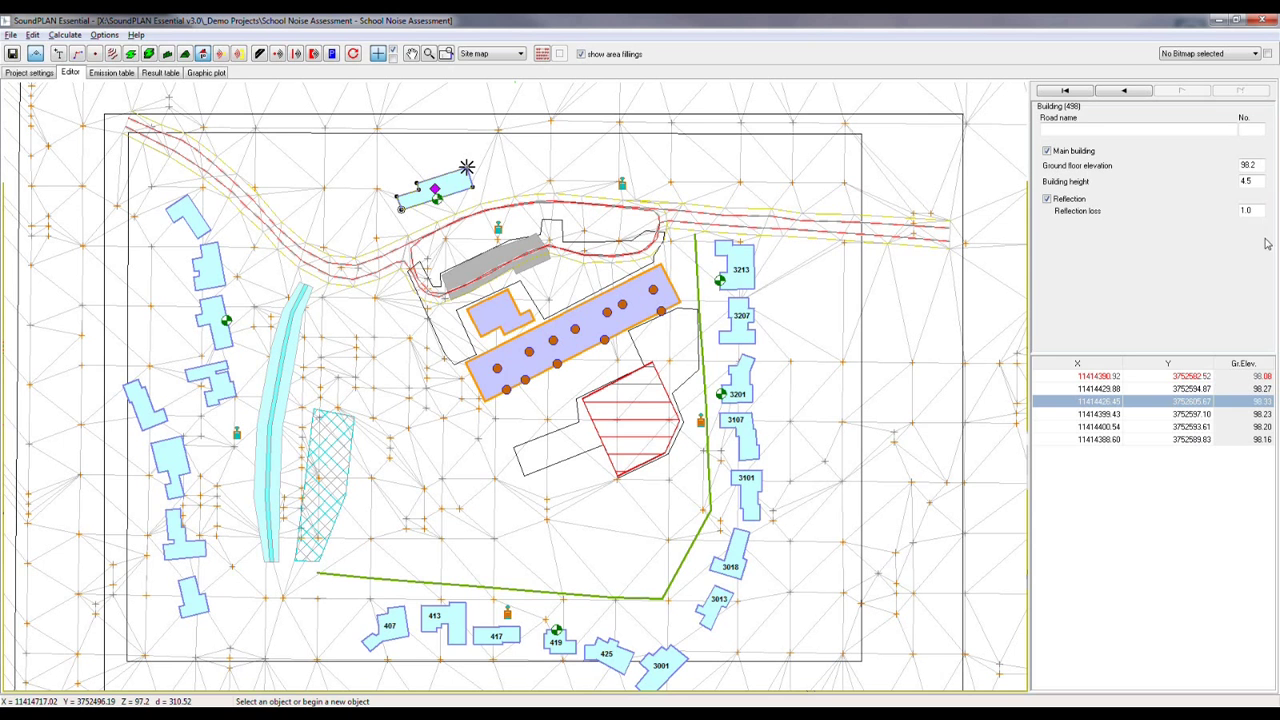
click(1248, 164)
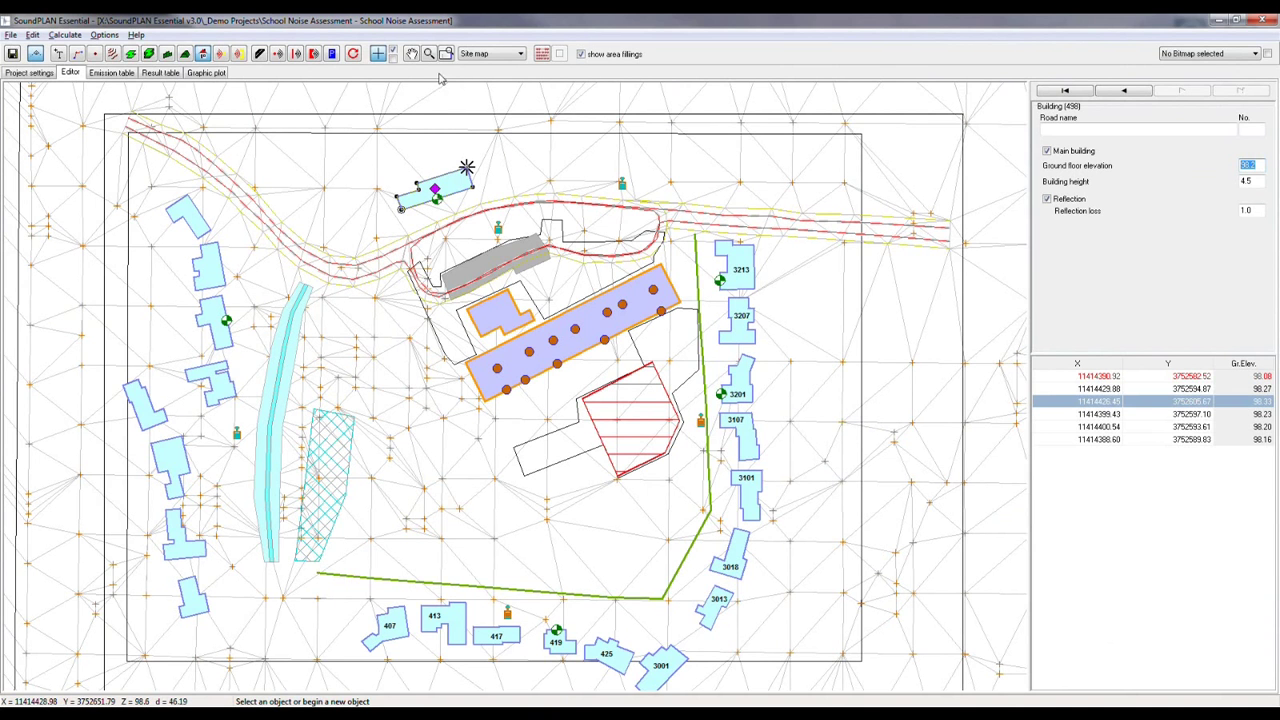
mouse_move(392, 54)
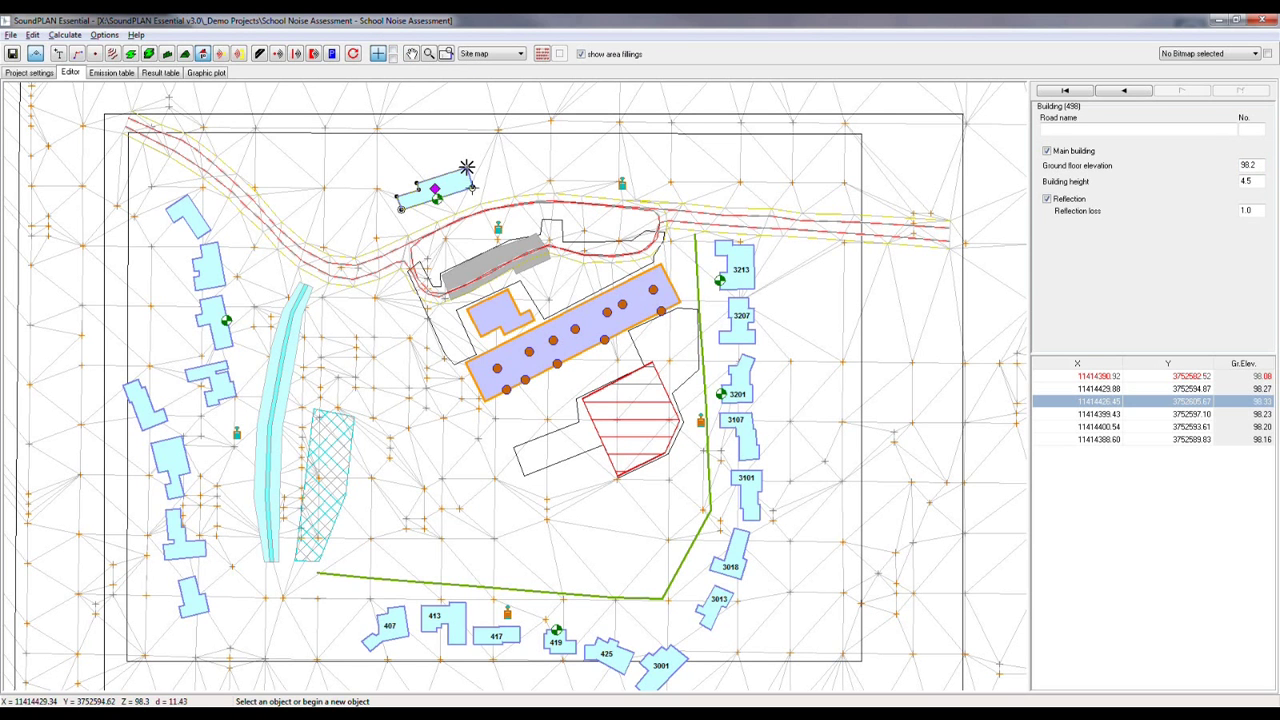
mouse_move(388, 216)
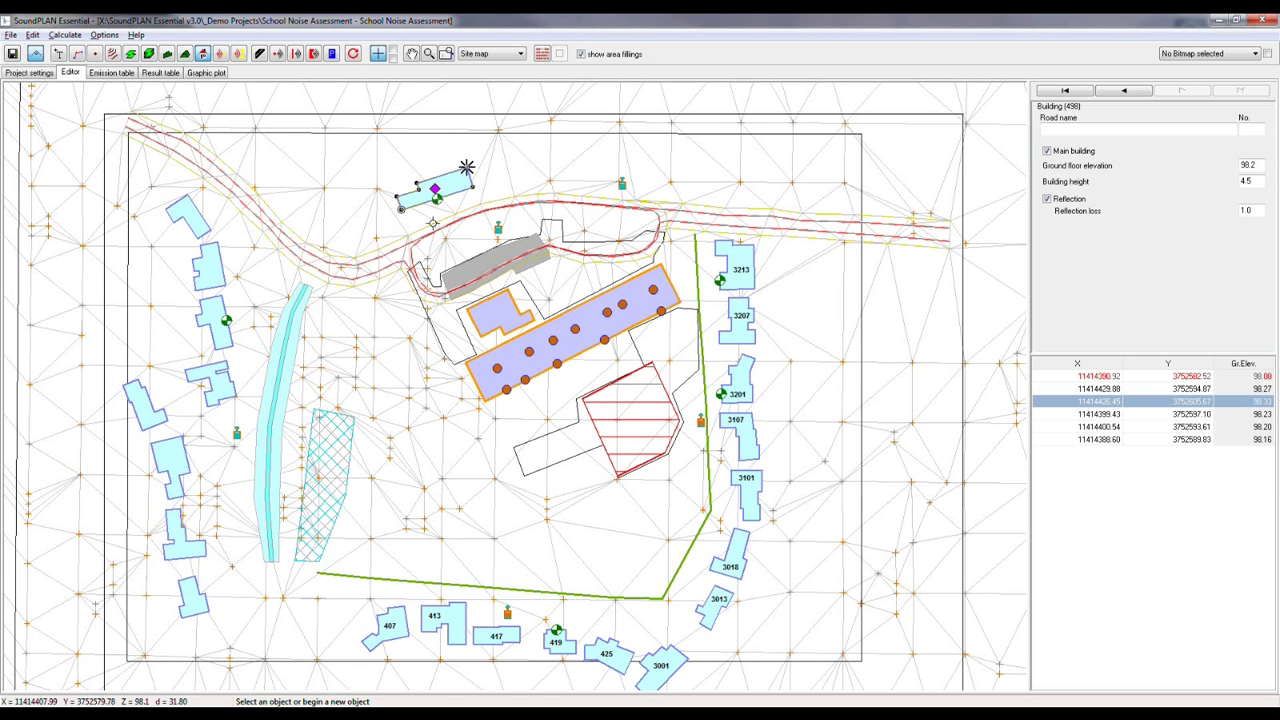
mouse_move(500, 198)
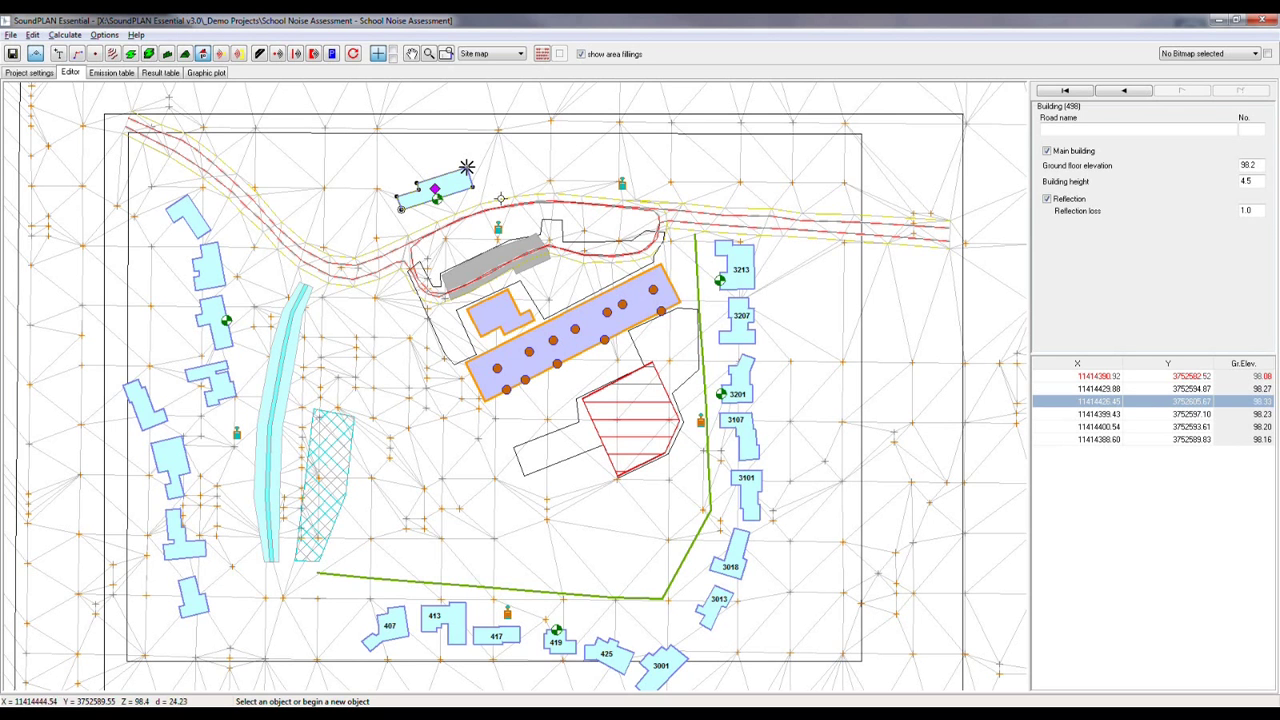
mouse_move(504, 188)
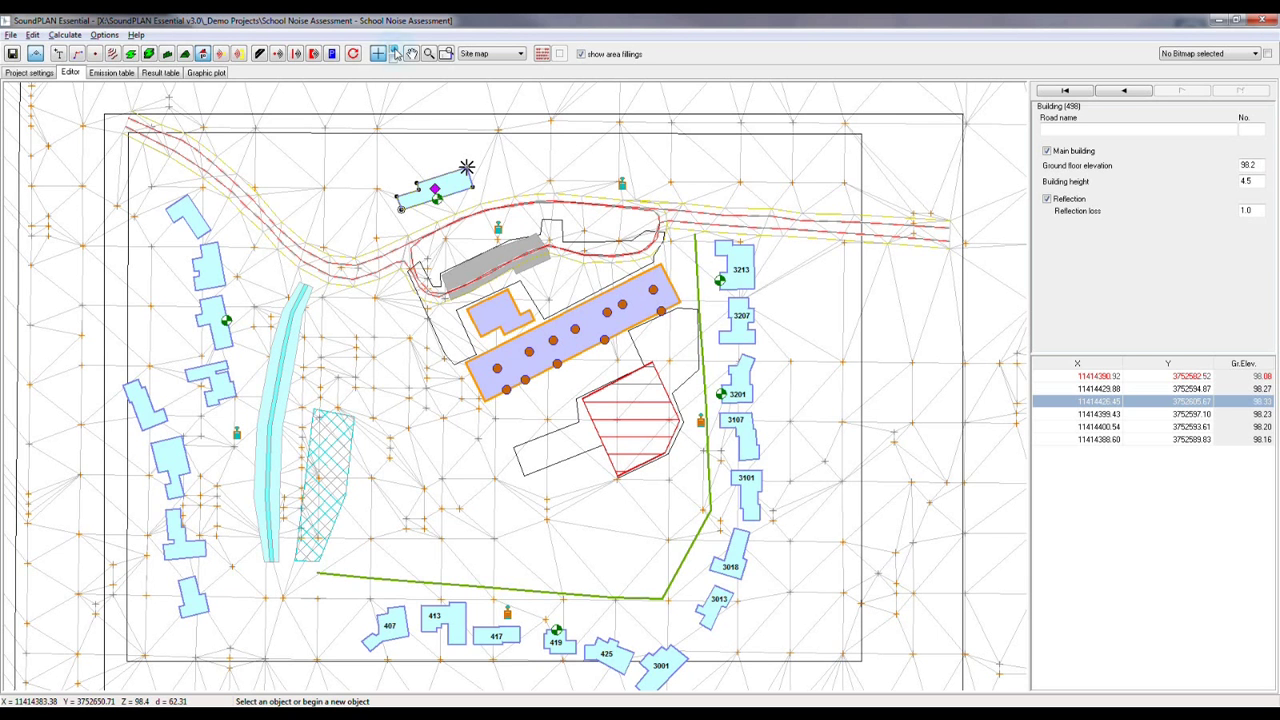
mouse_move(396, 54)
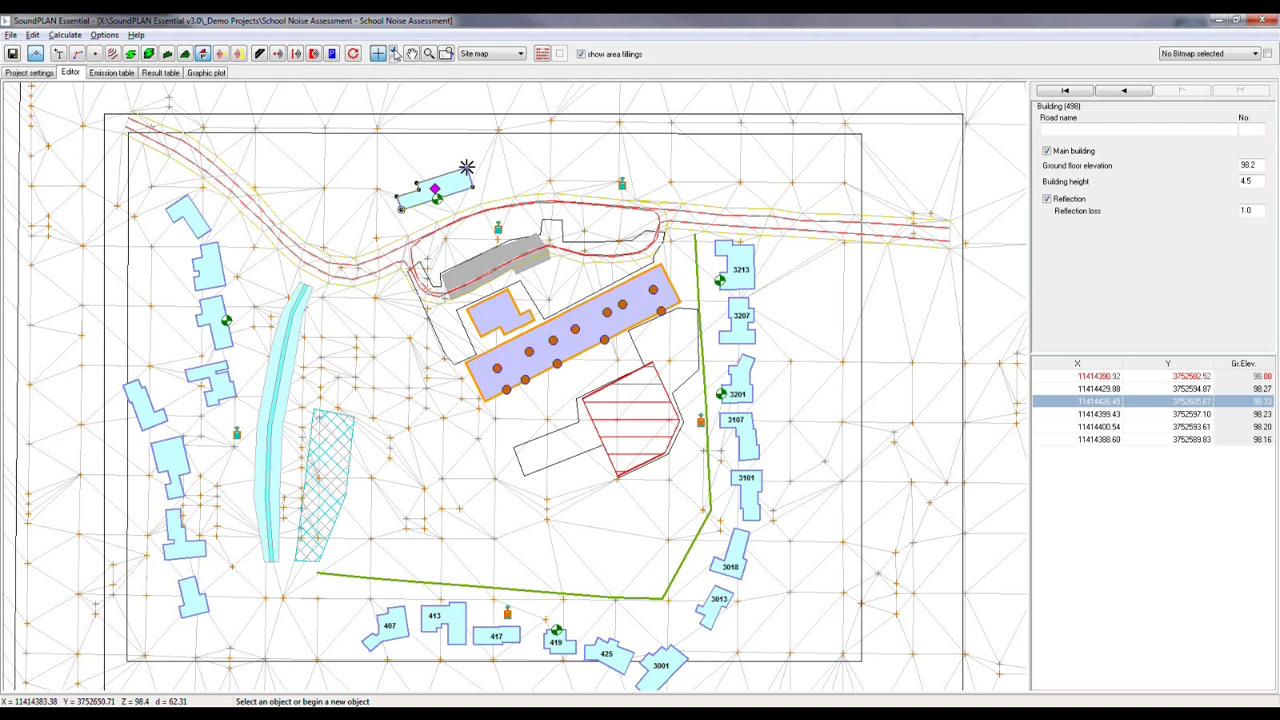
mouse_move(392, 54)
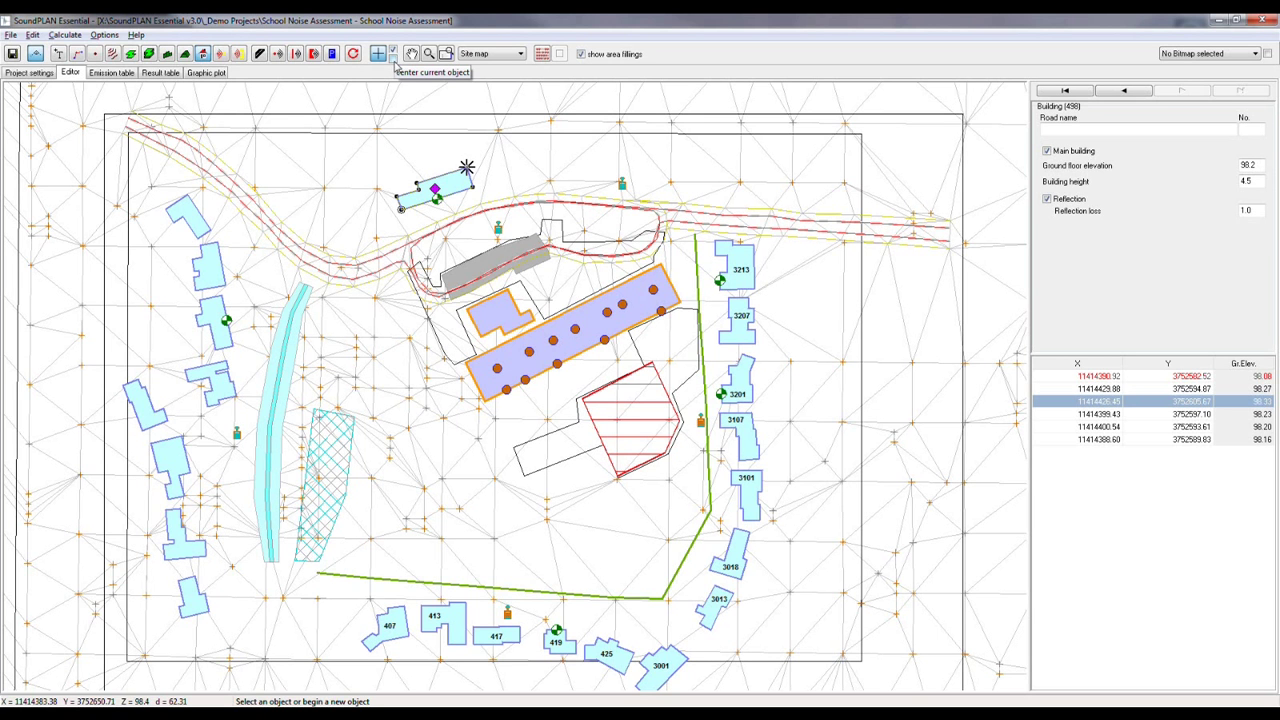
mouse_move(392, 62)
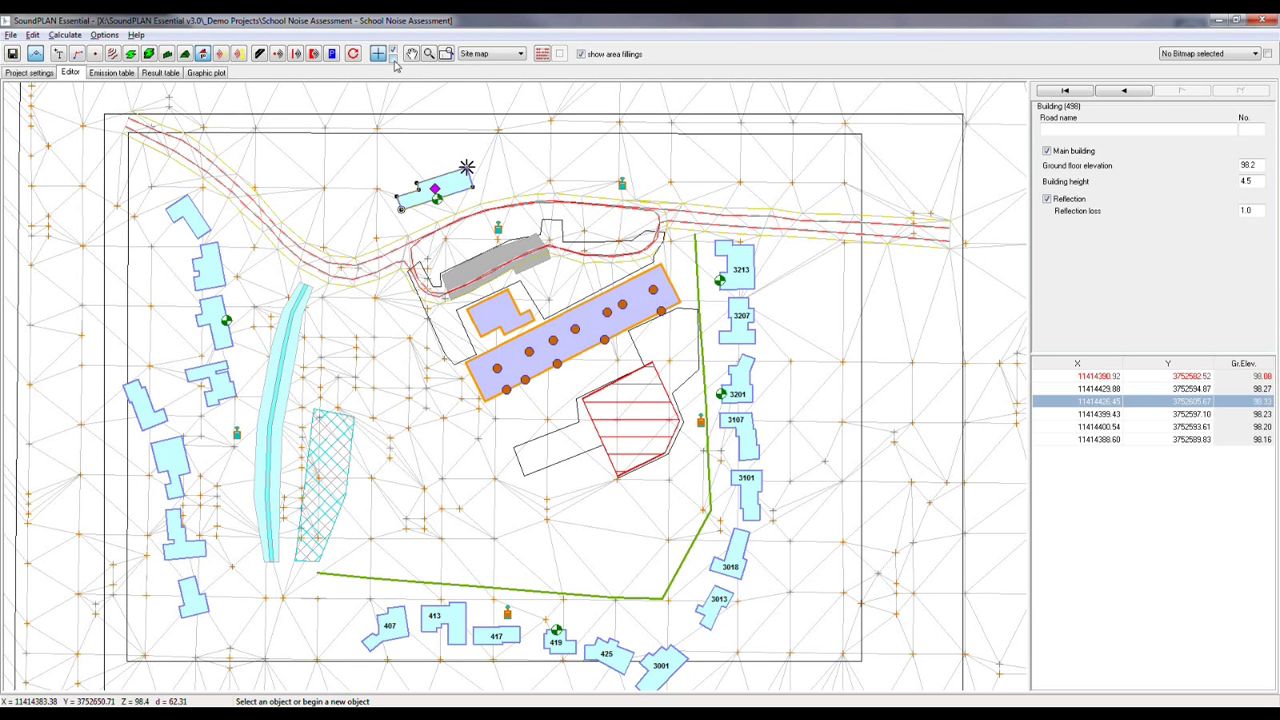
Step: Centre the view on the currently selected building
click(378, 54)
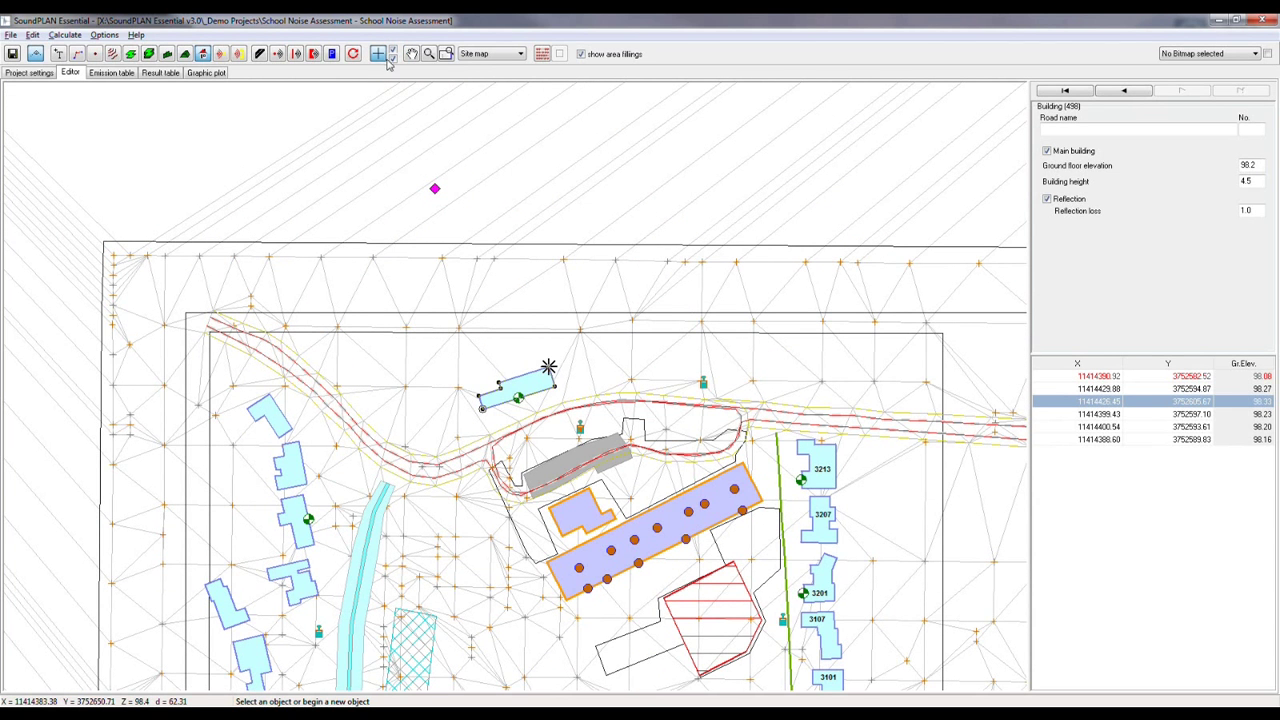
mouse_move(440, 624)
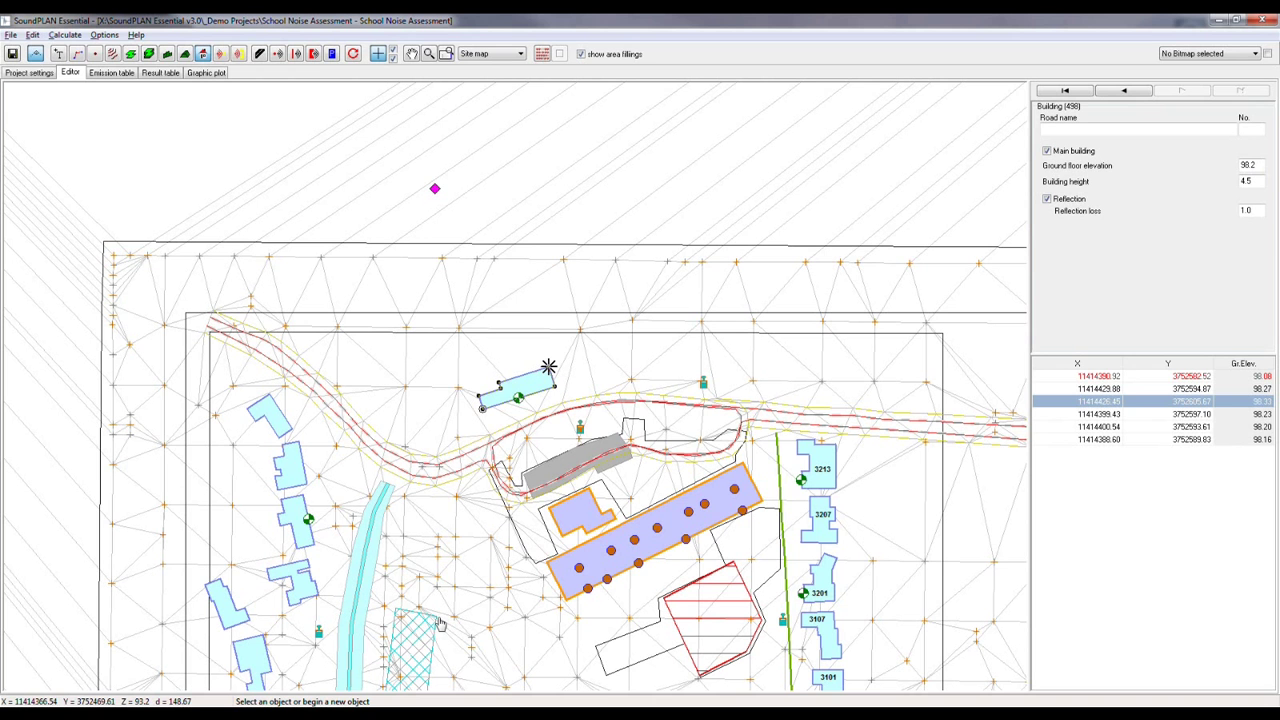
mouse_move(436, 628)
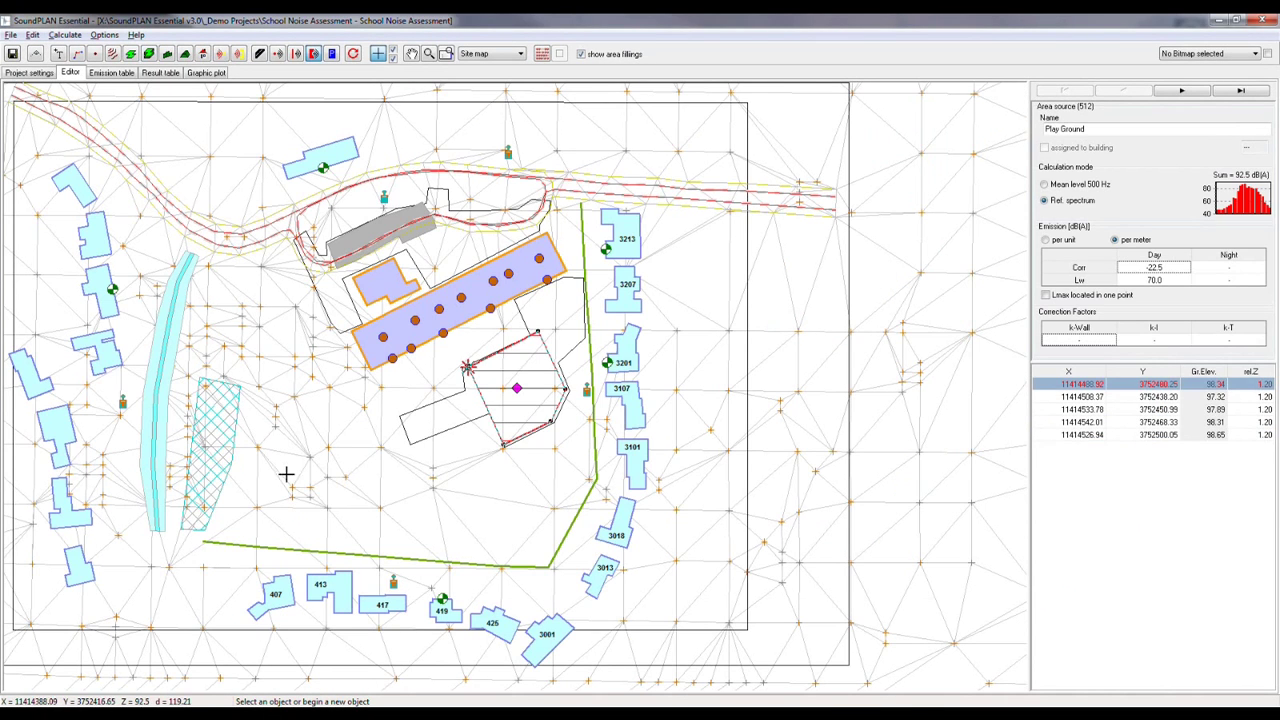
mouse_move(560, 536)
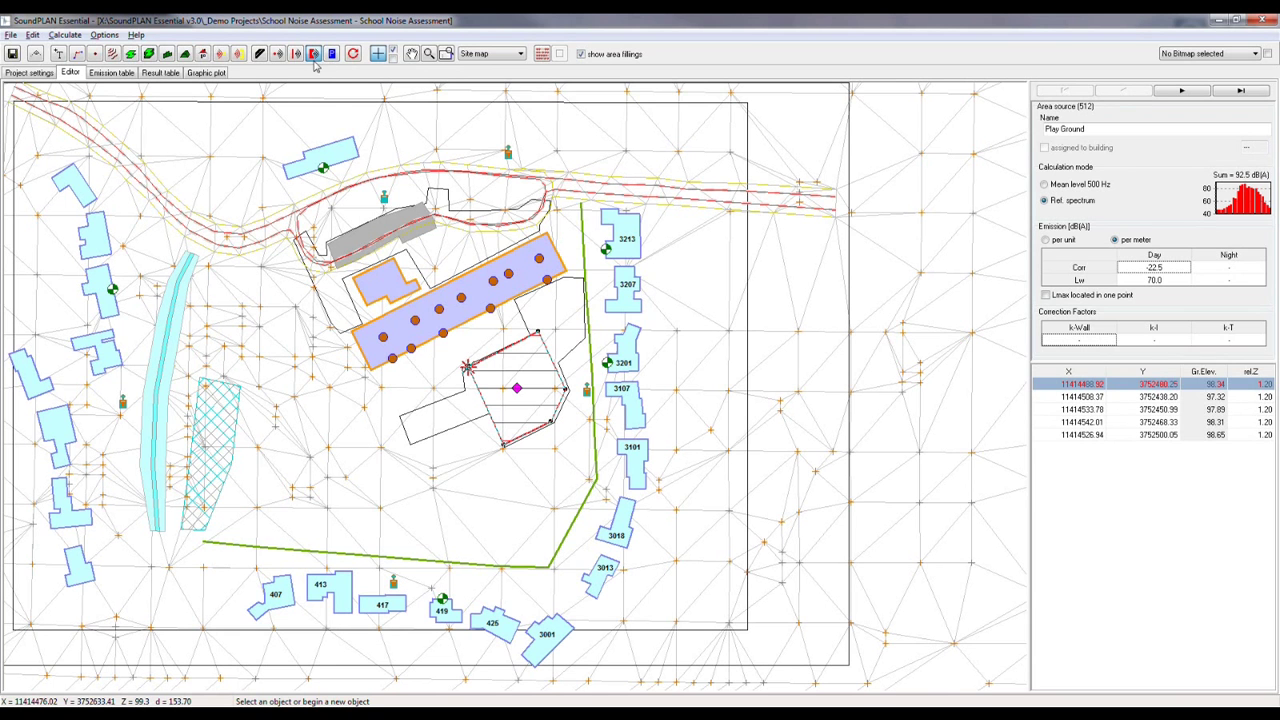
mouse_move(276, 54)
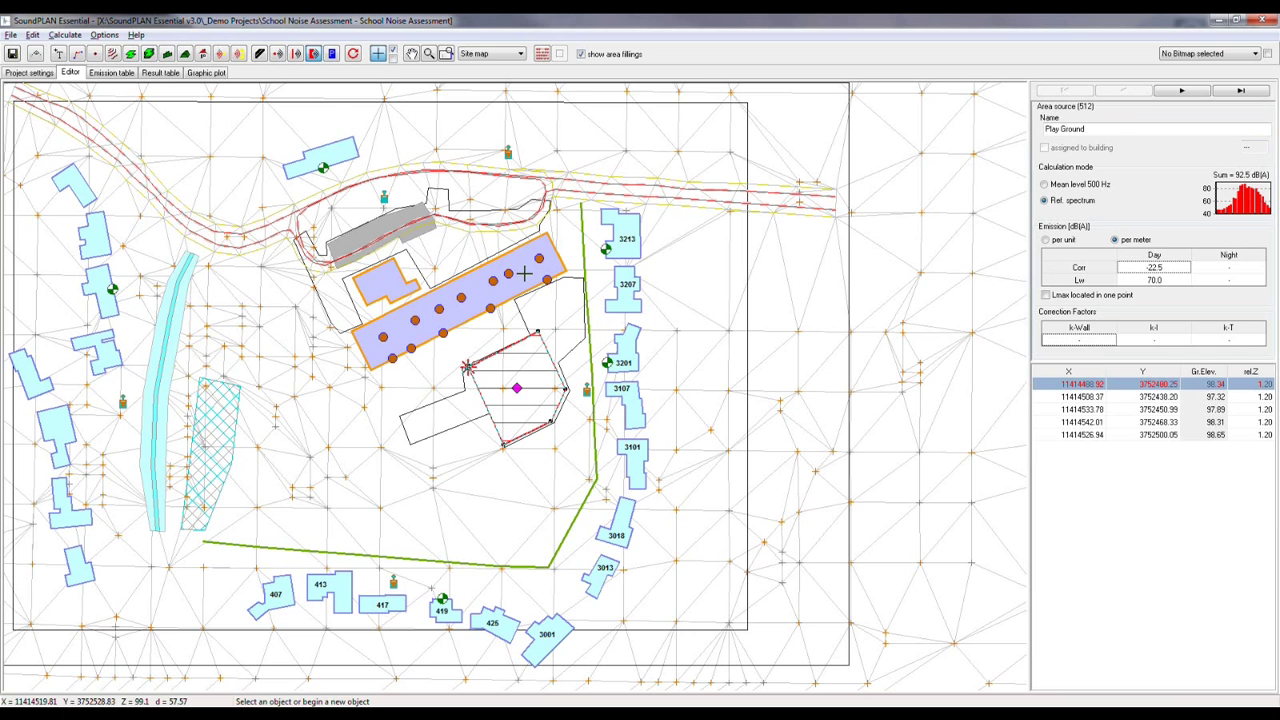
Step: Select the HVAC wall unit point source on the school and highlight its full name
click(272, 54)
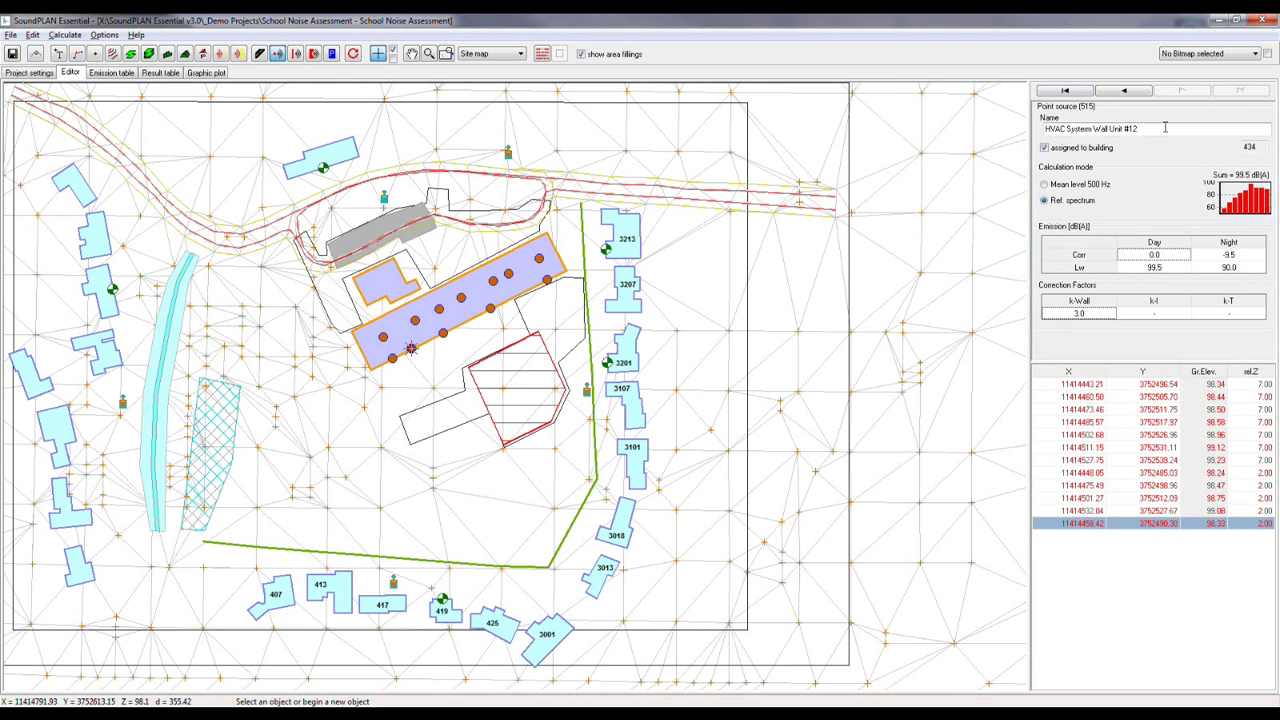
triple_click(1100, 128)
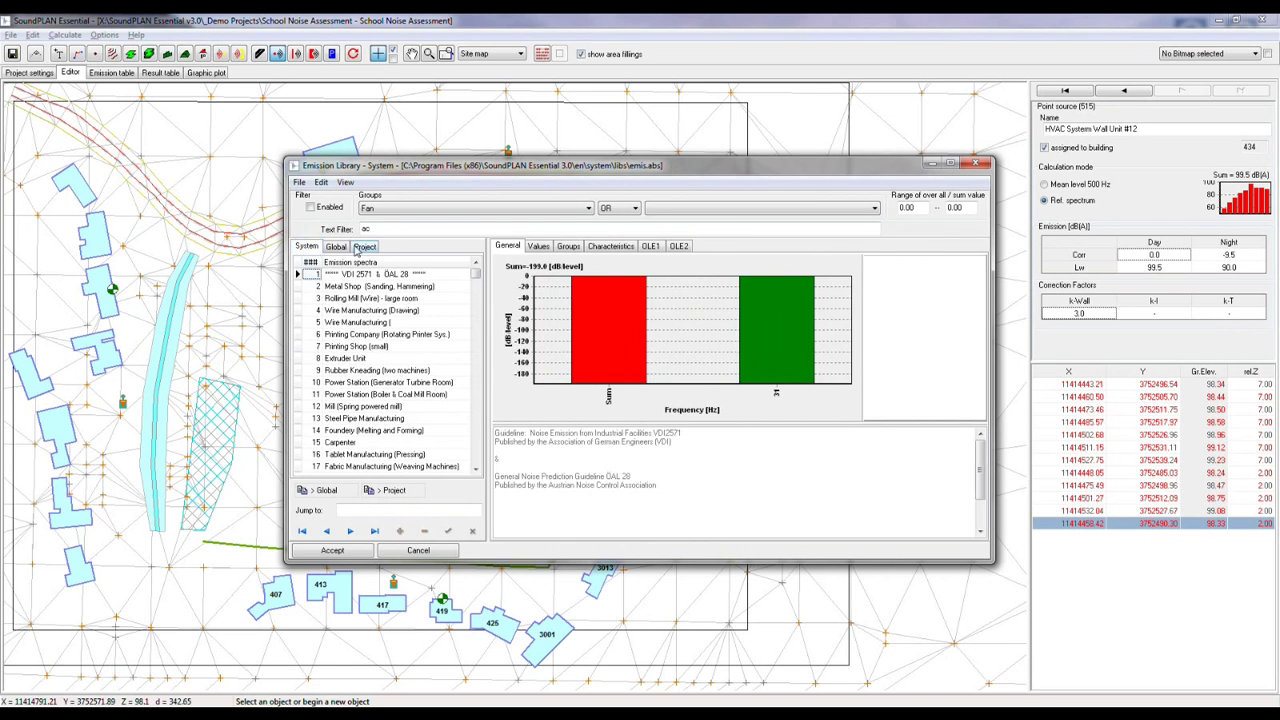
Step: Review the HVAC 7 spectrum's octave values and its Groups assignment, then cancel out of the Emission Library
click(364, 248)
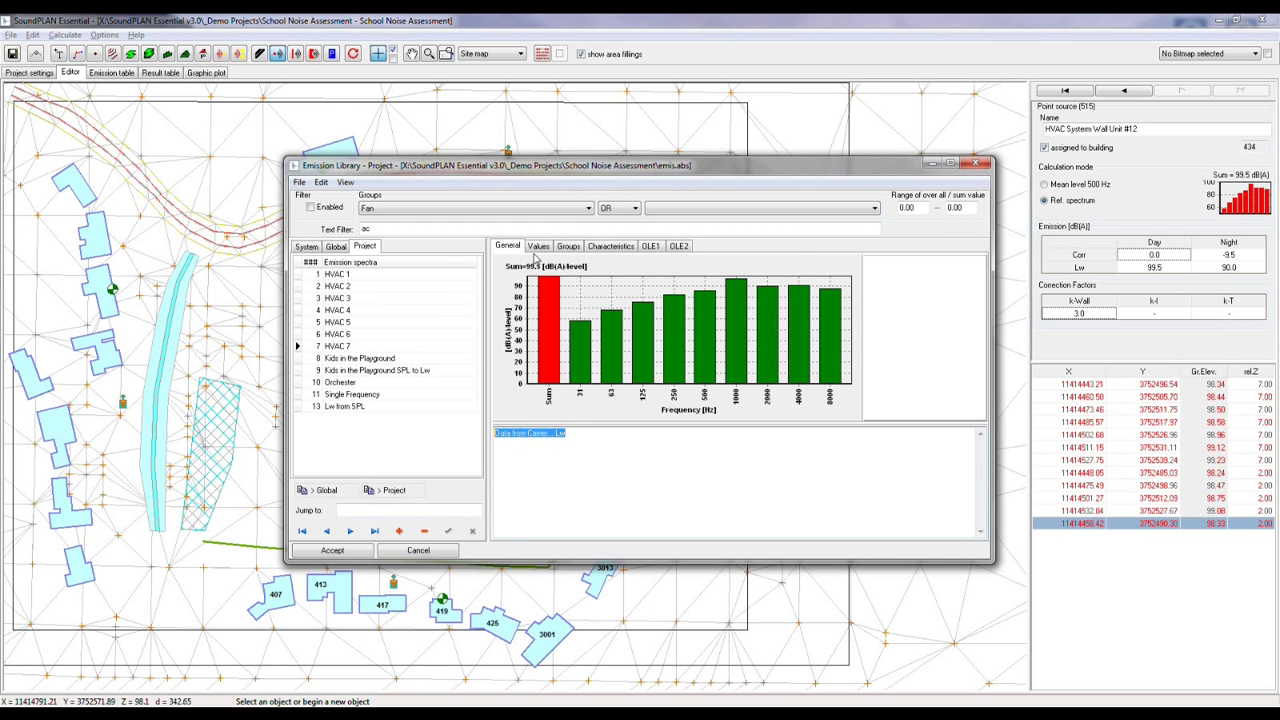
click(538, 246)
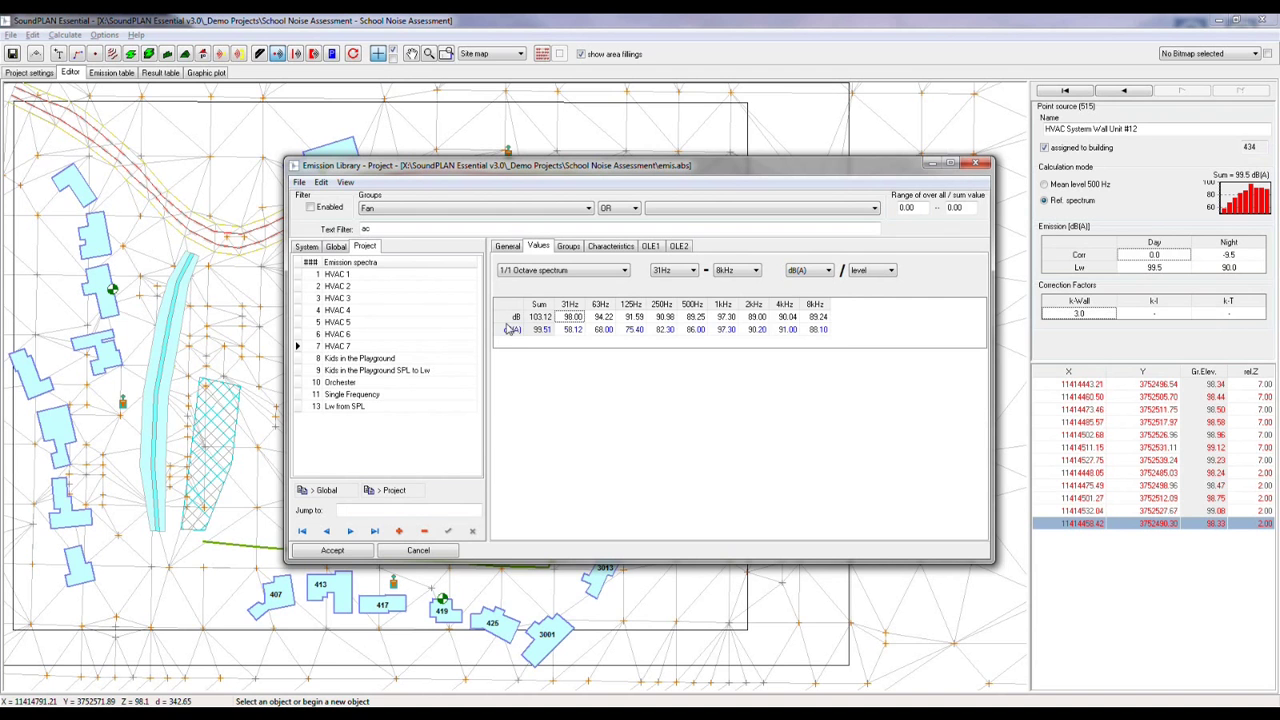
mouse_move(844, 336)
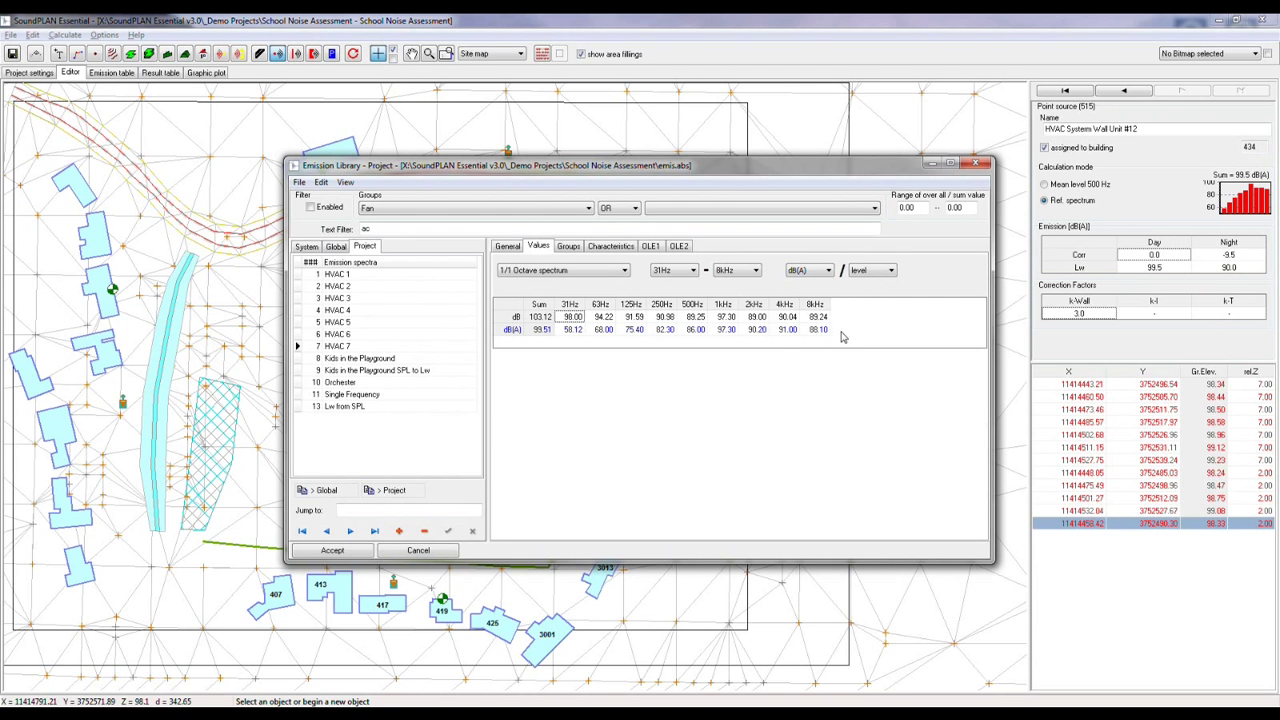
click(692, 270)
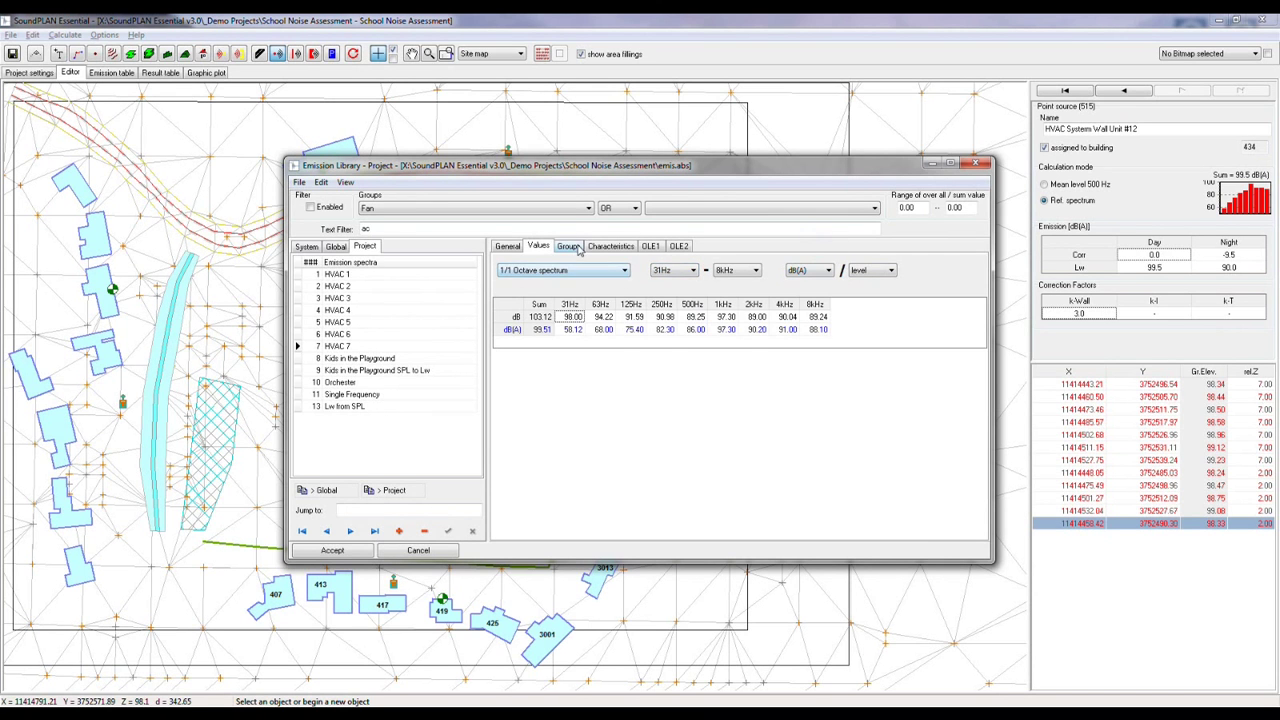
click(568, 246)
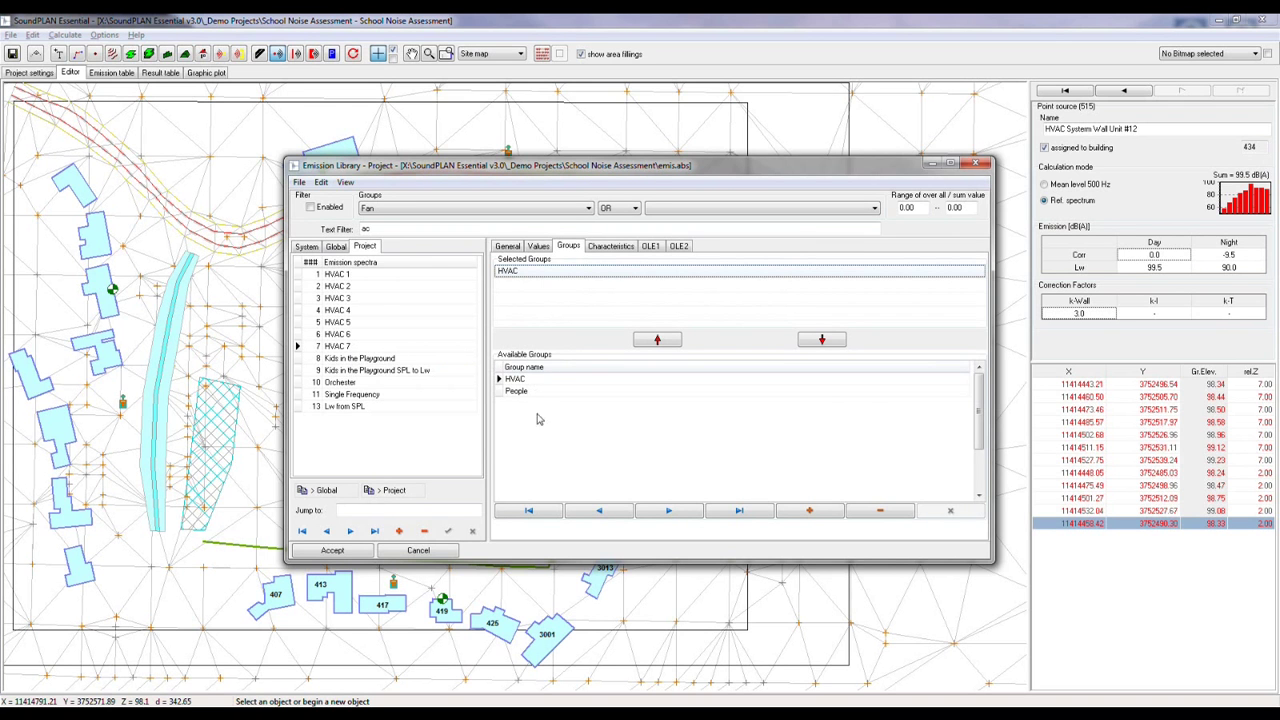
mouse_move(570, 392)
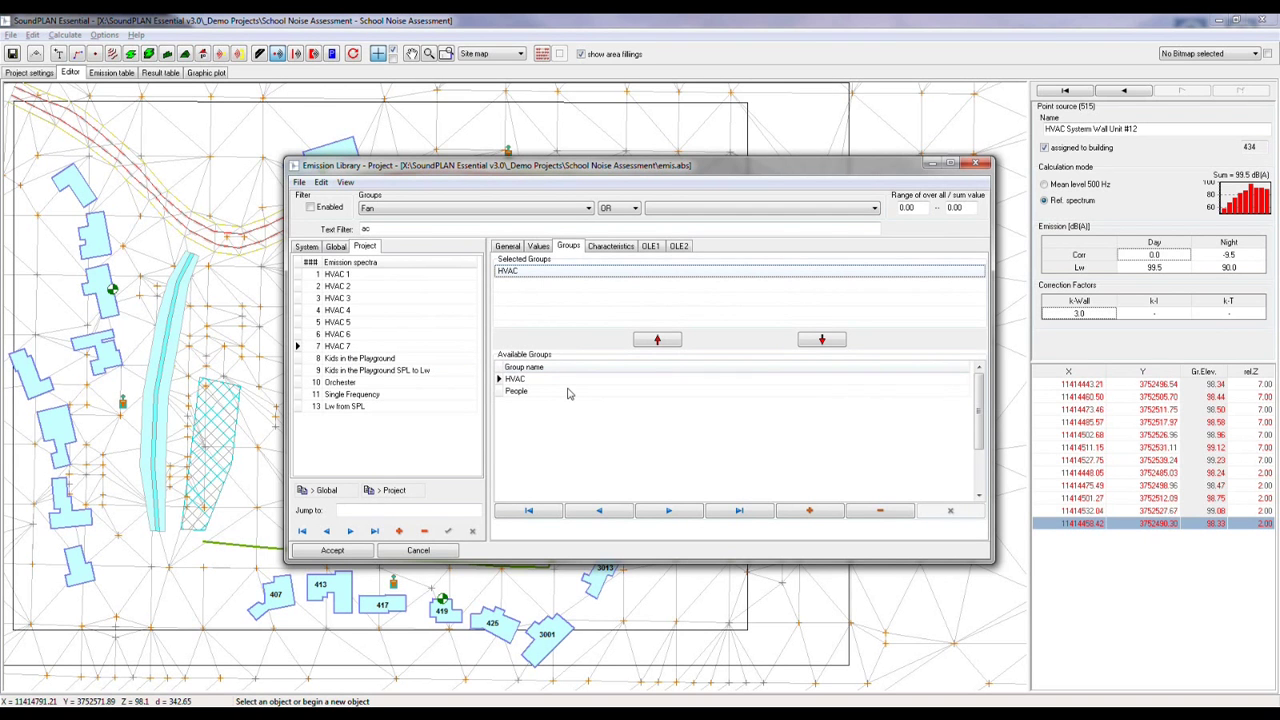
click(540, 246)
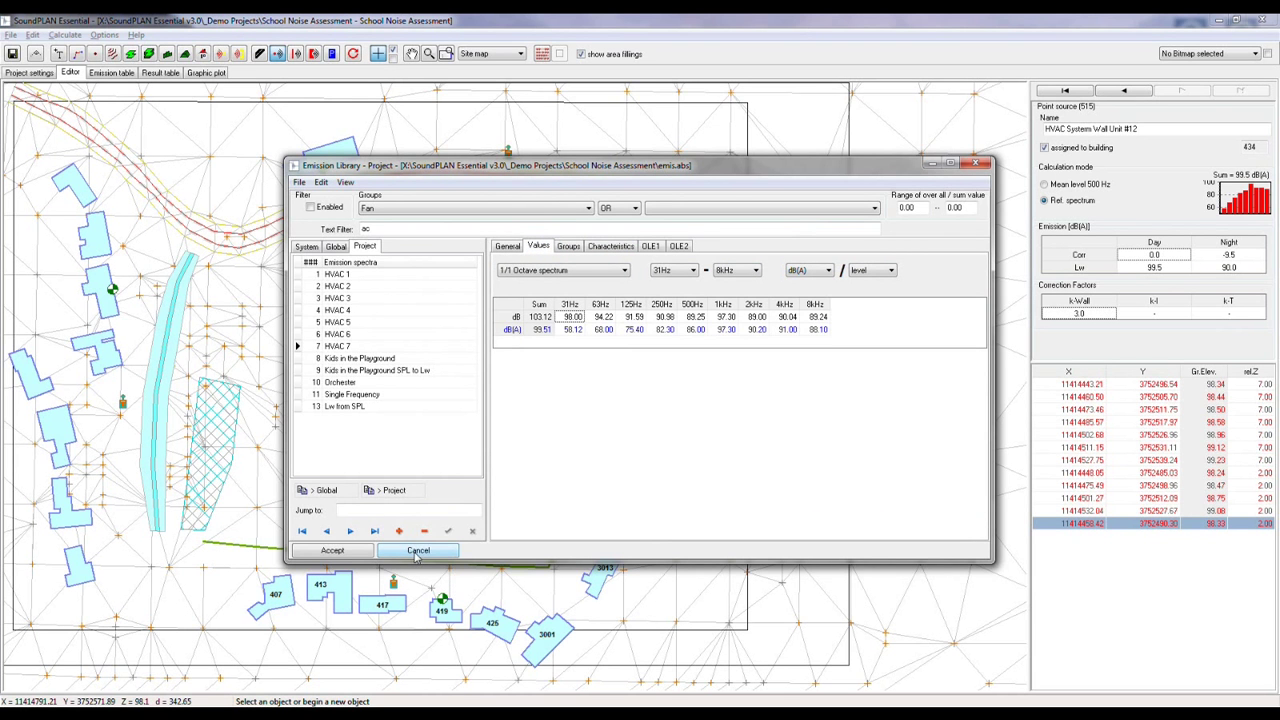
click(418, 550)
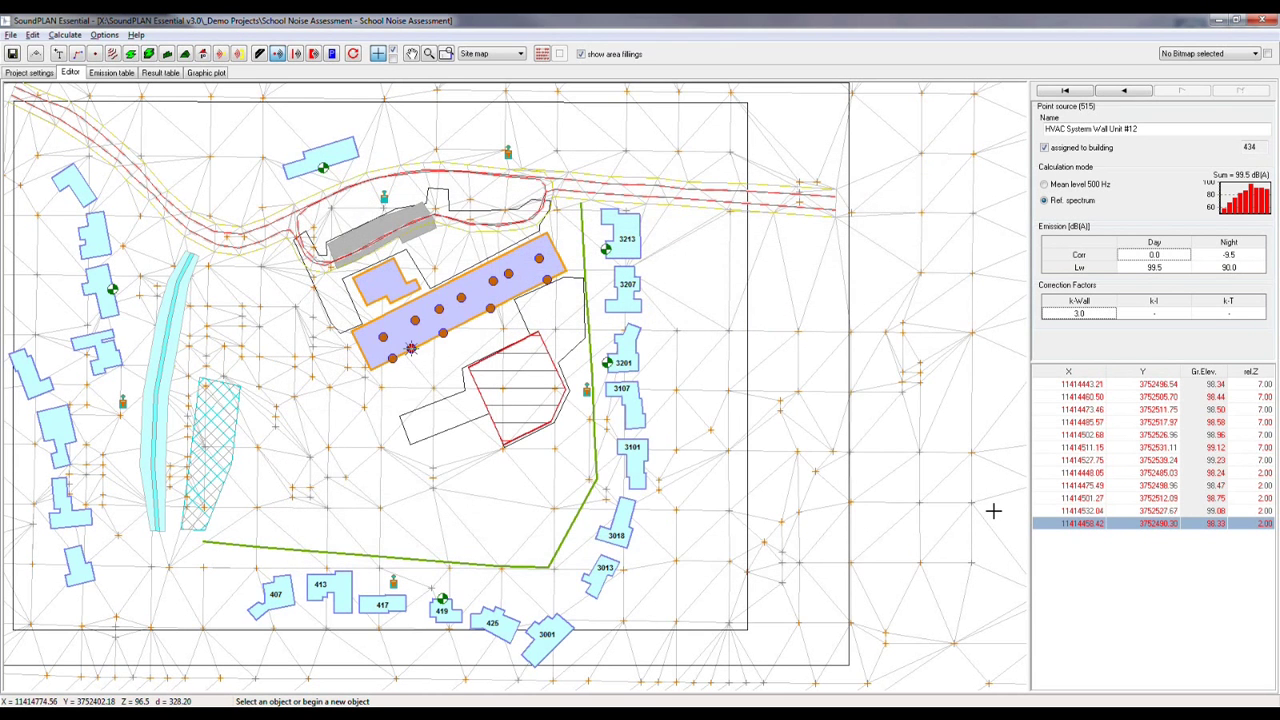
mouse_move(572, 268)
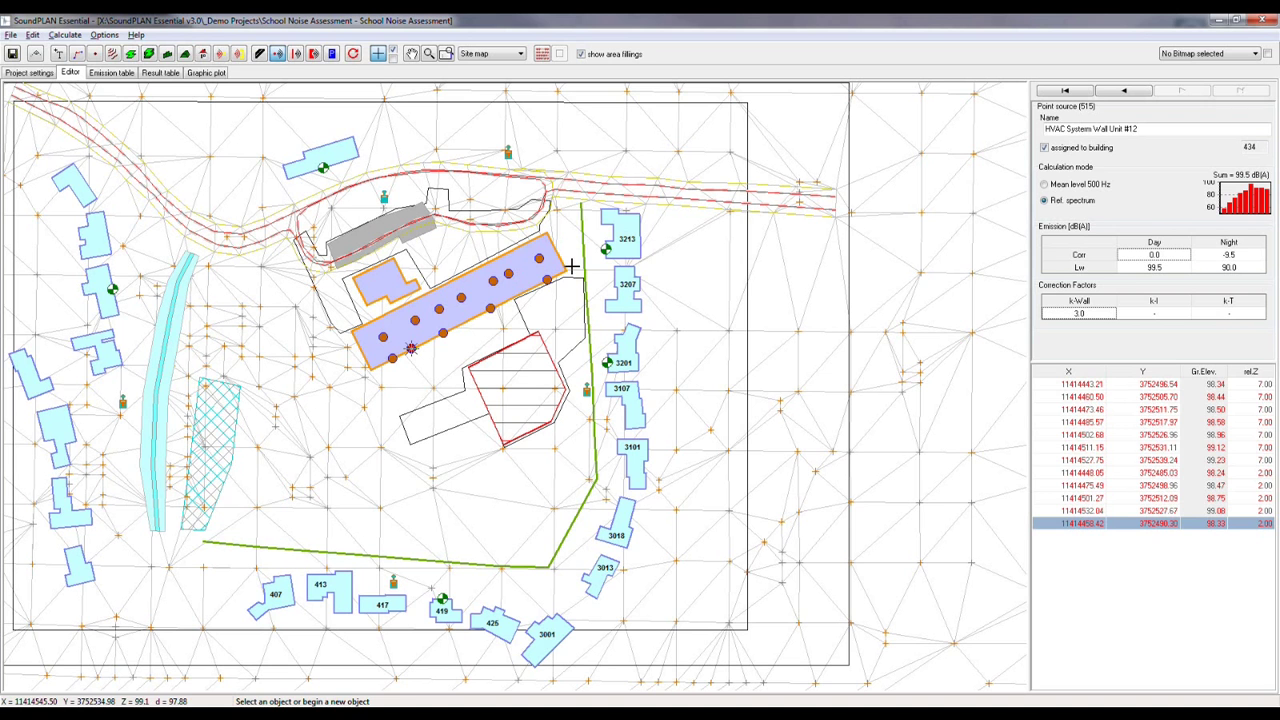
mouse_move(196, 534)
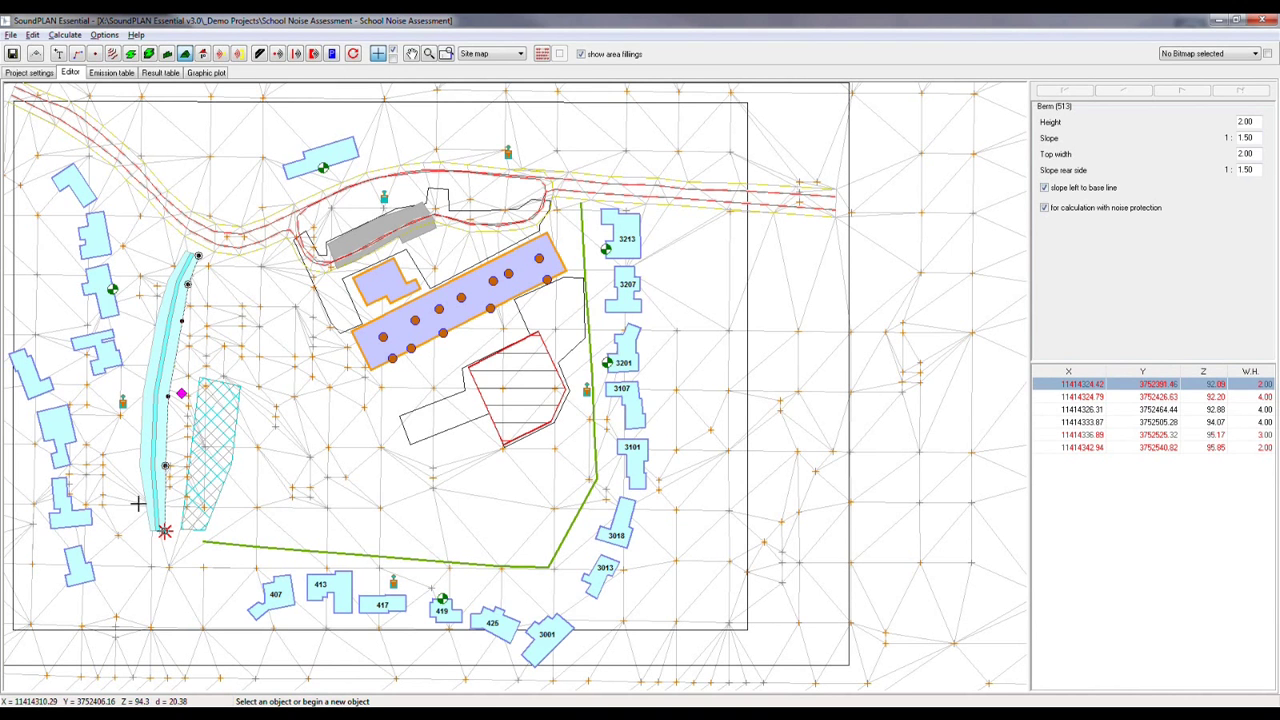
mouse_move(196, 312)
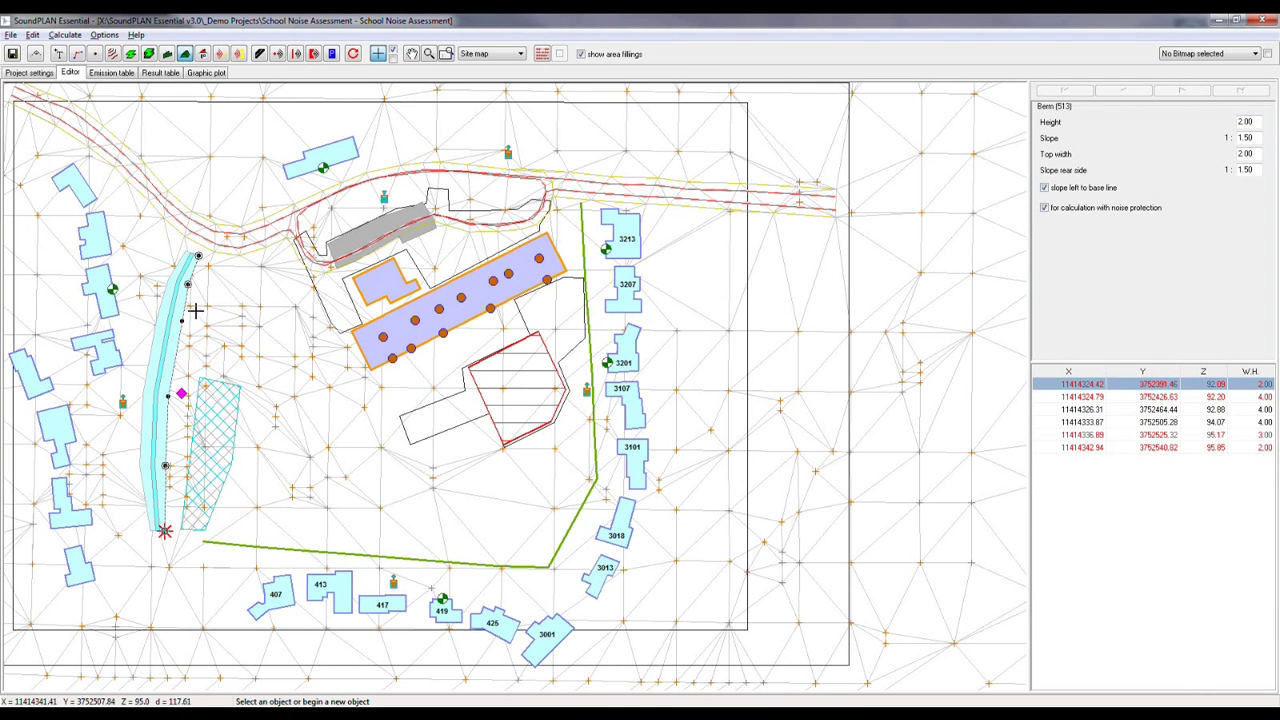
mouse_move(138, 496)
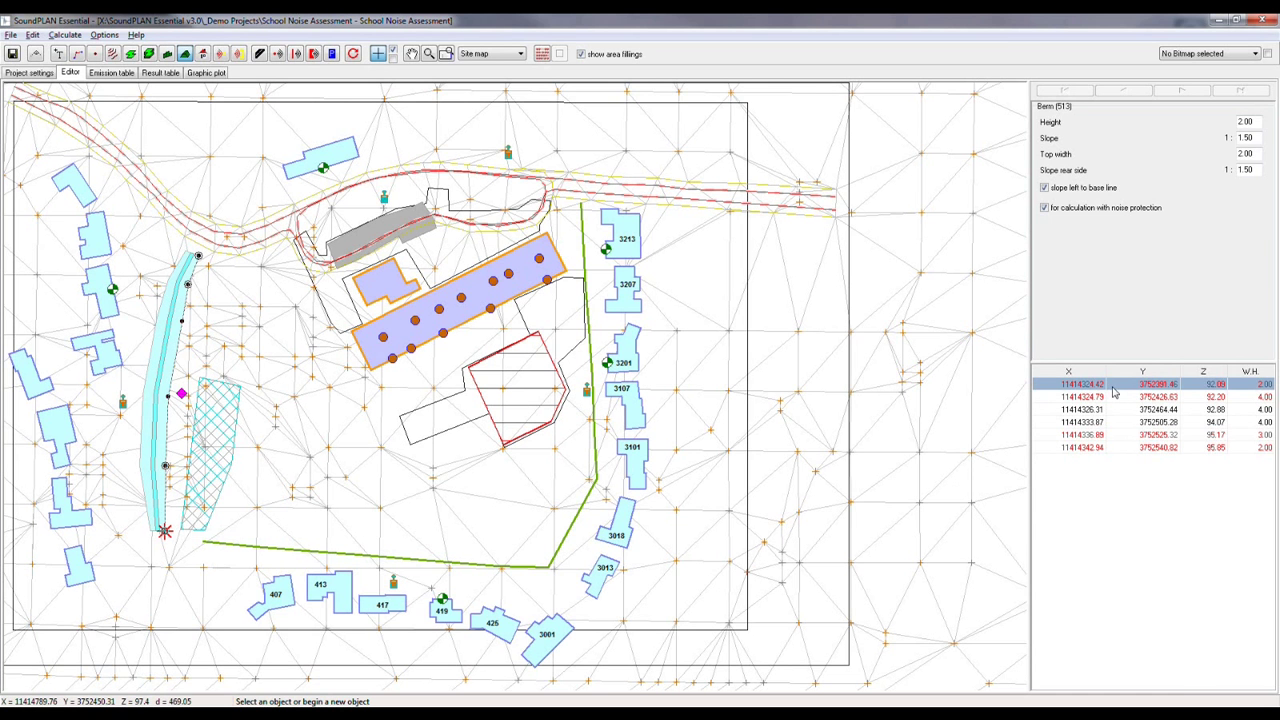
mouse_move(1122, 432)
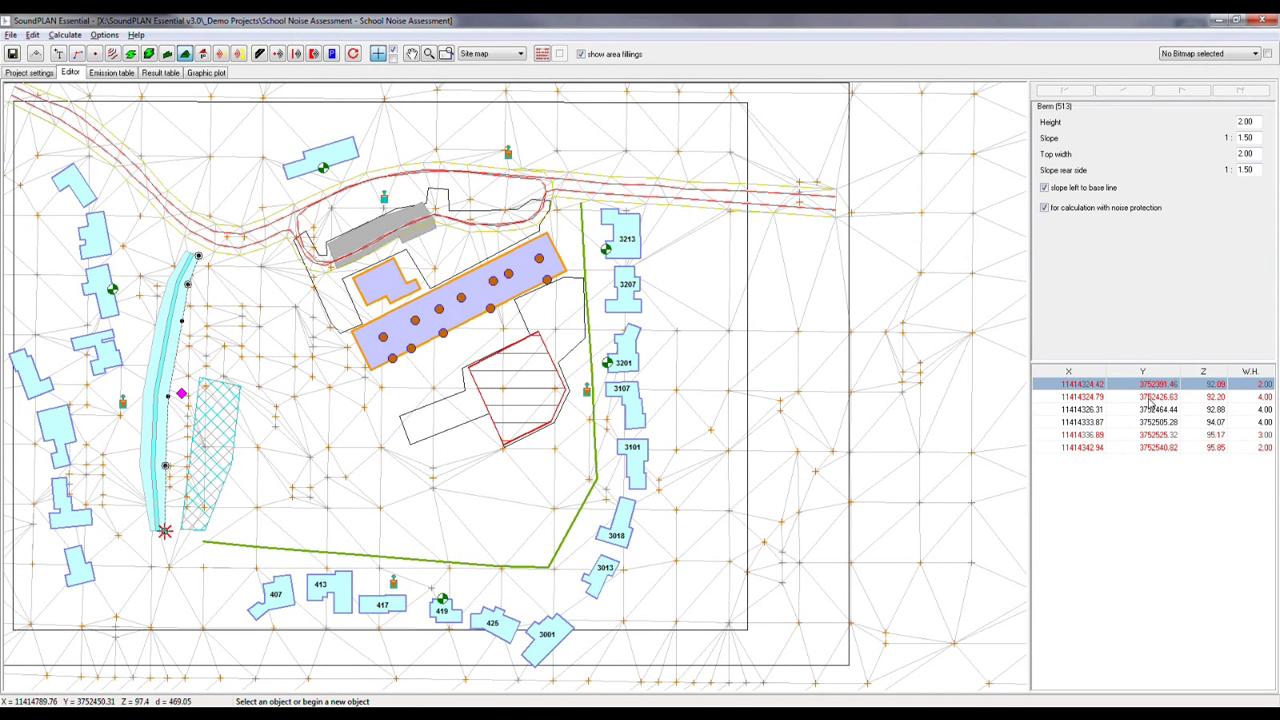
Step: Check the height at two berm vertices, including the last one, in the coordinate table
click(1150, 396)
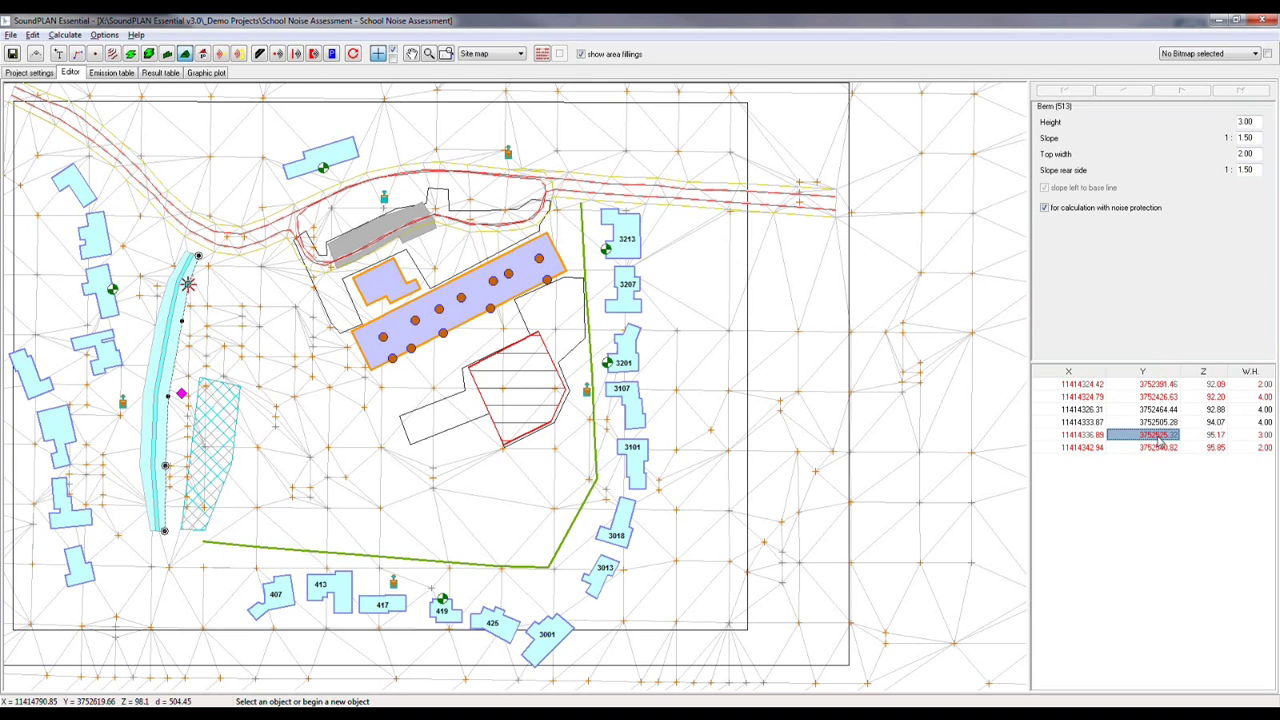
click(1142, 448)
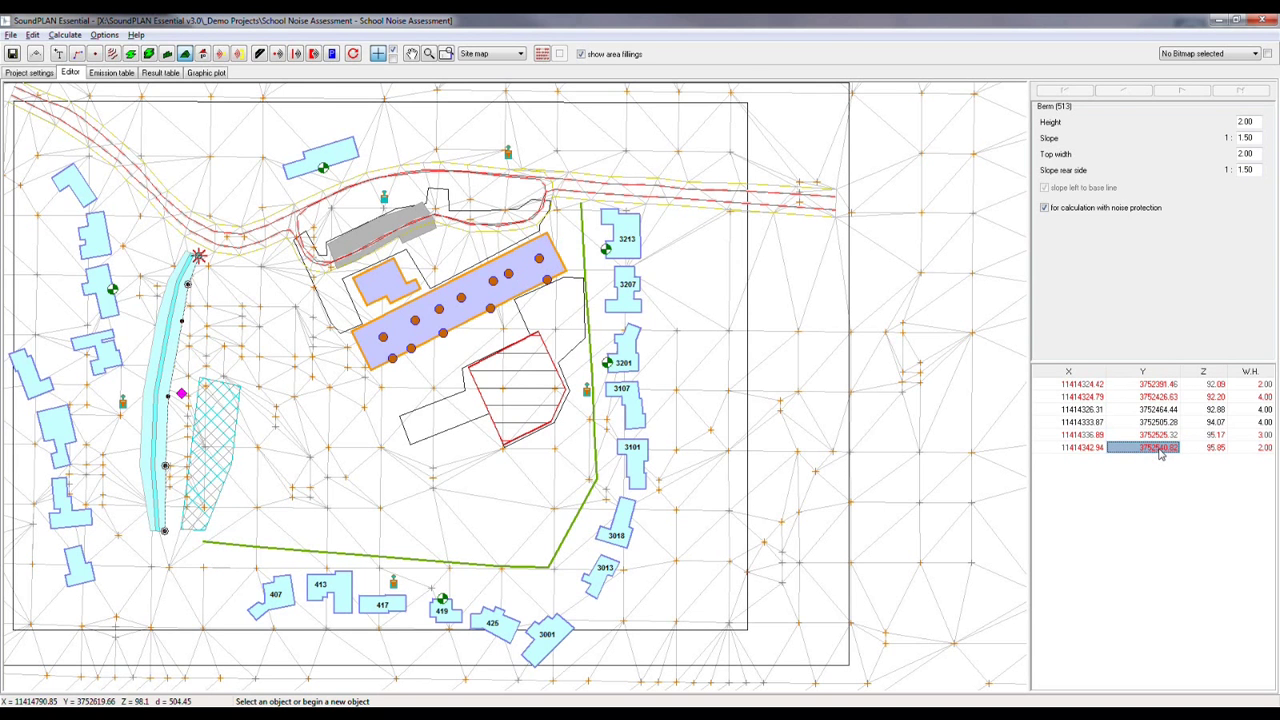
mouse_move(168, 544)
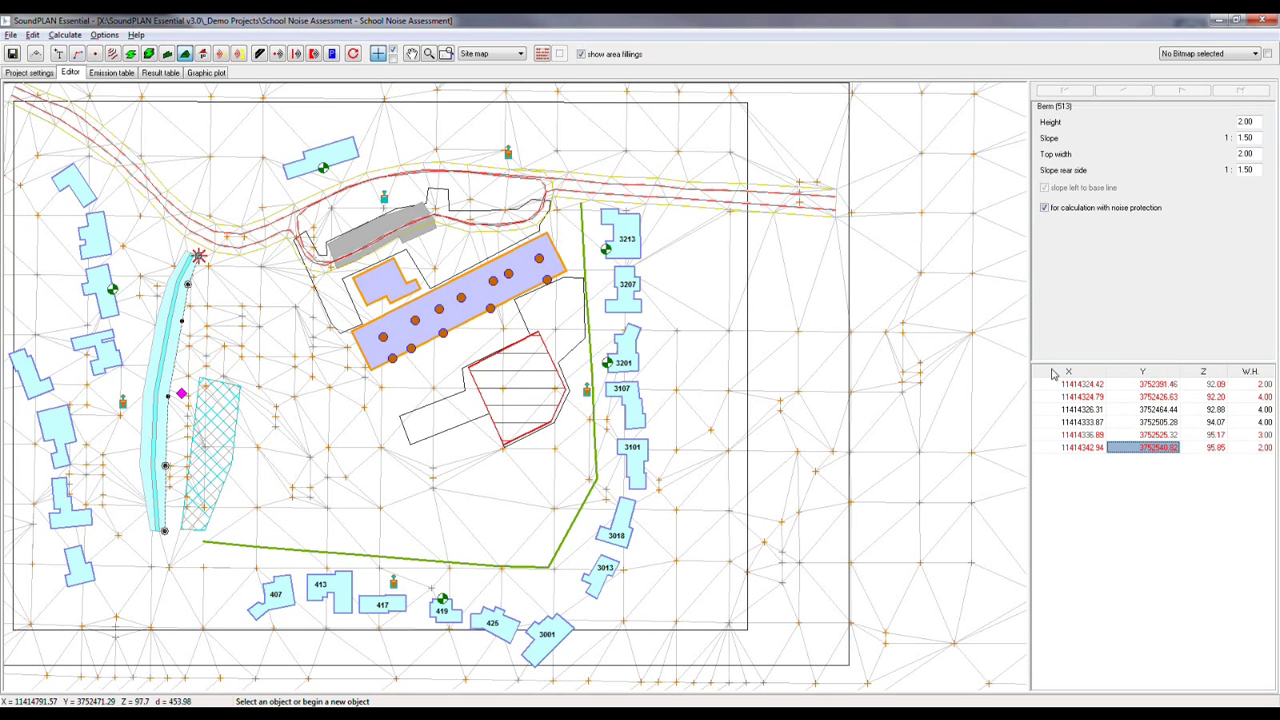
mouse_move(836, 206)
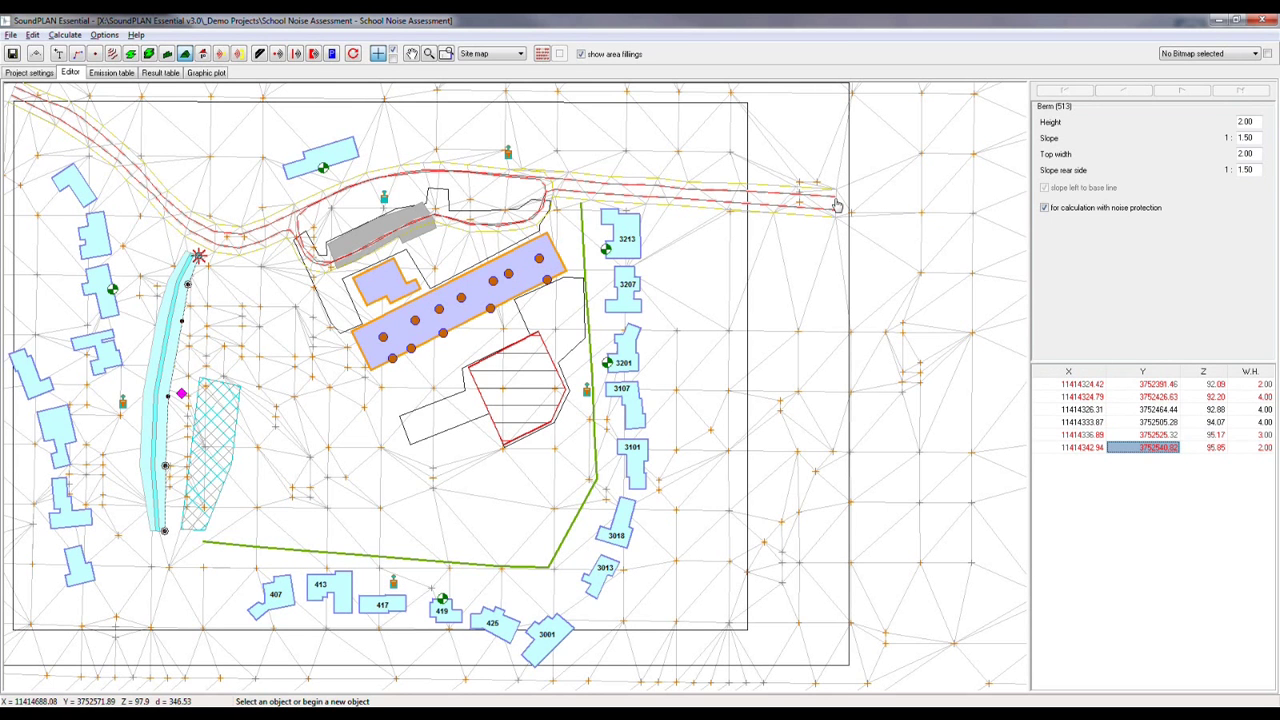
Step: Select the road Parents Morning from East and bring up its emission calculation dialog
click(836, 196)
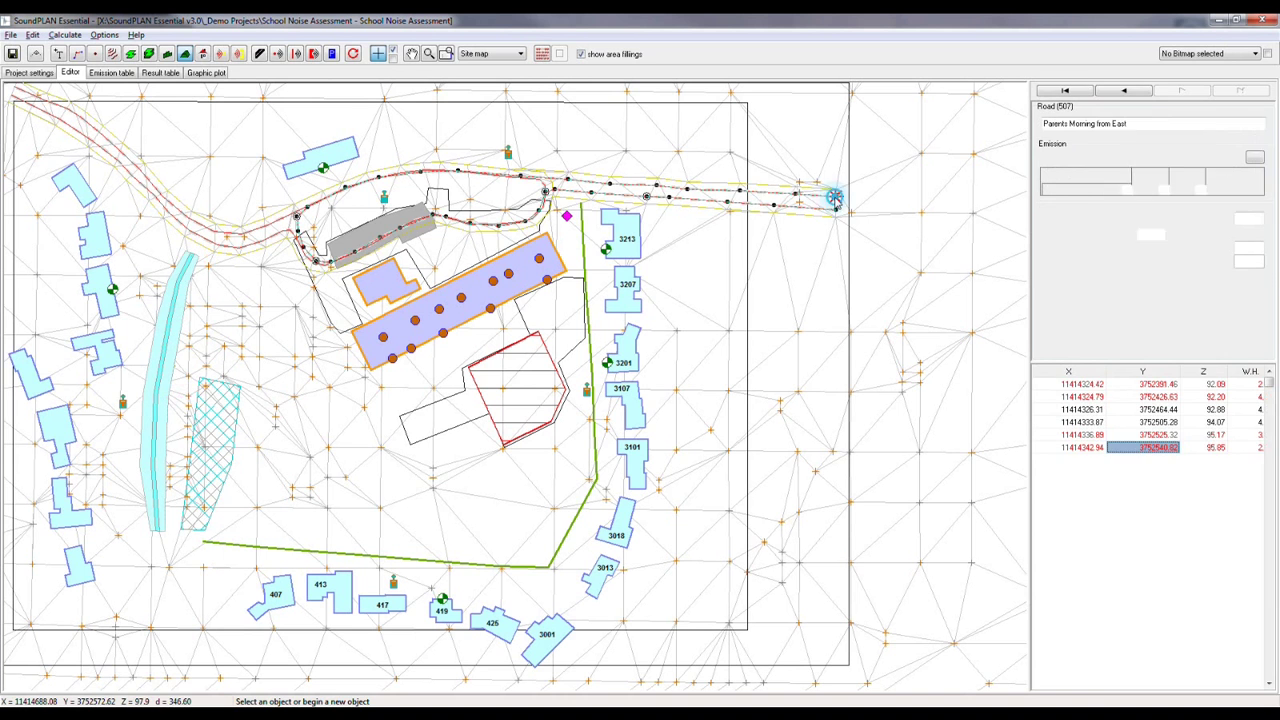
click(836, 196)
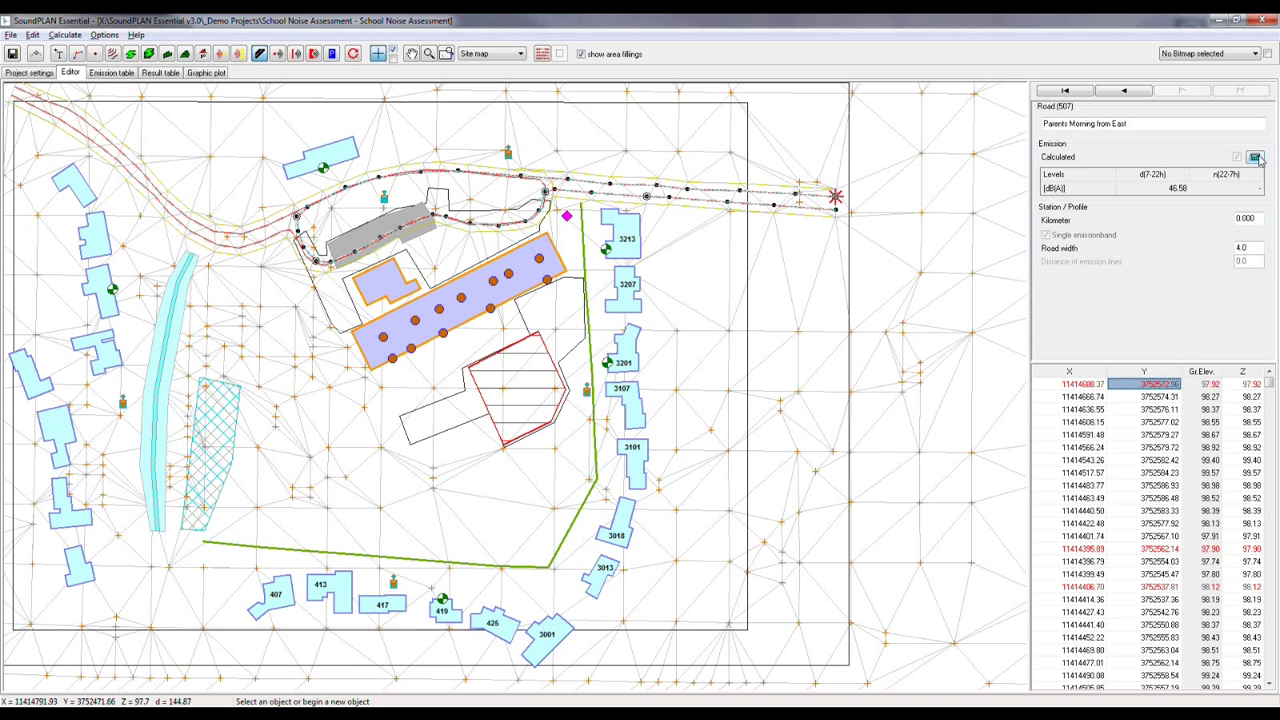
click(1254, 156)
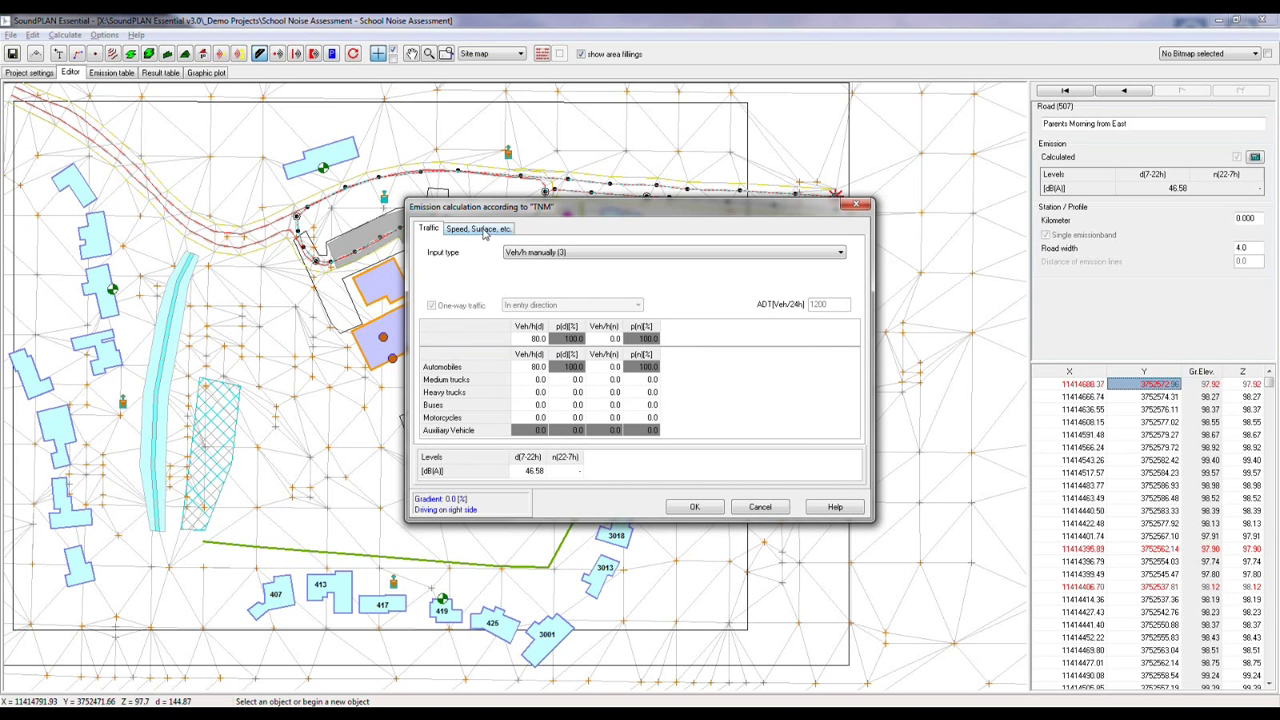
Step: Review the Speed, Surface, etc. tab of the road's emission calculation, then cancel without changes
click(478, 228)
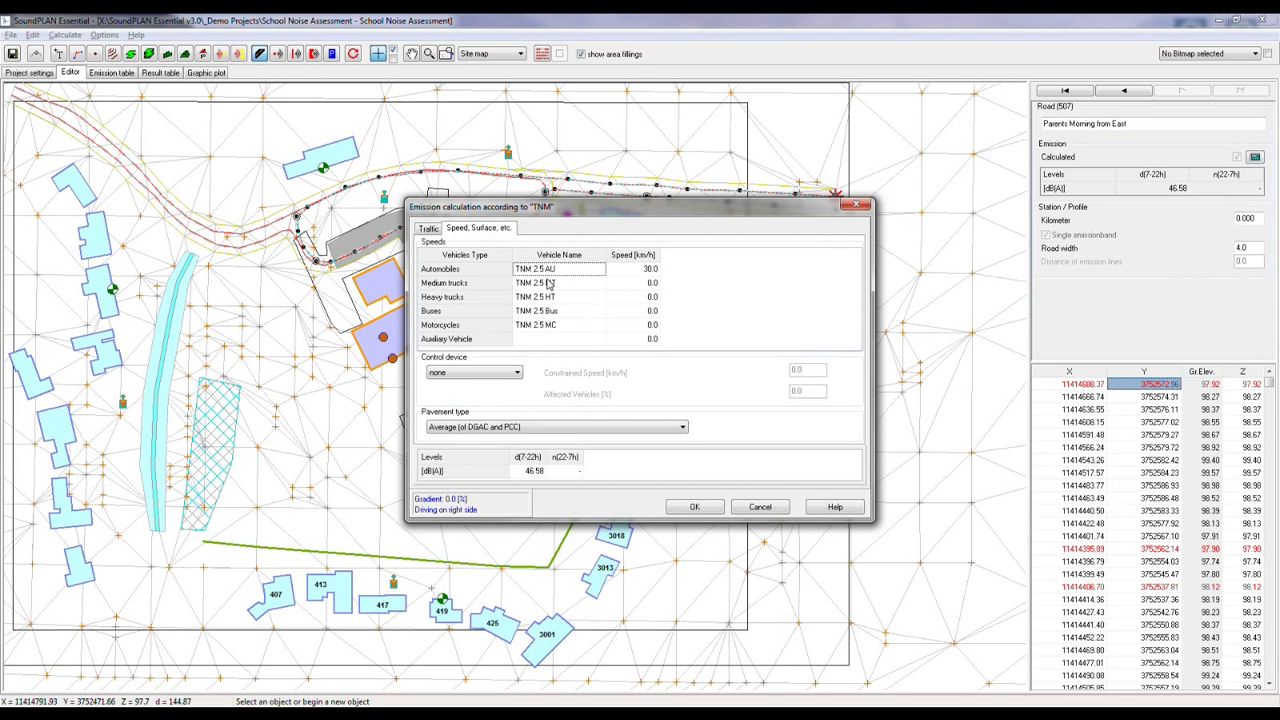
mouse_move(460, 276)
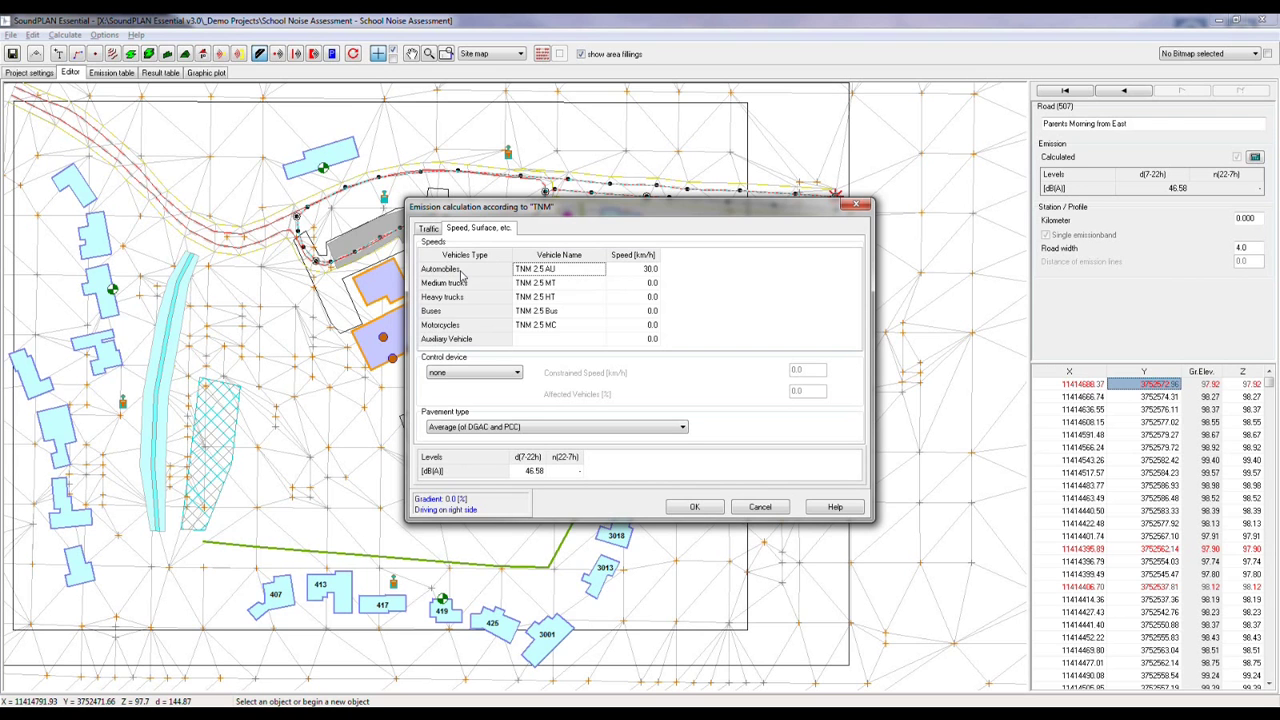
mouse_move(756, 484)
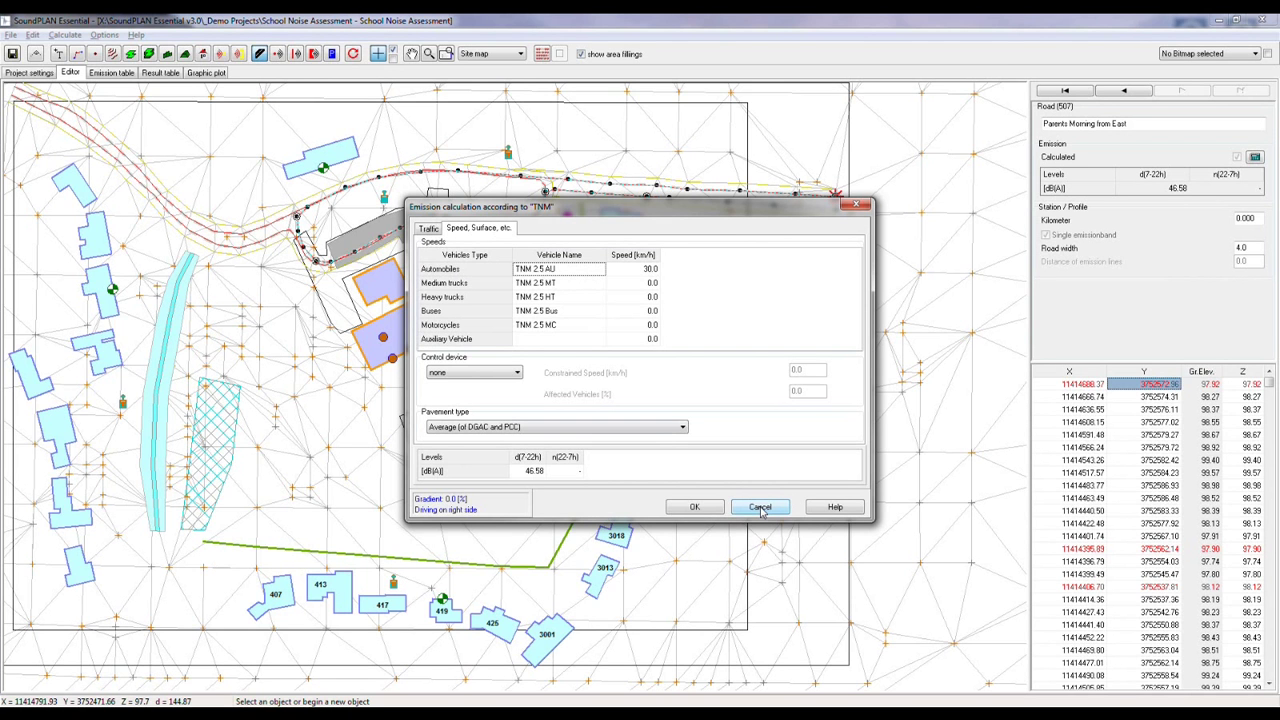
click(760, 508)
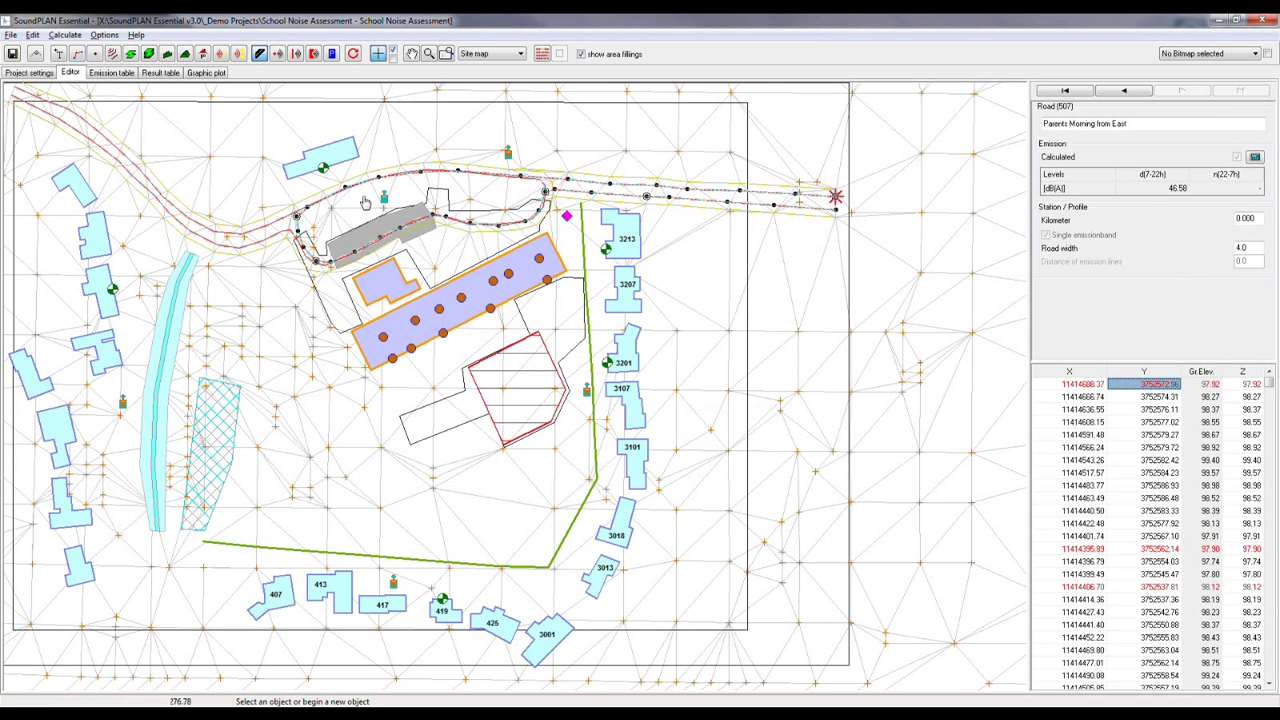
mouse_move(864, 568)
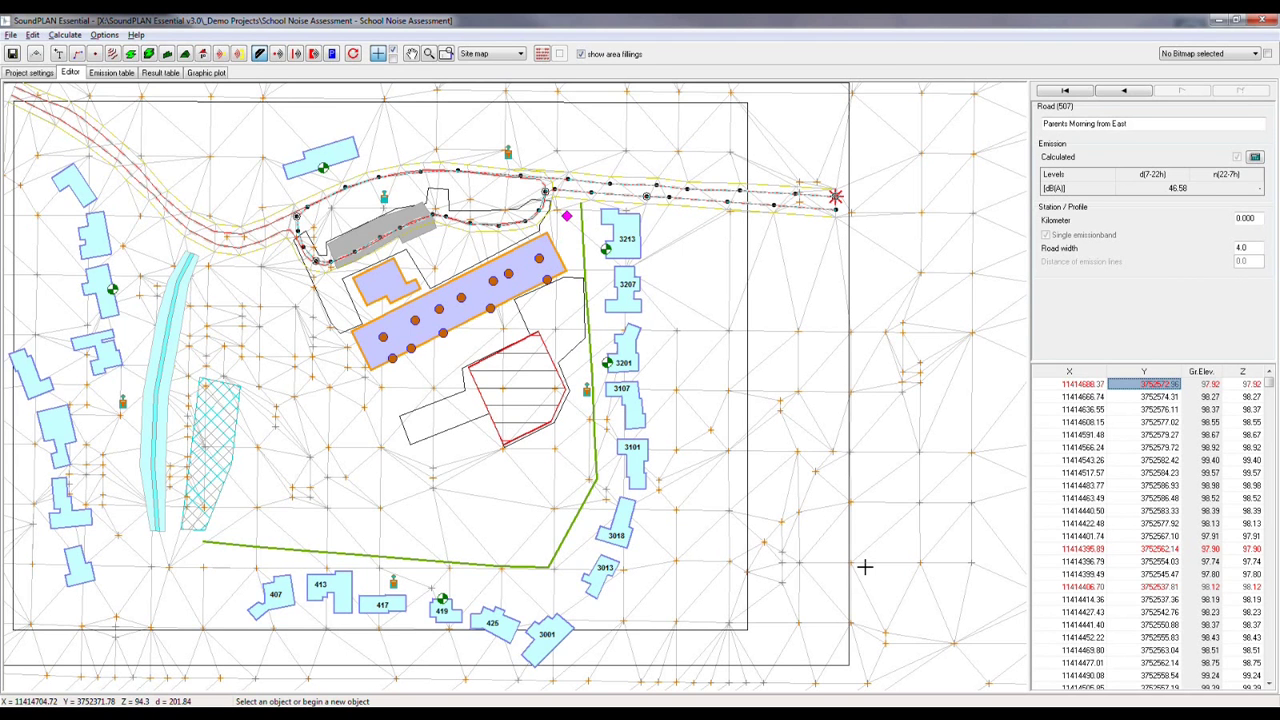
mouse_move(436, 390)
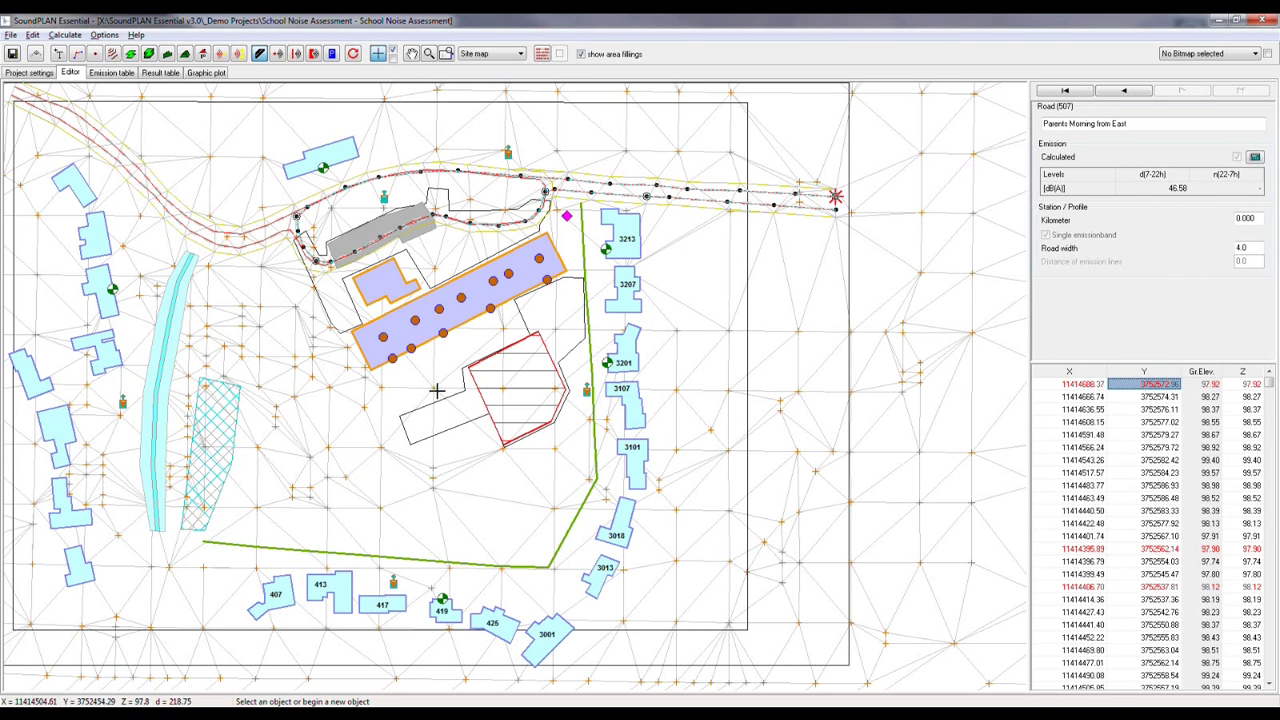
mouse_move(510, 636)
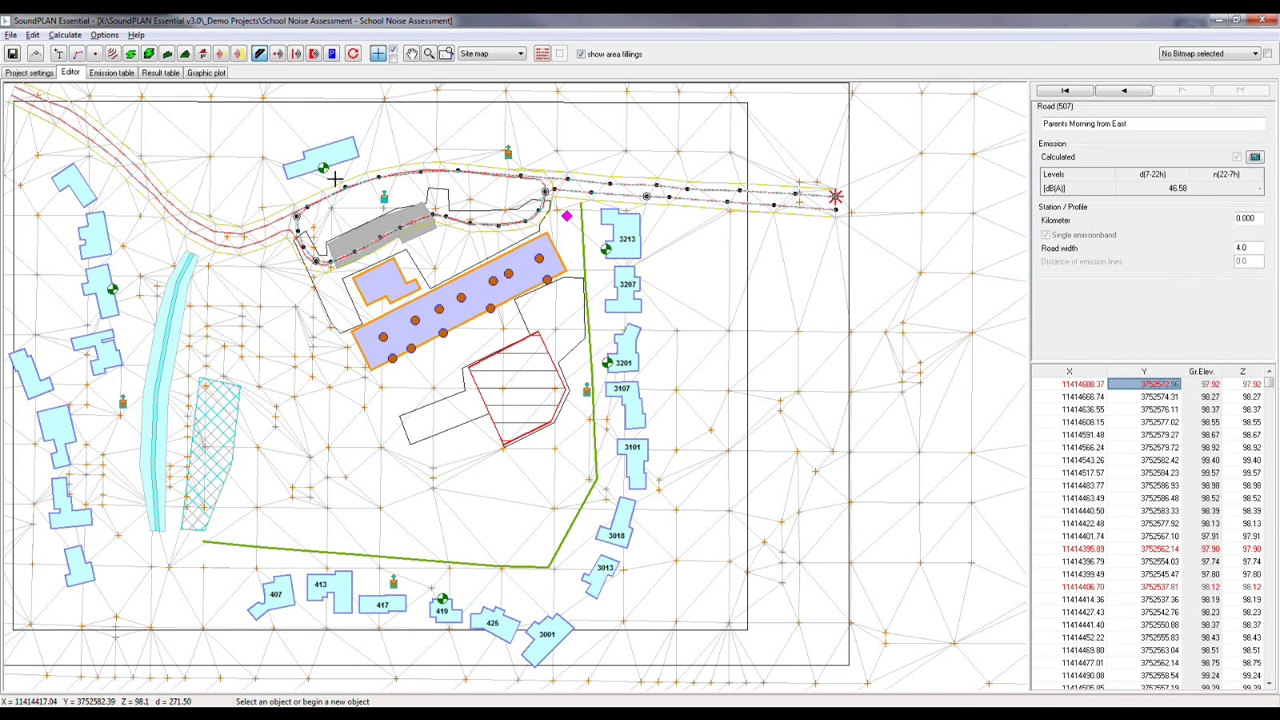
Step: Review the Road traffic emissions per station, then the Industry sheet with HVAC and playground spectra
click(112, 72)
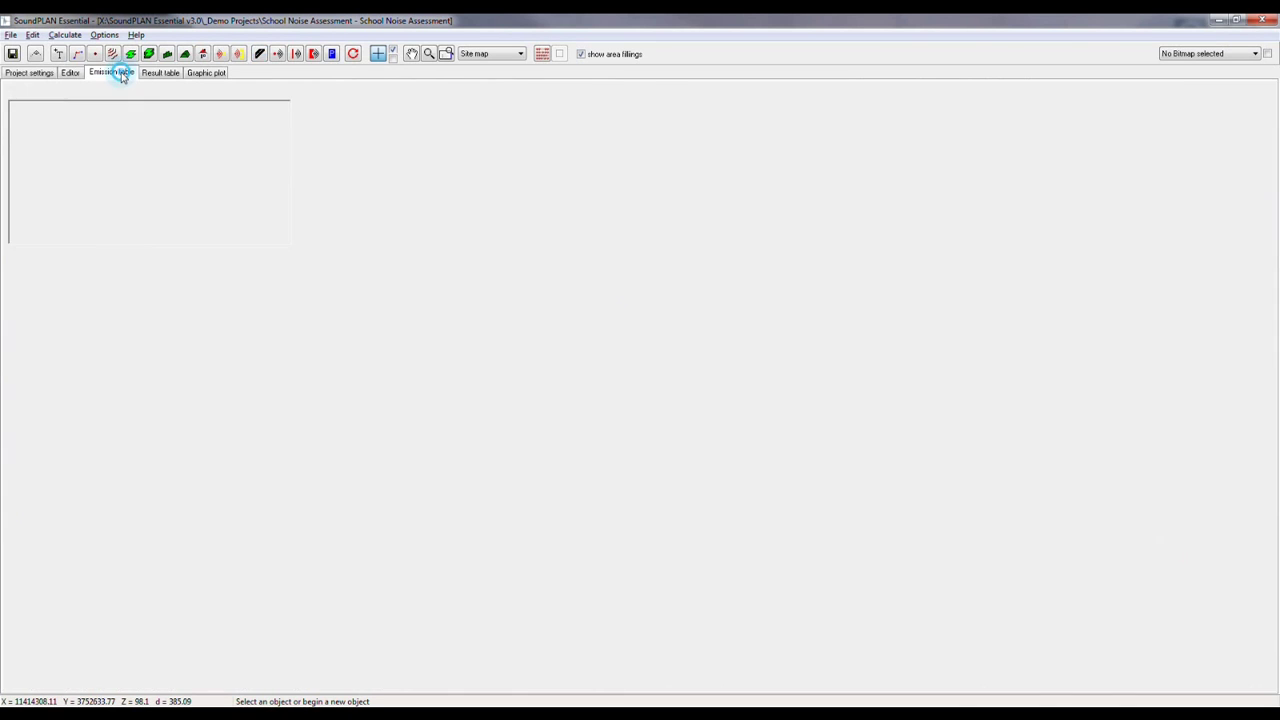
click(112, 72)
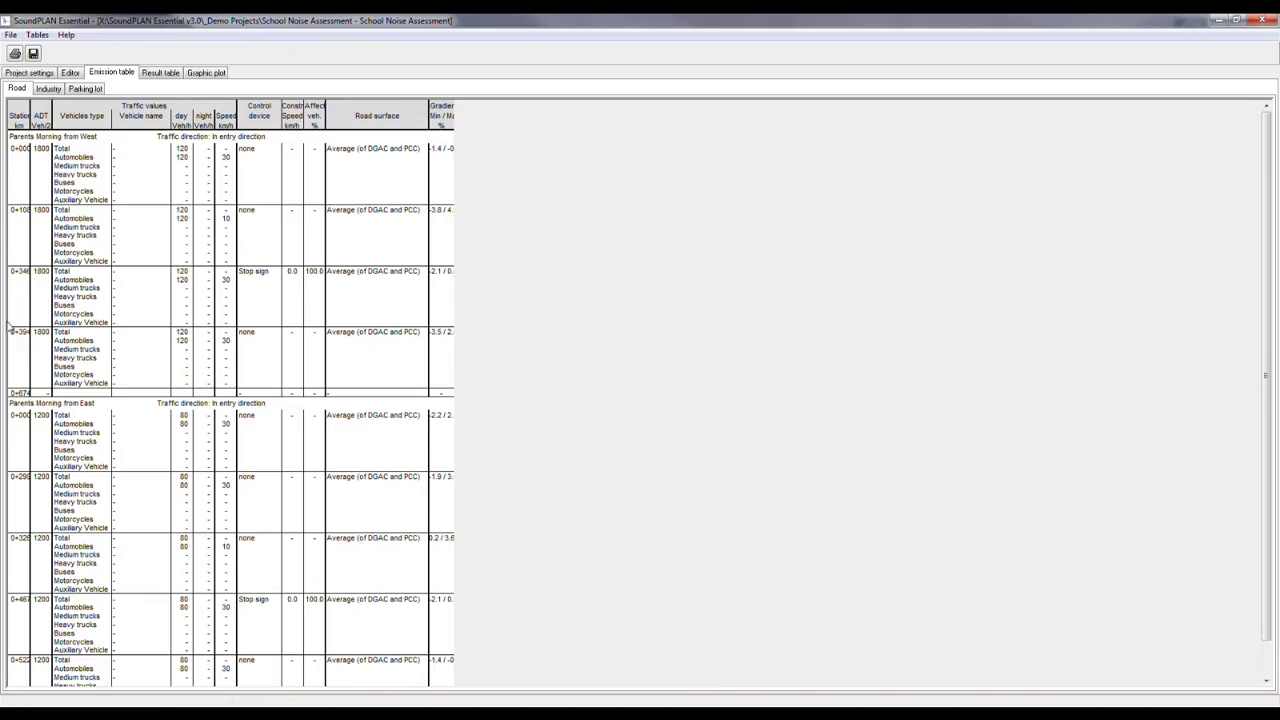
mouse_move(224, 178)
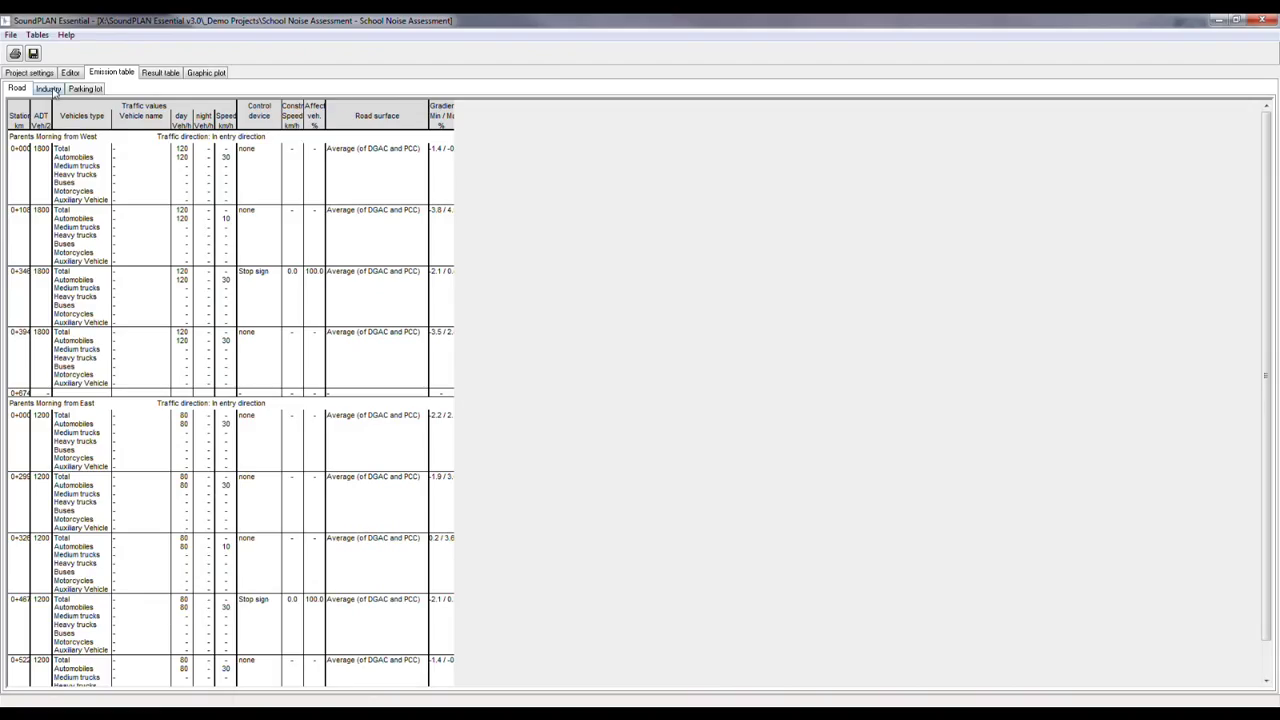
click(48, 88)
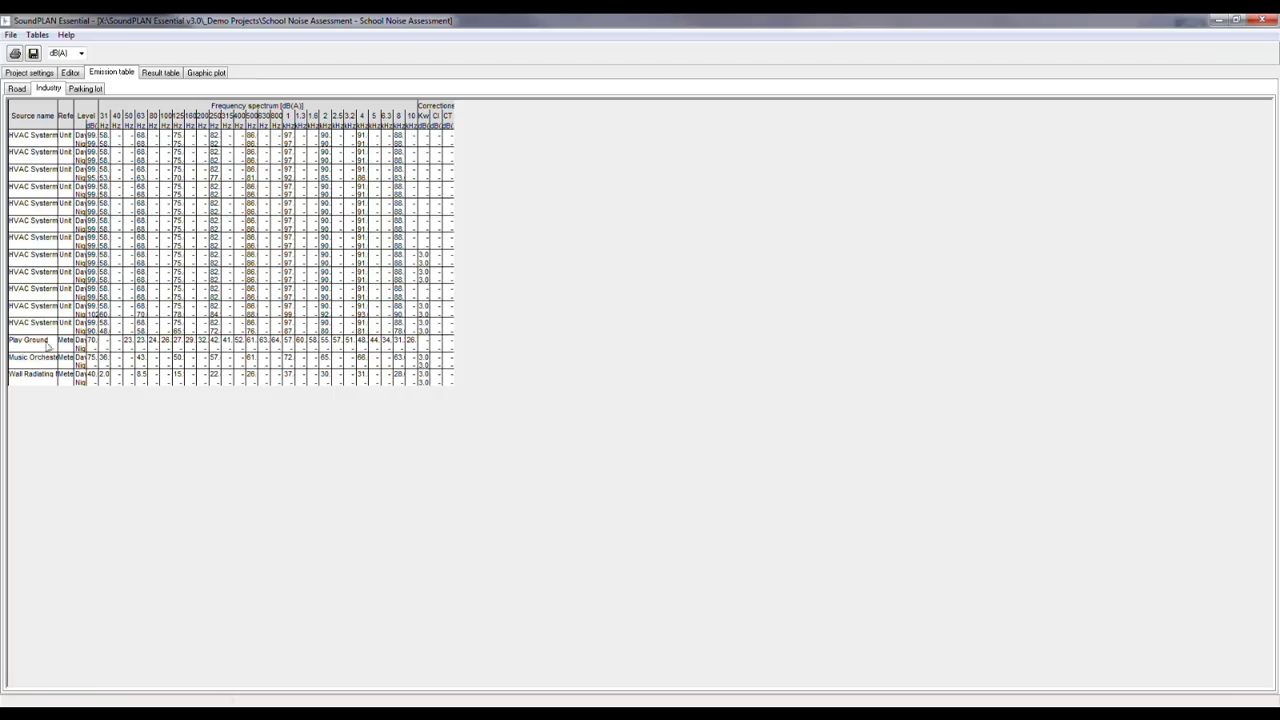
mouse_move(232, 354)
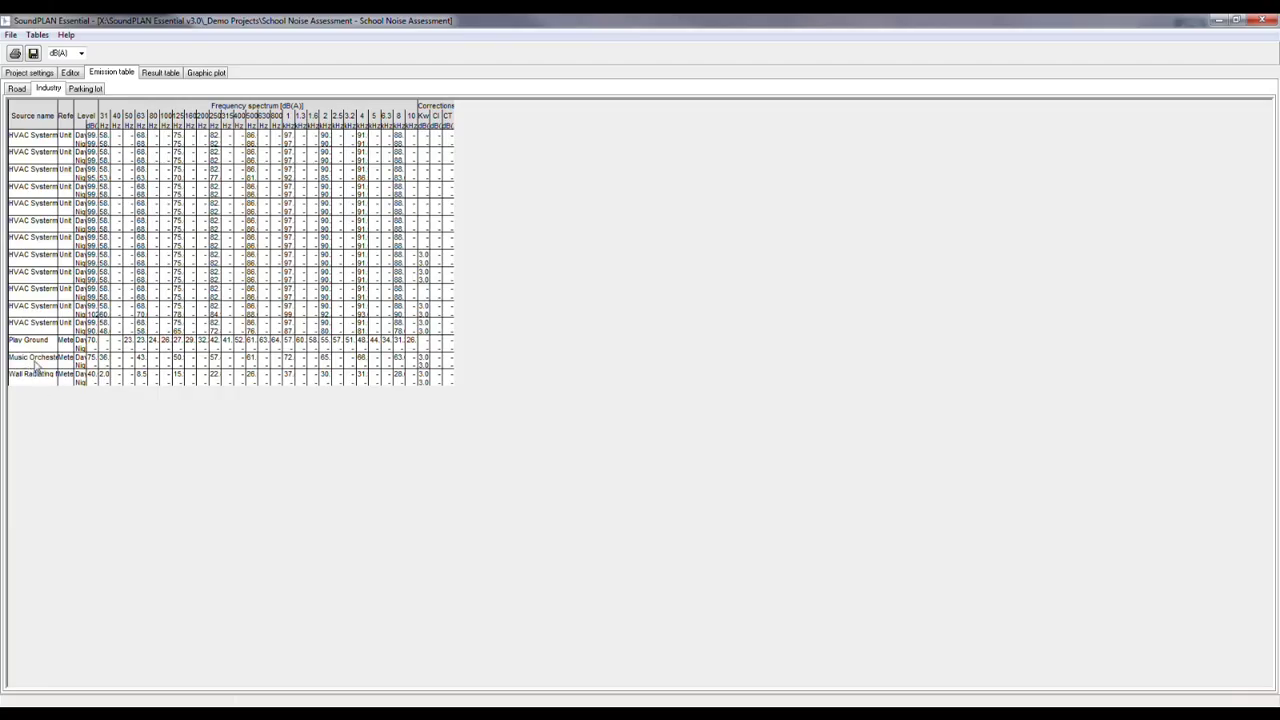
mouse_move(28, 382)
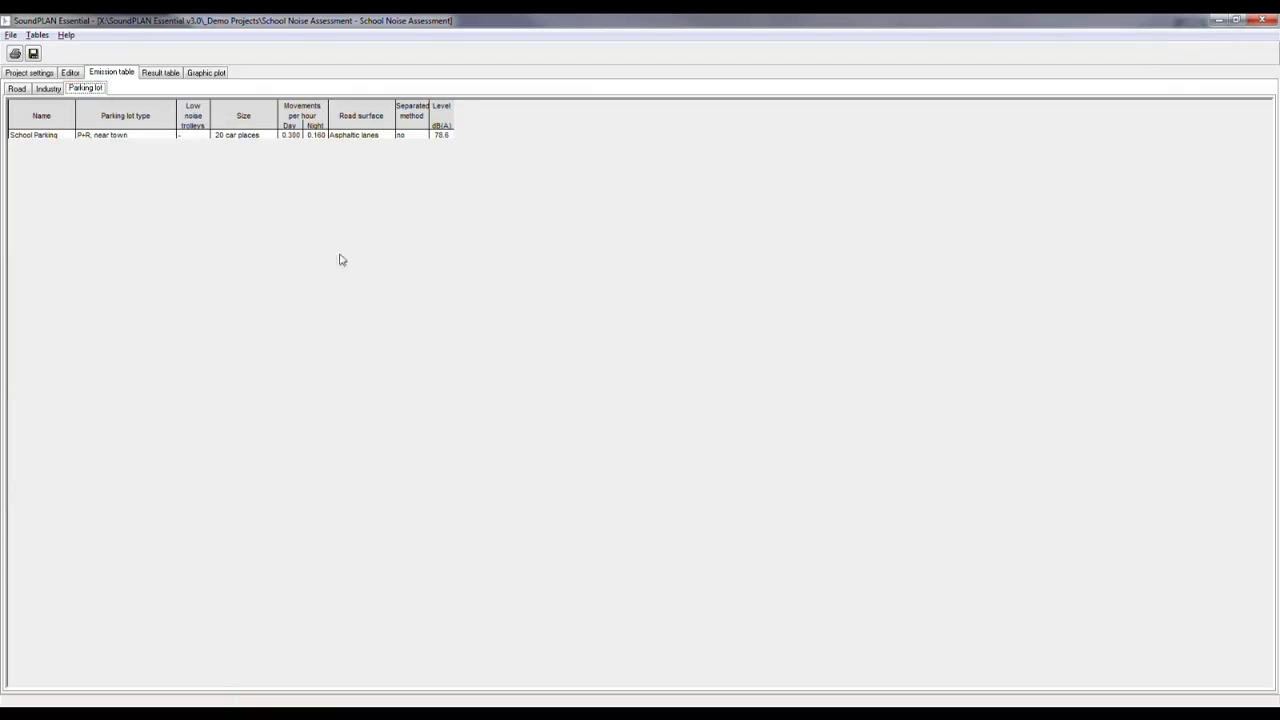
mouse_move(336, 216)
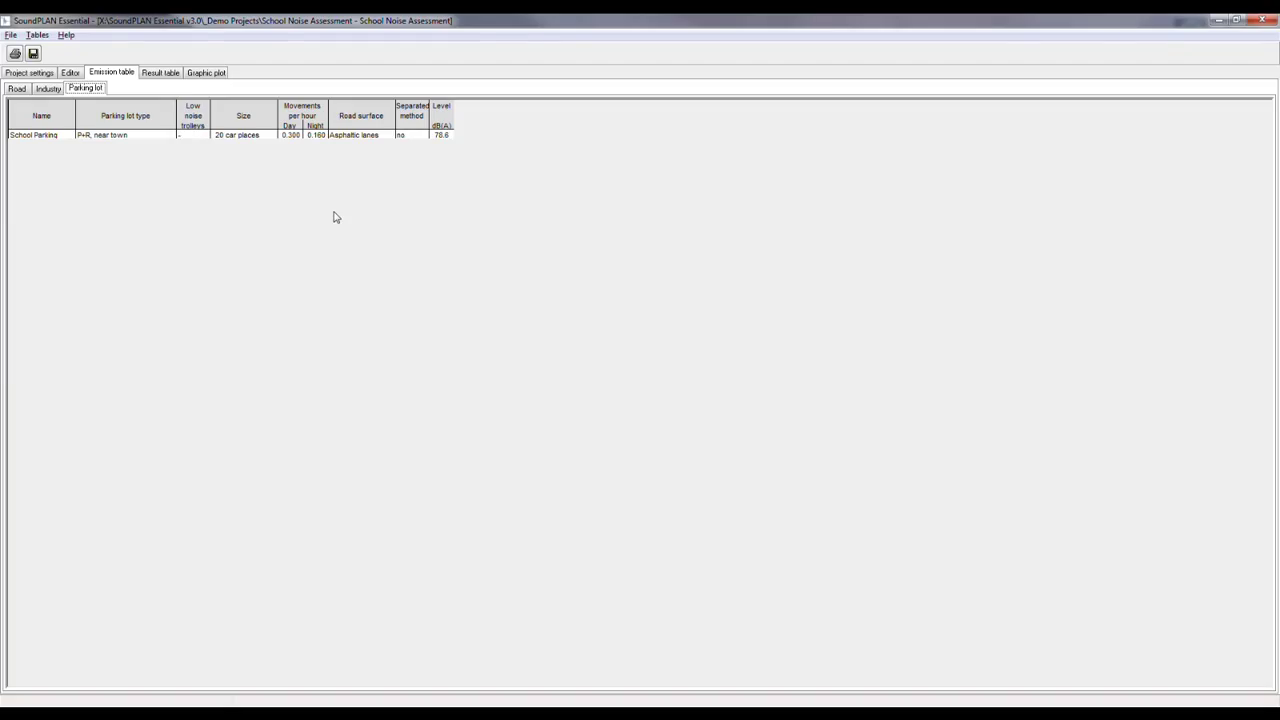
mouse_move(184, 144)
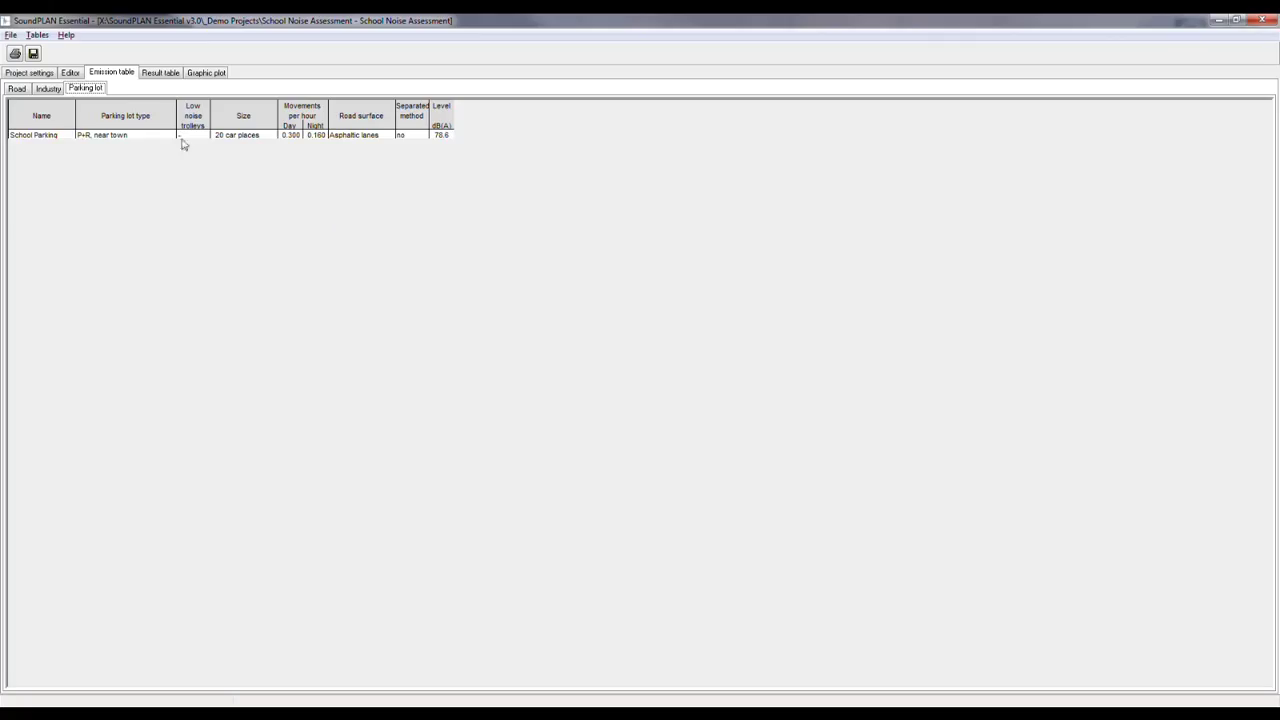
Step: Switch to the Result table, which warns that the geometry has changed
click(160, 72)
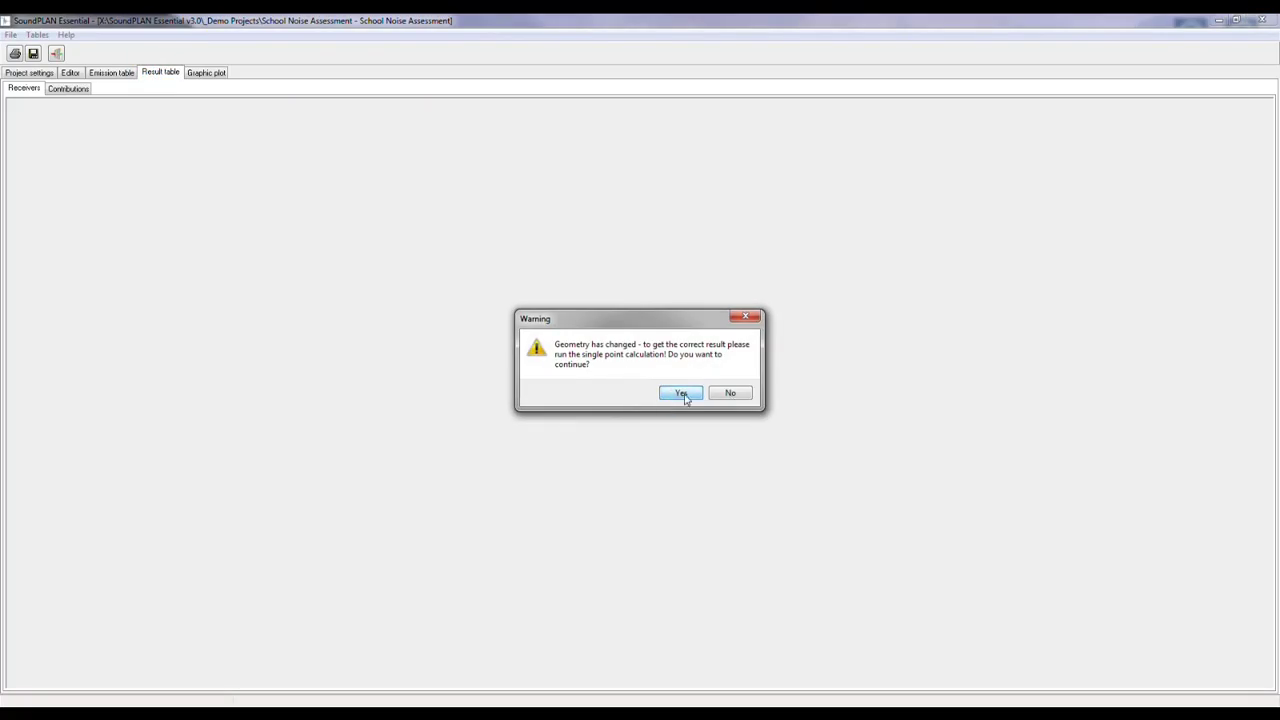
Step: Continue past the geometry warning and compare the Receivers levels with the Contributors breakdown
click(680, 392)
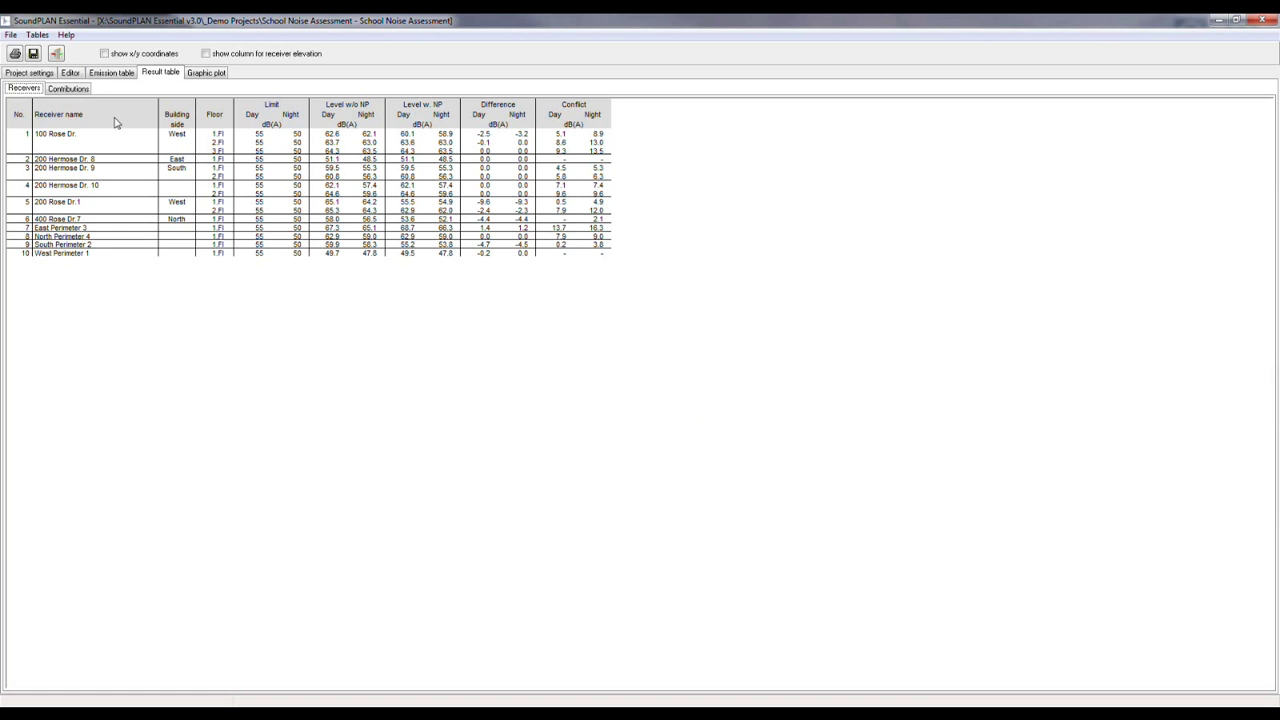
click(68, 88)
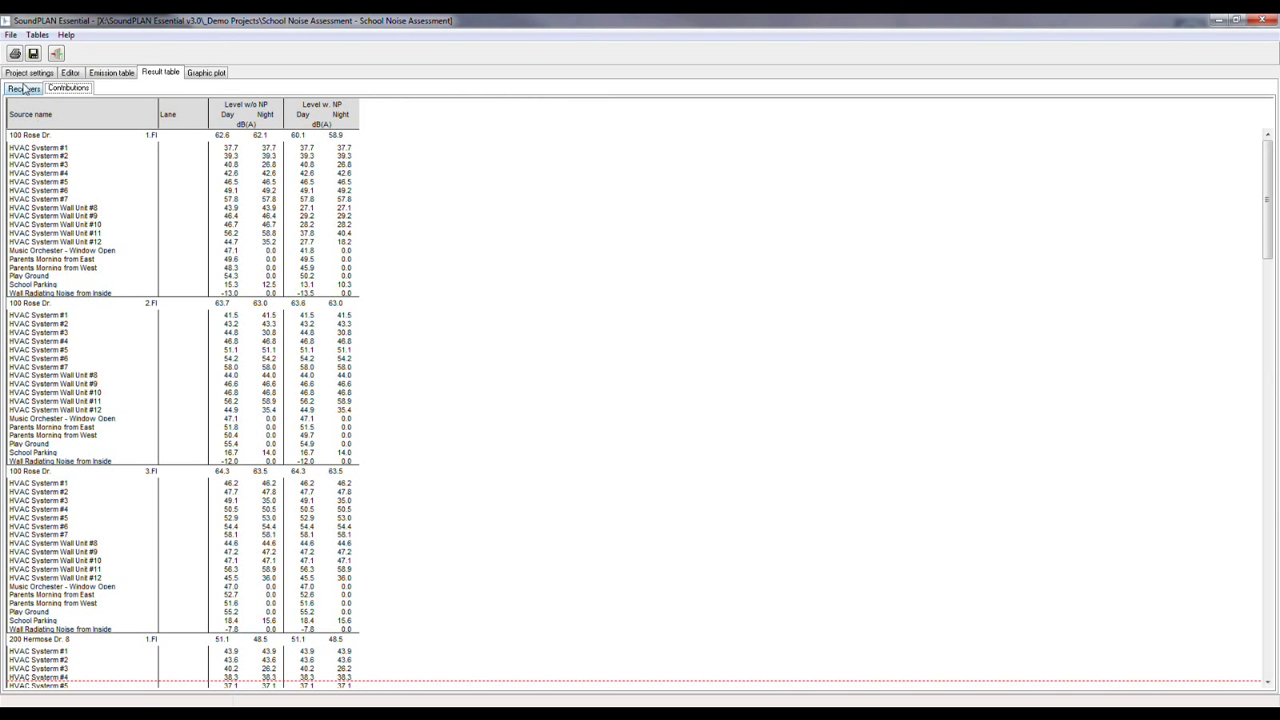
click(68, 88)
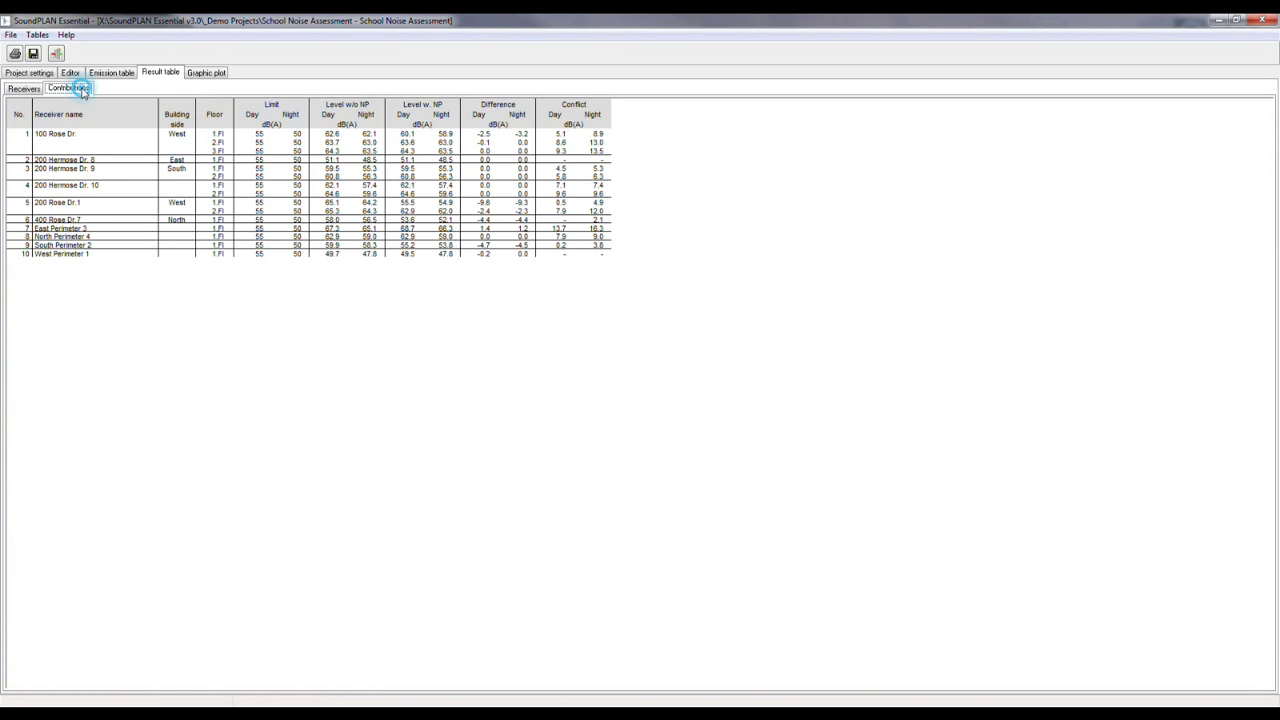
click(68, 88)
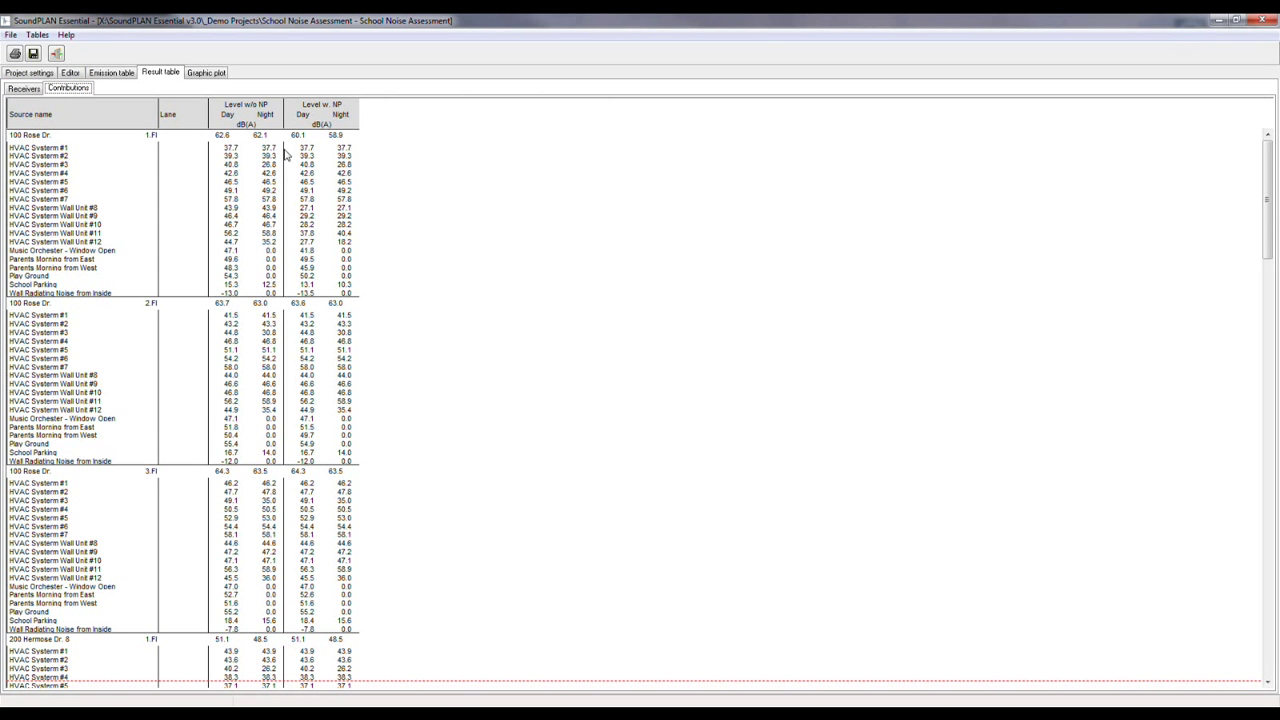
mouse_move(208, 170)
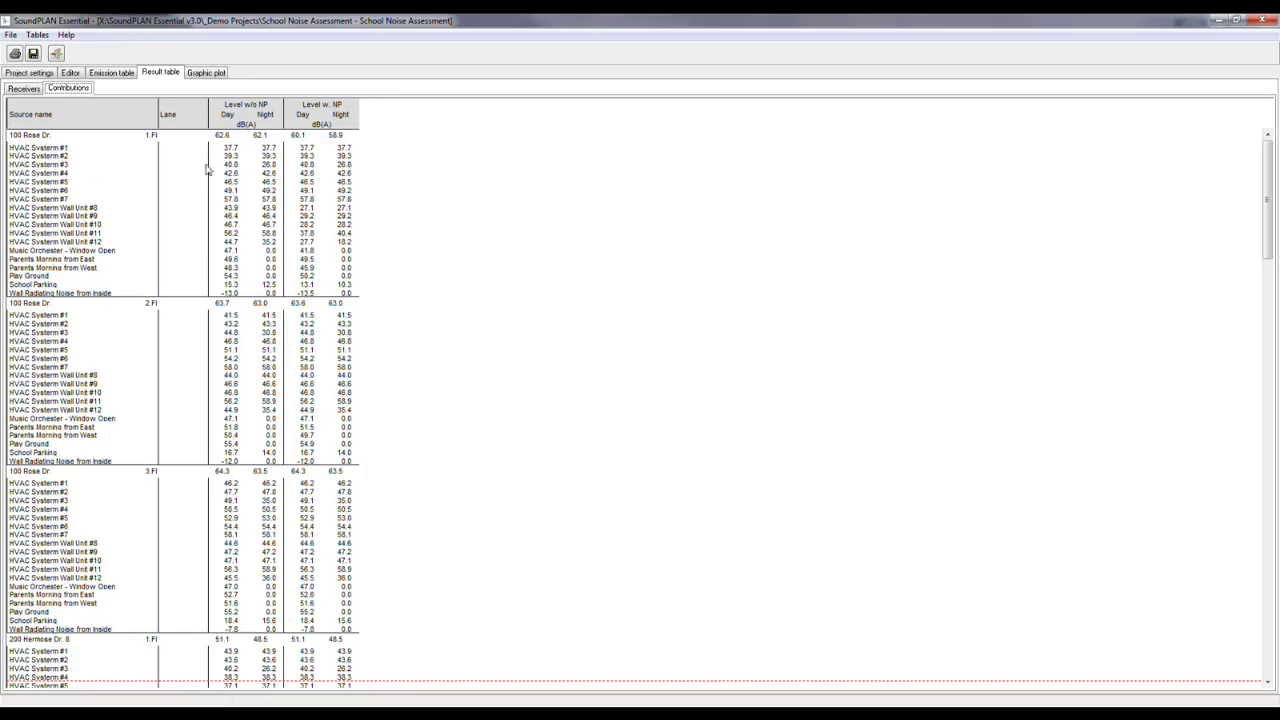
mouse_move(100, 236)
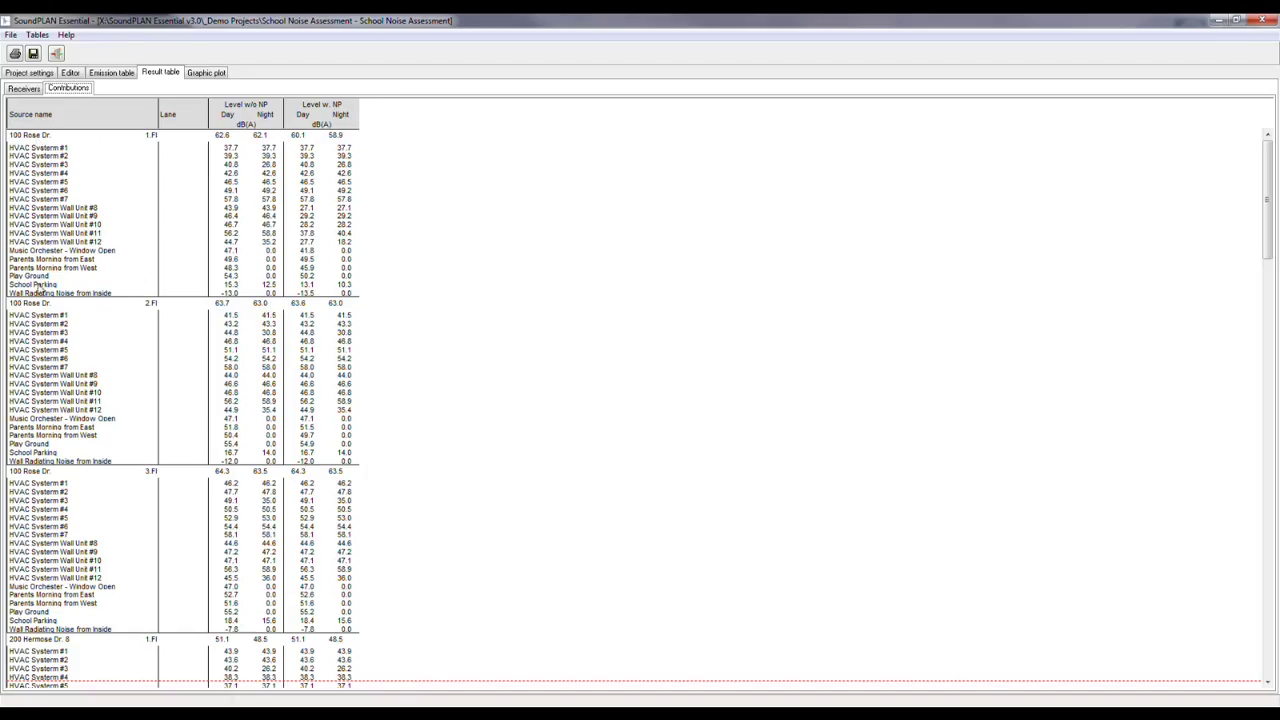
mouse_move(140, 528)
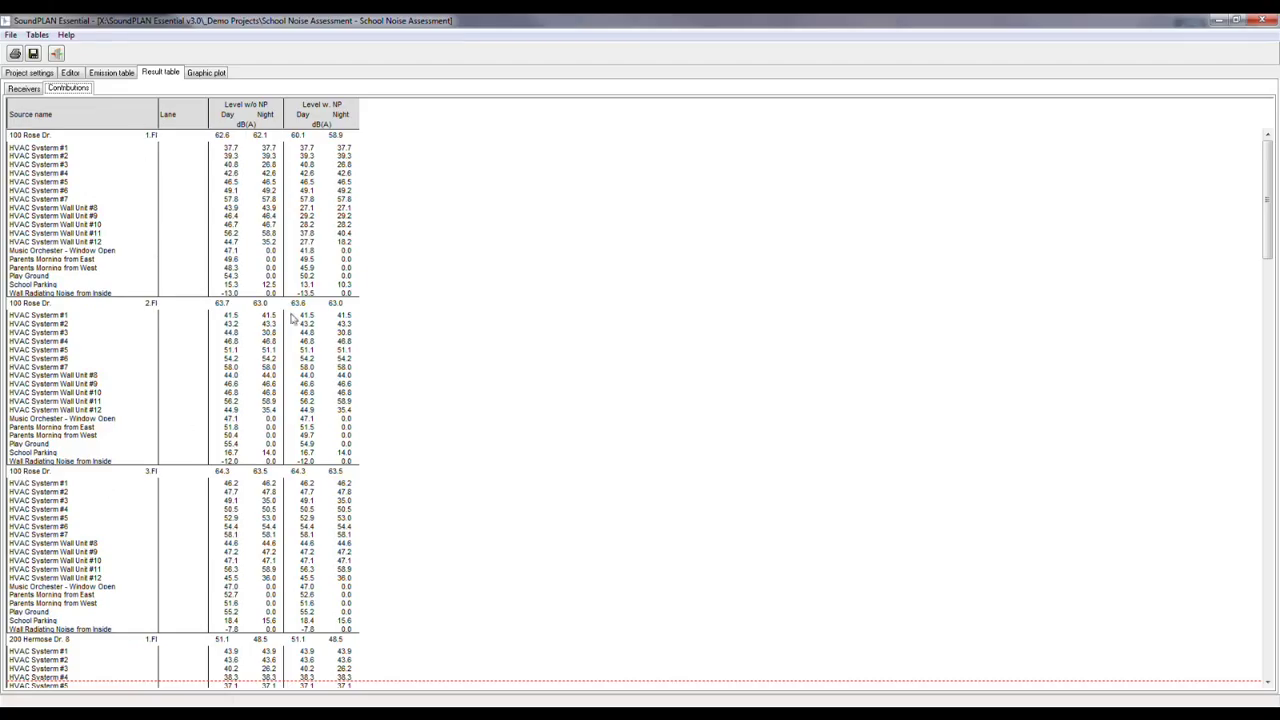
mouse_move(306, 590)
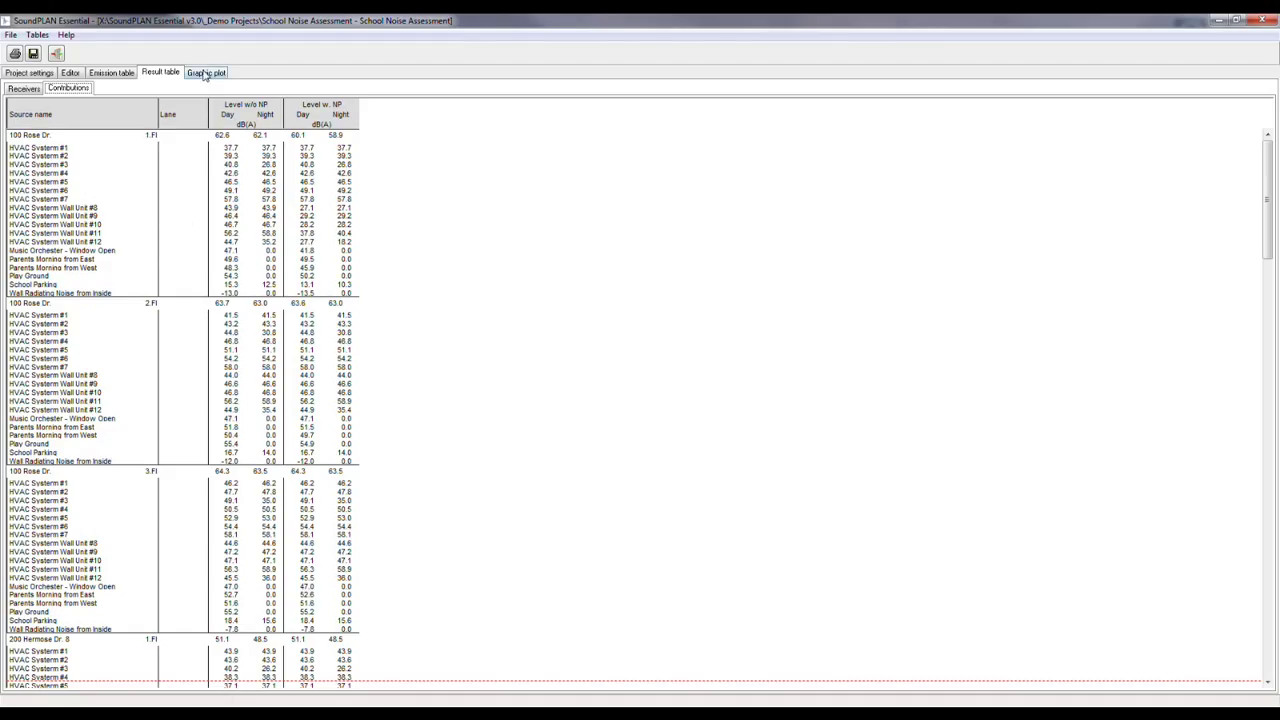
mouse_move(220, 72)
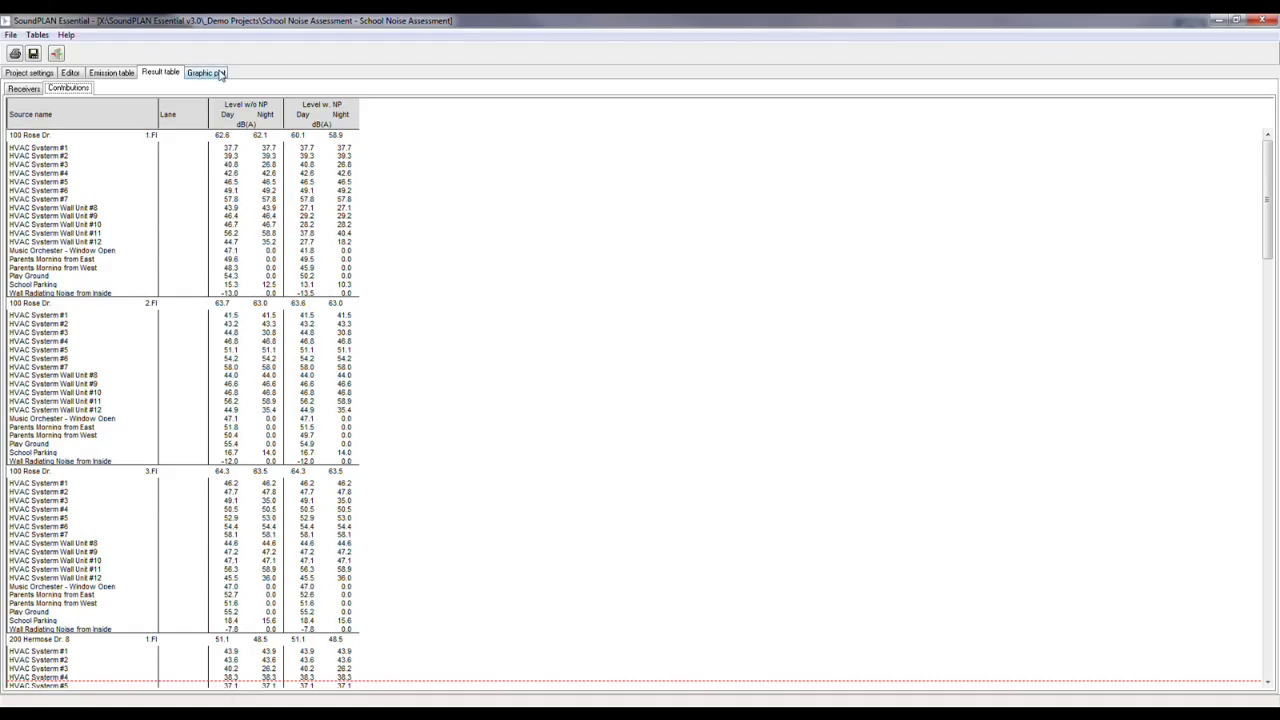
Step: Show the 'Single points w/o n.p.' plot of predicted receiver noise levels
click(204, 72)
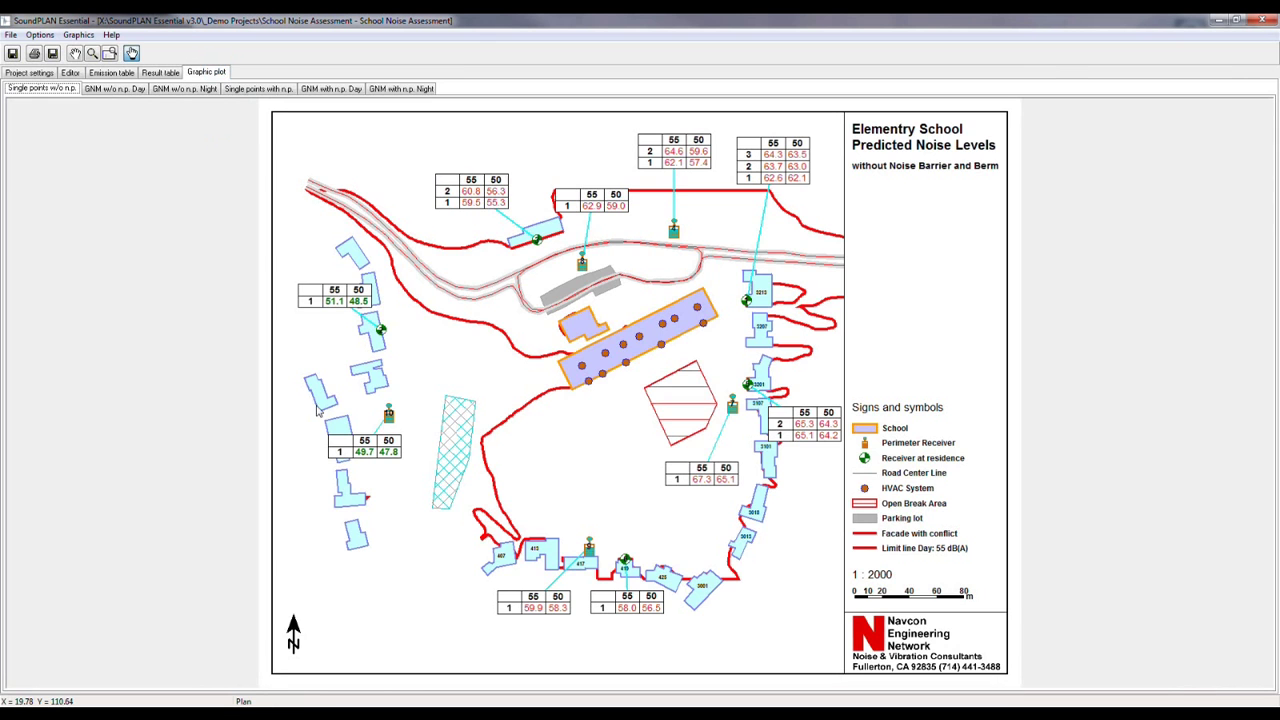
mouse_move(330, 424)
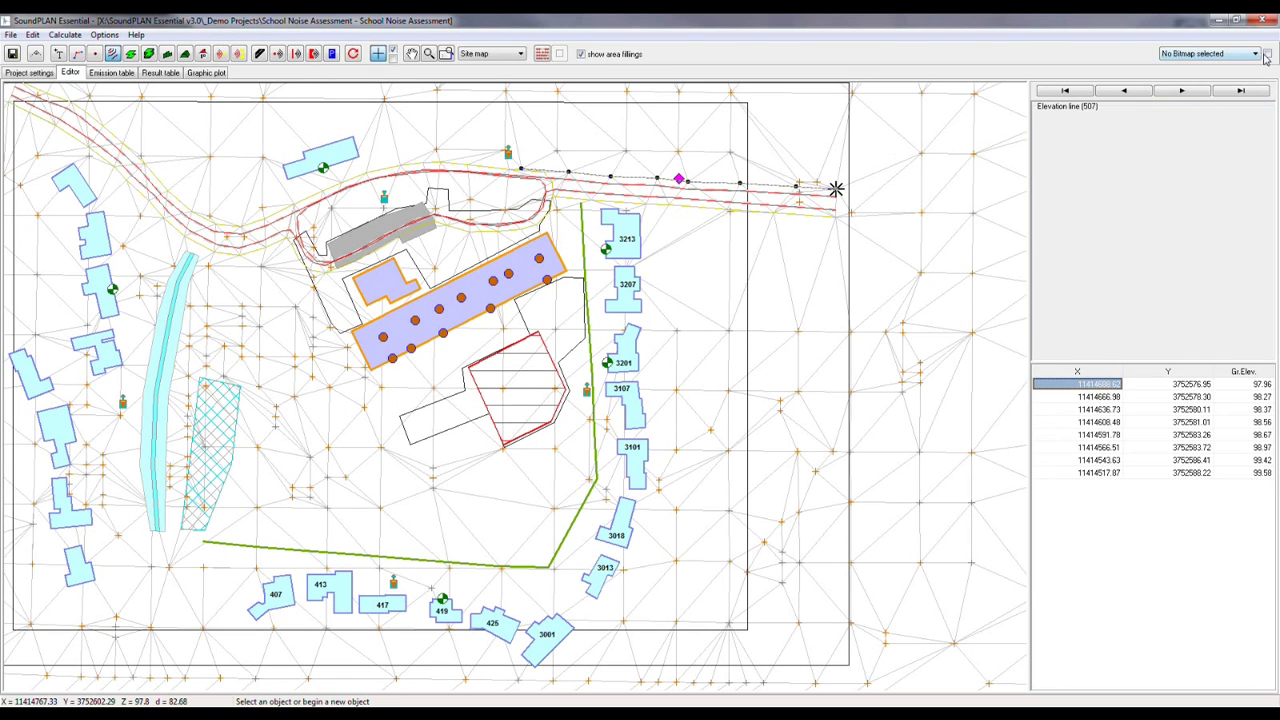
Step: Inspect the Geometry bitmap display settings in Object types and confirm them
click(206, 72)
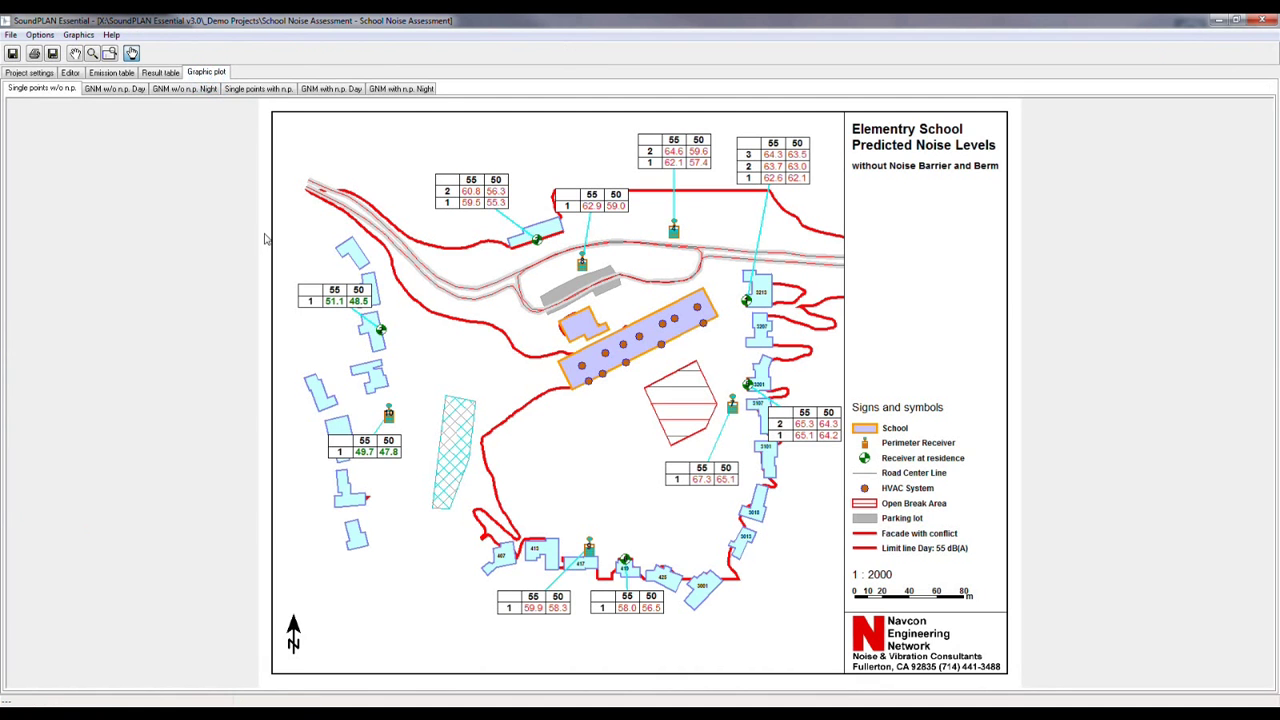
click(40, 34)
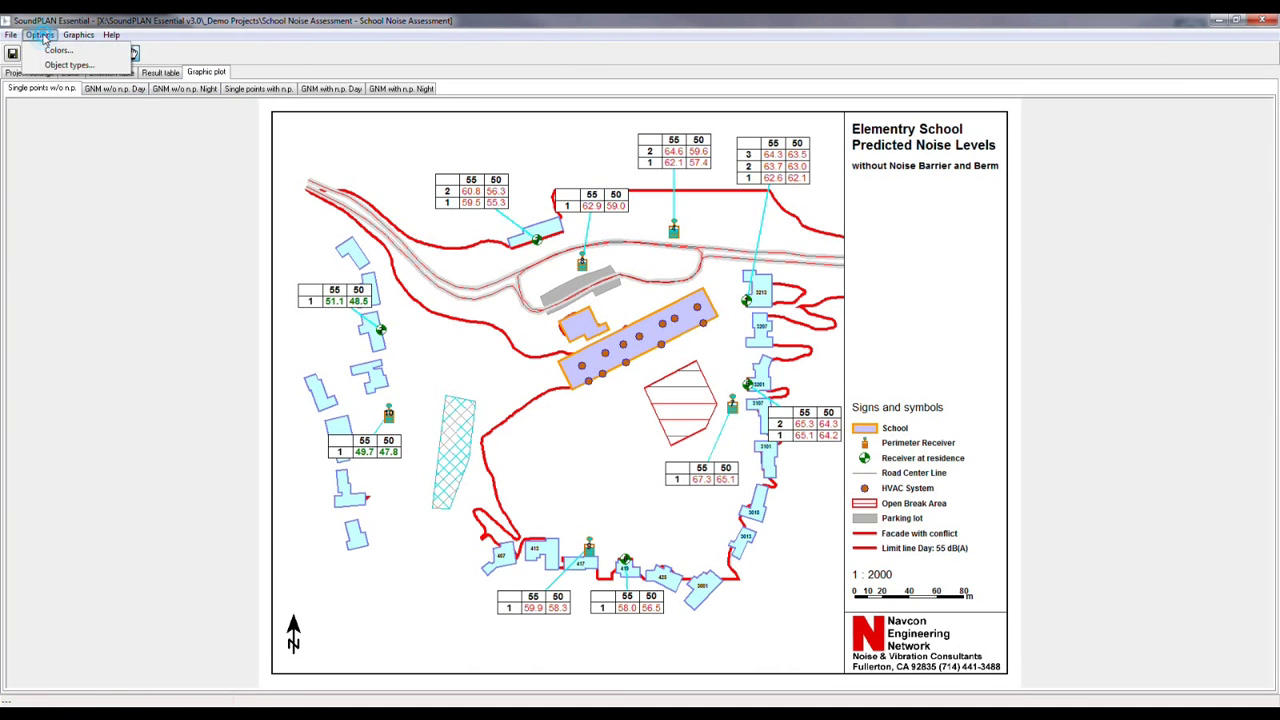
click(68, 64)
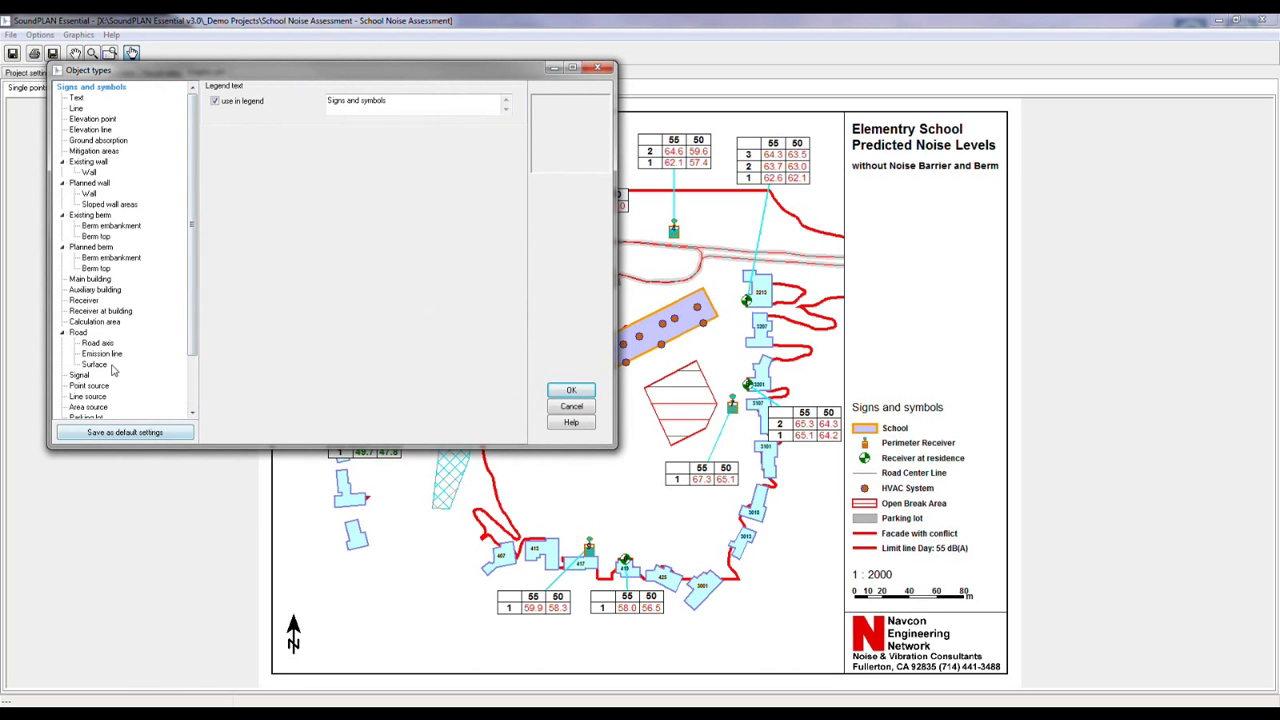
scroll(down, 3)
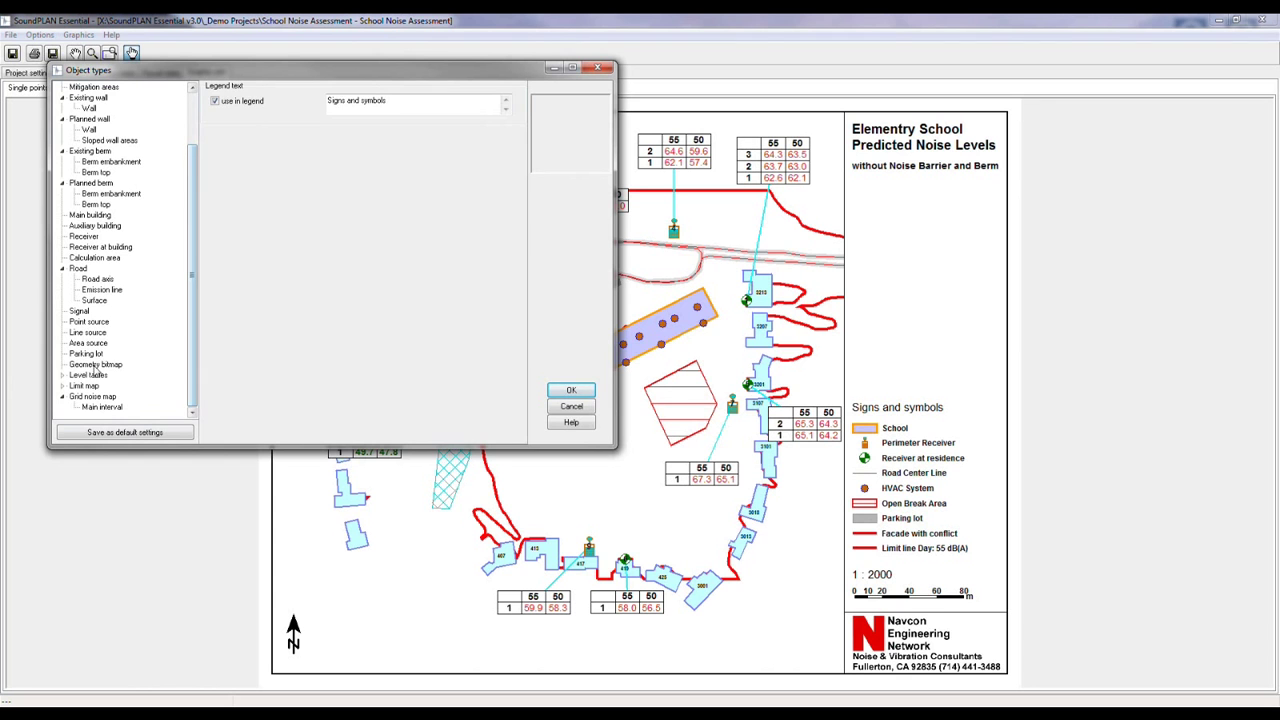
click(96, 364)
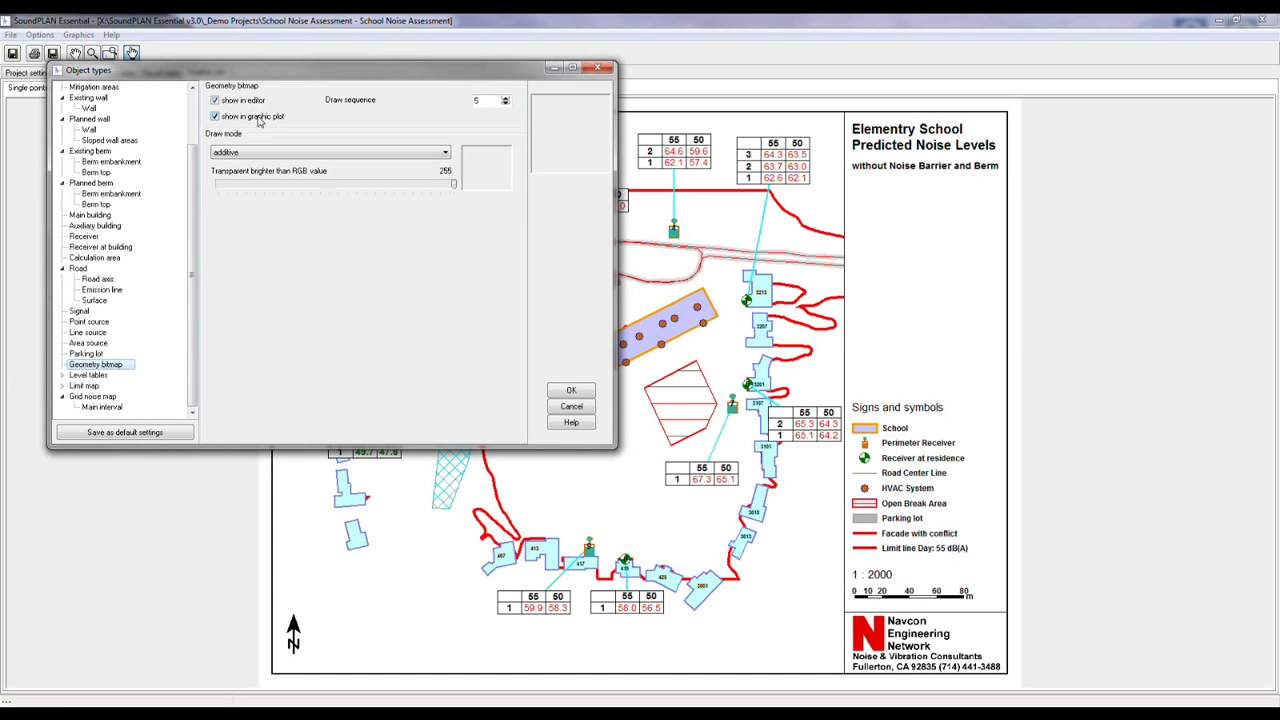
click(572, 388)
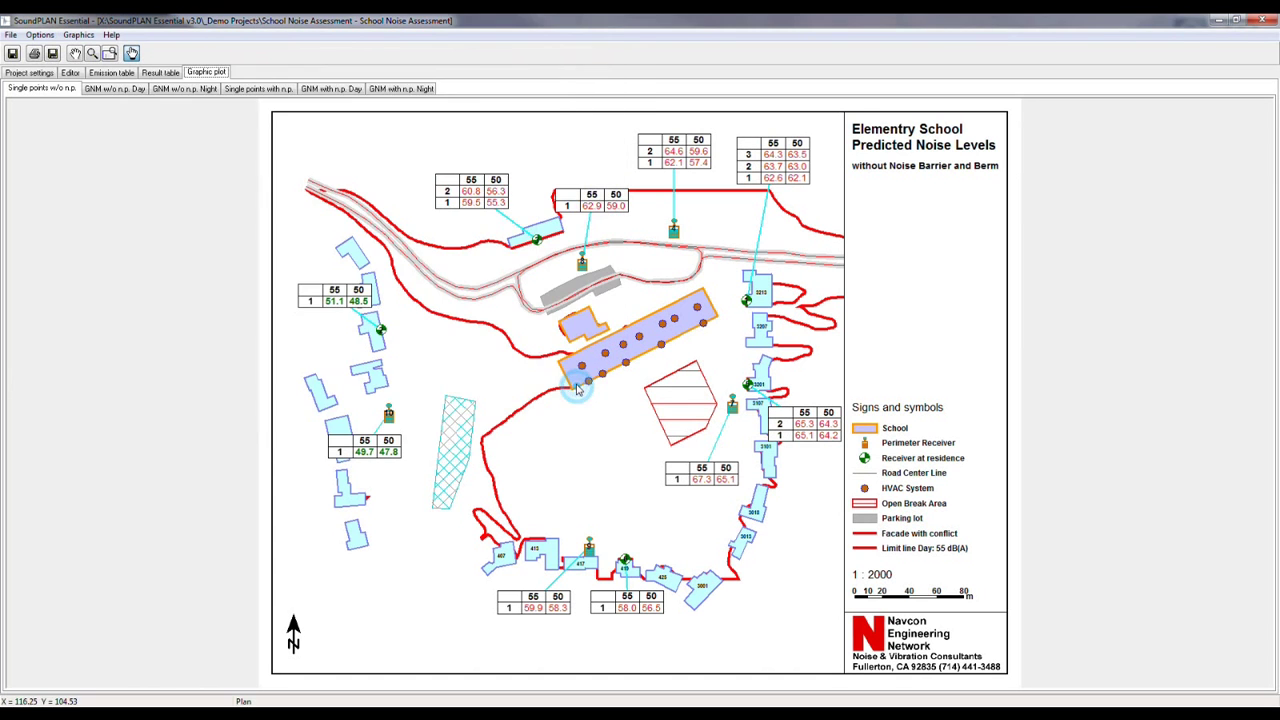
Step: View the 'GNM w/o n.p. Day' contour map, then the site geometry in the Editor
click(112, 88)
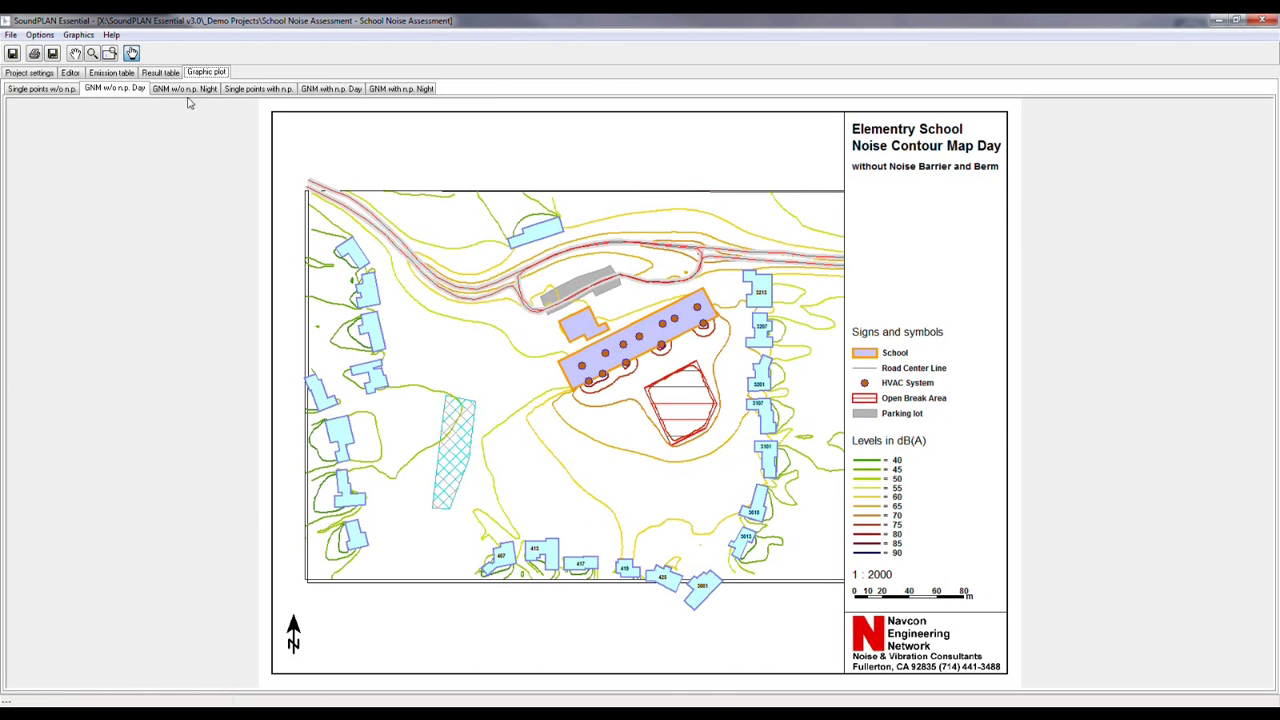
click(70, 72)
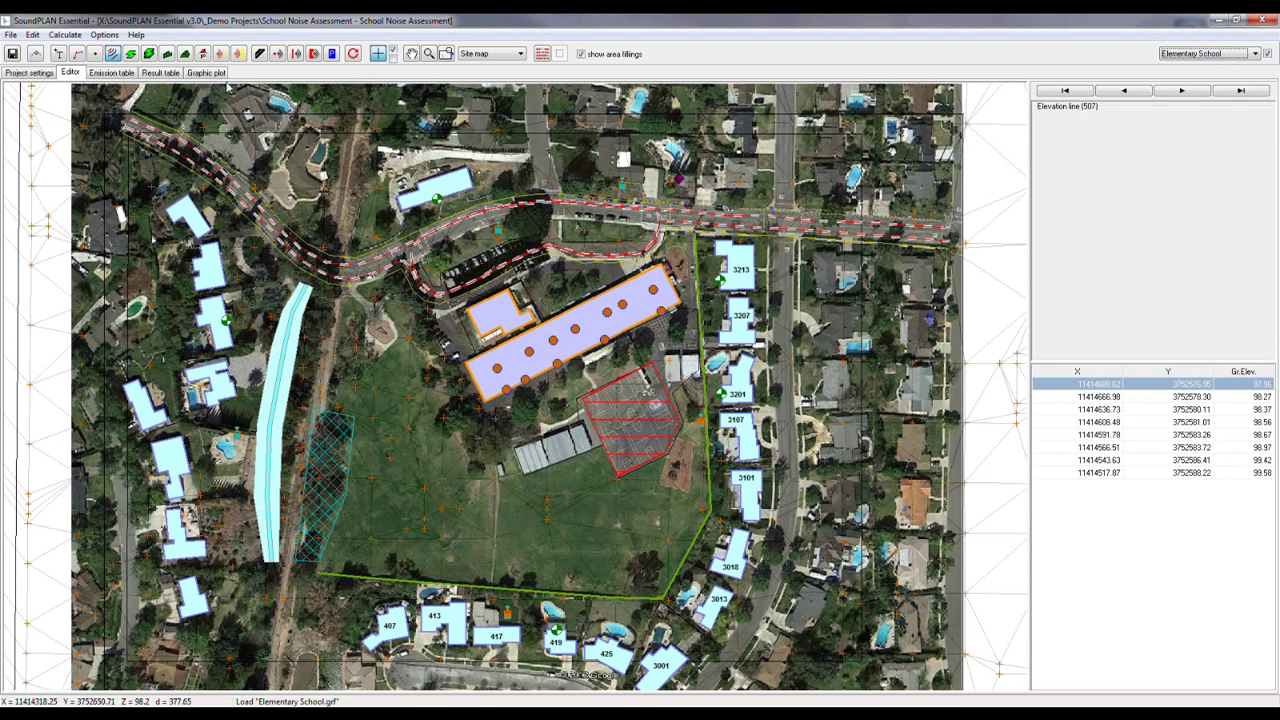
Step: Return to the Graphic plot and show the 'Single points w/o n.p.' sheet over the aerial photo
click(206, 72)
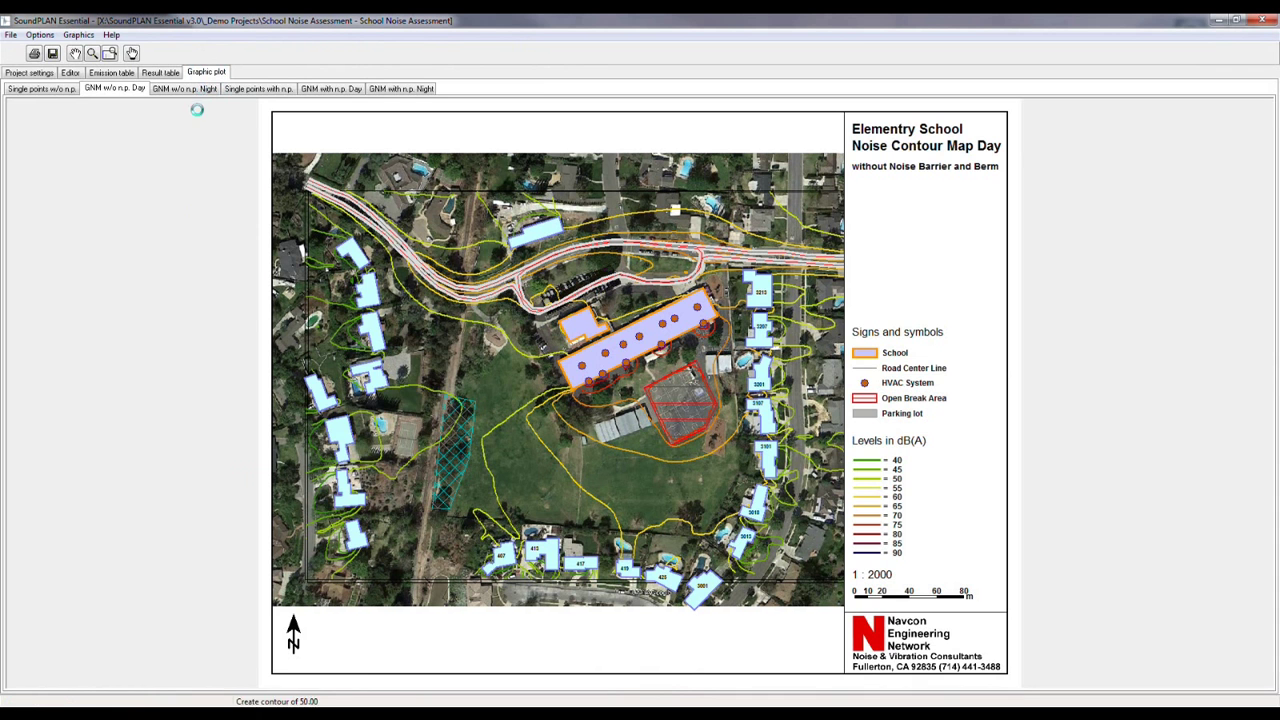
click(40, 88)
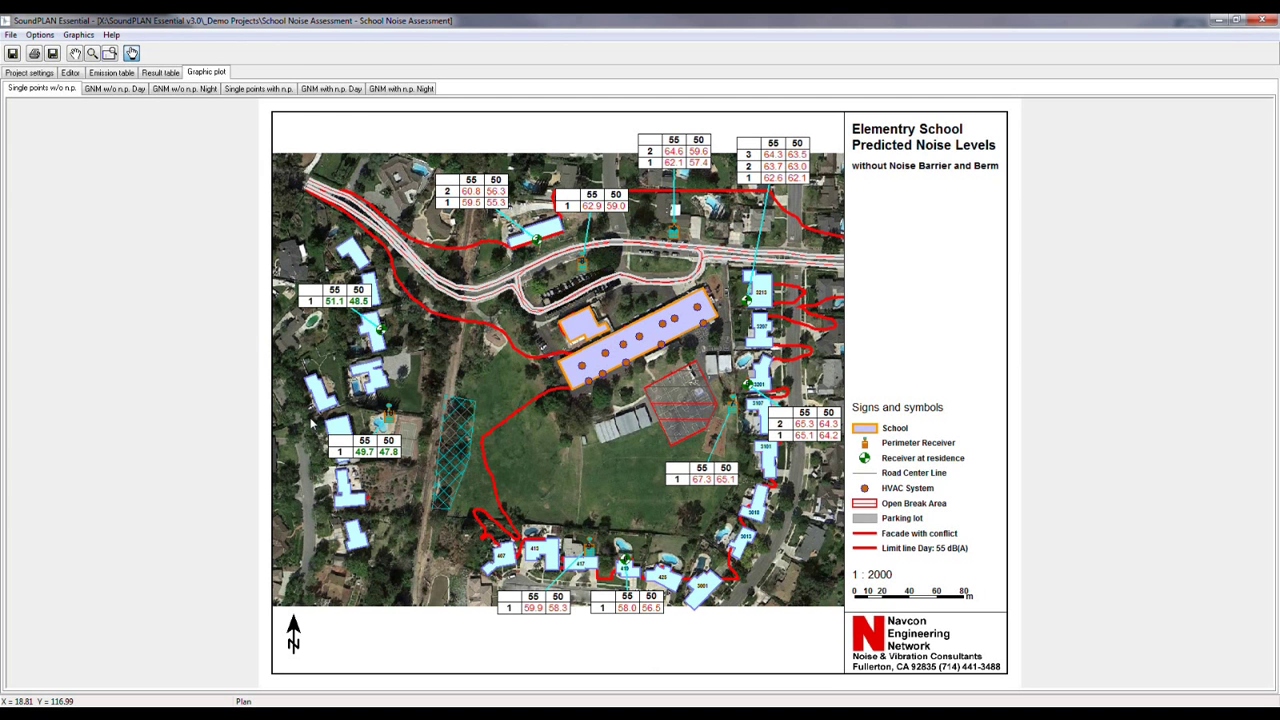
mouse_move(378, 342)
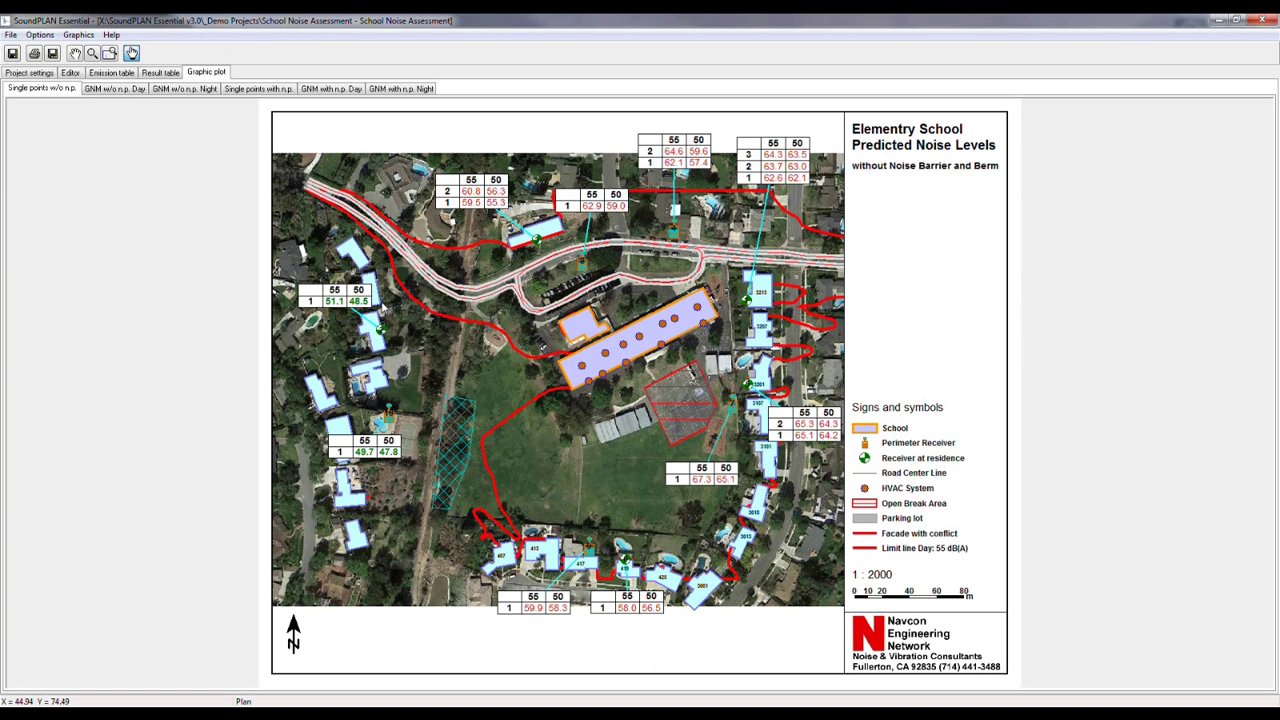
mouse_move(384, 308)
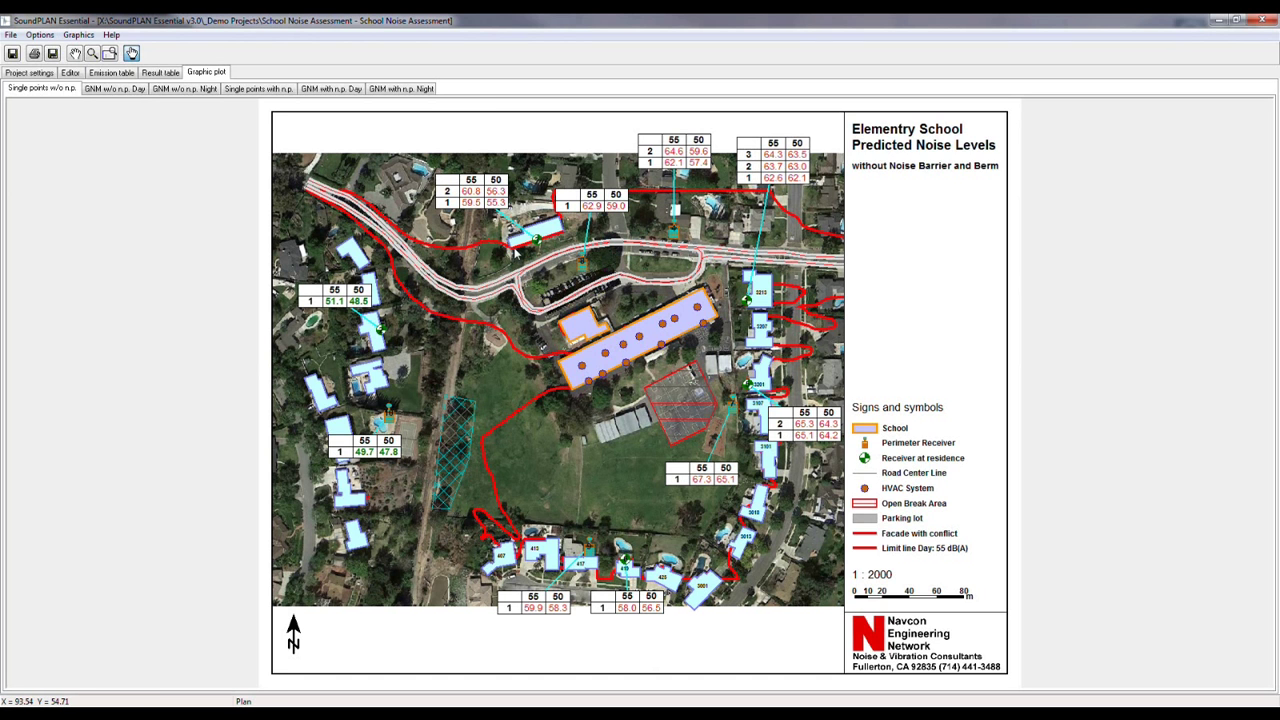
mouse_move(556, 238)
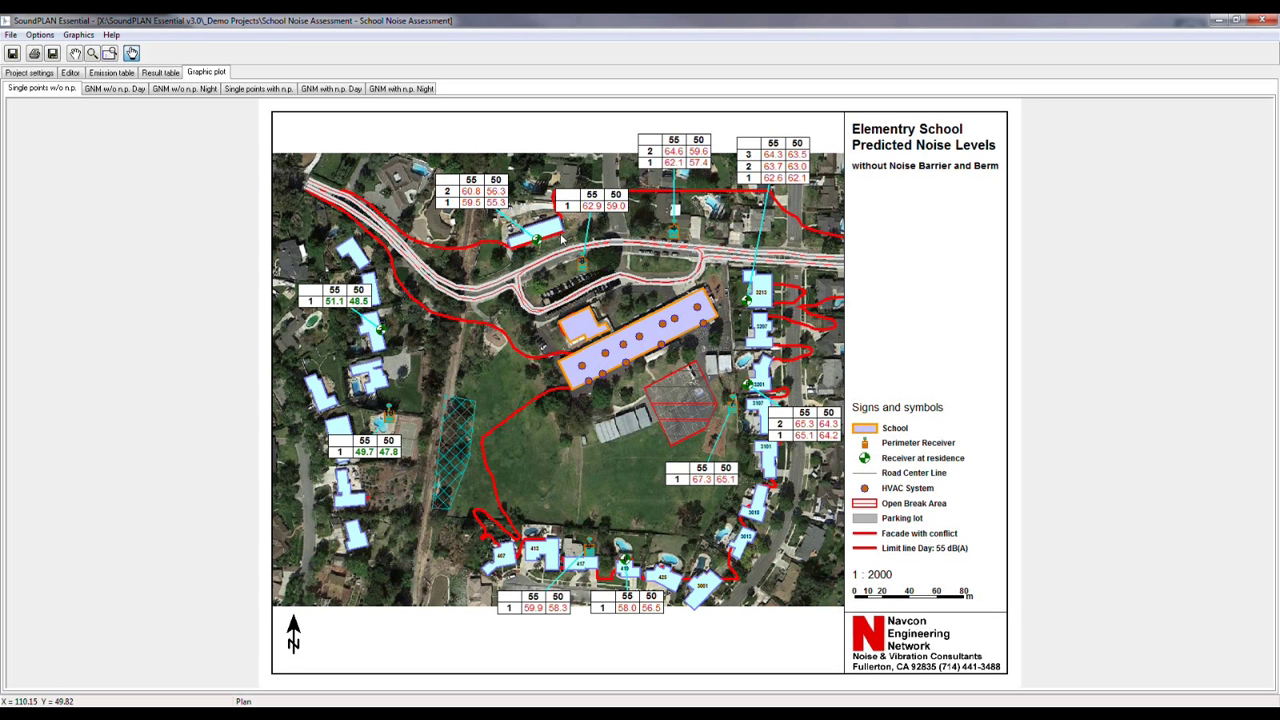
mouse_move(528, 310)
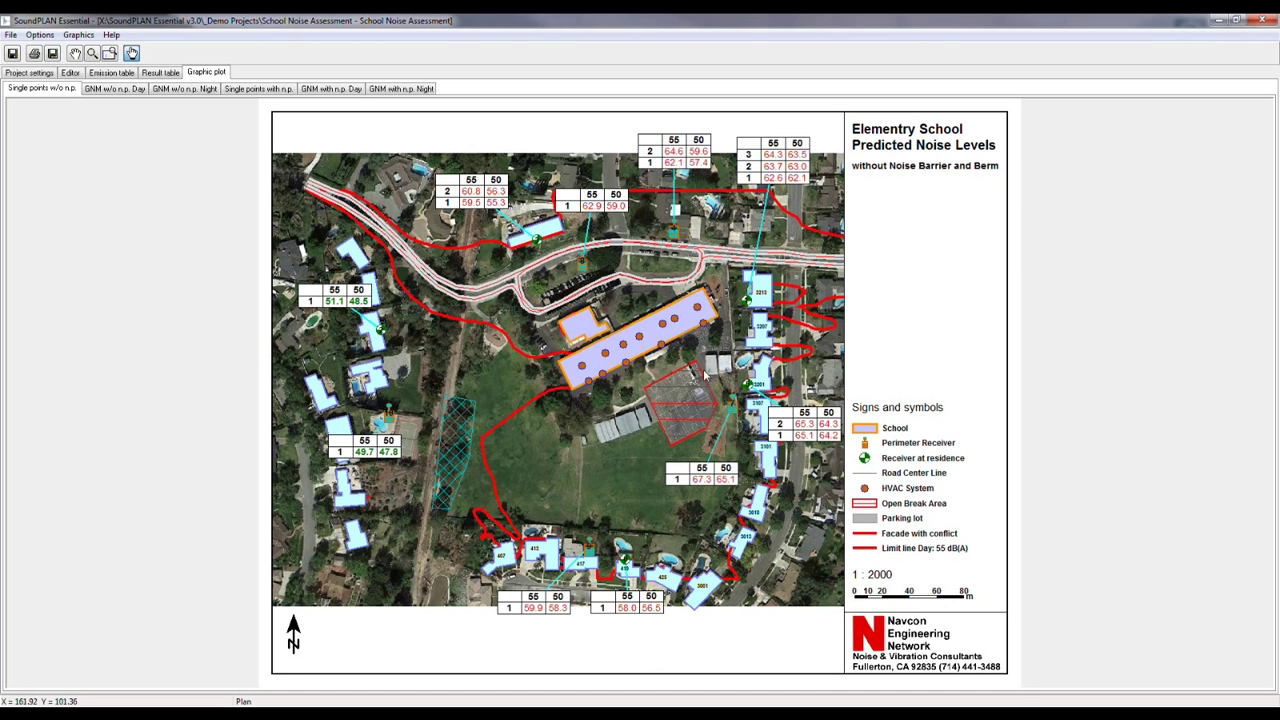
mouse_move(758, 538)
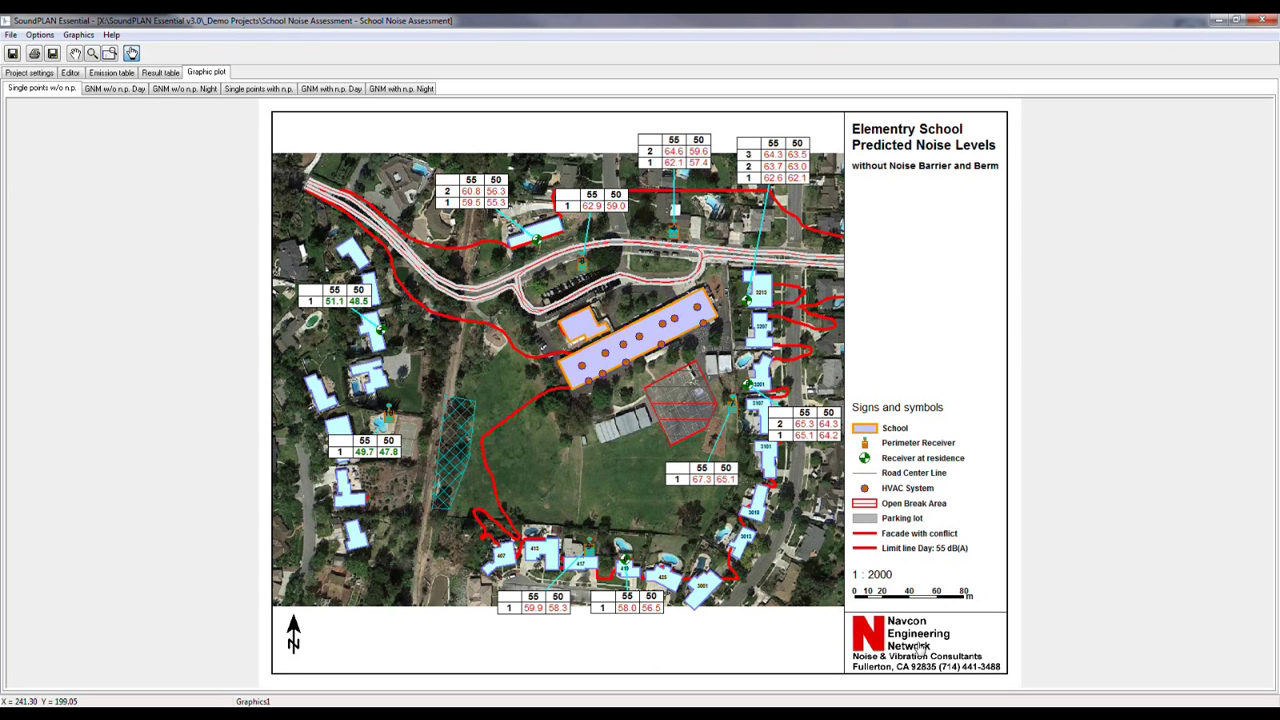
mouse_move(704, 396)
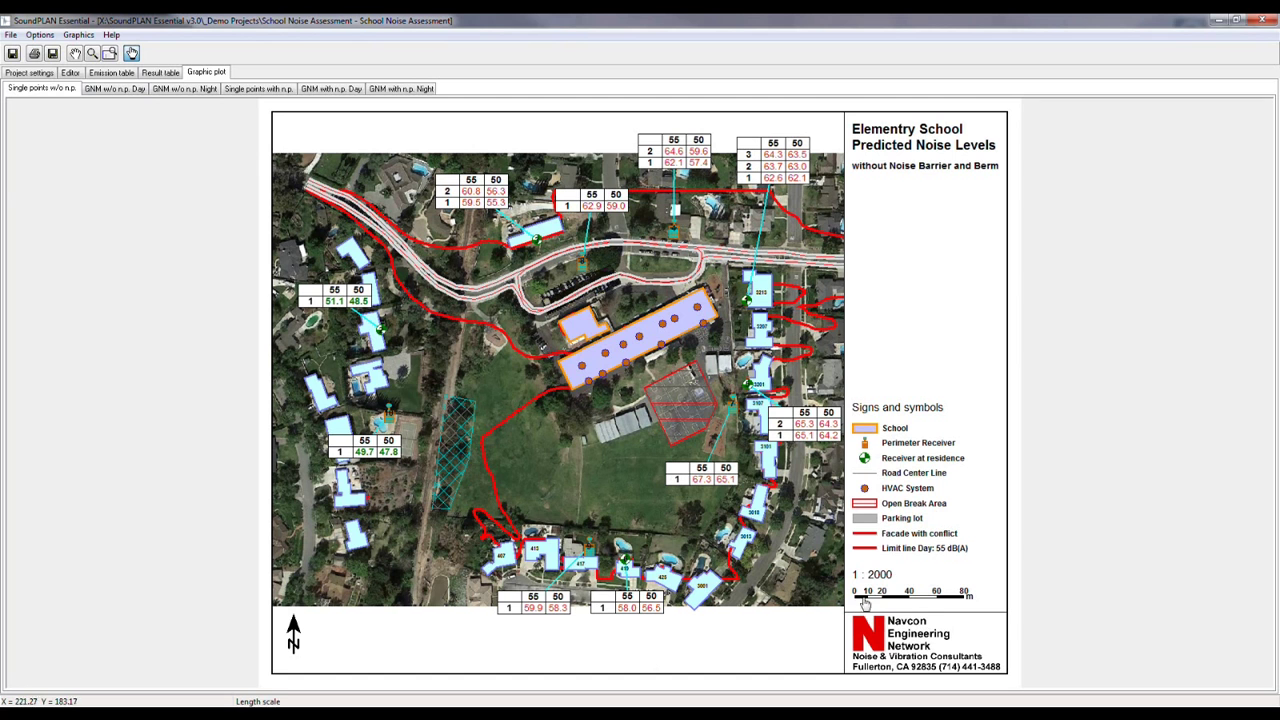
mouse_move(940, 554)
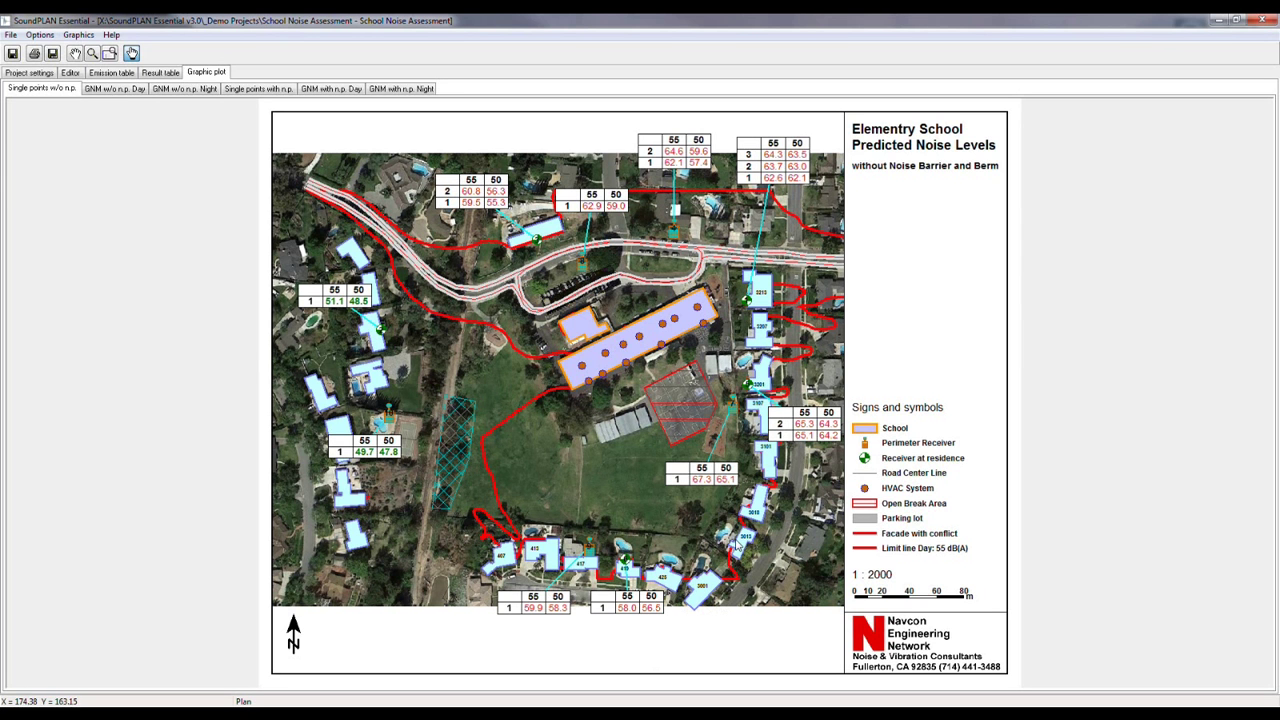
mouse_move(404, 500)
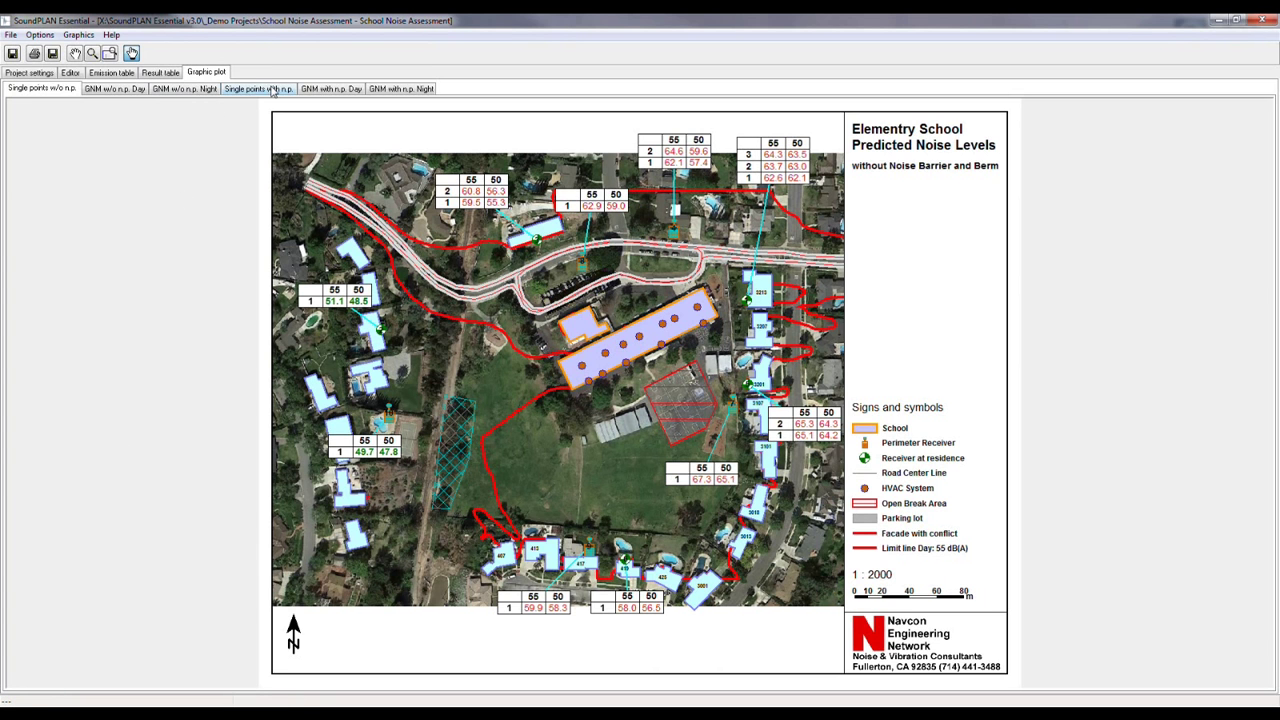
Step: Step through 'Single points with n.p.' and 'GNM w/o n.p. Day' to the 'GNM w/o n.p. Night' contour map
click(258, 88)
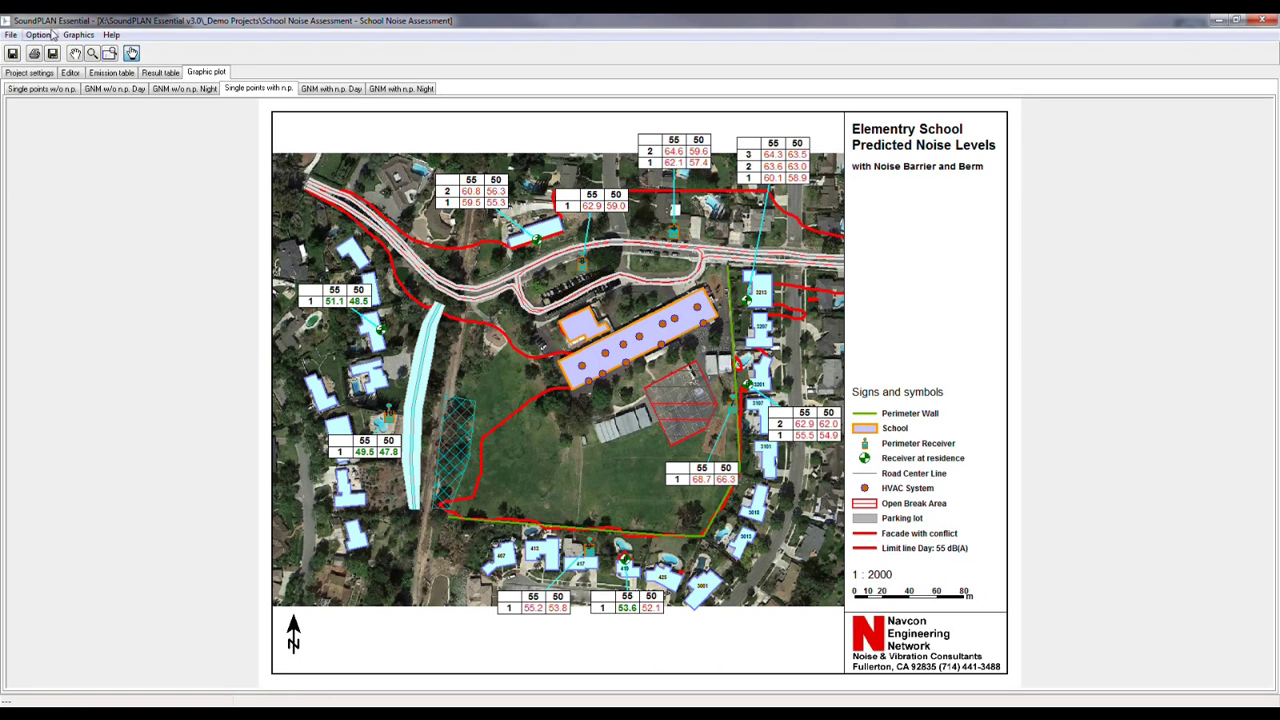
click(114, 88)
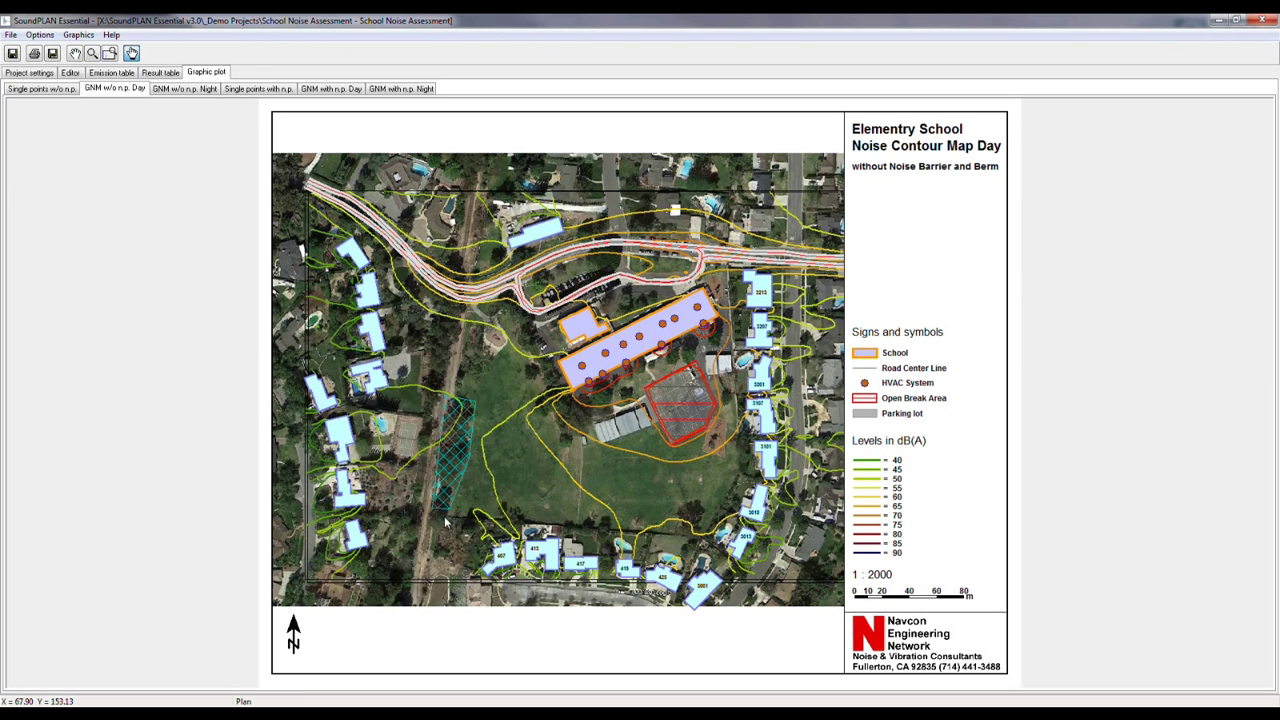
mouse_move(738, 536)
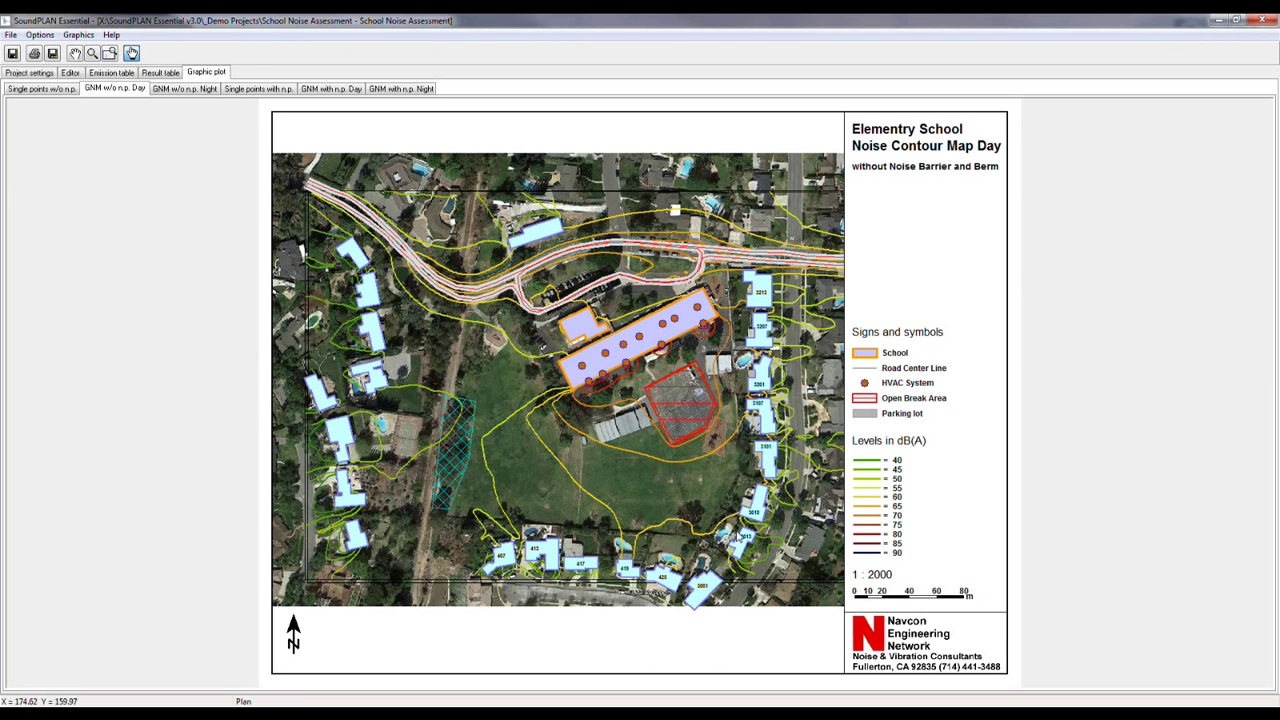
mouse_move(180, 142)
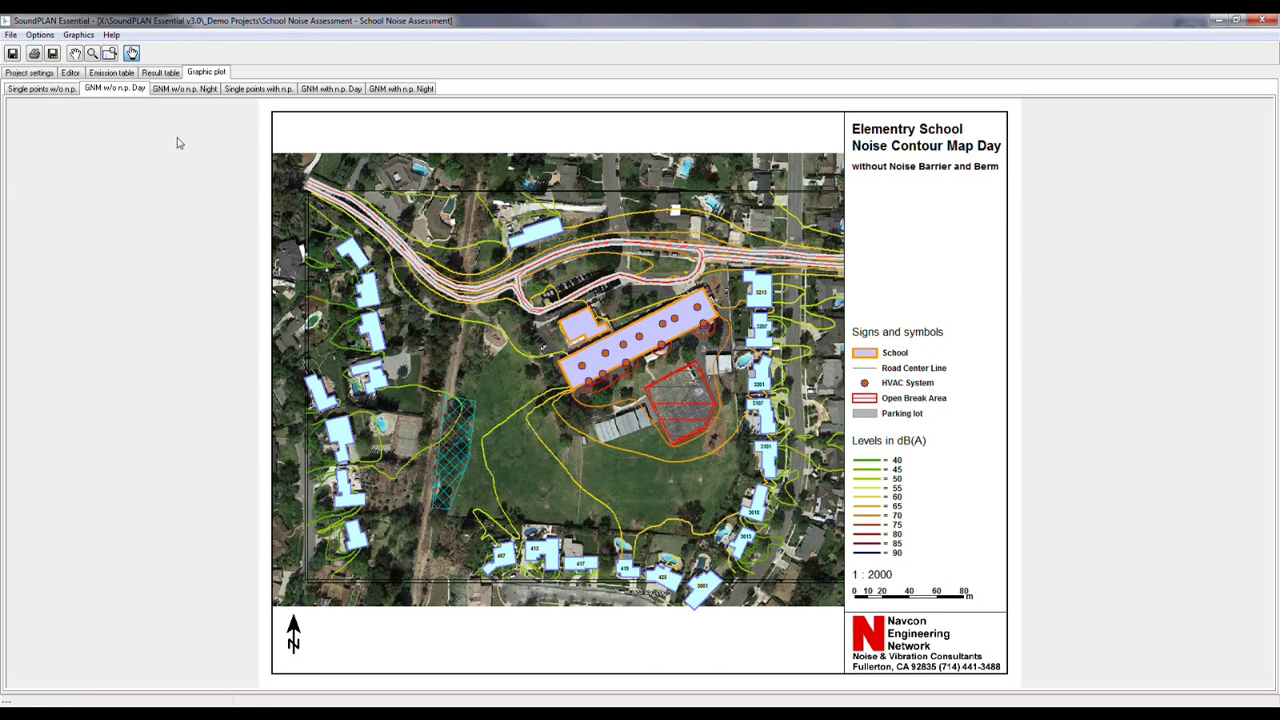
click(42, 88)
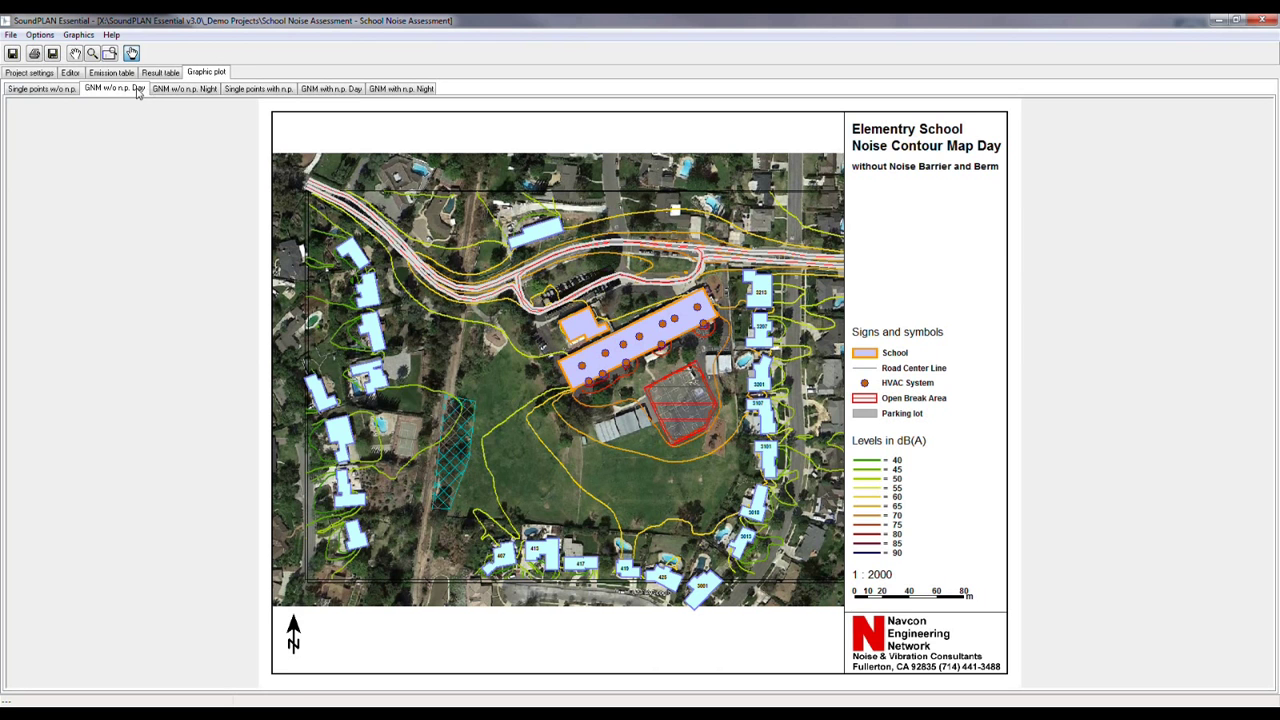
click(184, 88)
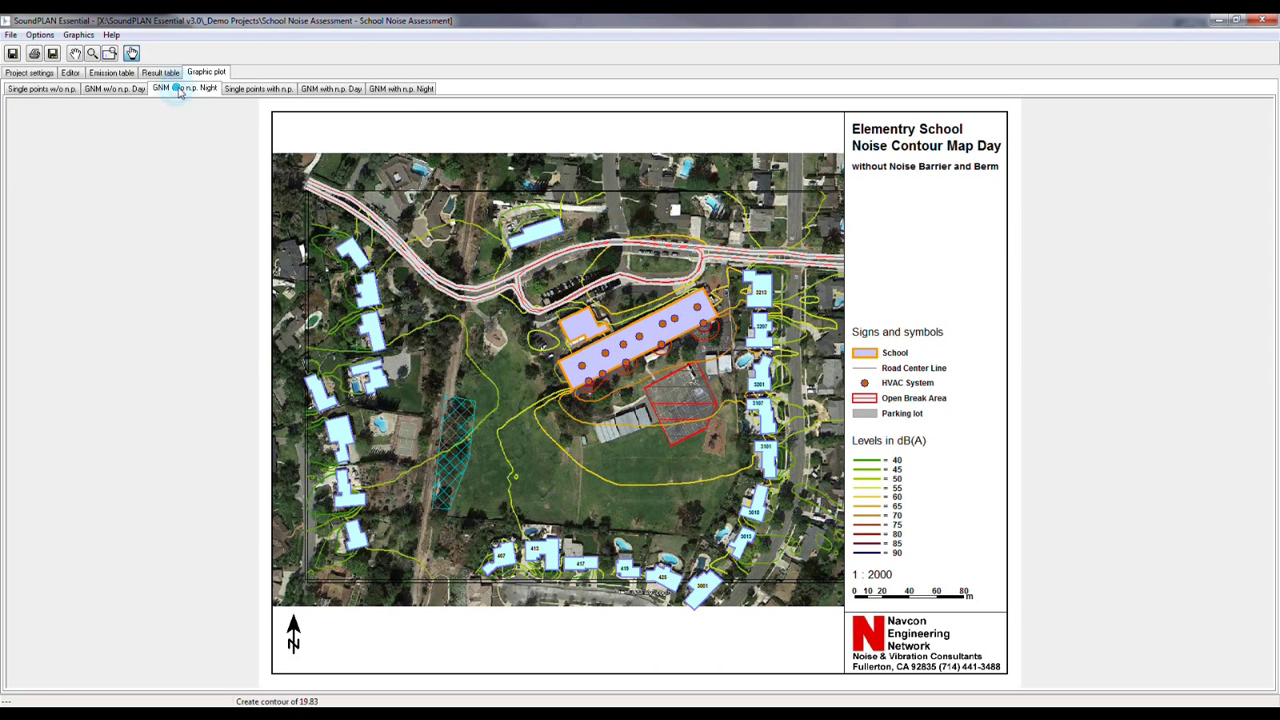
mouse_move(238, 166)
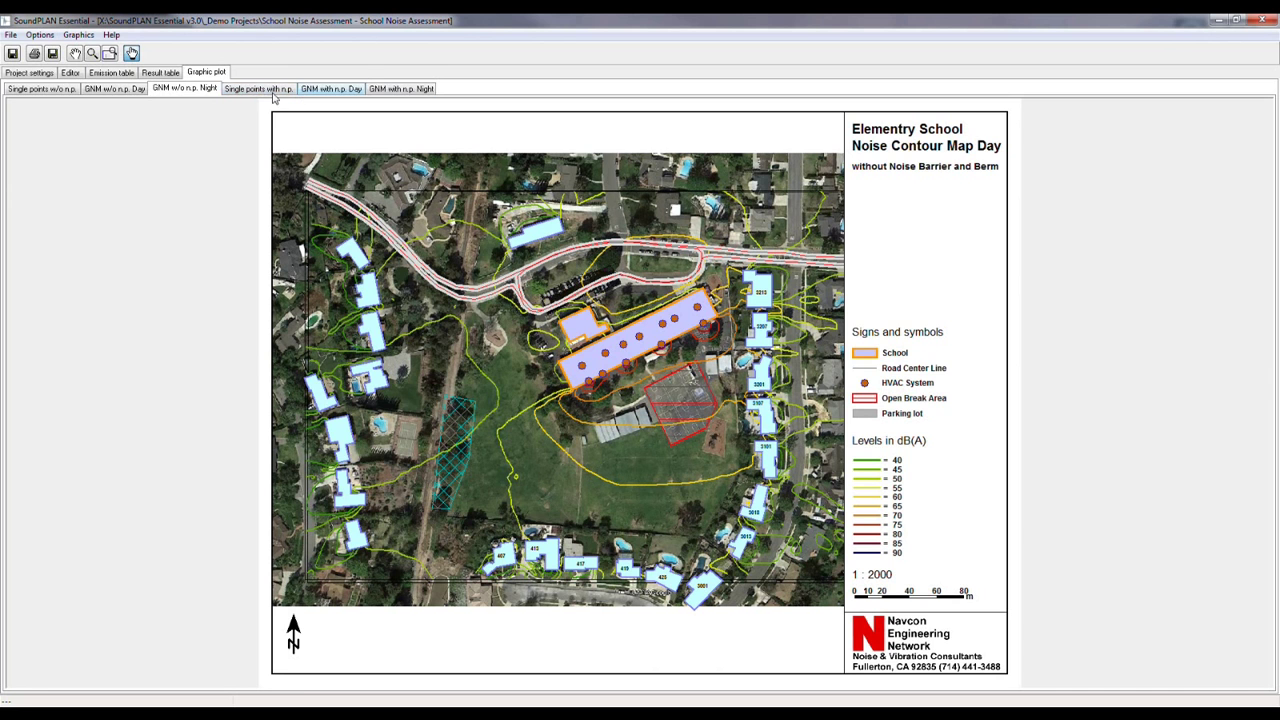
Step: Step through 'Single points with n.p.' and 'GNM with n.p. Day' to the 'GNM with n.p. Night' contour map
click(258, 88)
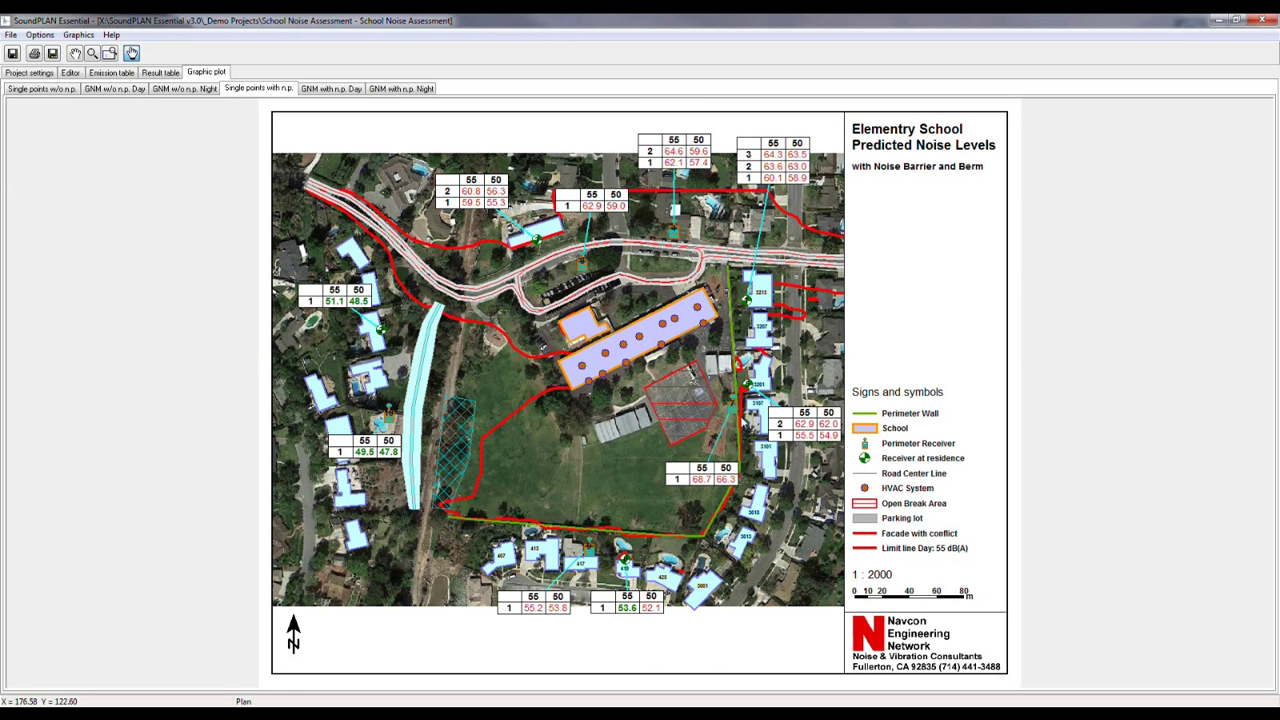
mouse_move(718, 284)
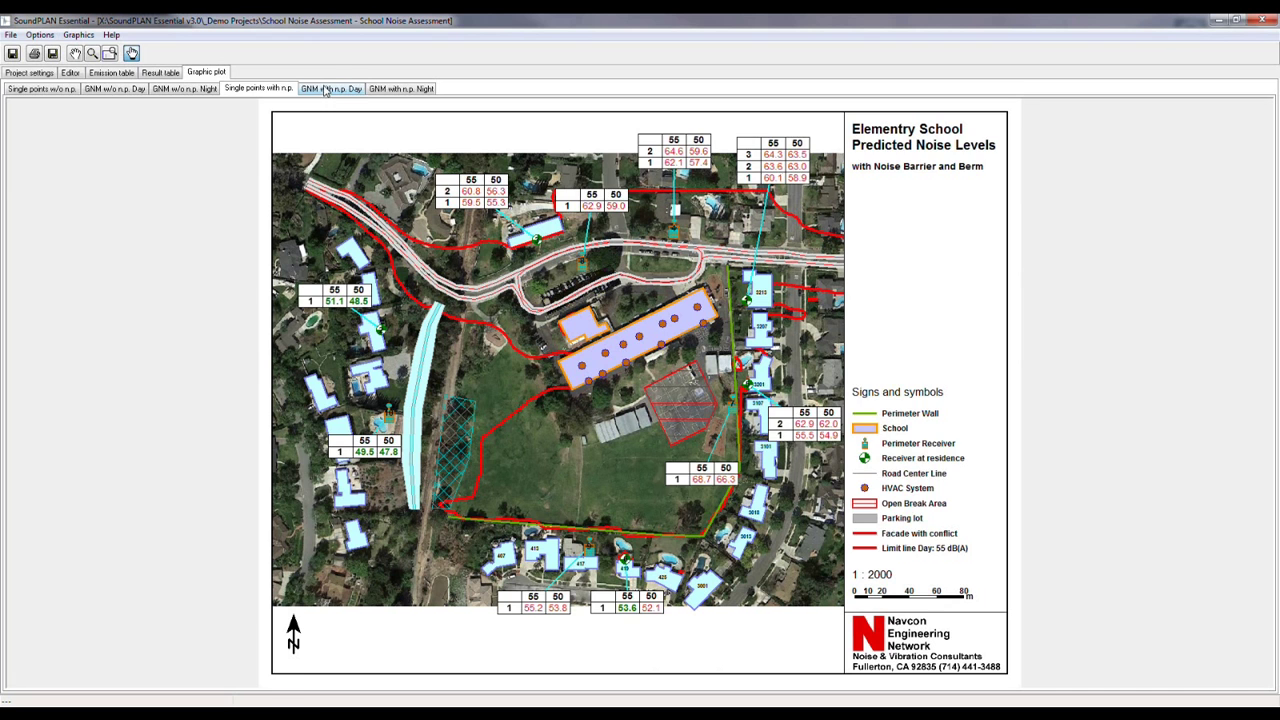
click(330, 88)
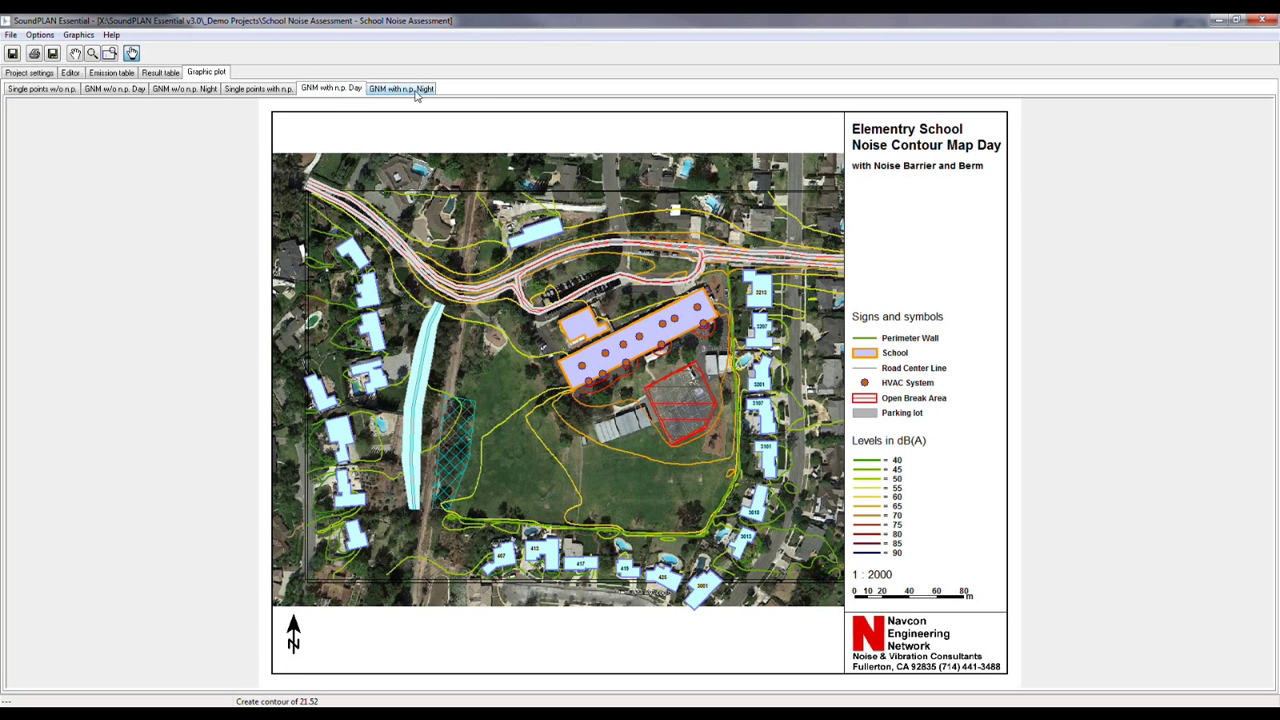
click(400, 88)
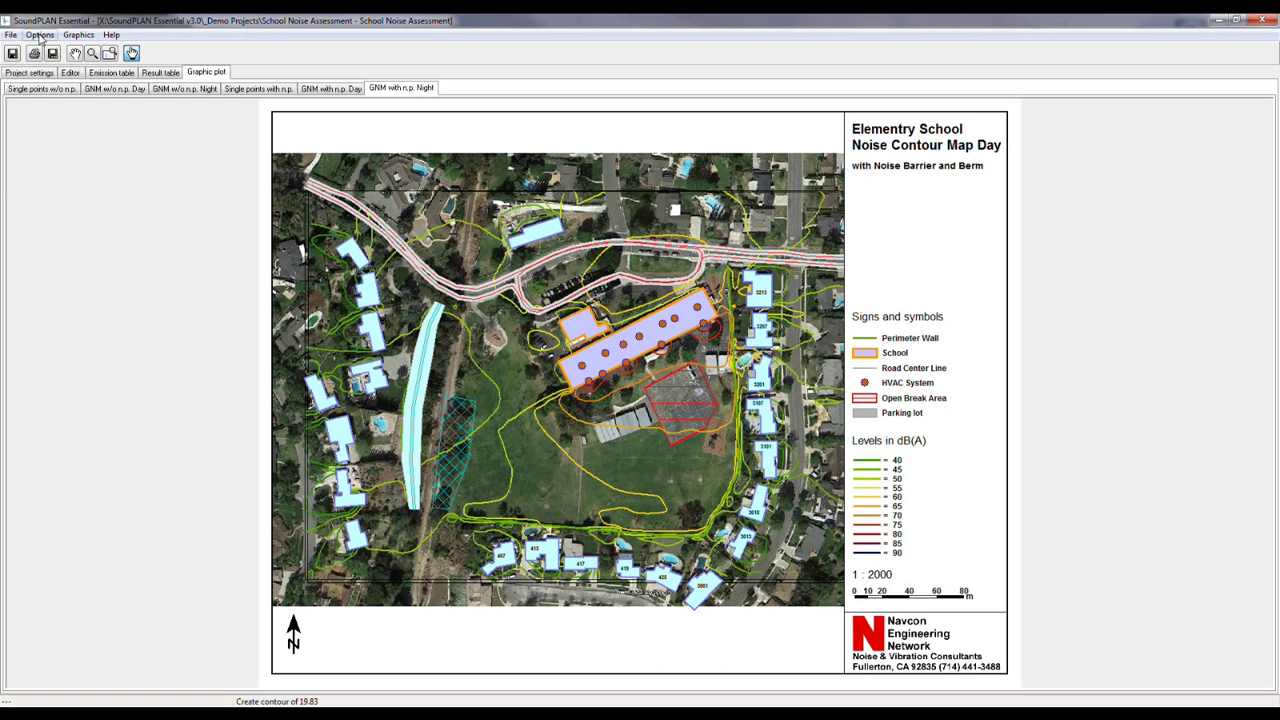
Step: In Options > Object types, inspect the Planned wall > Wall legend and the Main building fill and hatch style
click(40, 34)
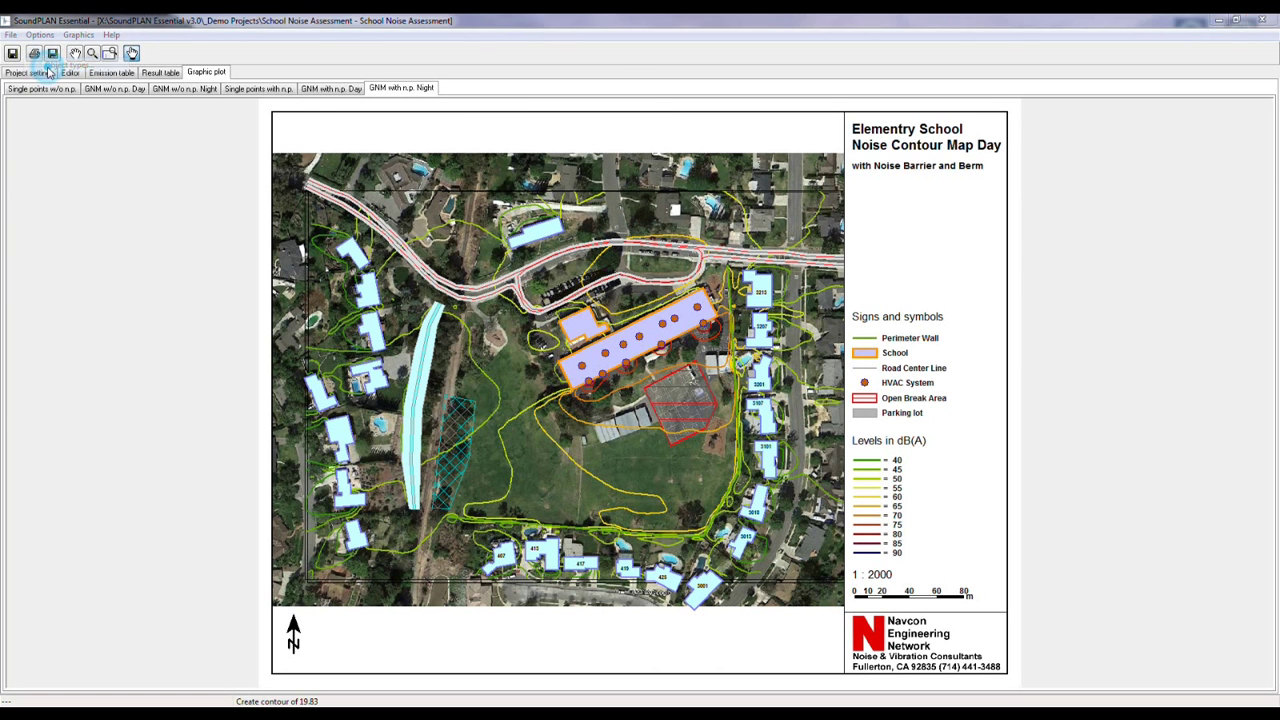
click(44, 56)
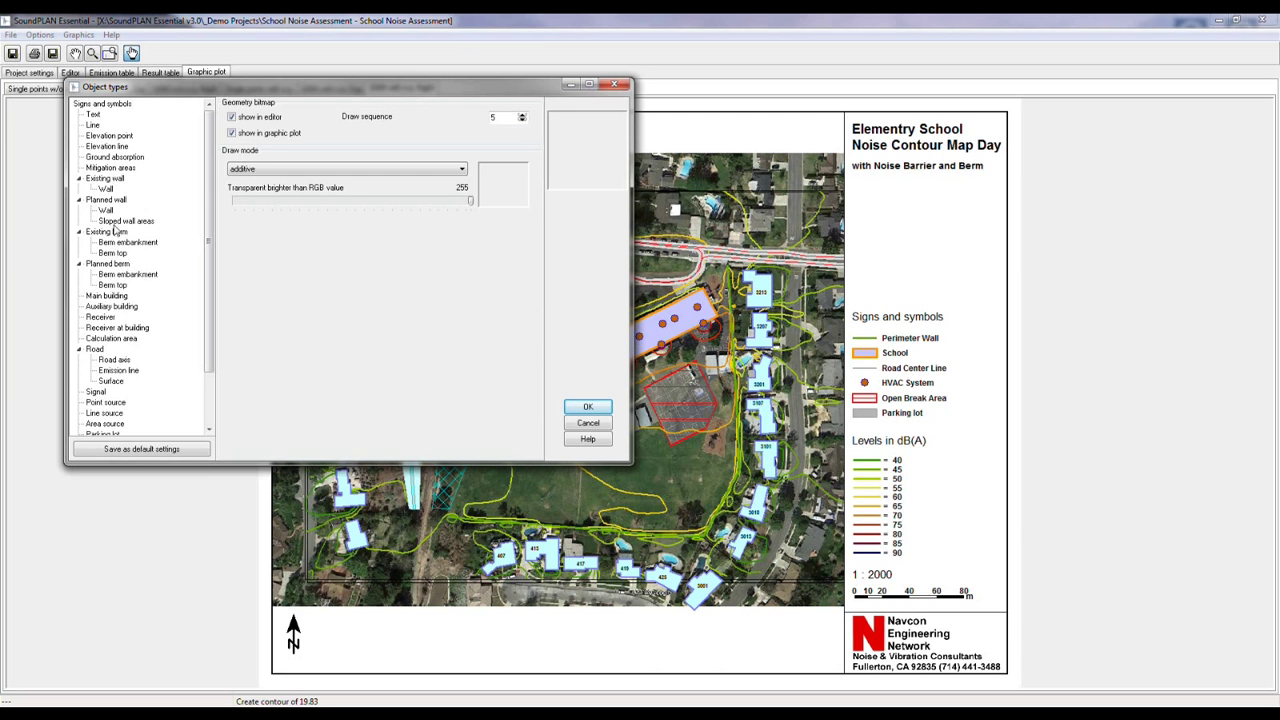
click(104, 188)
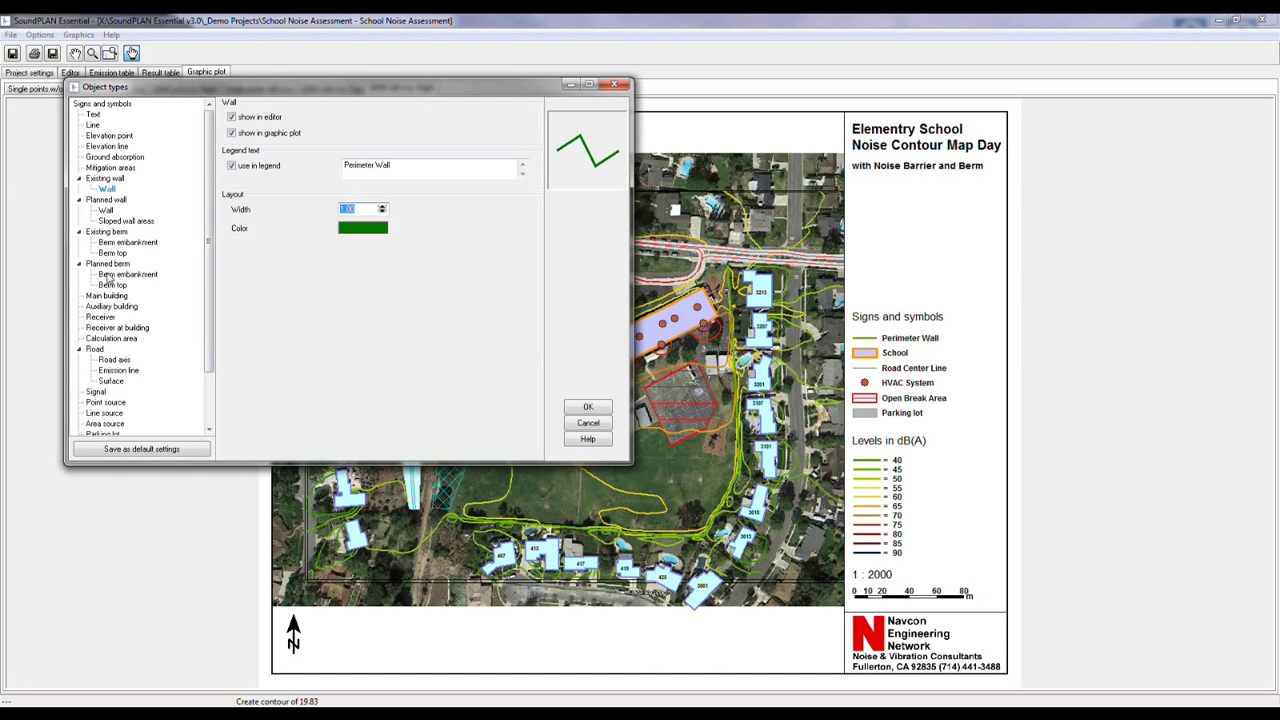
mouse_move(122, 276)
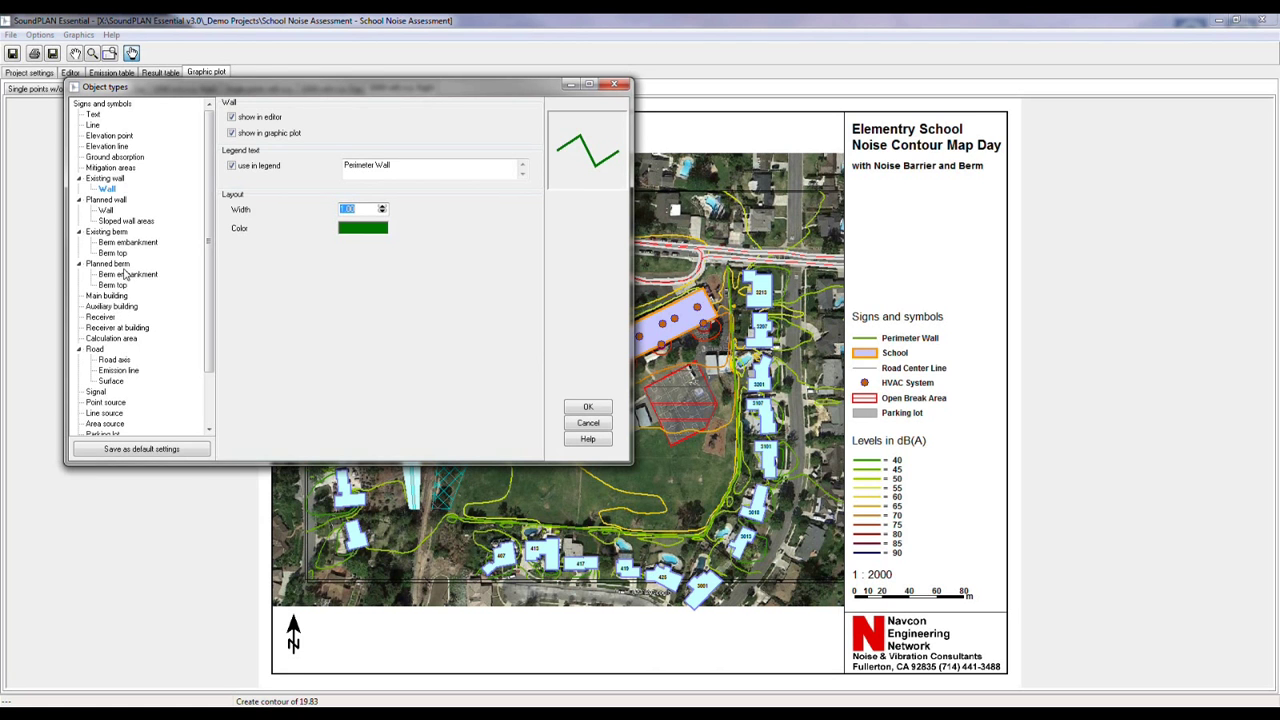
click(106, 296)
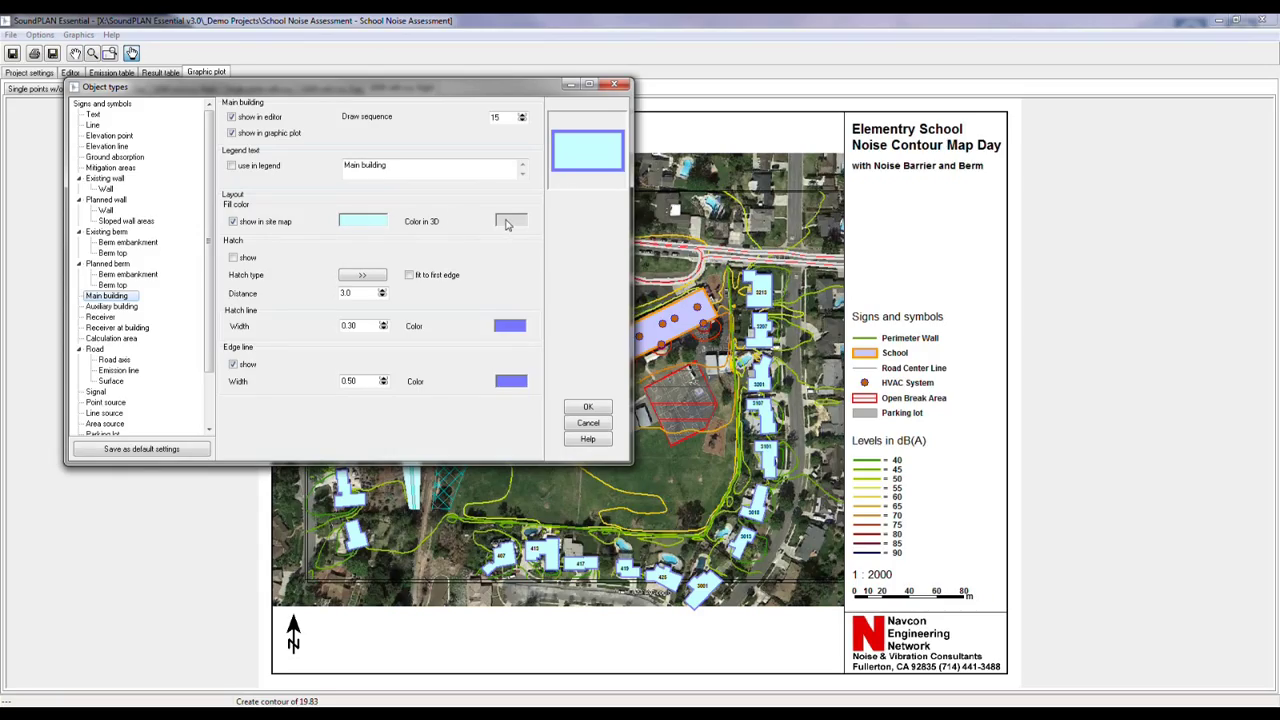
mouse_move(404, 284)
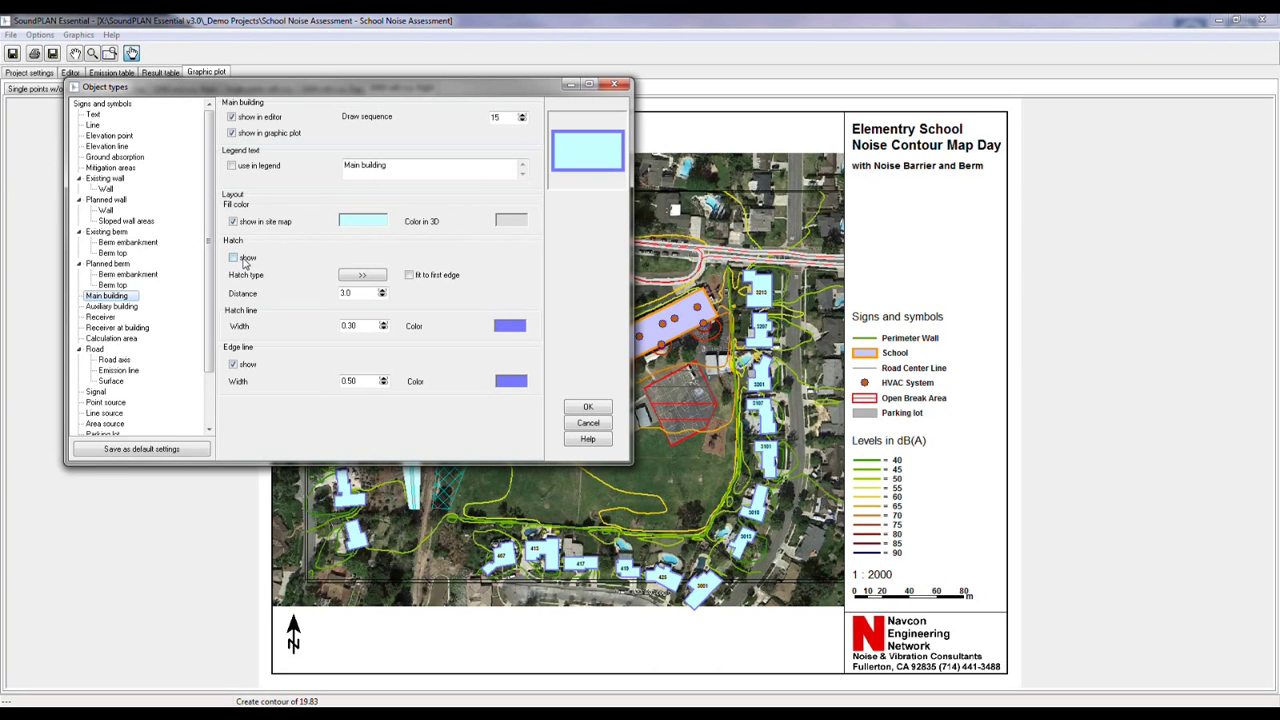
click(232, 220)
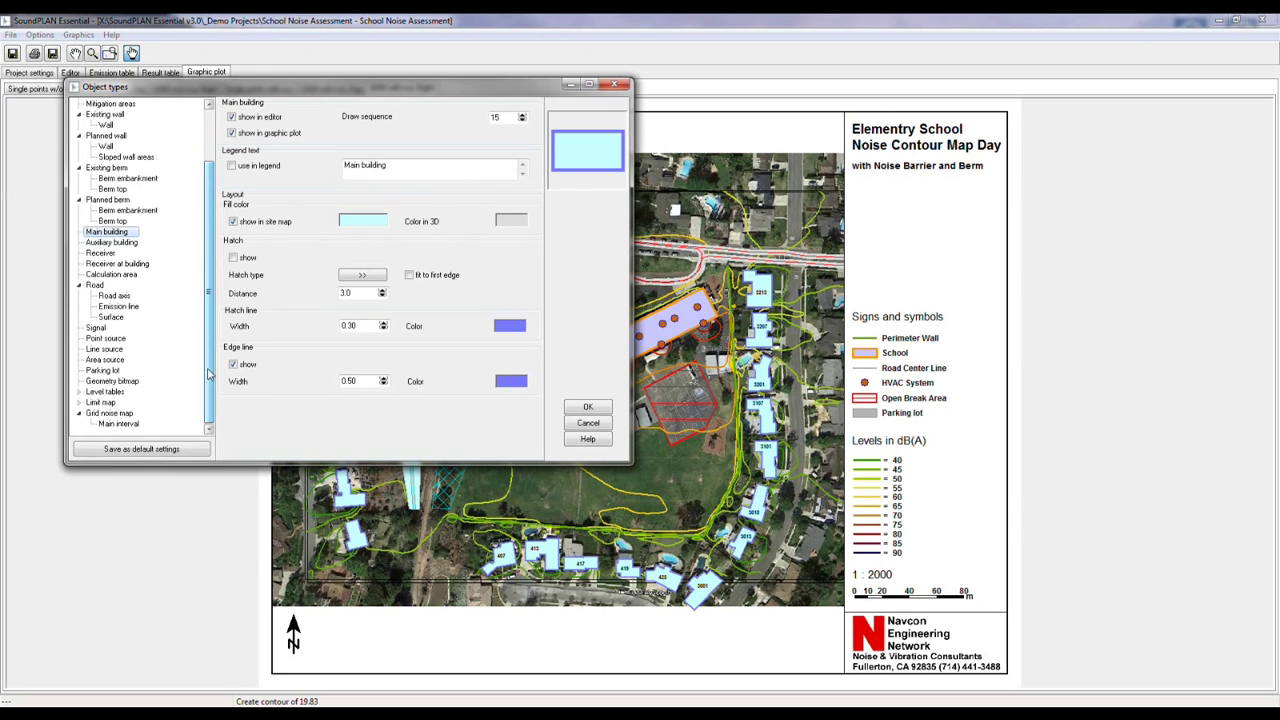
Step: Select Grid noise map > Main interval and enable 'Fill contour areas'
click(110, 412)
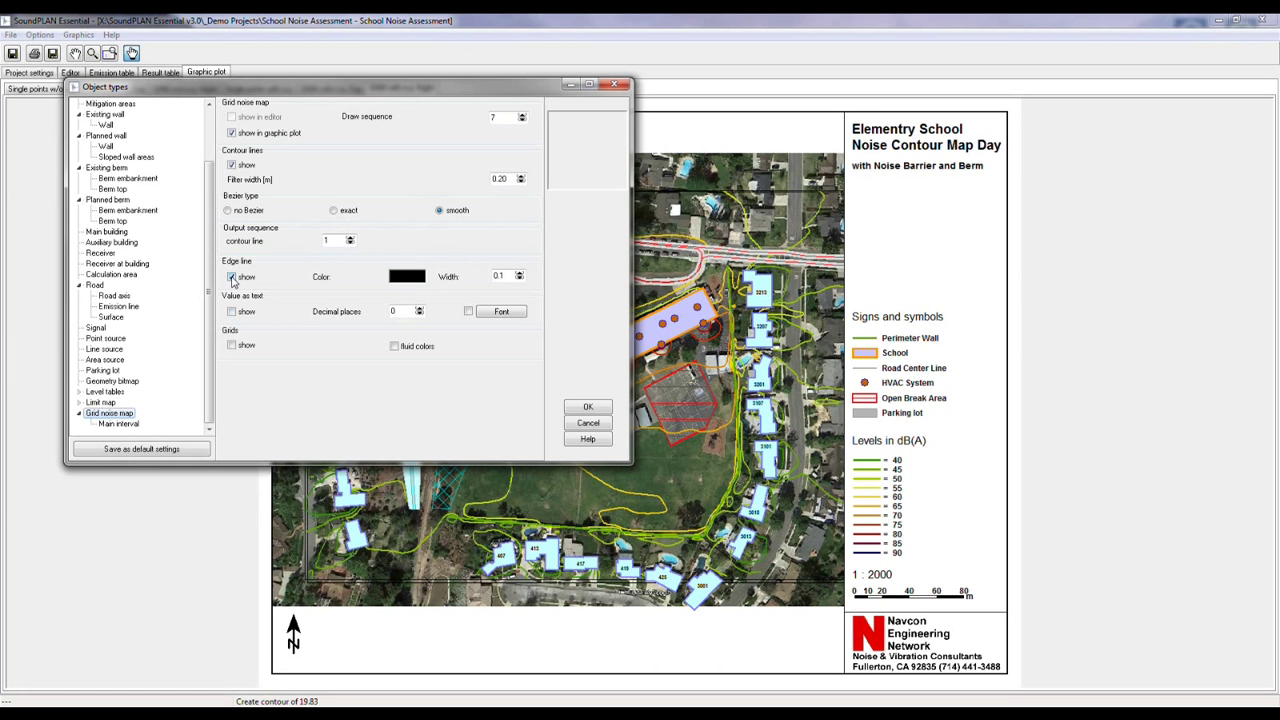
click(232, 276)
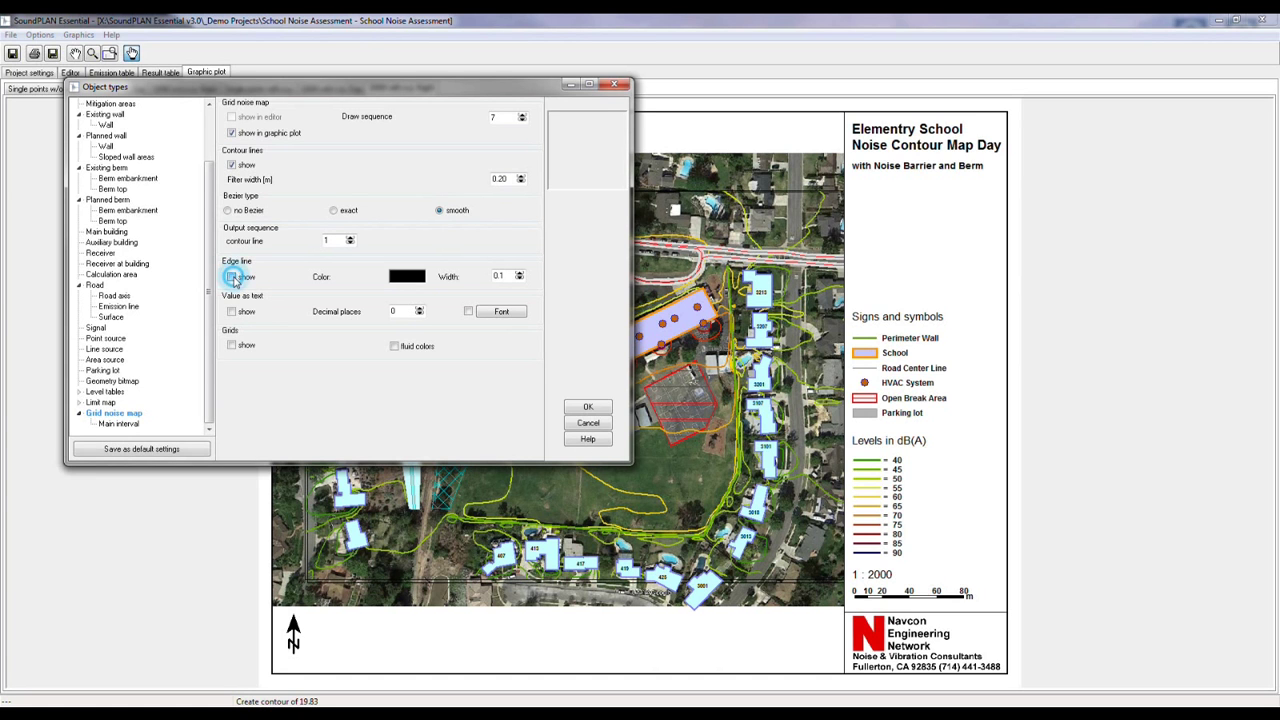
click(232, 276)
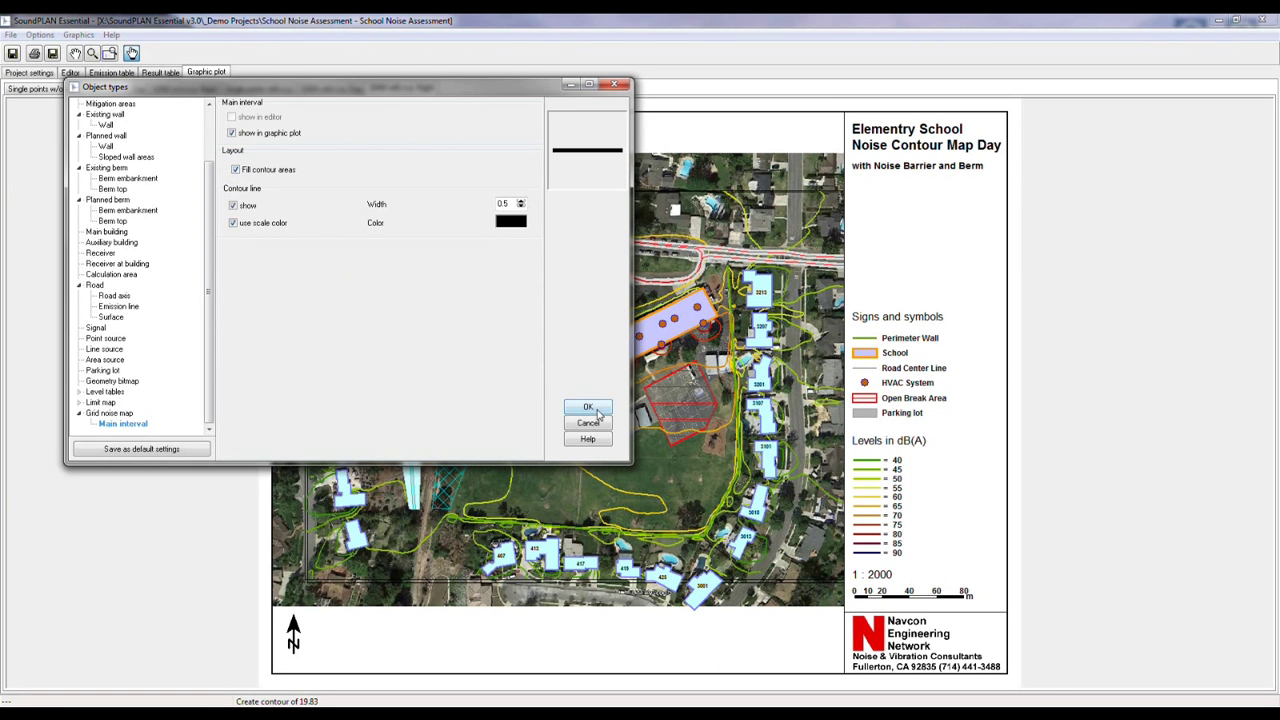
Step: Apply the filled contour areas briefly, then untick 'Fill contour areas' under Main interval to restore contour lines only
click(588, 408)
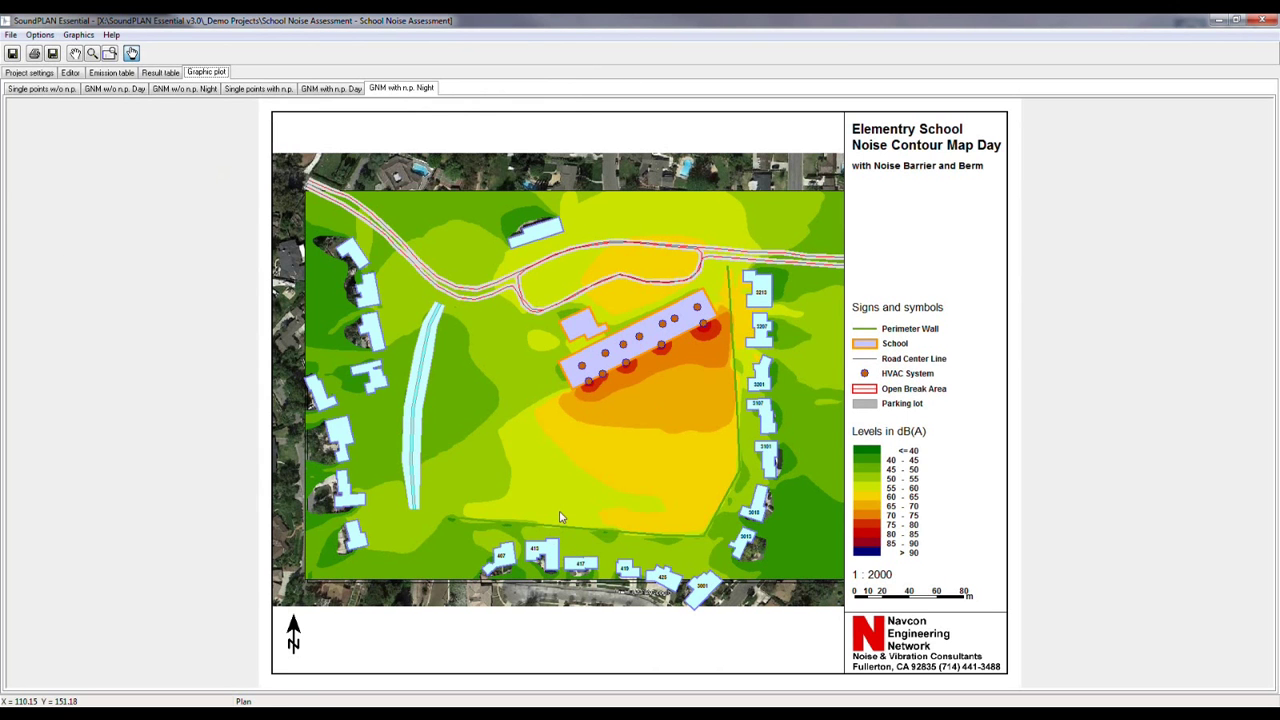
click(40, 34)
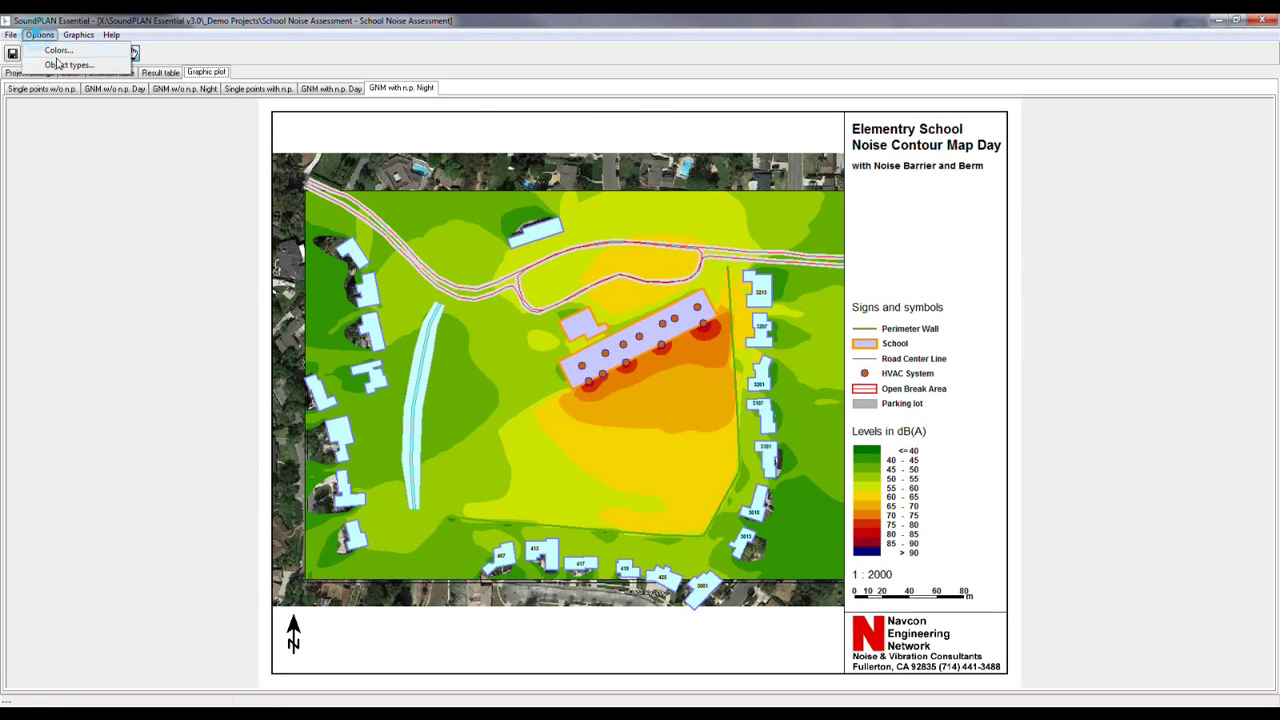
click(68, 64)
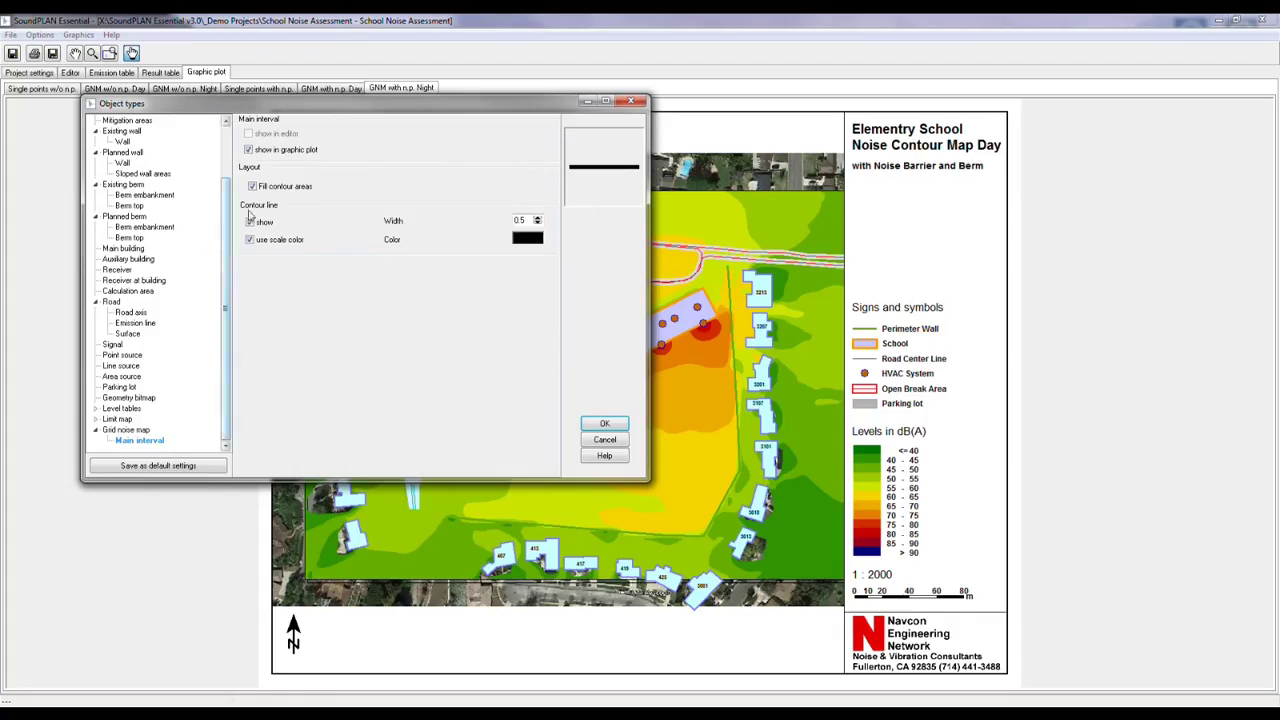
click(252, 186)
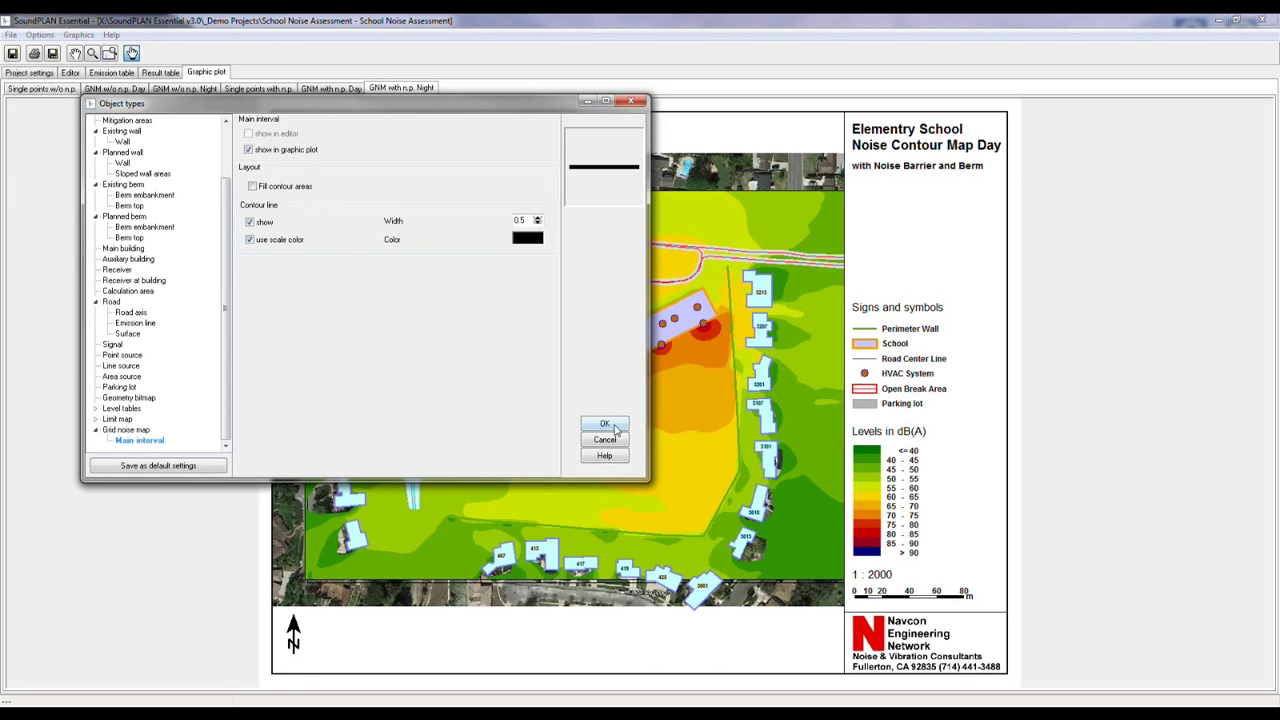
click(604, 424)
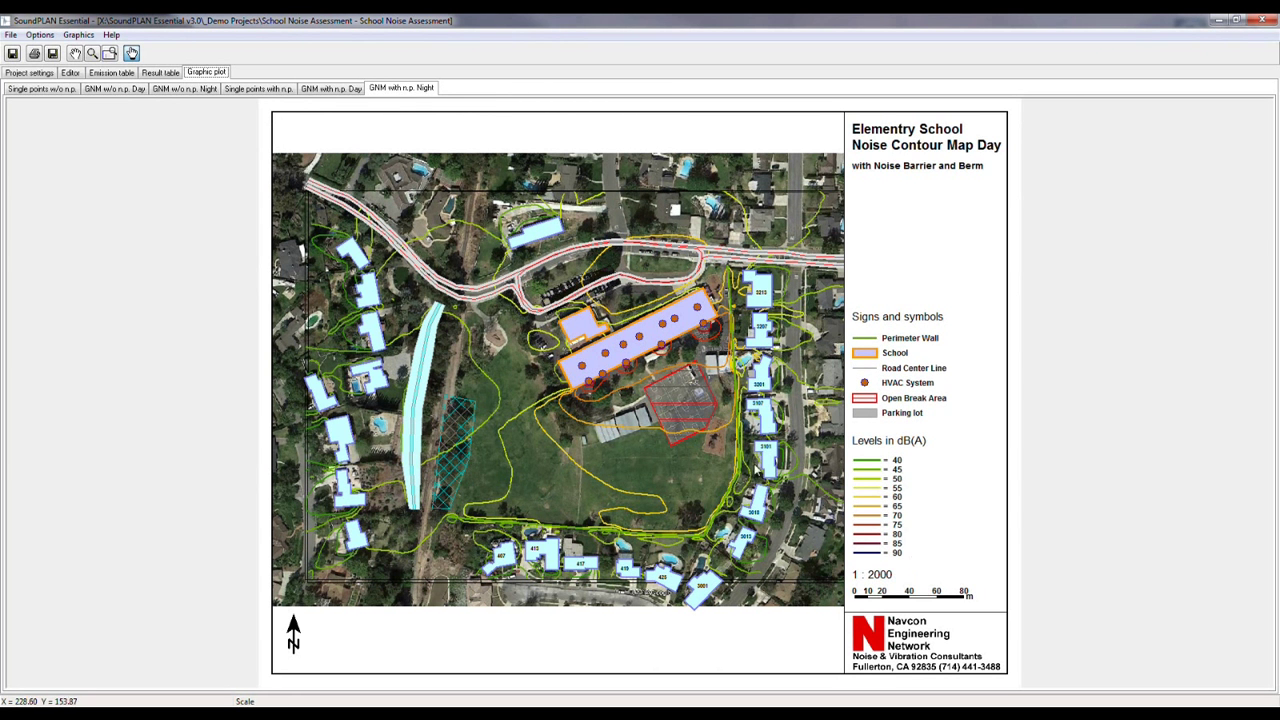
mouse_move(604, 558)
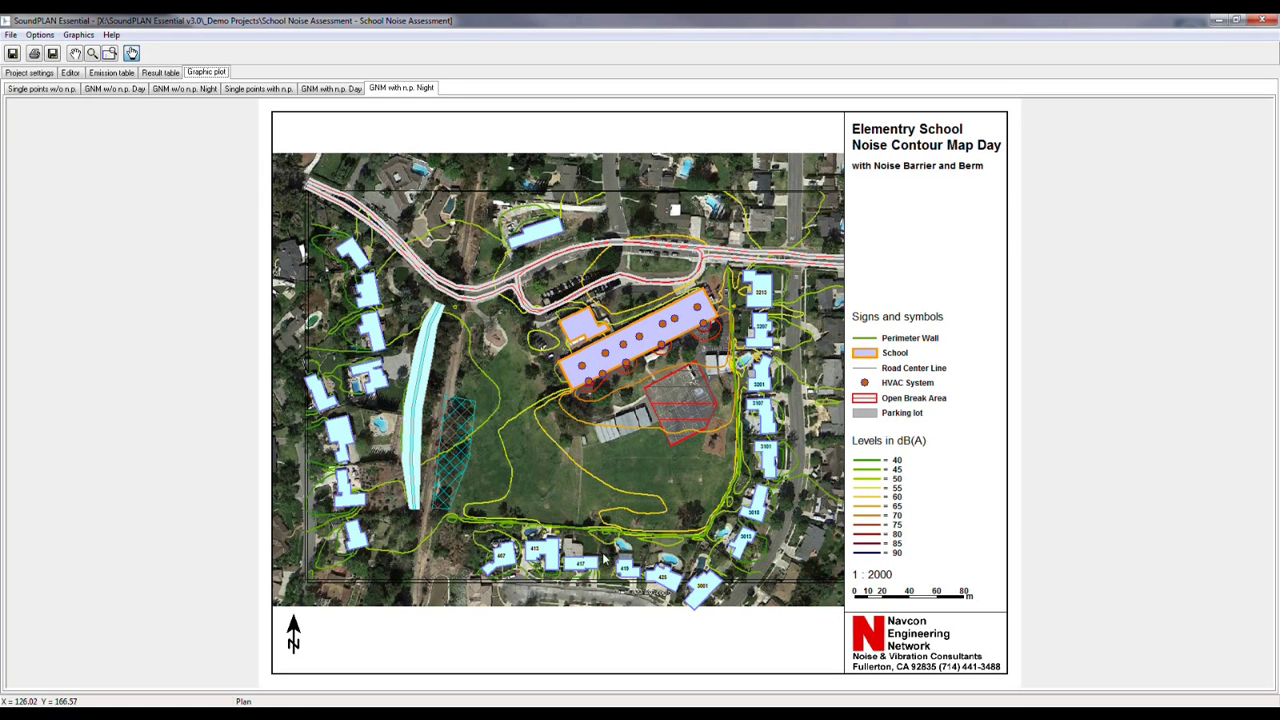
mouse_move(612, 556)
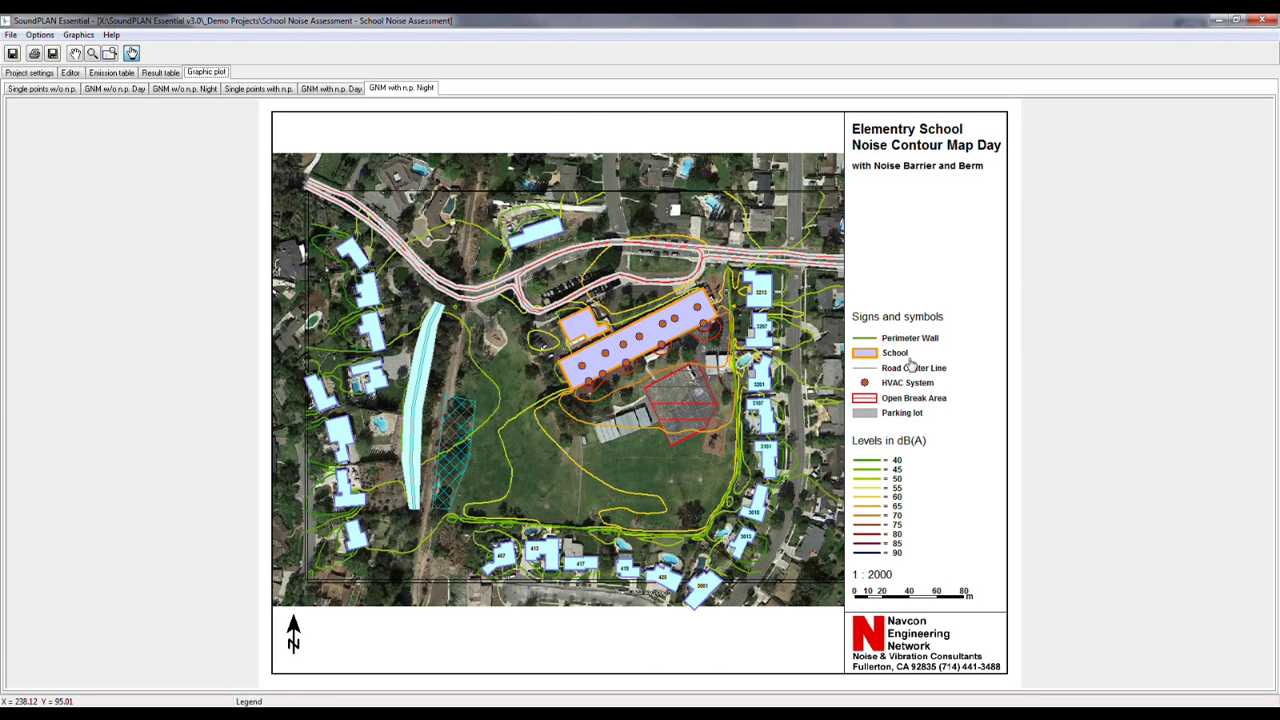
mouse_move(918, 382)
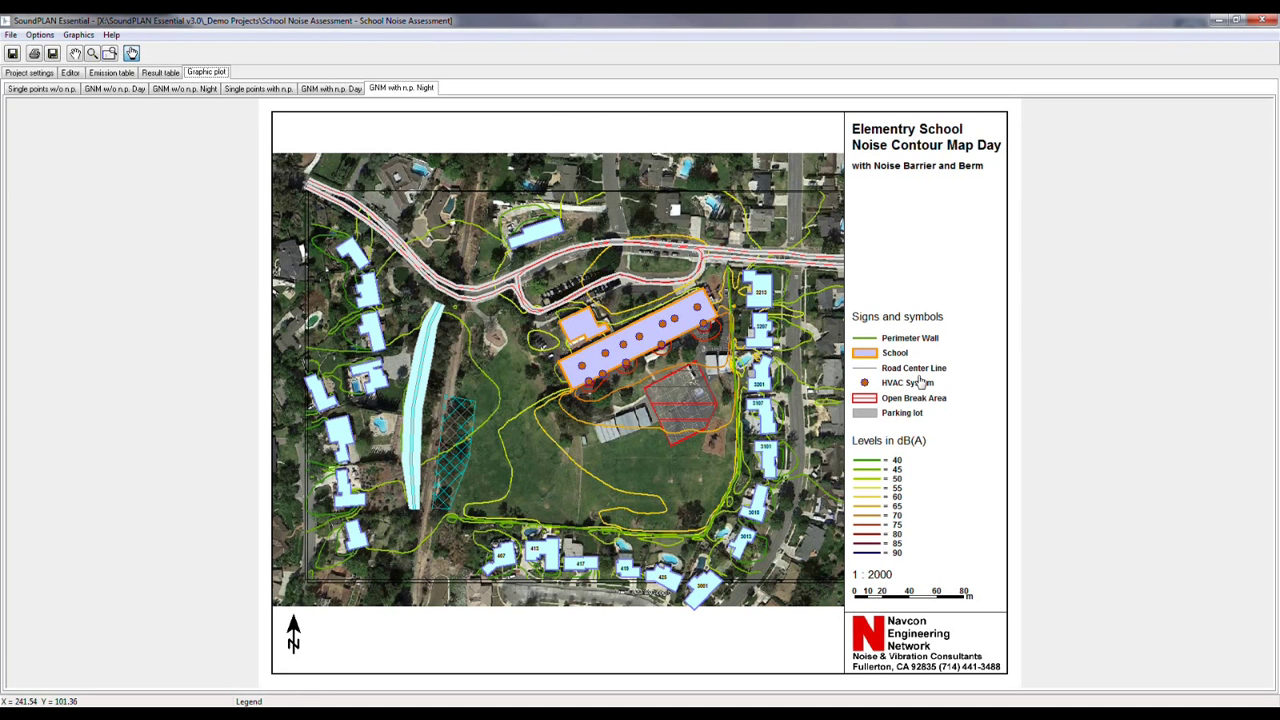
Step: Bring up the project's sheet settings on the Map texts tab for the day contour map
click(330, 88)
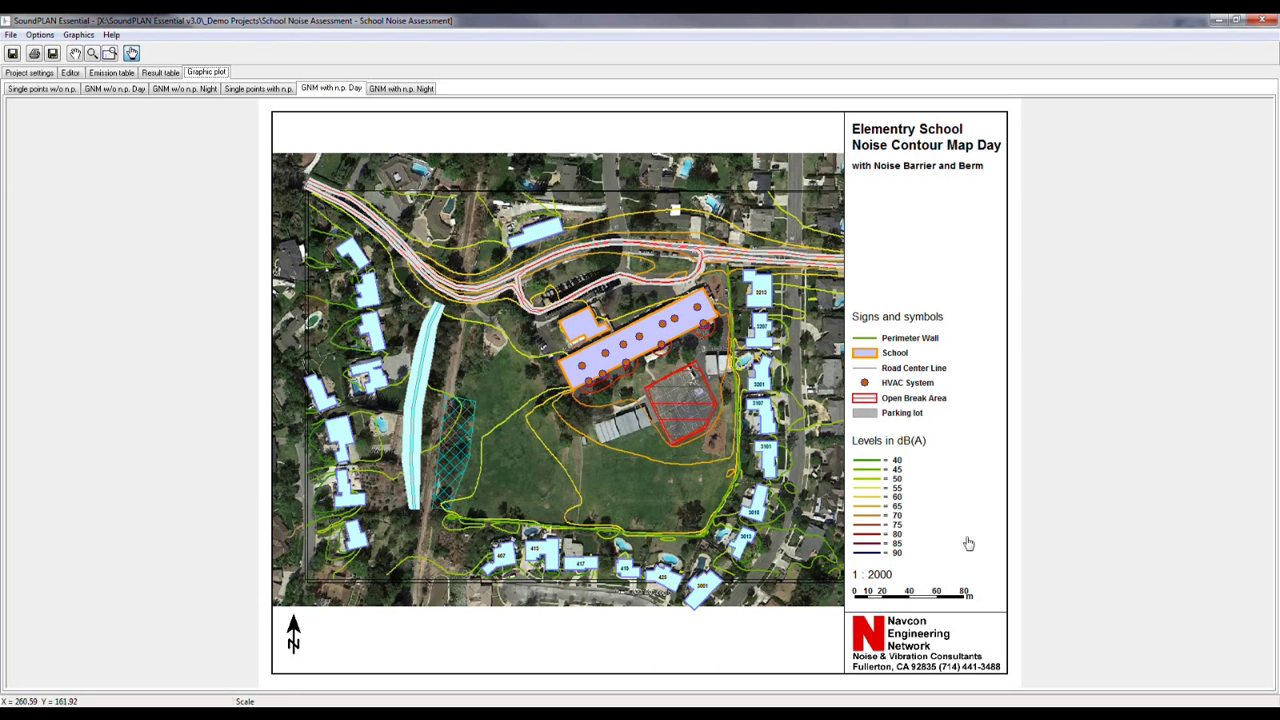
mouse_move(924, 376)
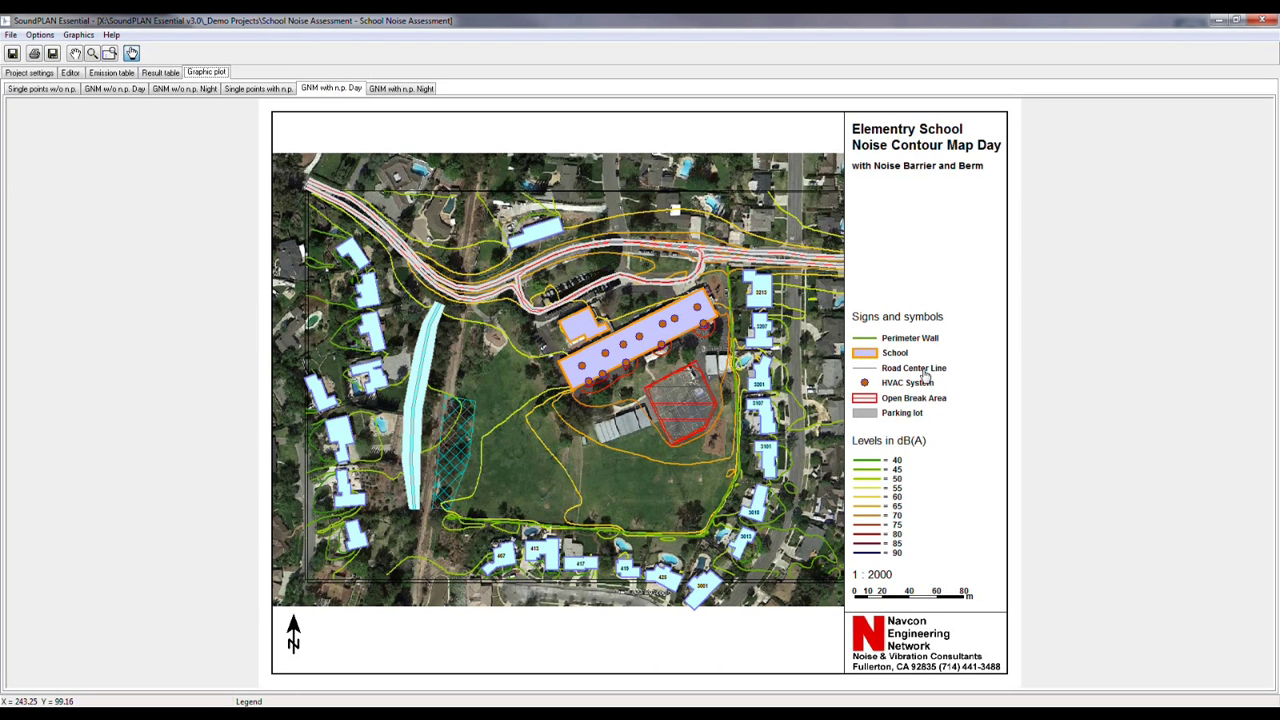
mouse_move(944, 150)
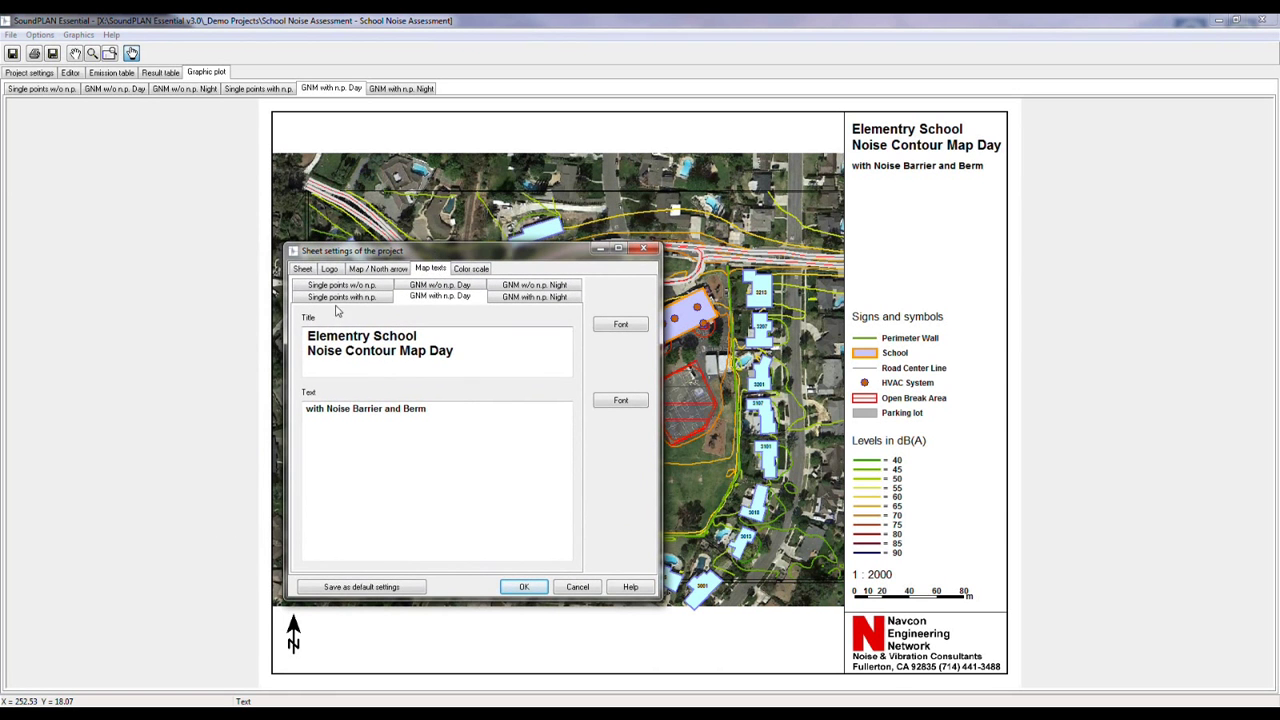
Step: Compare the map titles of the other plot sheets, then show the 40–90 dB(A) colour scale
click(534, 284)
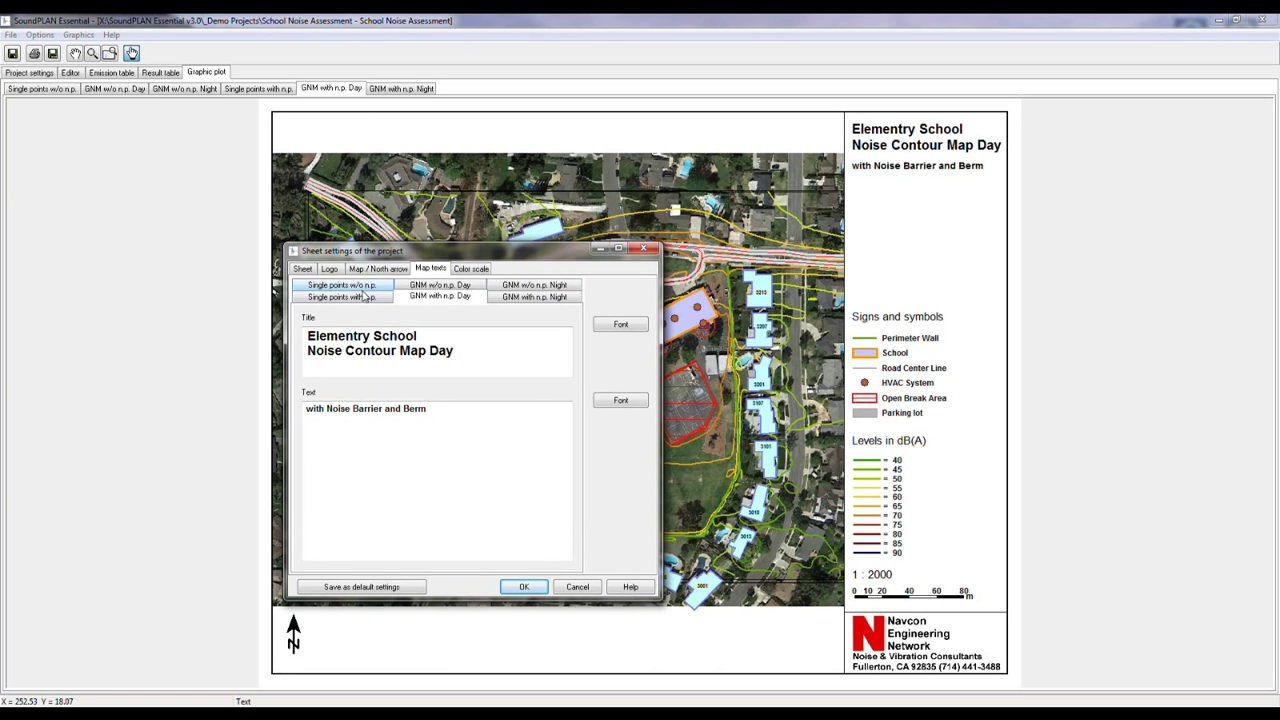
click(534, 284)
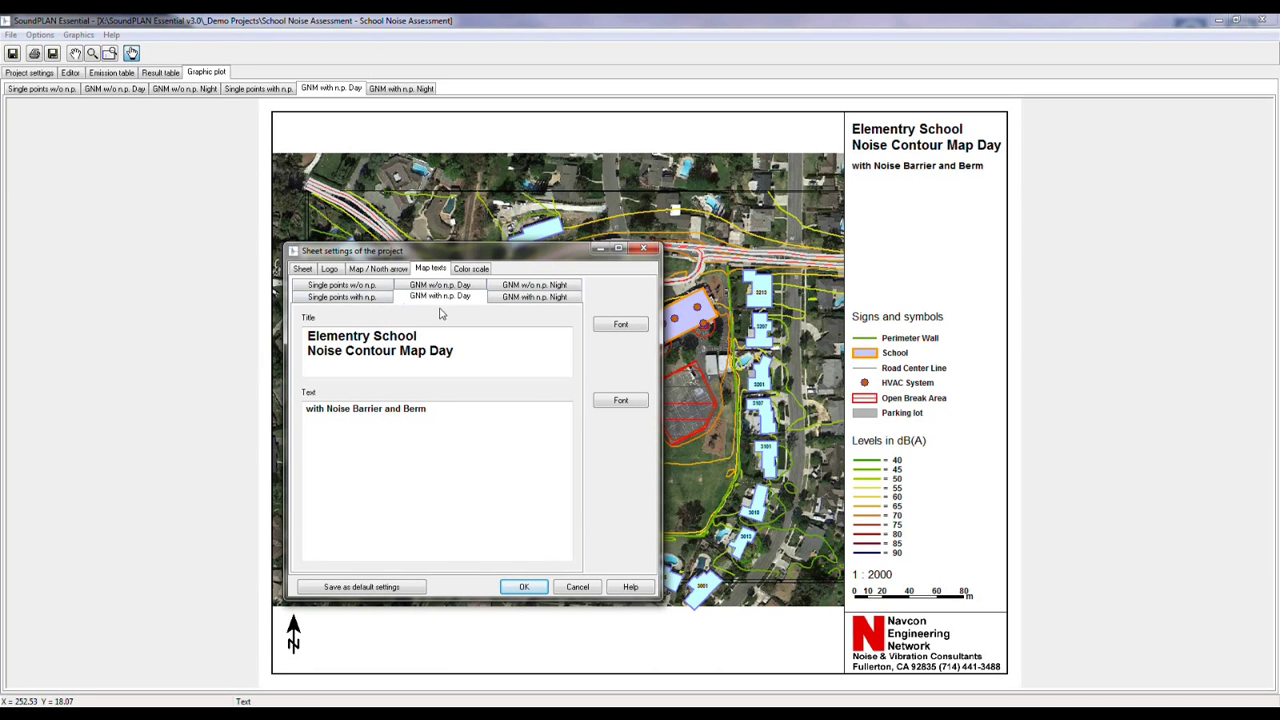
click(342, 296)
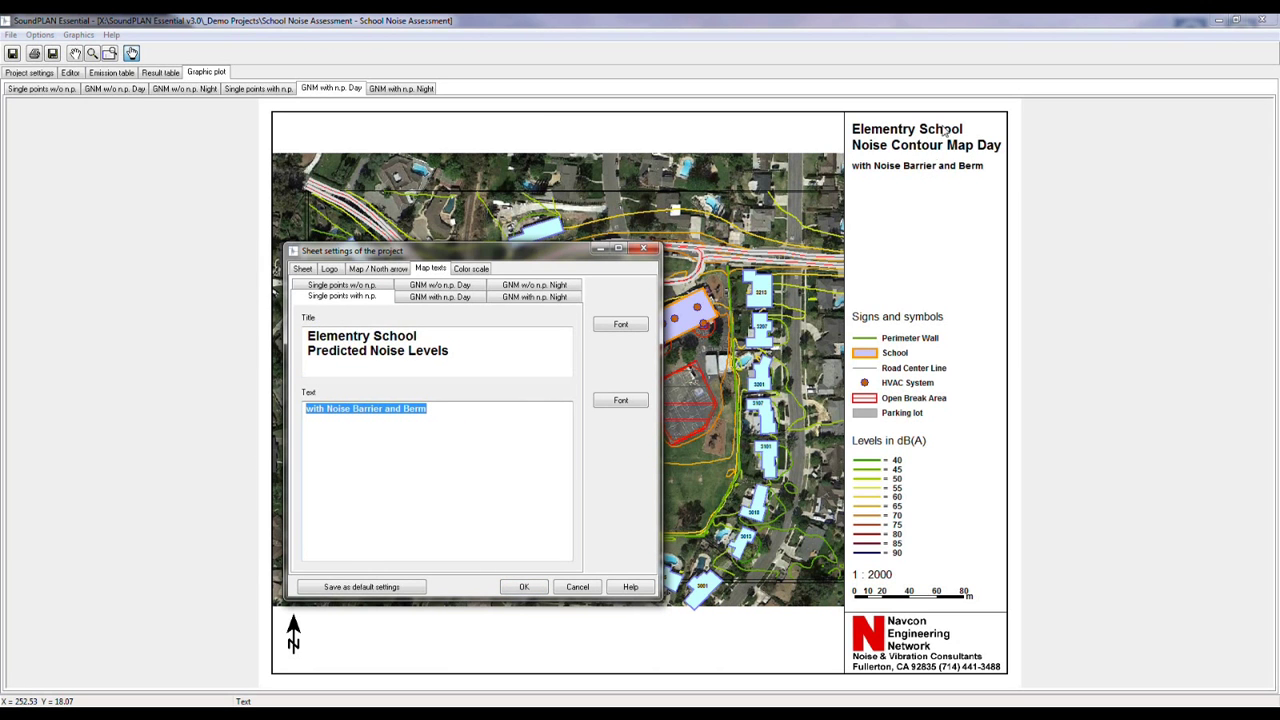
mouse_move(458, 320)
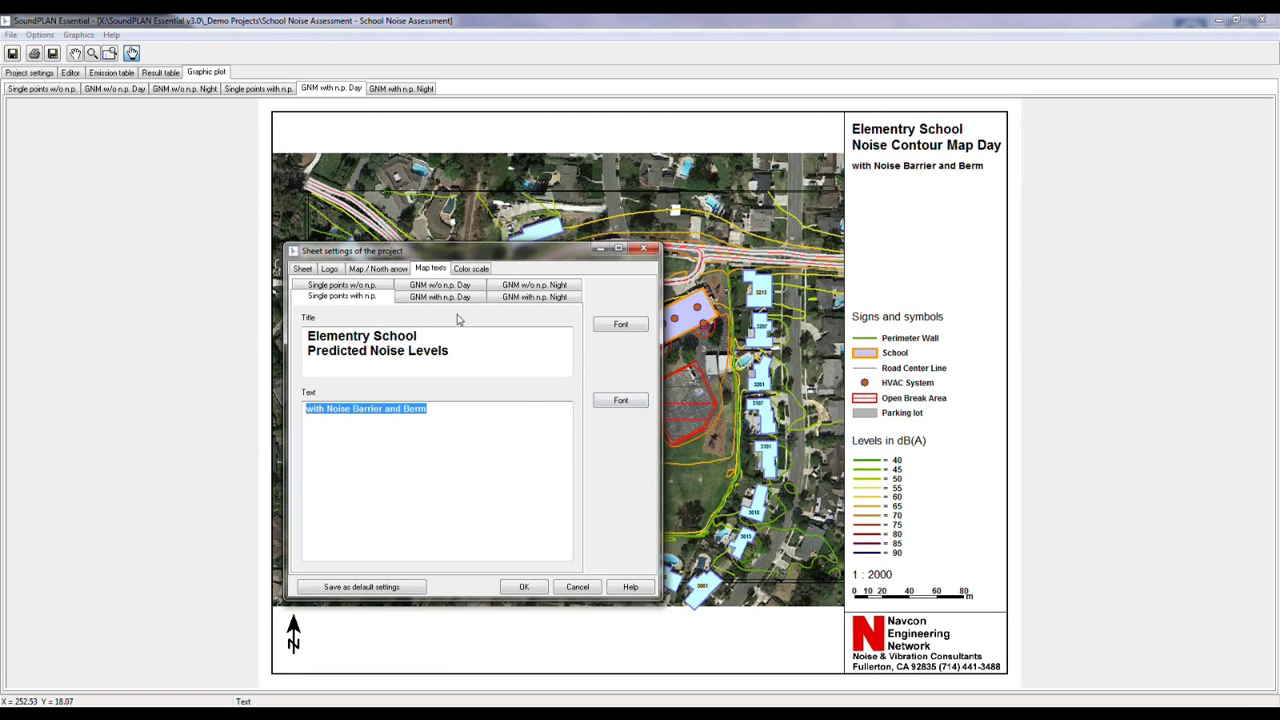
click(470, 268)
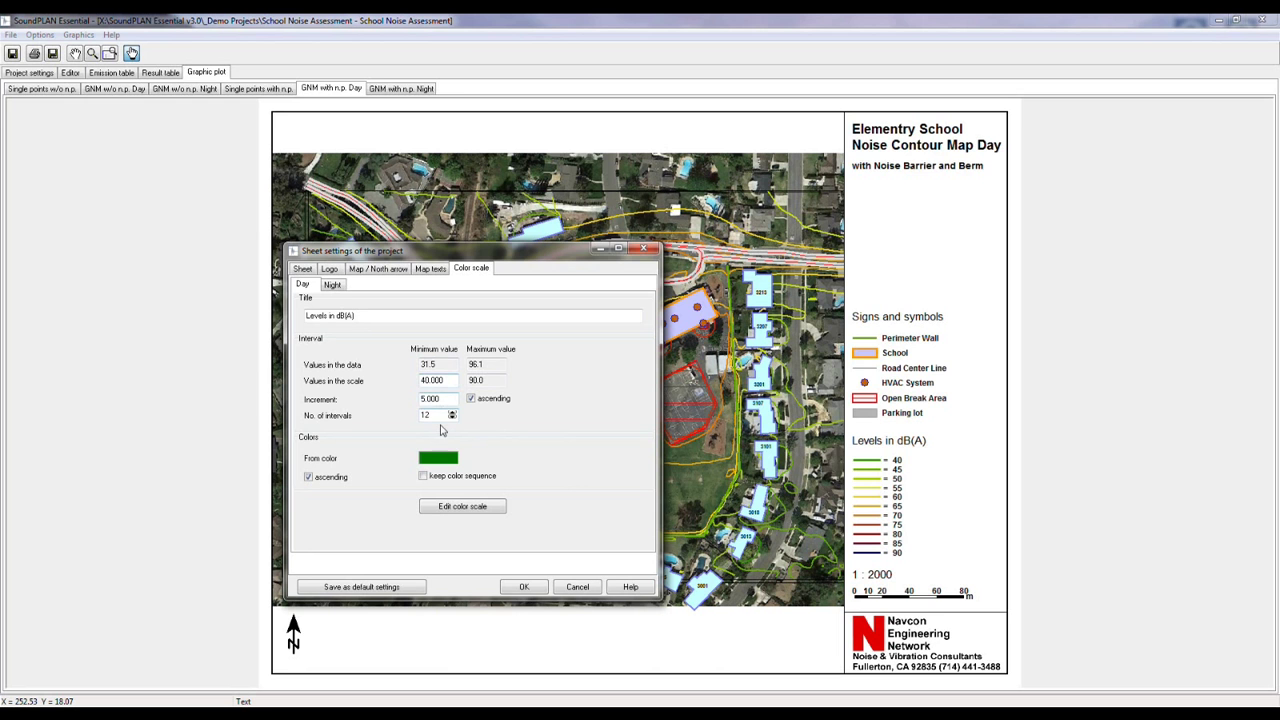
mouse_move(444, 460)
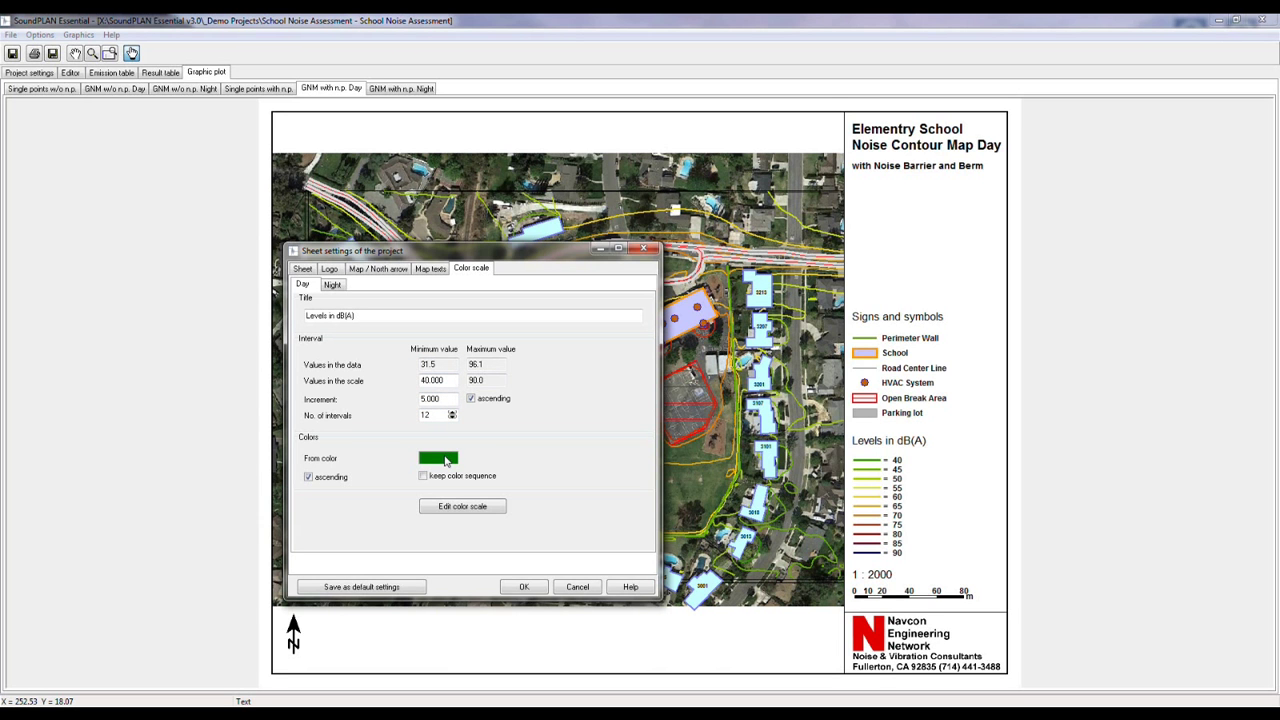
Step: Check the night colour scale (40–90 dB(A), 5 dB steps), then move to the map scale and north arrow settings
click(436, 458)
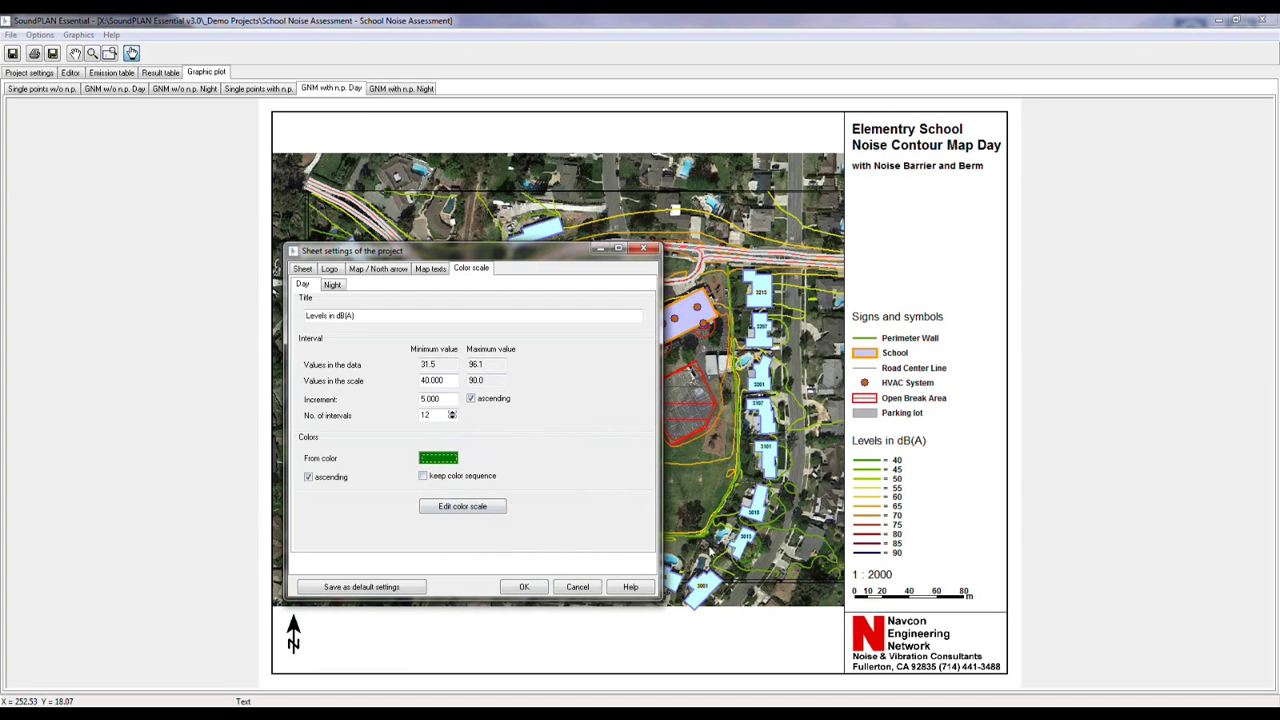
mouse_move(382, 292)
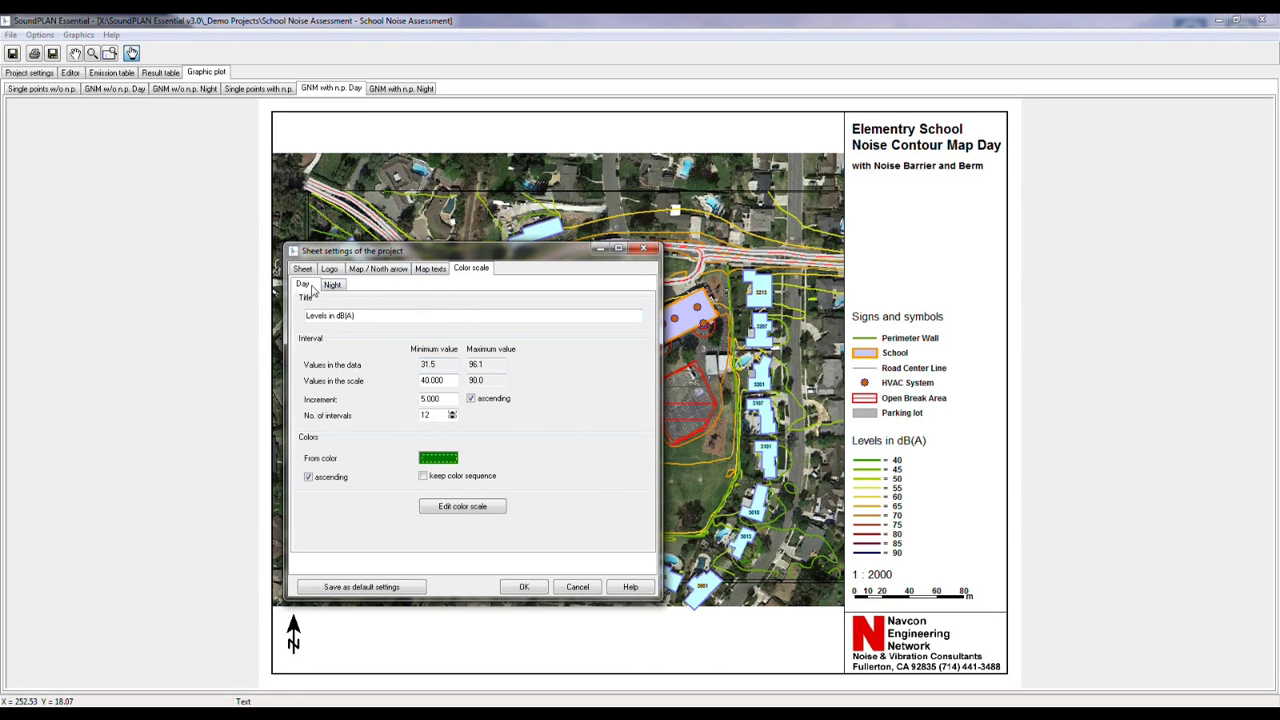
click(304, 284)
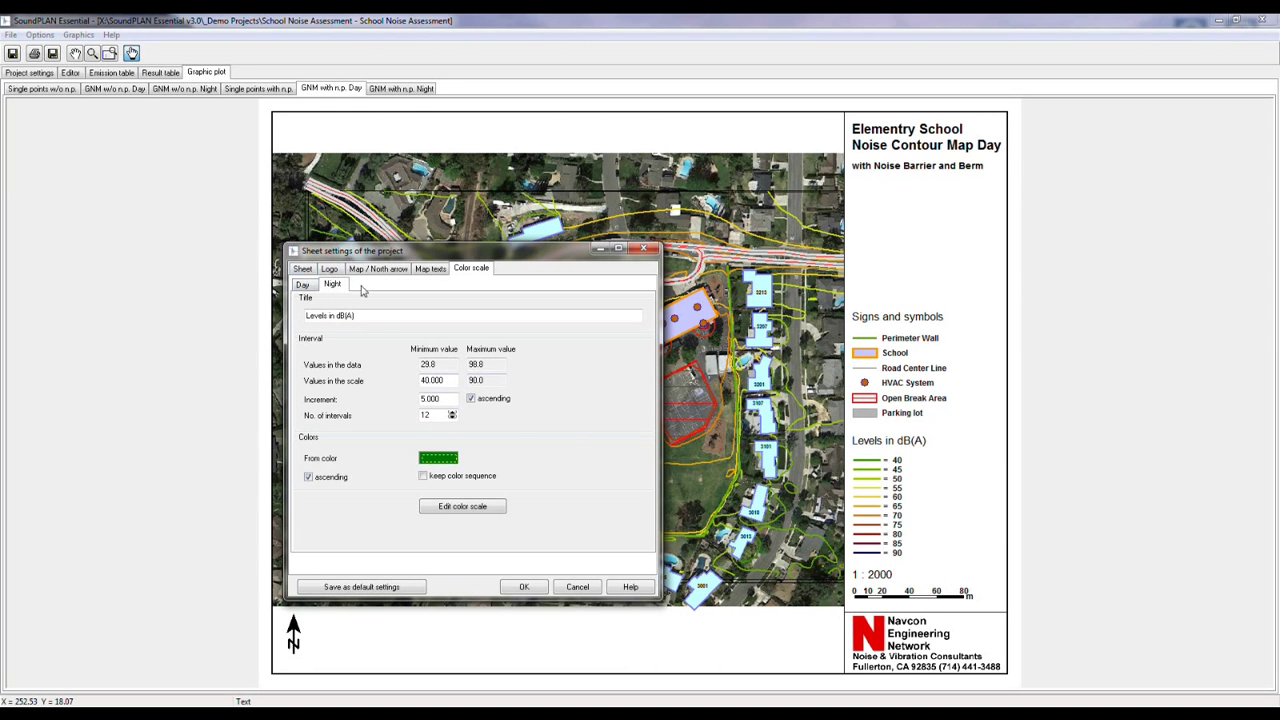
click(432, 268)
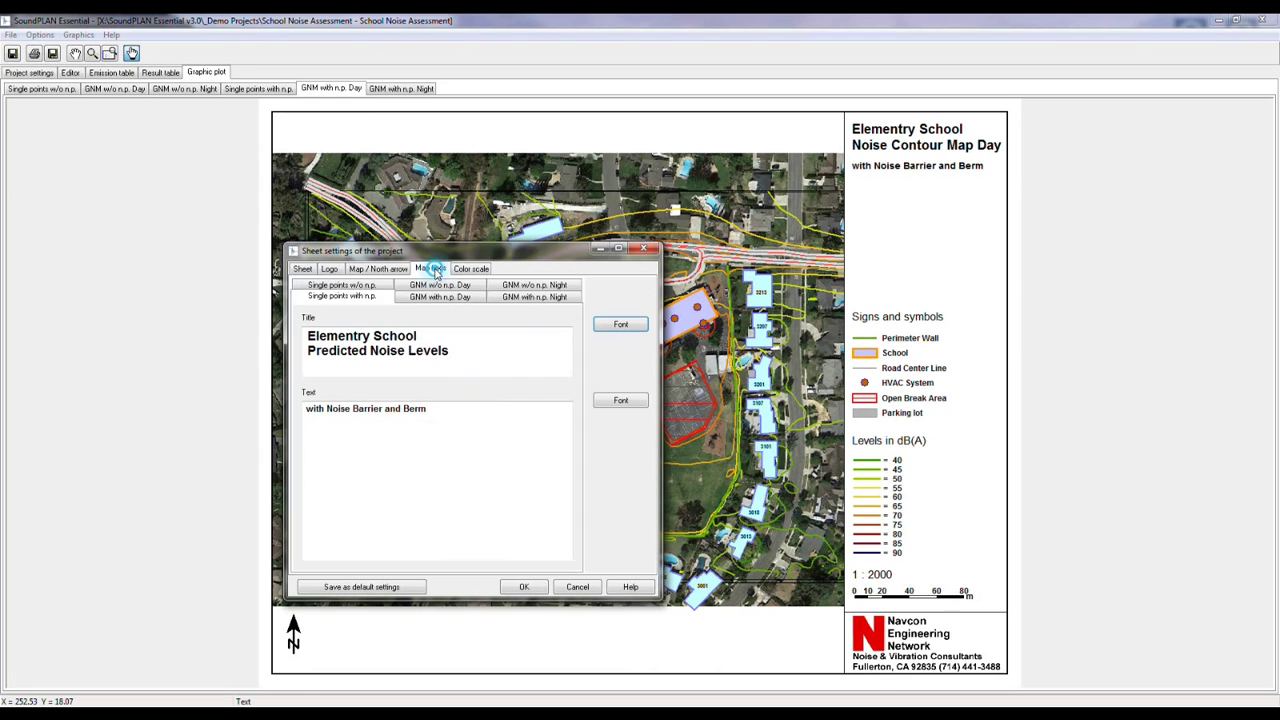
click(378, 268)
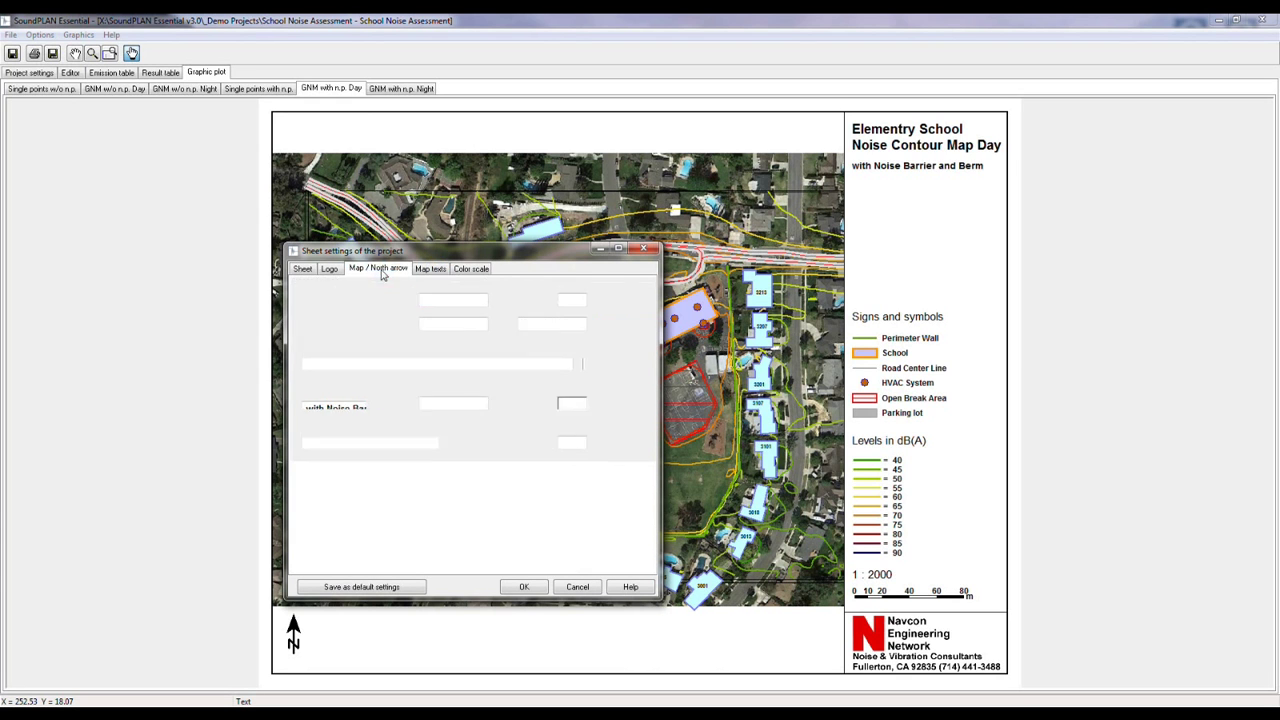
Step: Review the 1:2000 map scale with north arrow and the Navcon logo, then show the sheet size and margins
click(378, 268)
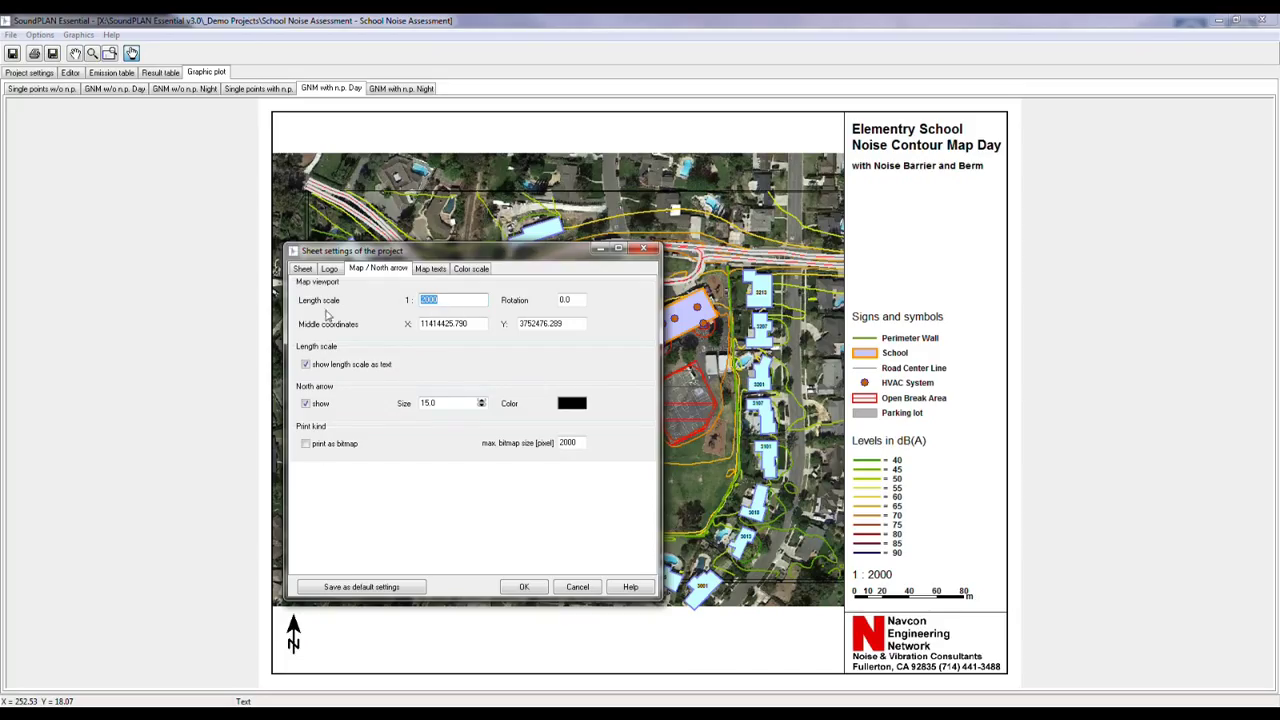
click(328, 268)
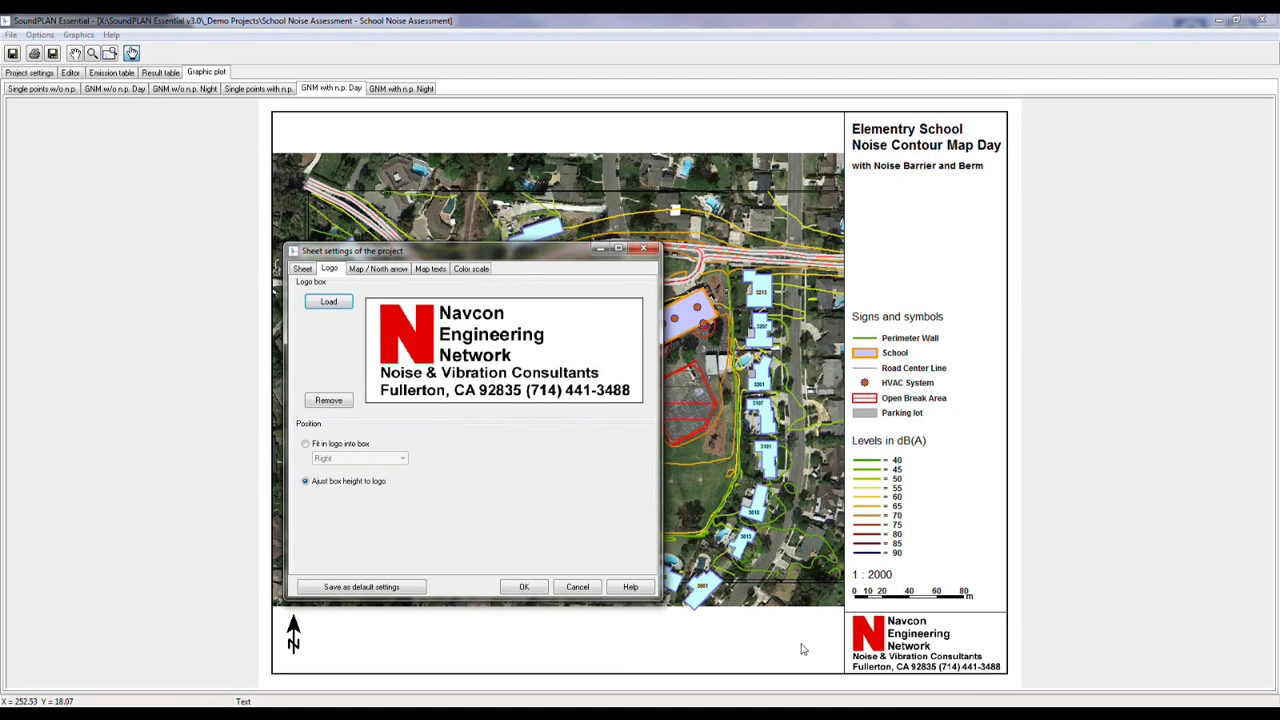
mouse_move(556, 412)
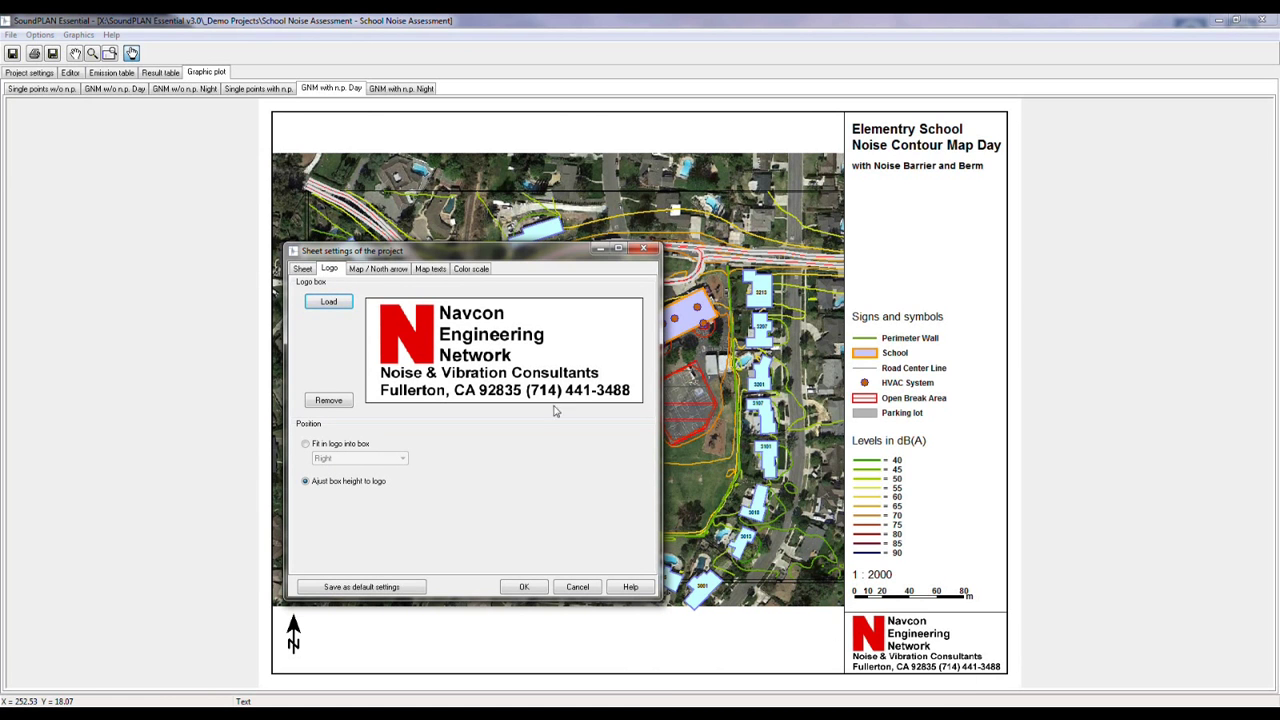
click(302, 268)
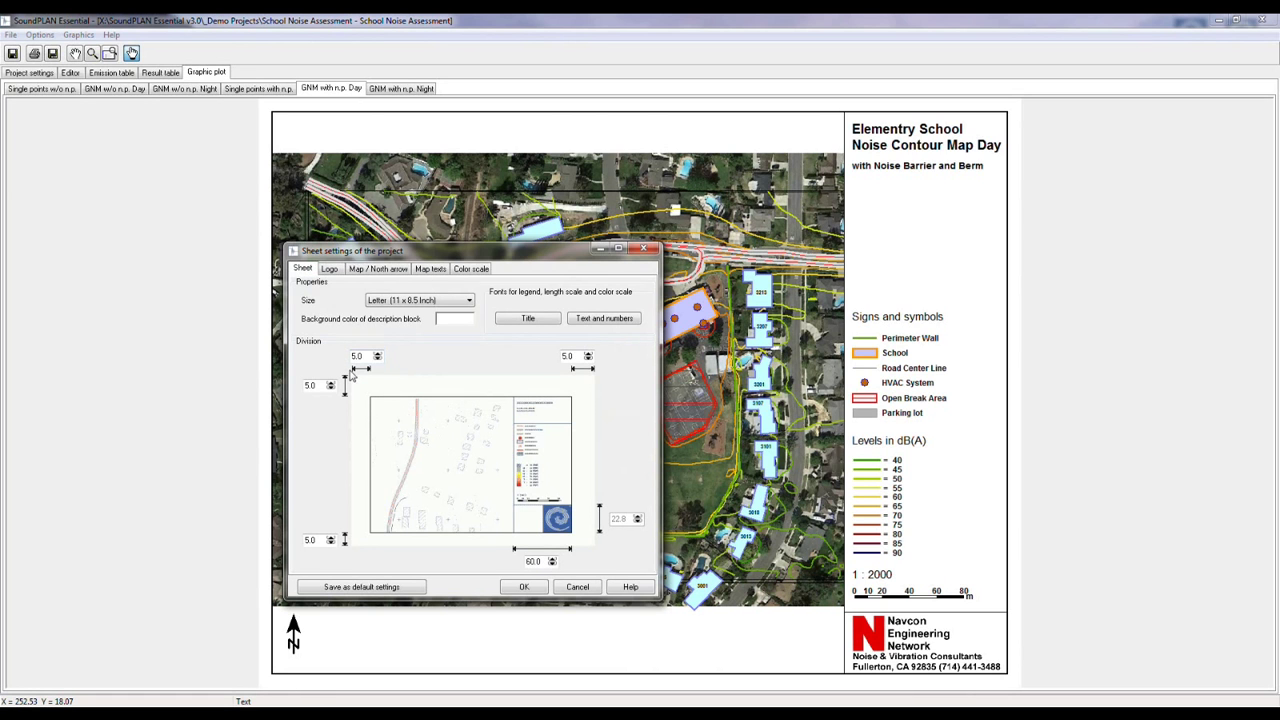
mouse_move(588, 396)
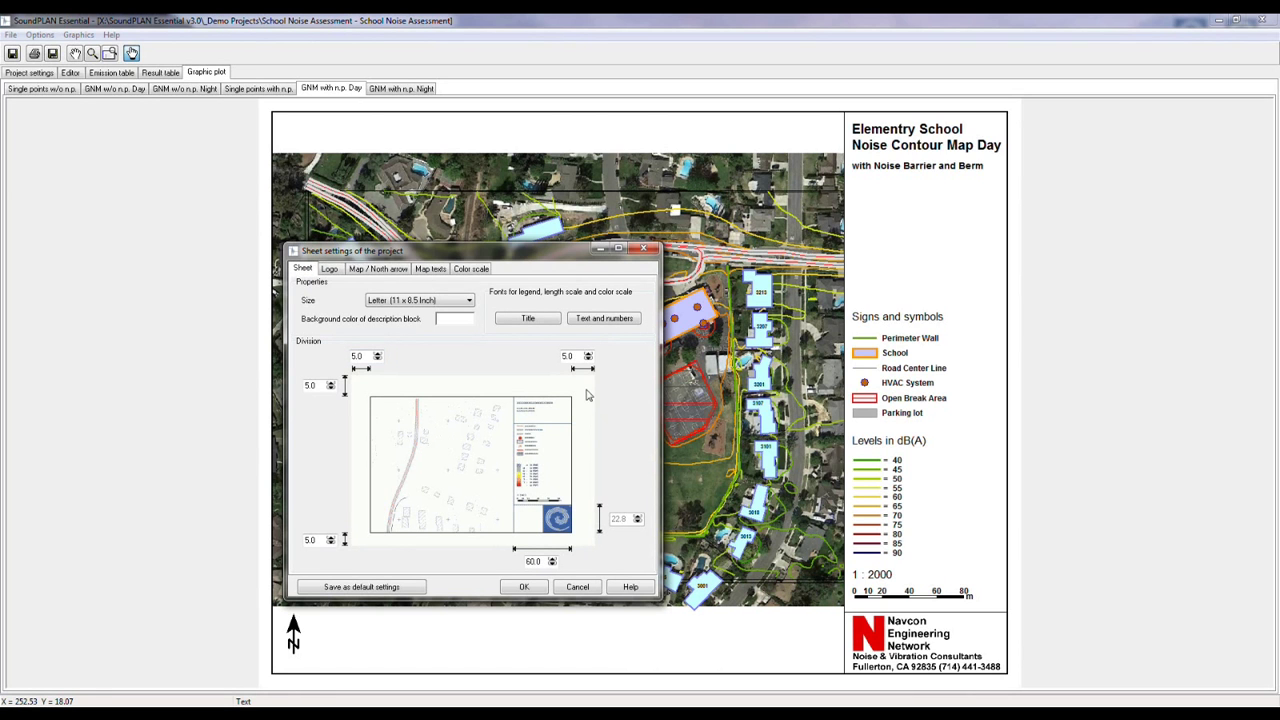
mouse_move(554, 560)
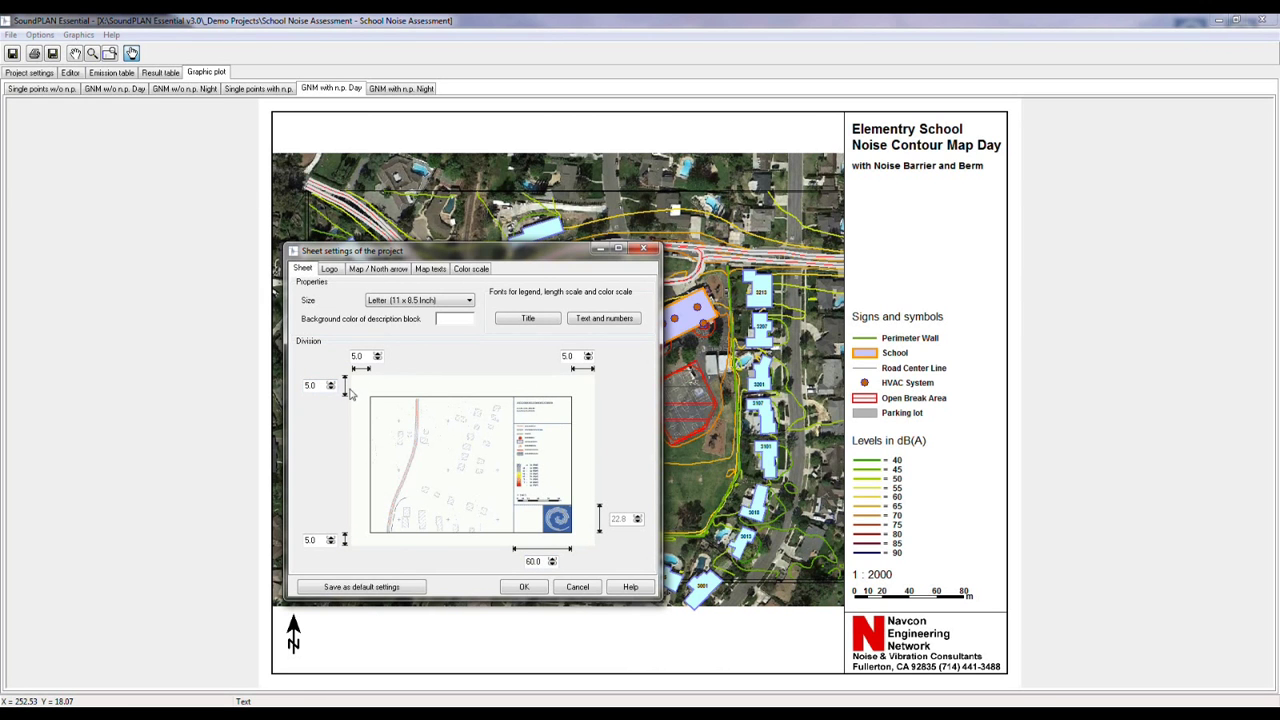
mouse_move(598, 560)
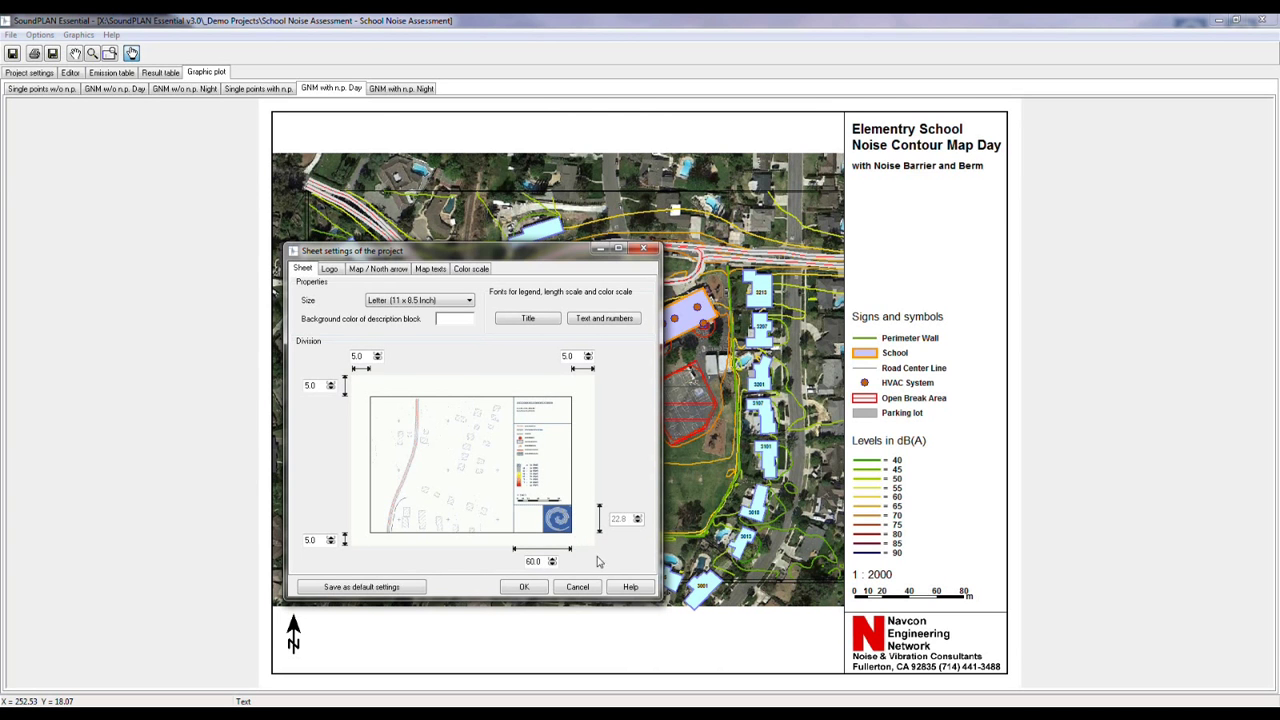
mouse_move(514, 548)
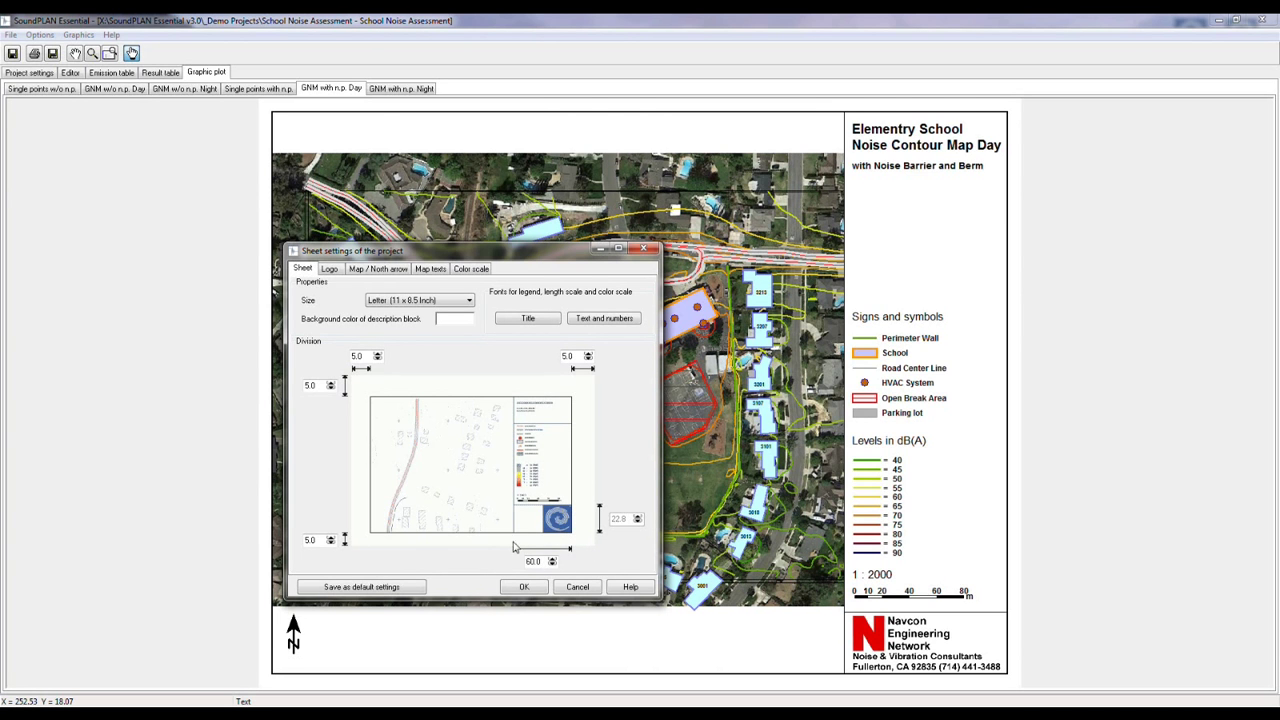
mouse_move(432, 300)
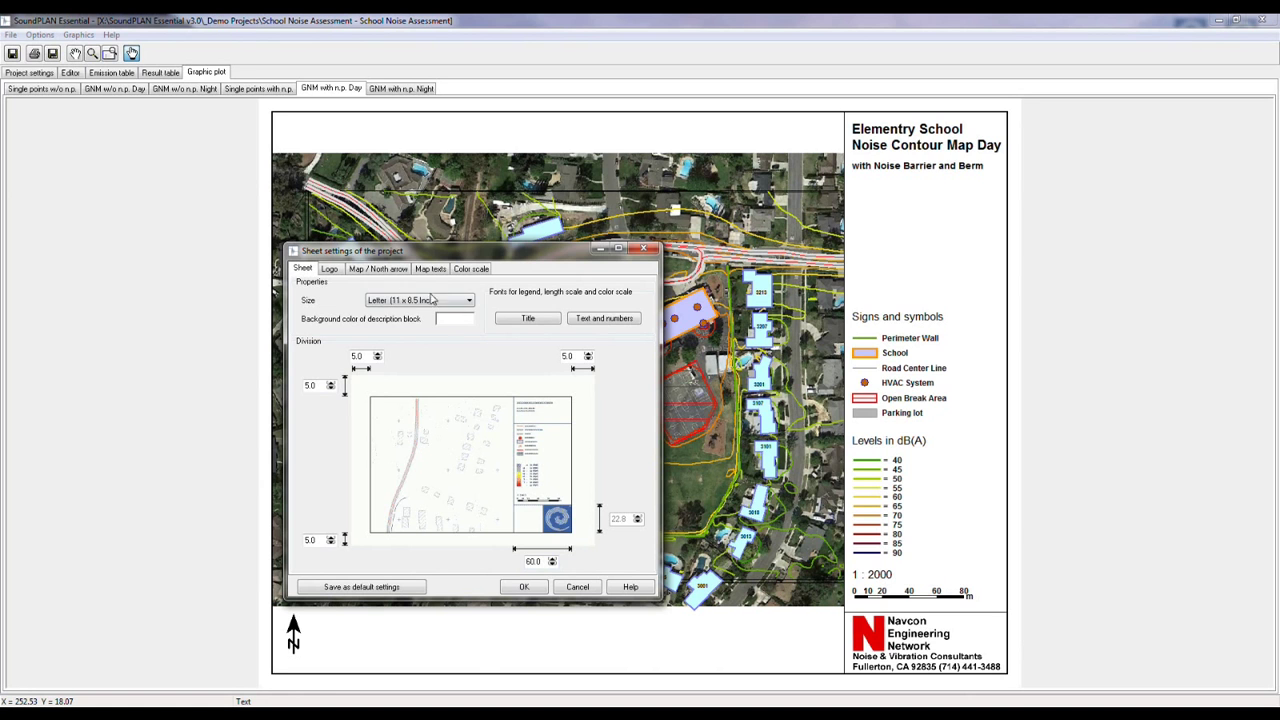
Step: Keep the Letter (11 x 8.5 inch) paper size and accept the sheet settings, returning to the day contour map
click(468, 300)
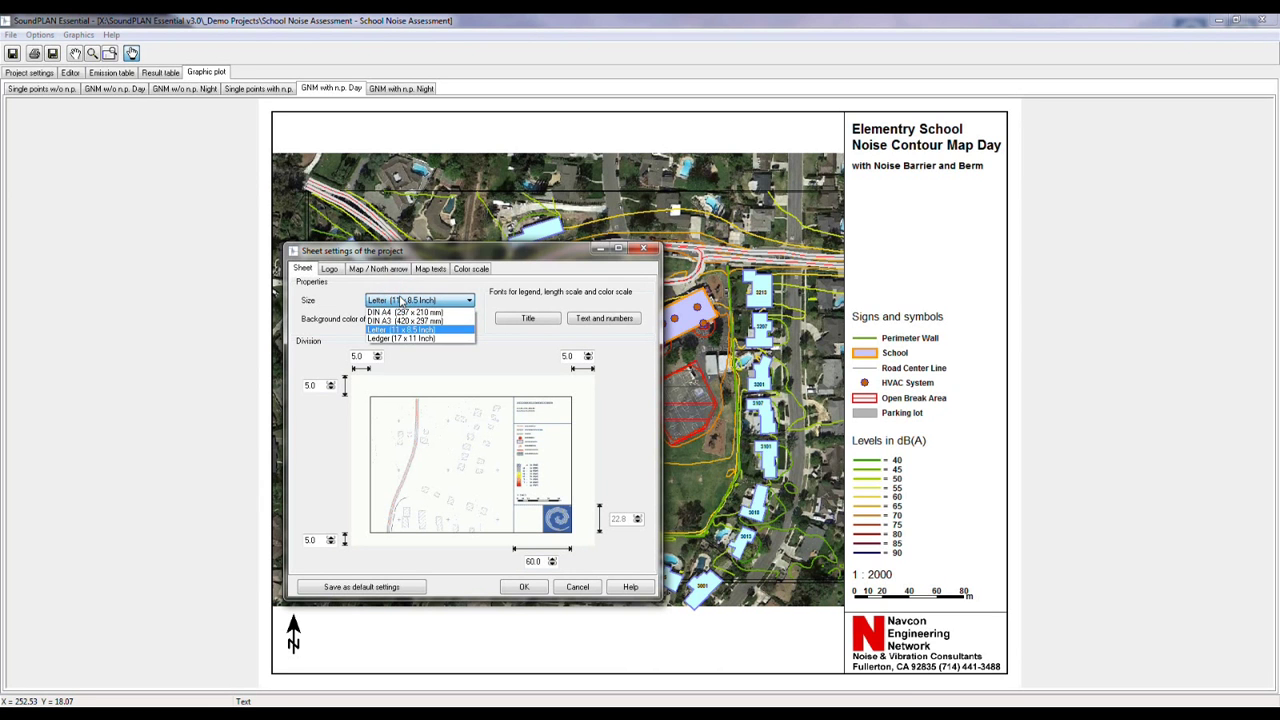
click(400, 328)
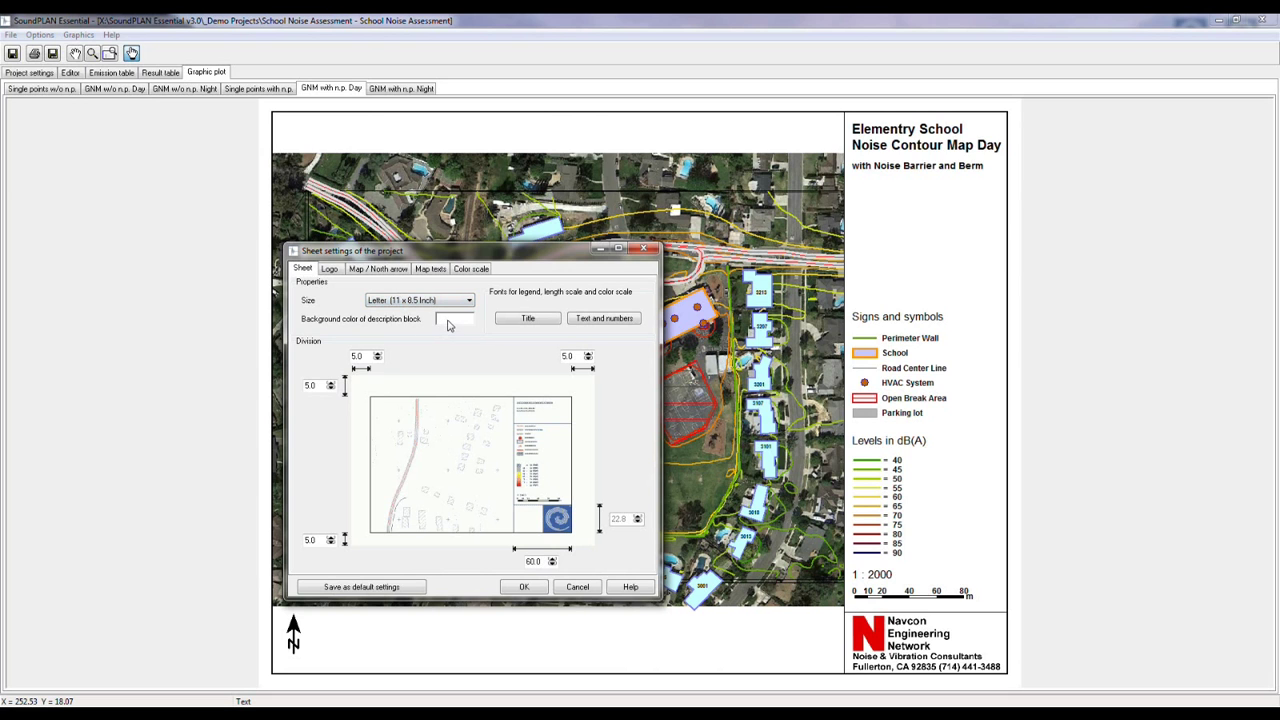
mouse_move(454, 324)
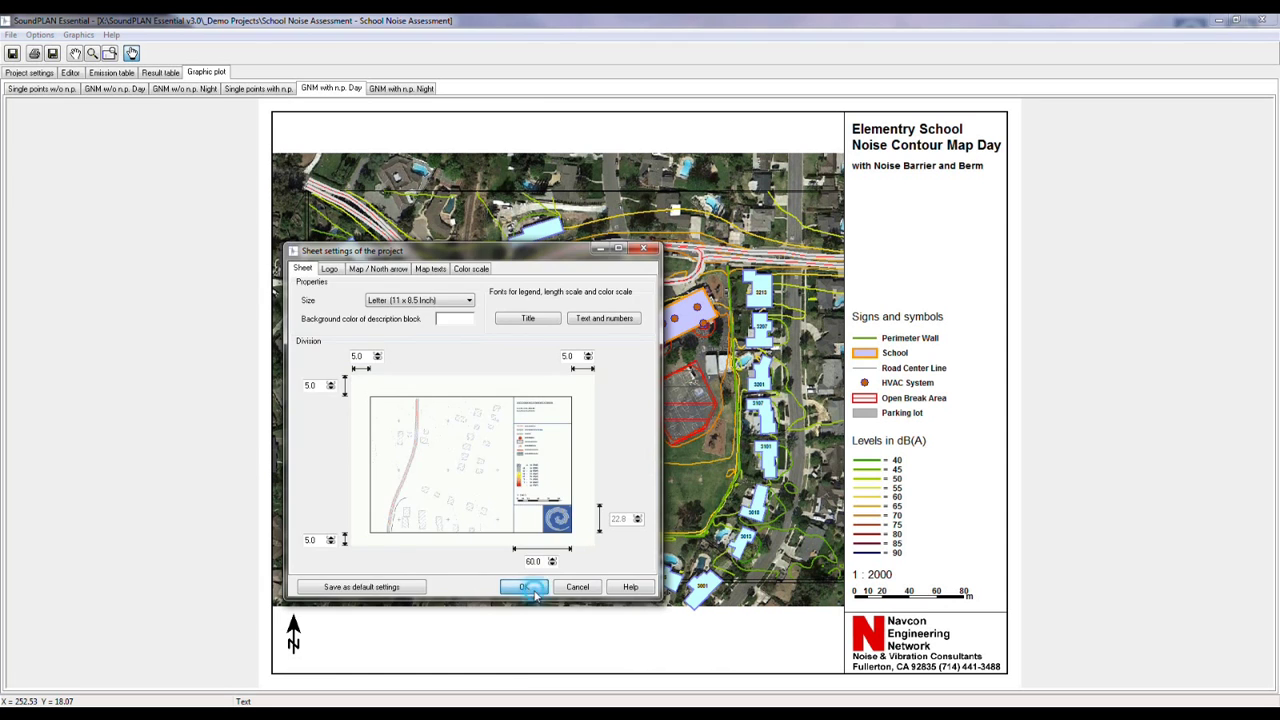
click(524, 588)
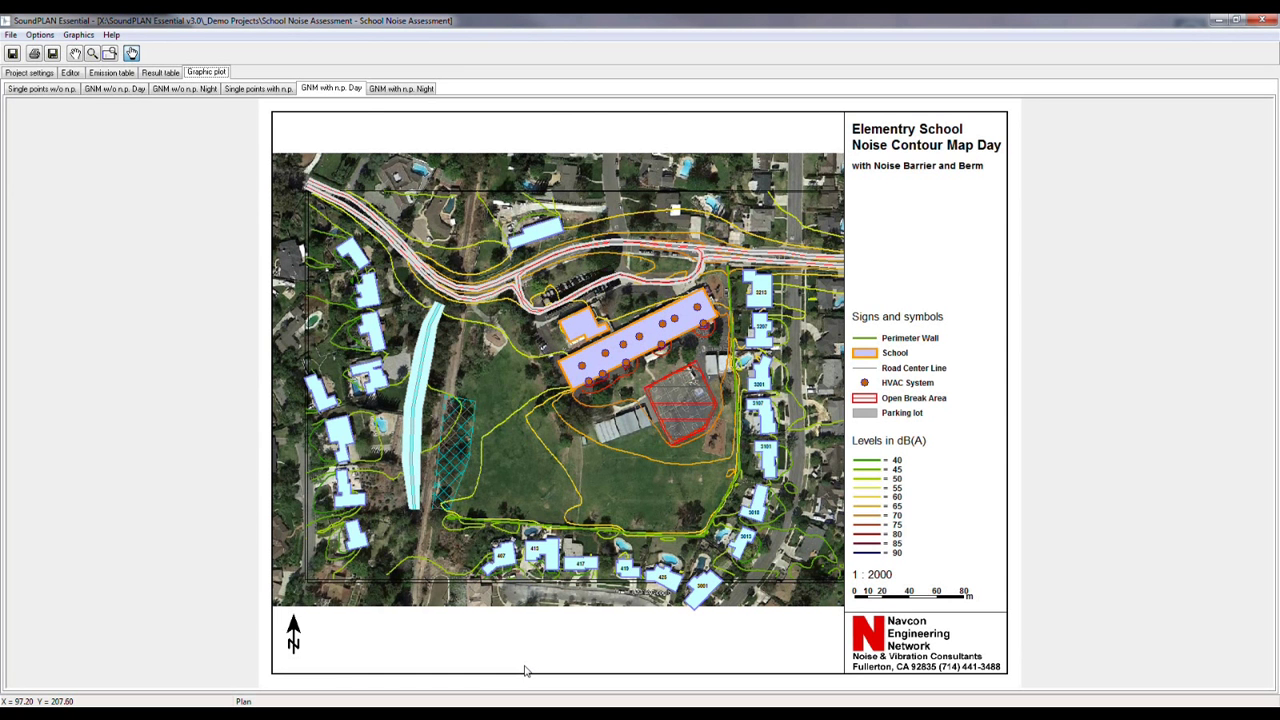